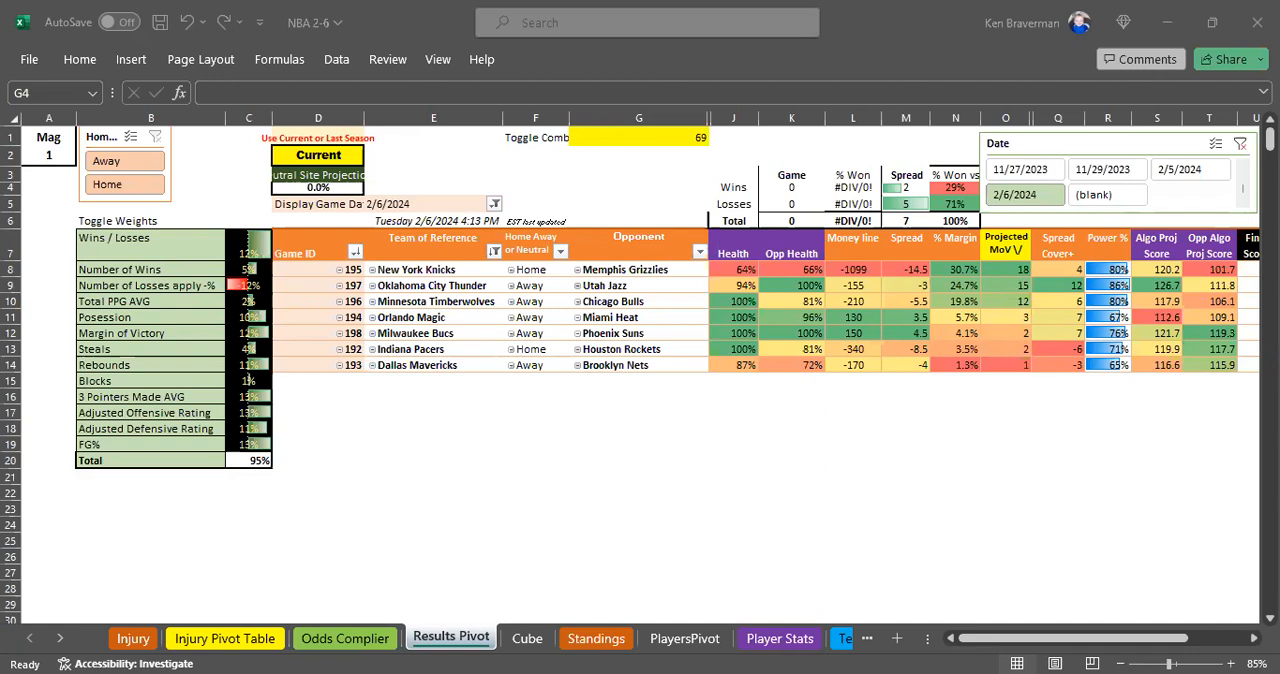
mouse_move(424, 432)
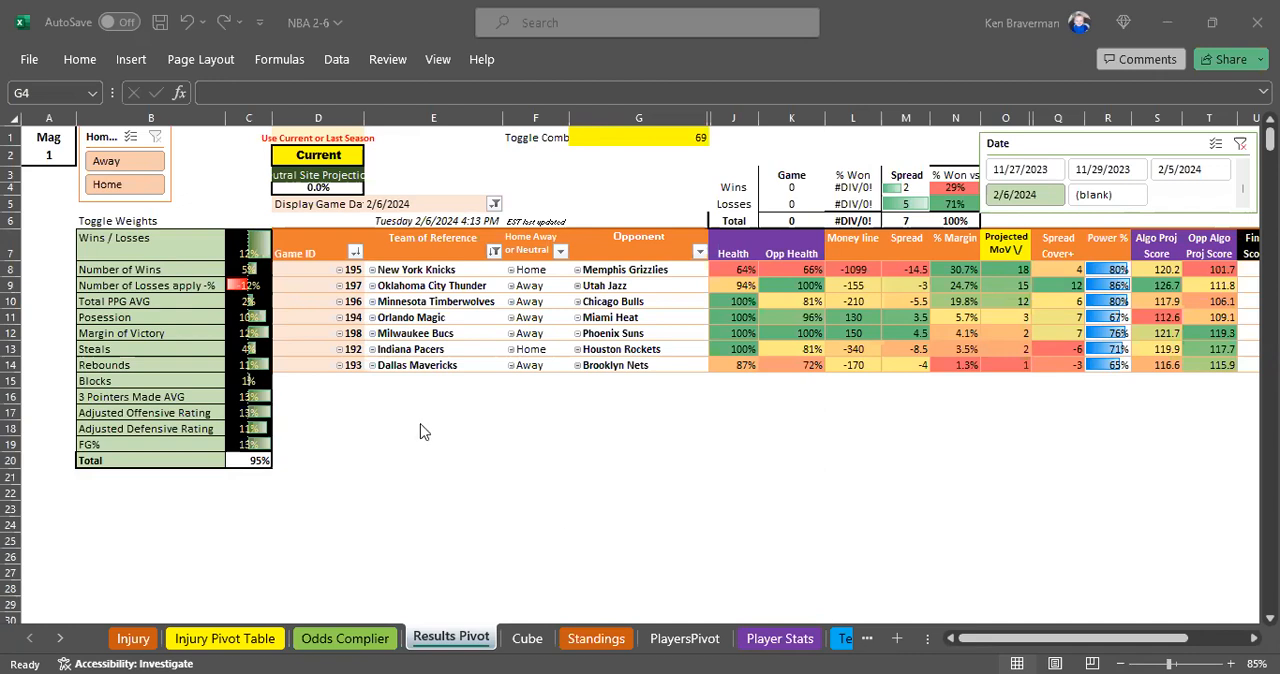
mouse_move(416, 424)
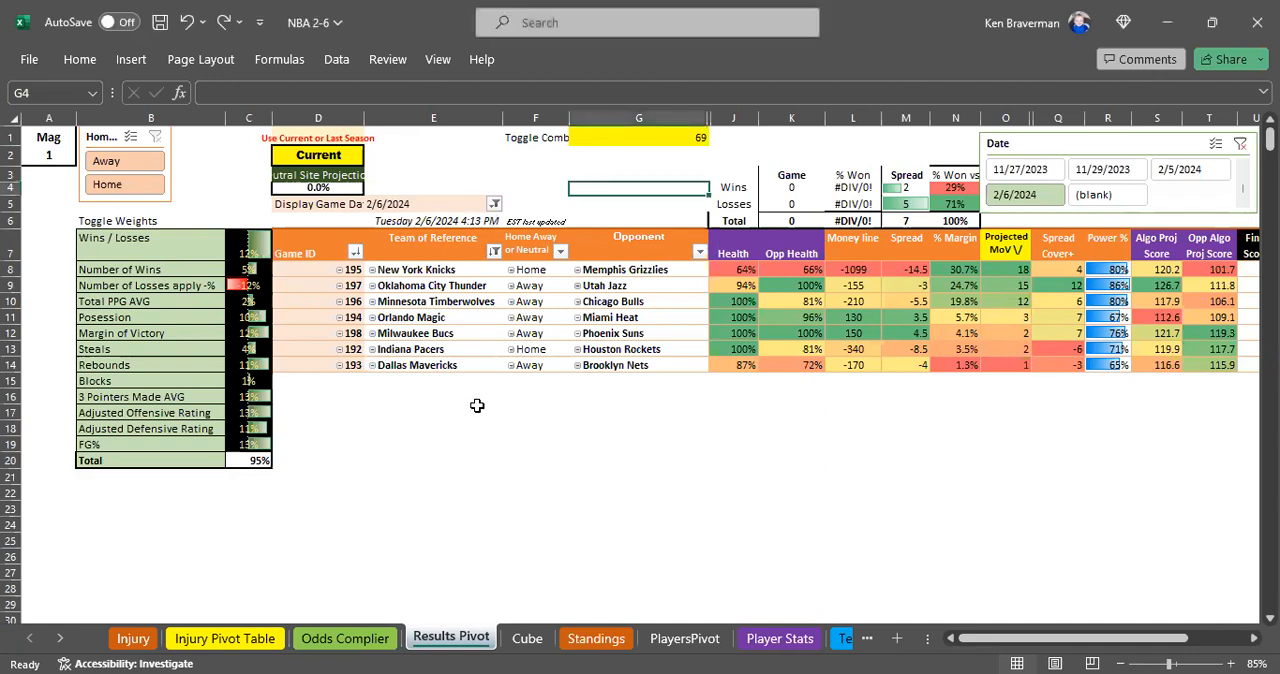
mouse_move(402, 484)
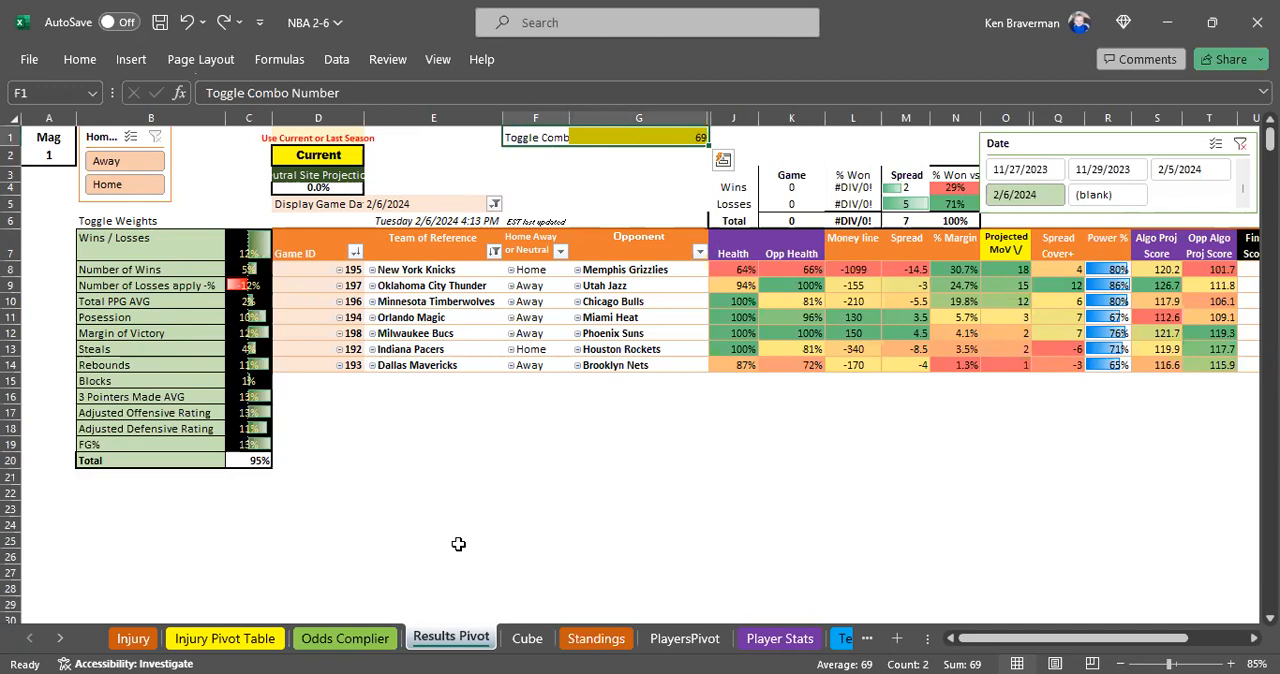
Step: Select the predicted games block and move to the Cube sheet of game rows
click(458, 460)
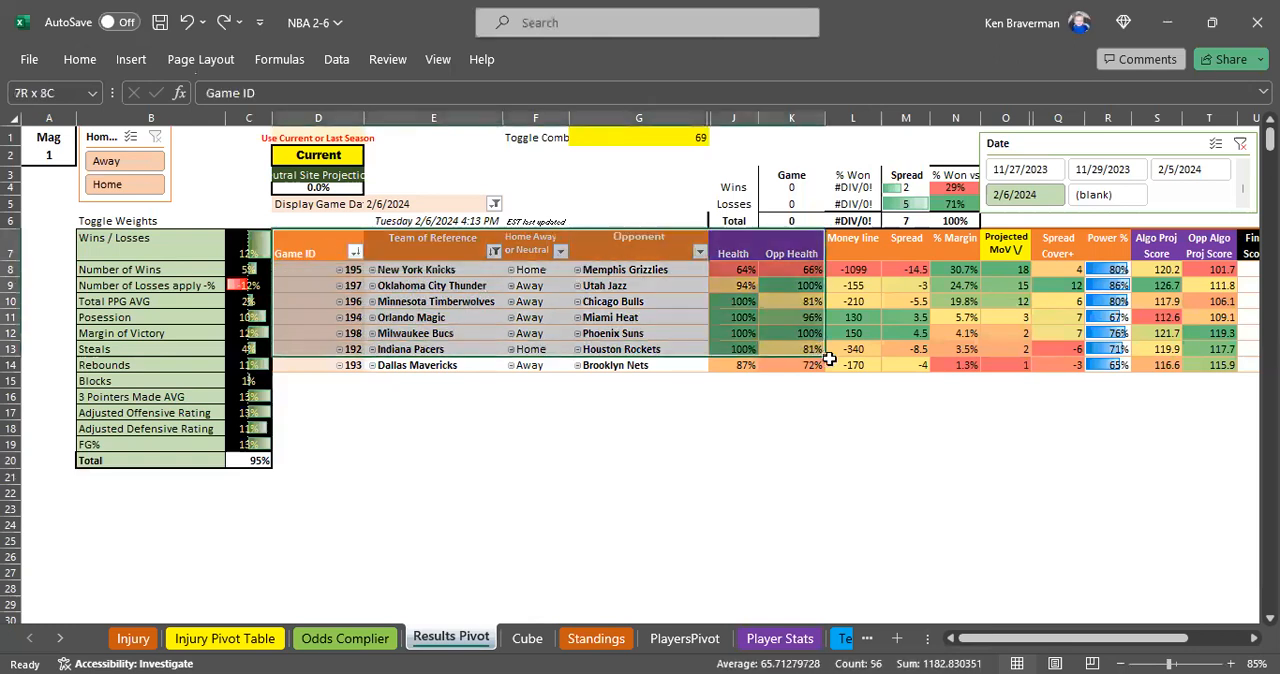
click(528, 638)
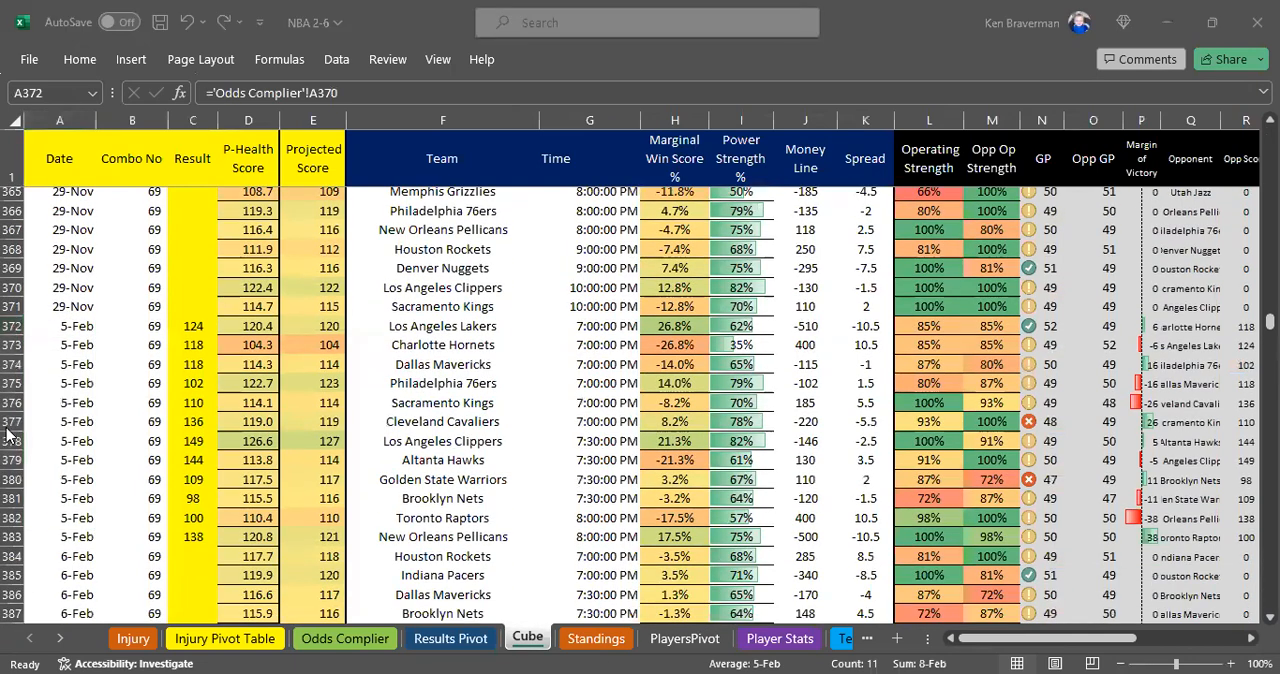
mouse_move(84, 312)
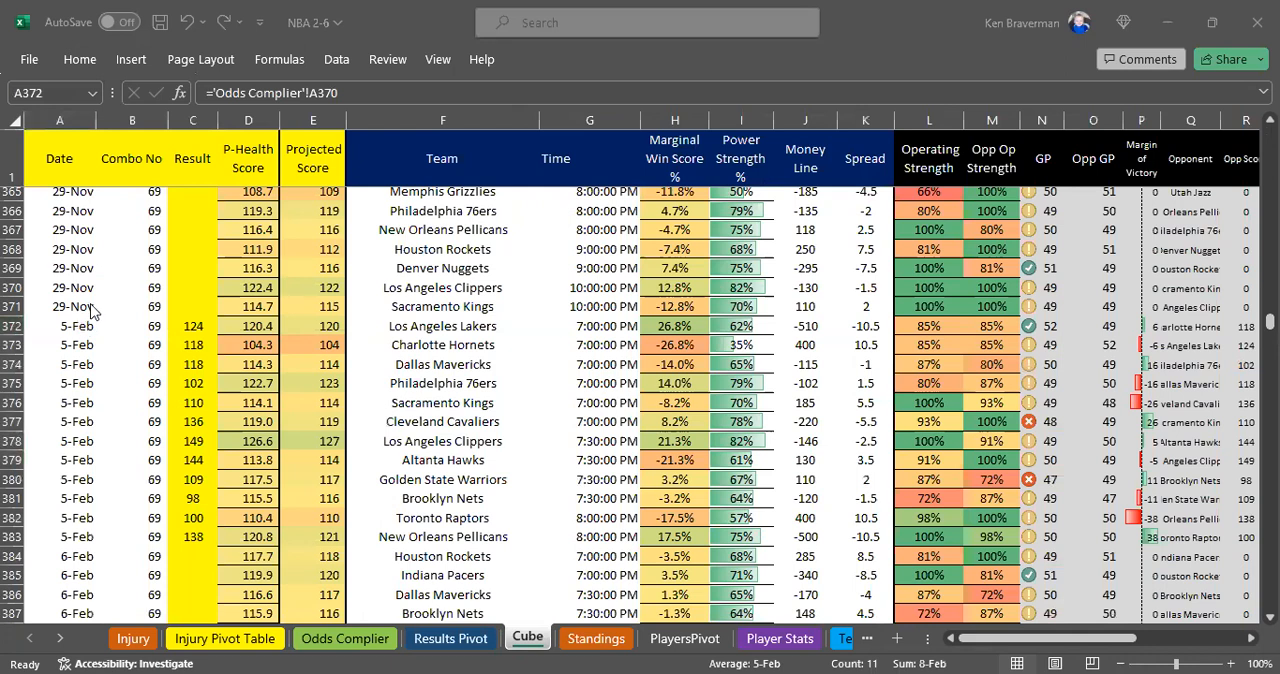
mouse_move(96, 320)
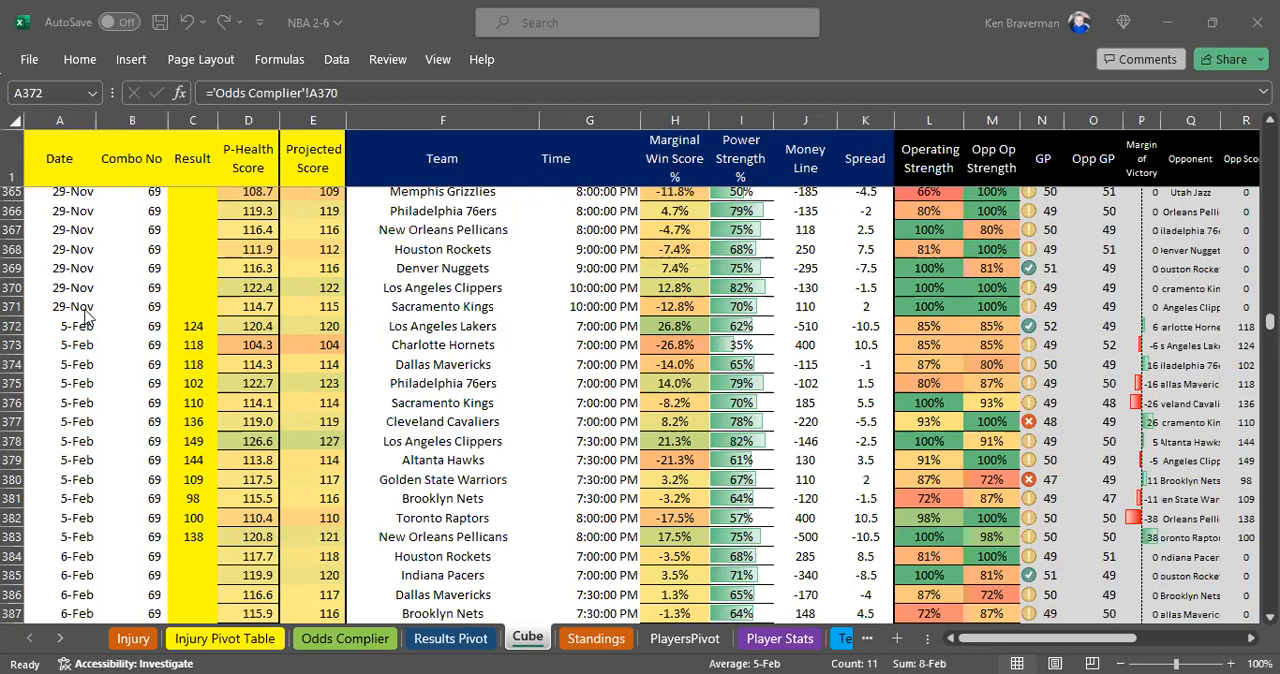
mouse_move(78, 324)
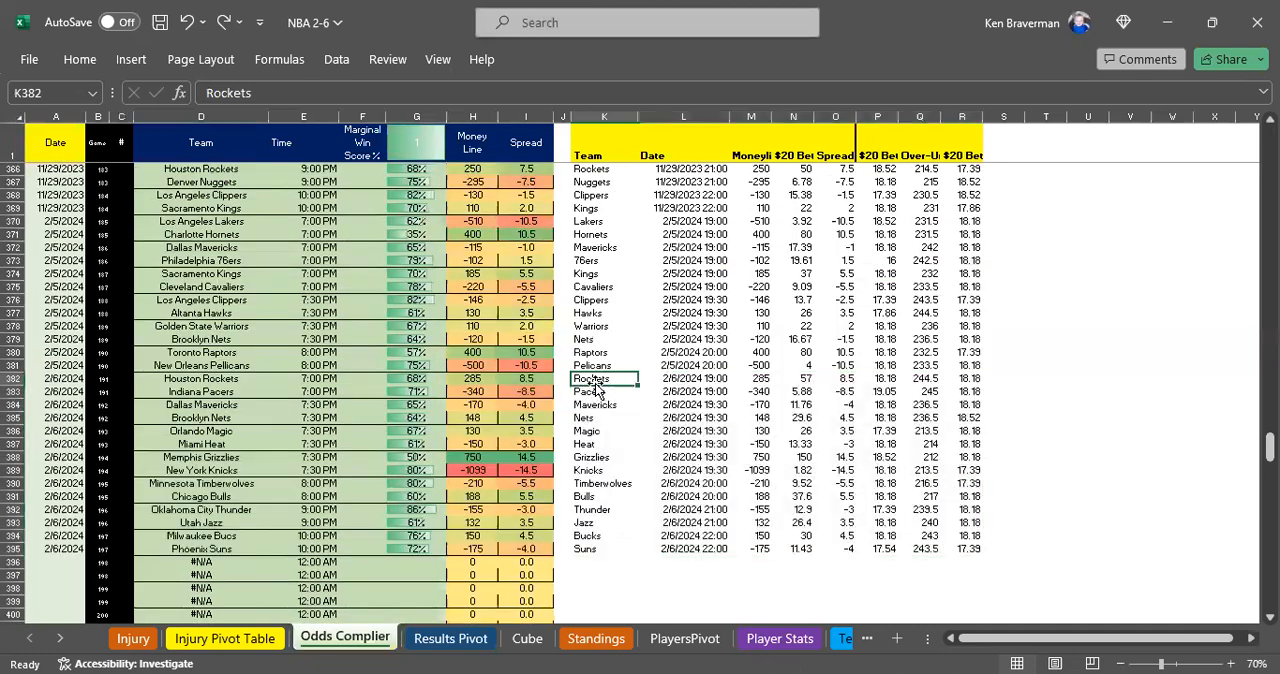
Step: Look through the Injury, Player Stats and Team Stats sheets in turn
click(130, 640)
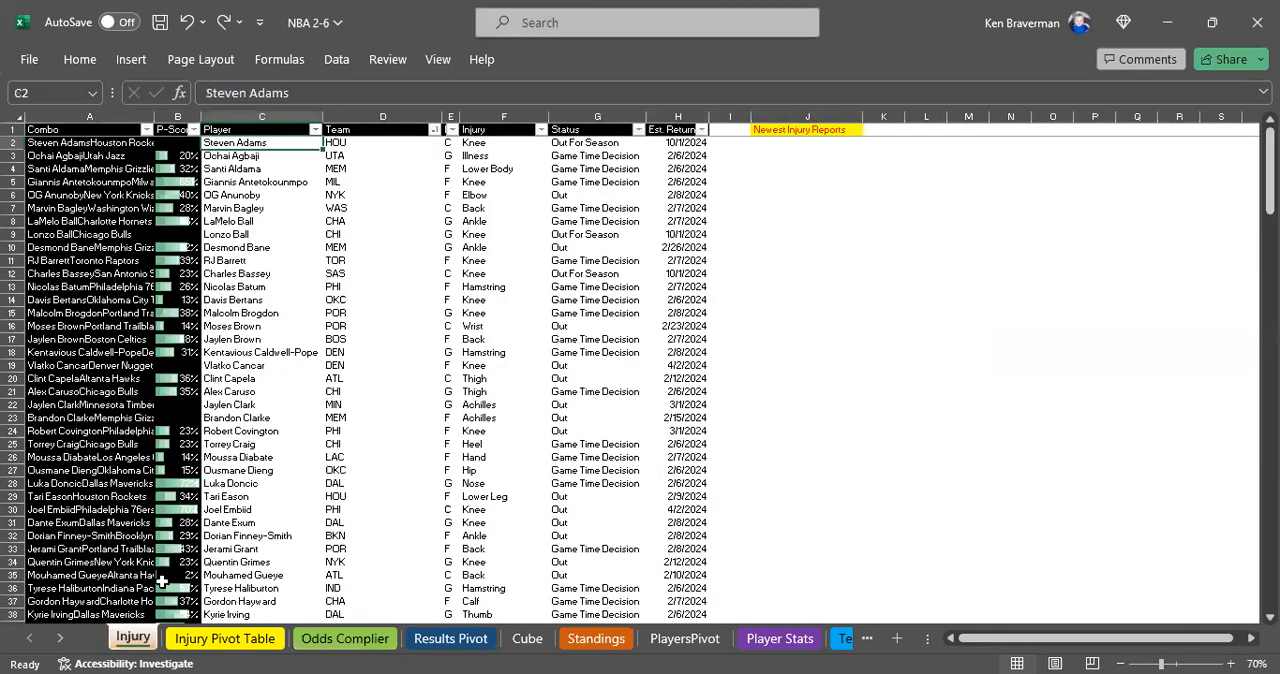
mouse_move(254, 142)
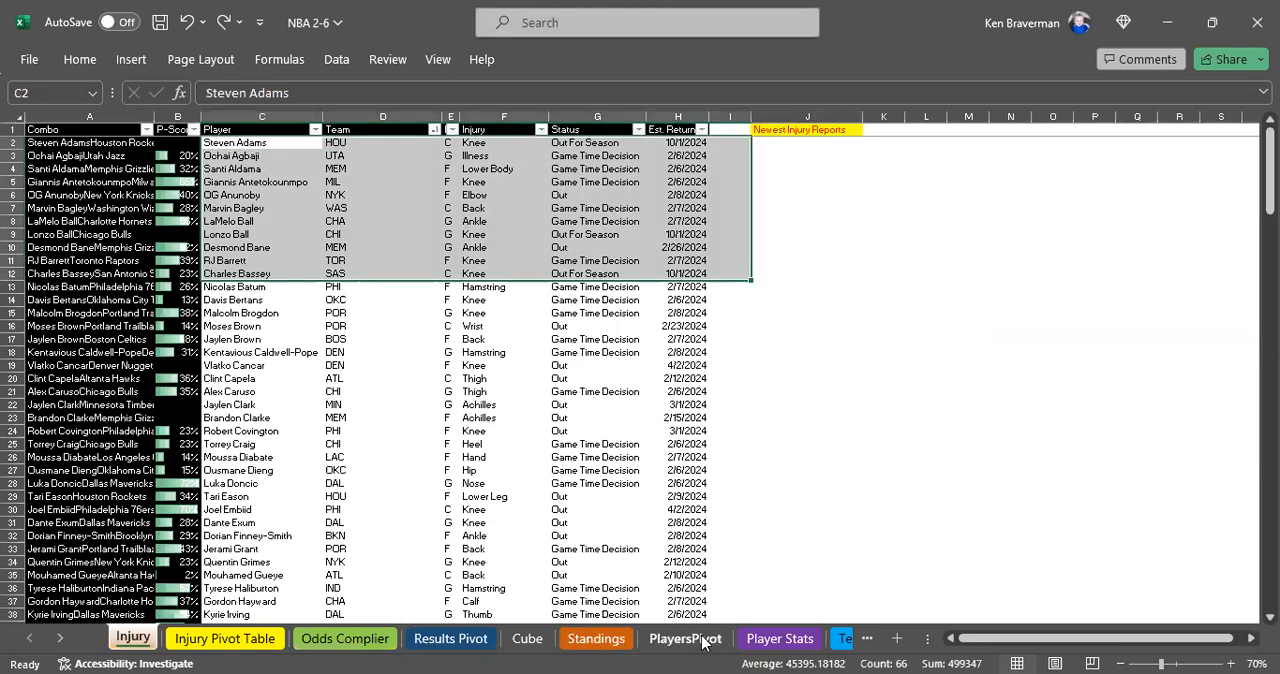
click(780, 638)
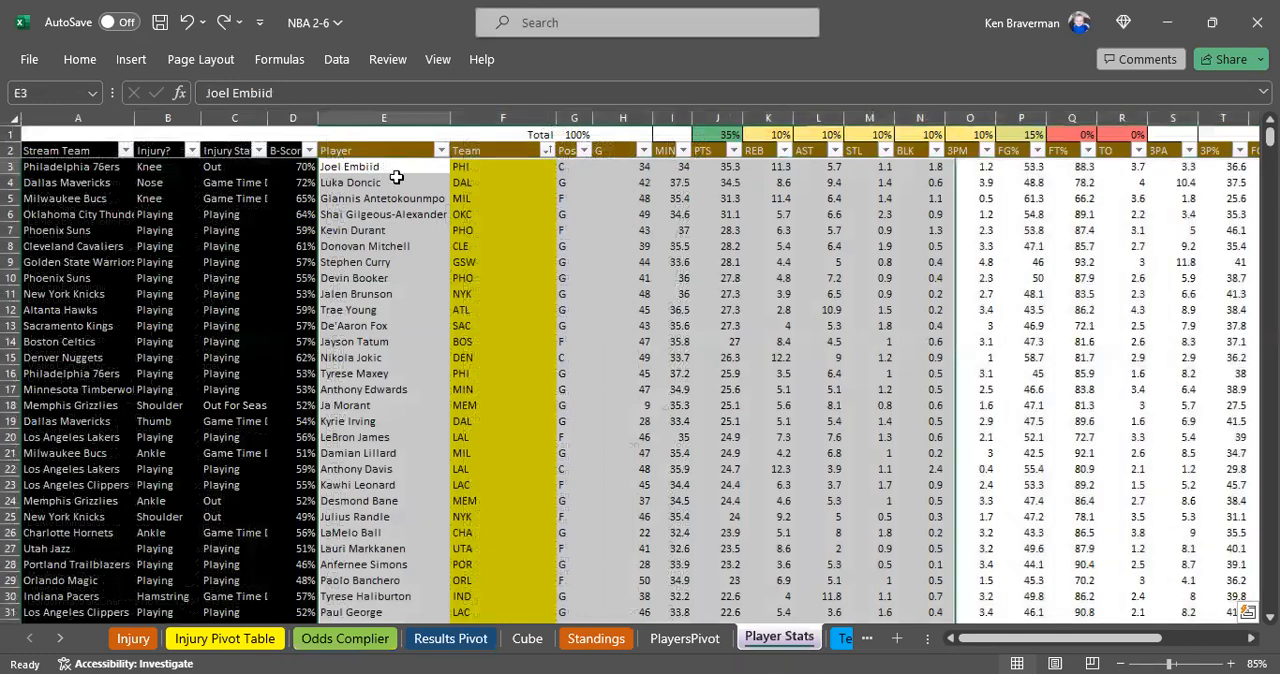
mouse_move(412, 182)
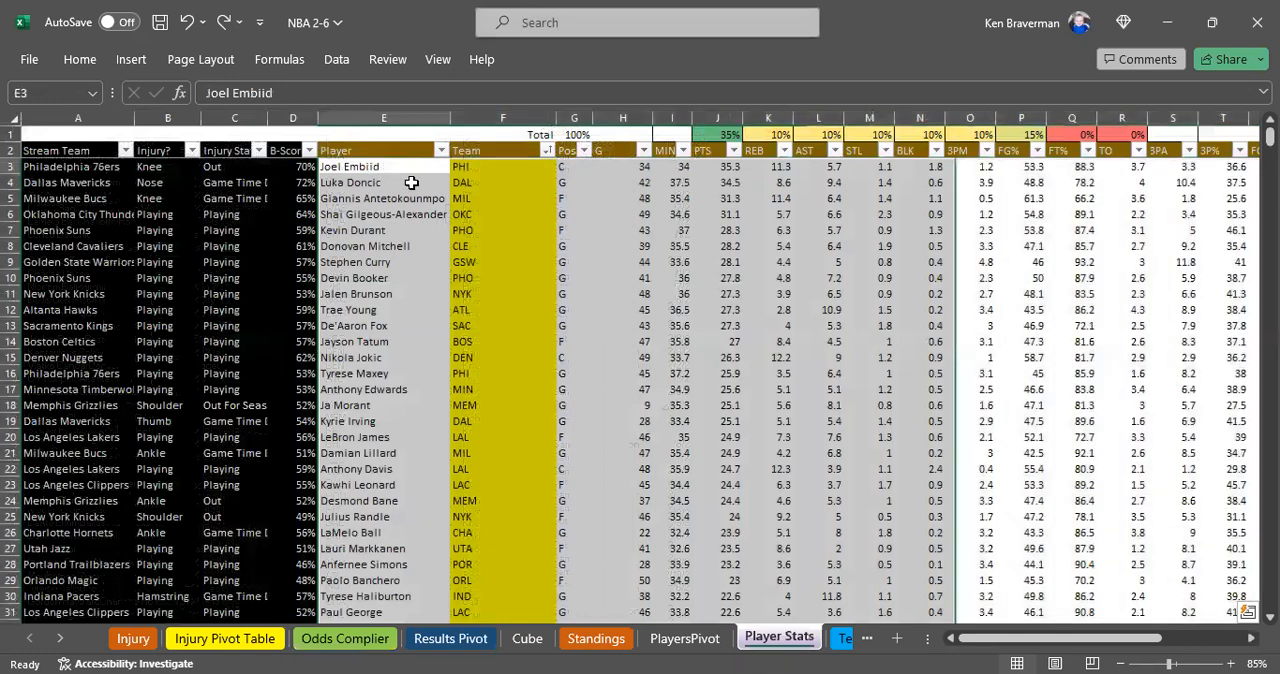
click(684, 636)
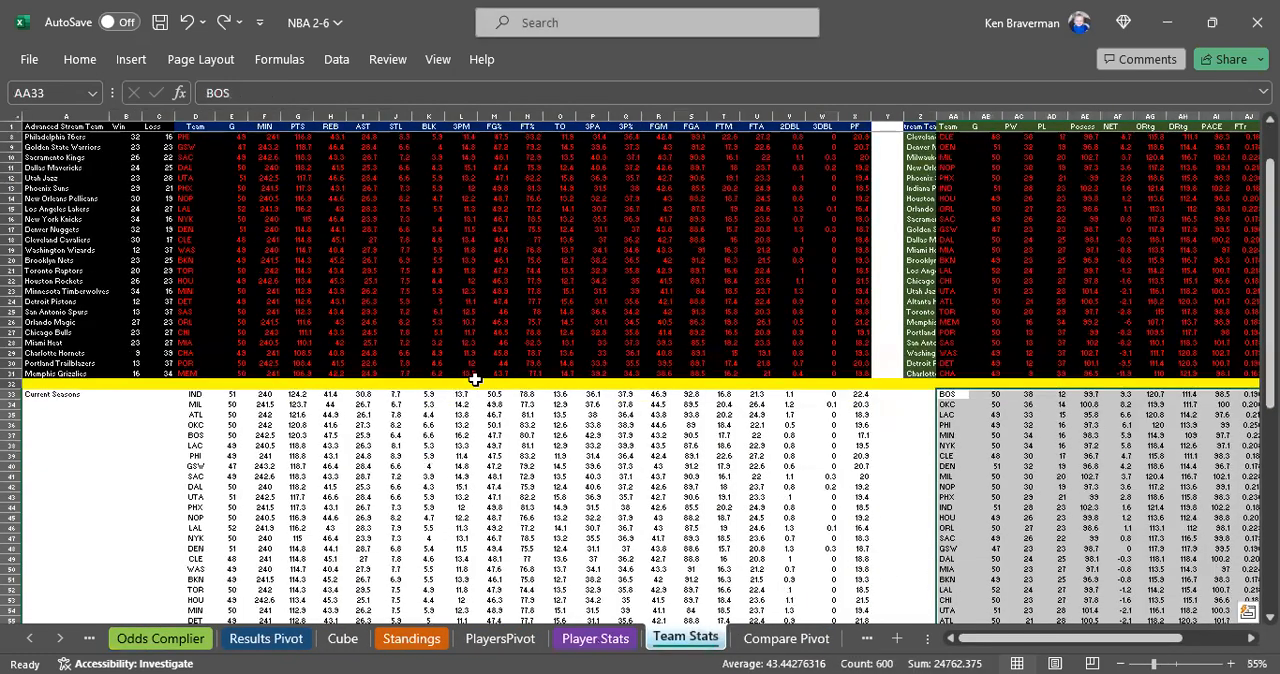
scroll(down, 3)
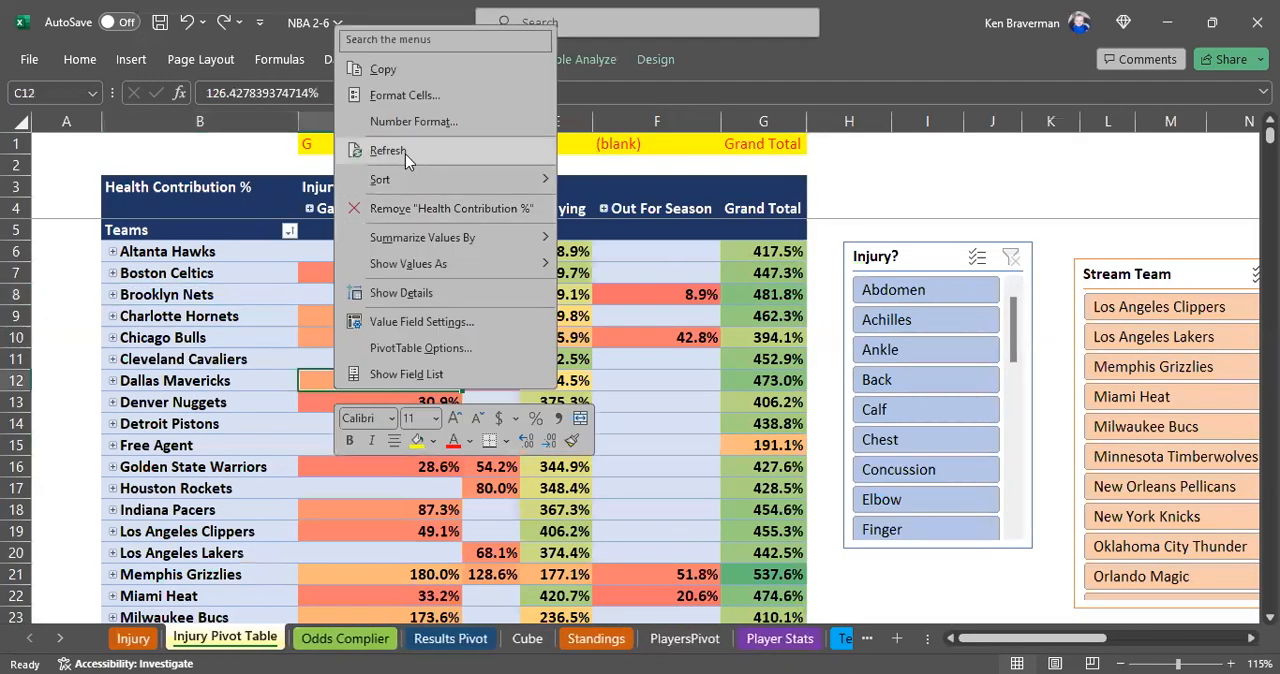
Step: Refresh the Injury Pivot Table and head back via the Cube sheet
click(388, 150)
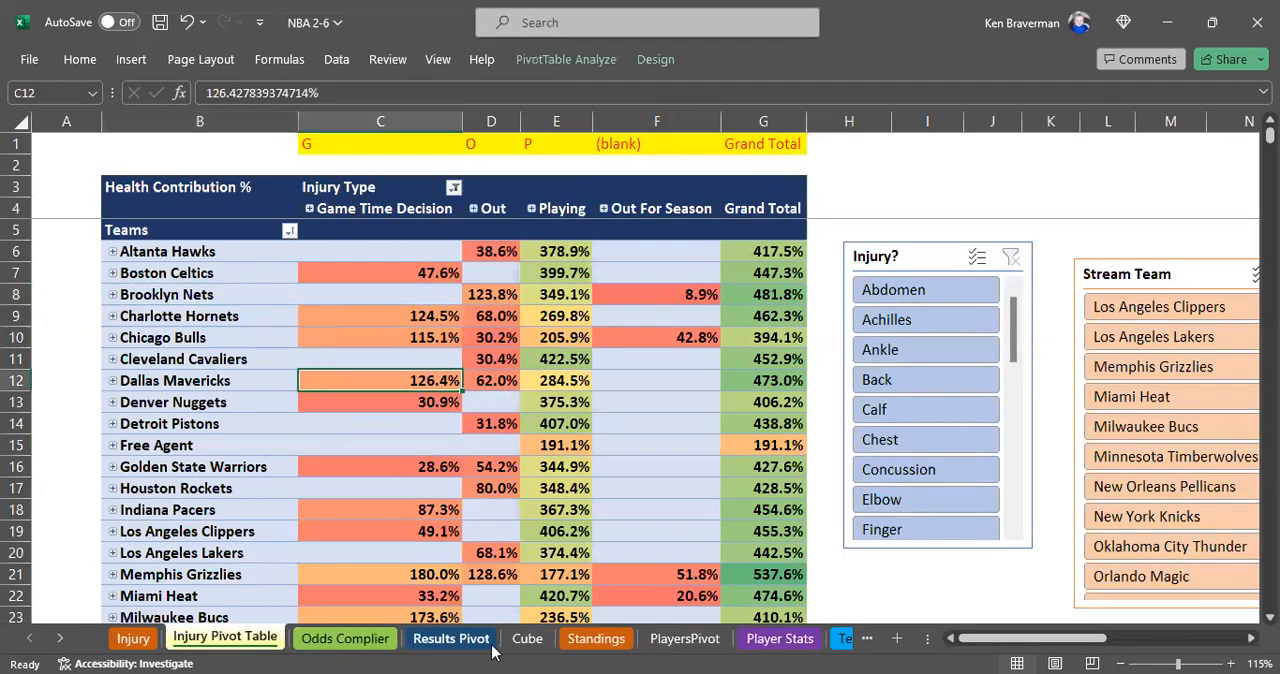
click(526, 638)
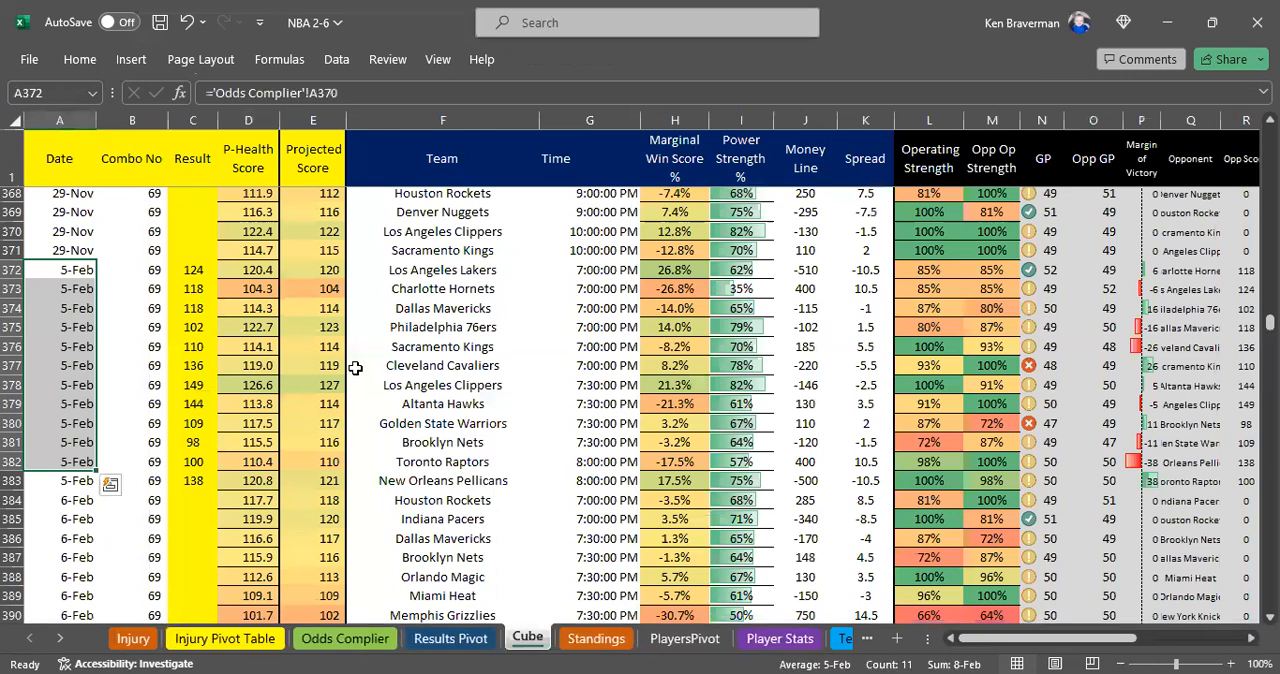
scroll(down, 3)
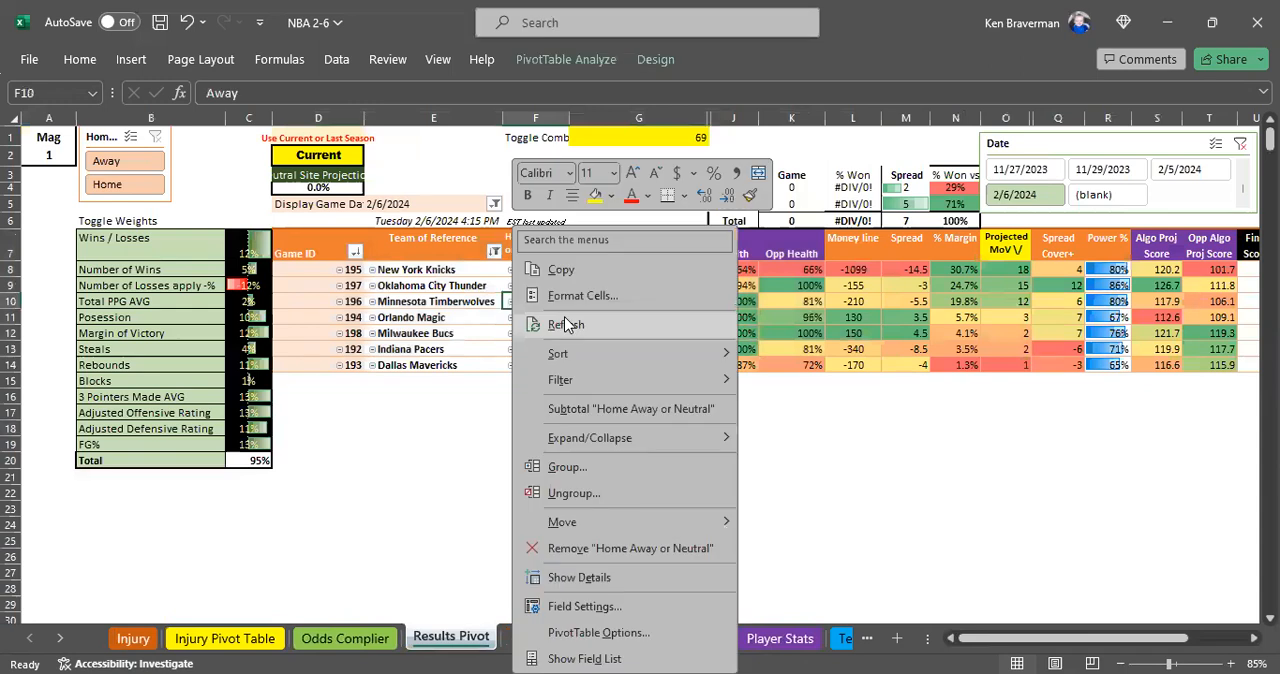
Step: Refresh the Results Pivot table twice, the second time from the Home Away field
click(564, 324)
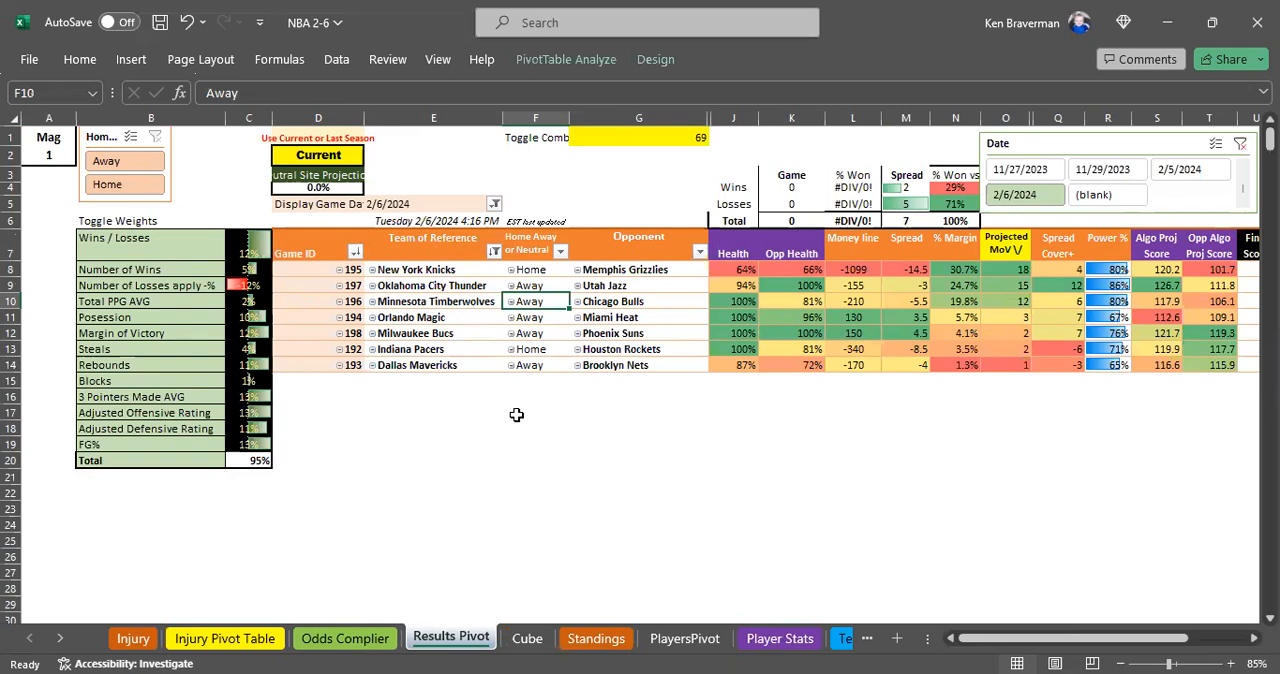
mouse_move(460, 394)
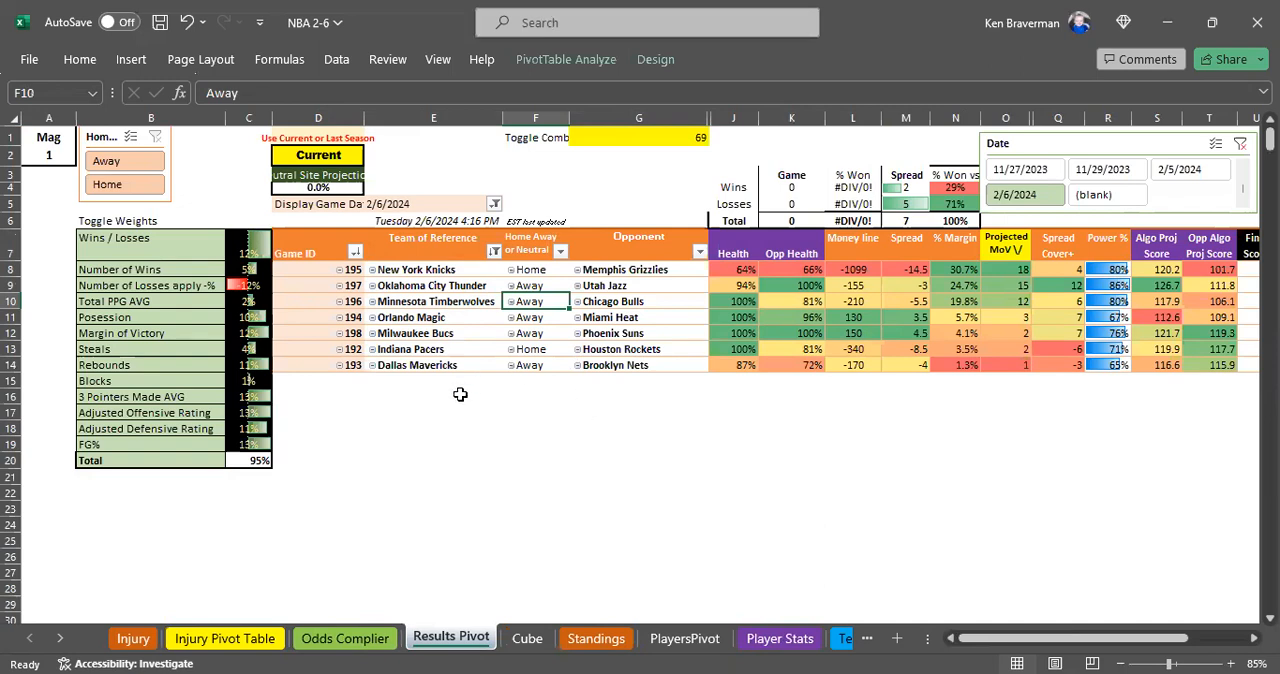
click(536, 408)
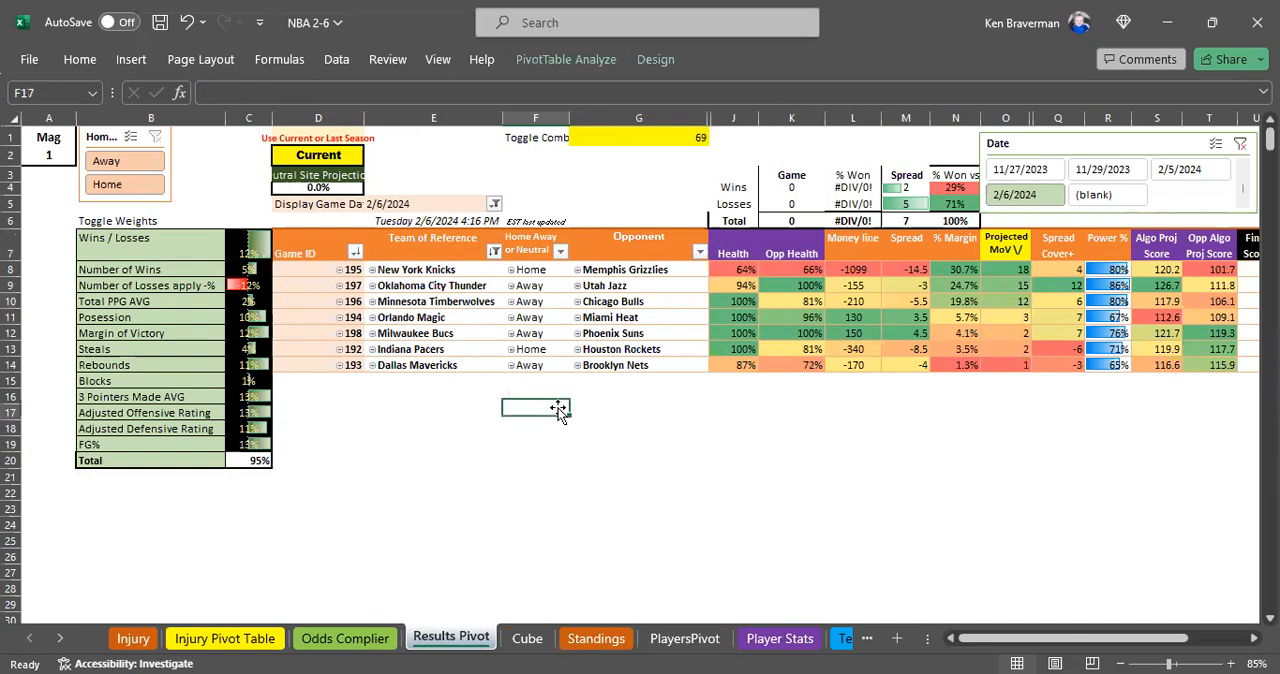
right_click(528, 316)
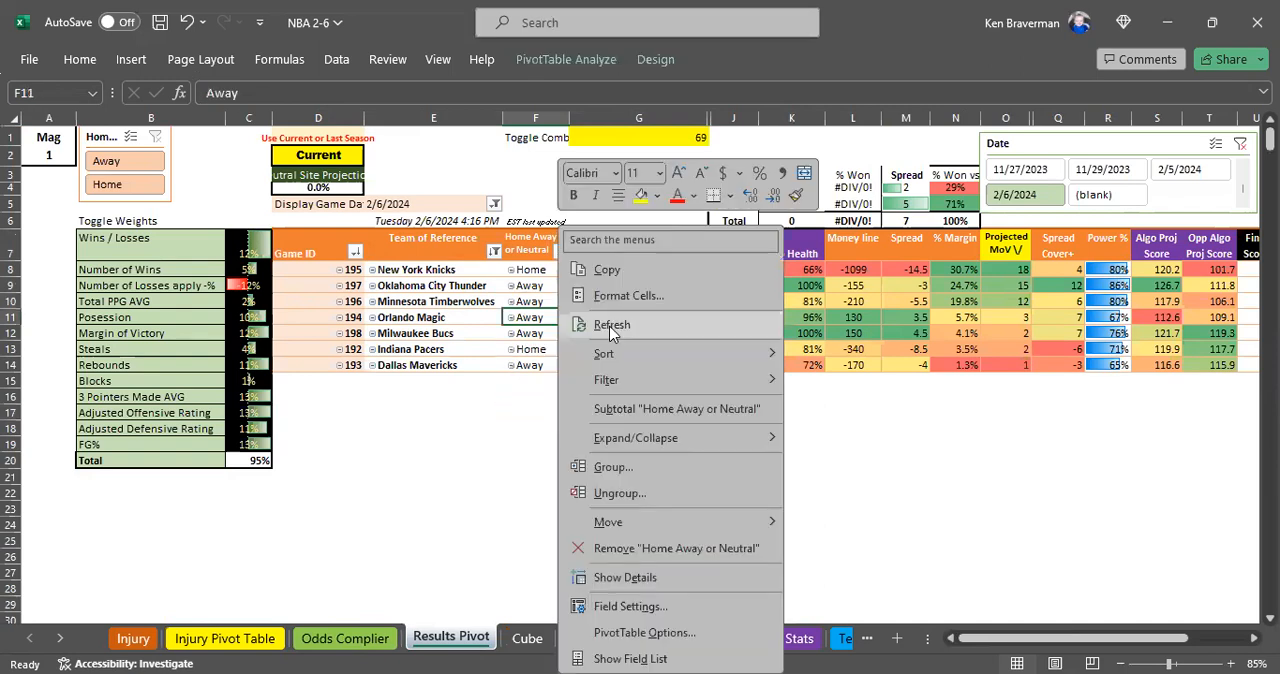
click(612, 324)
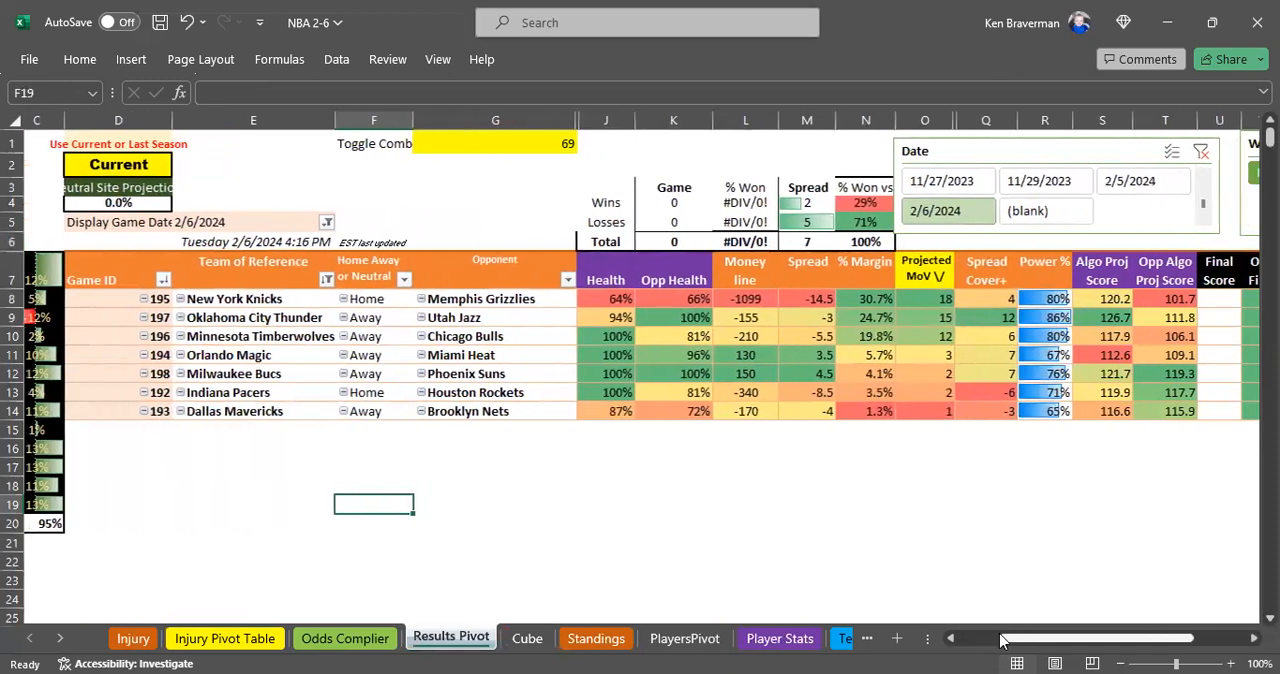
click(234, 298)
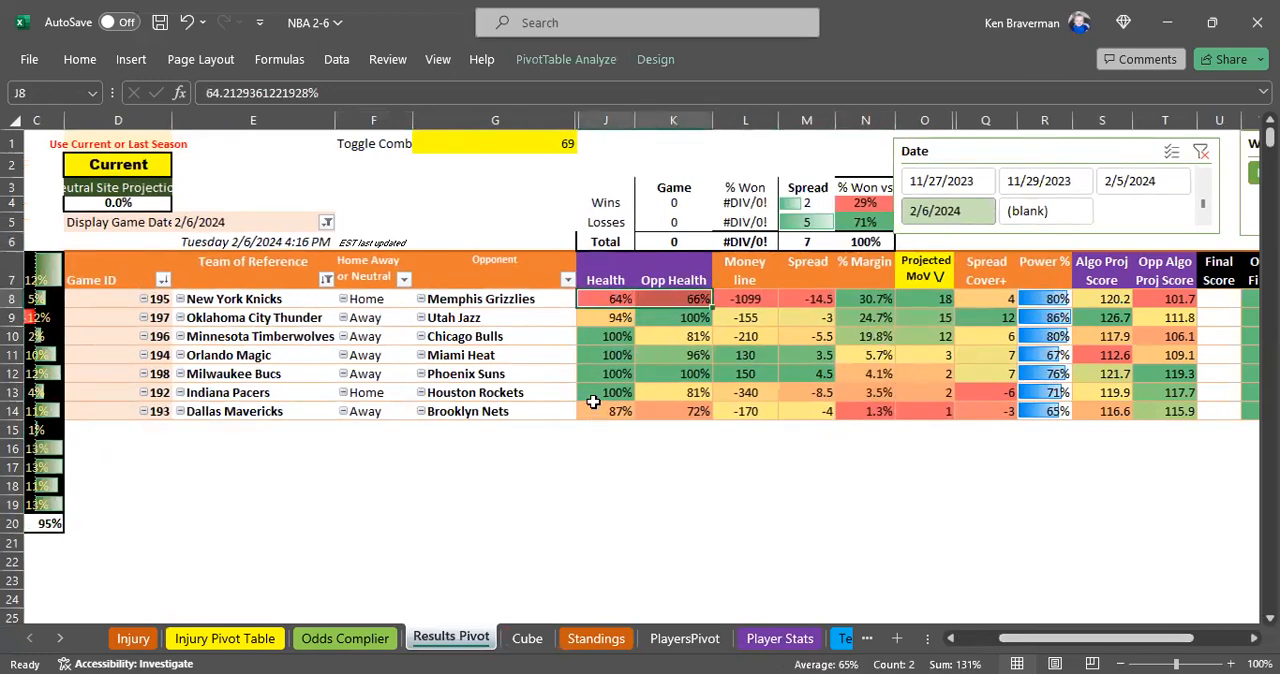
mouse_move(600, 312)
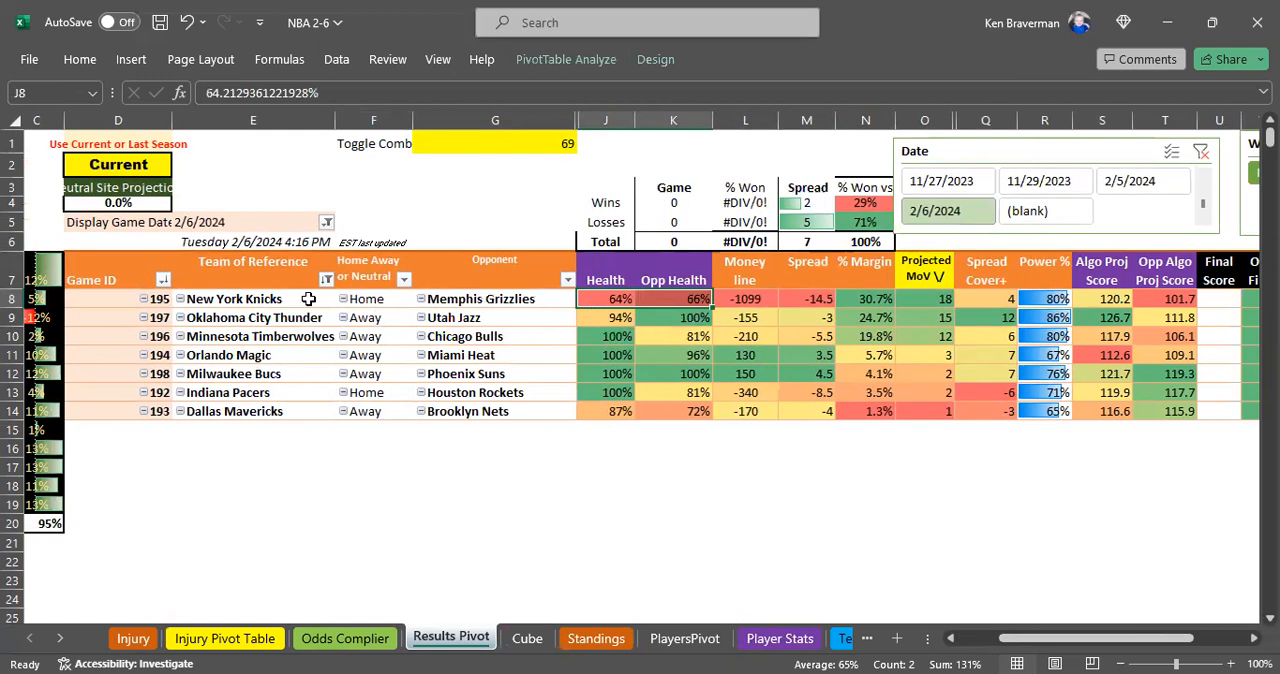
click(252, 298)
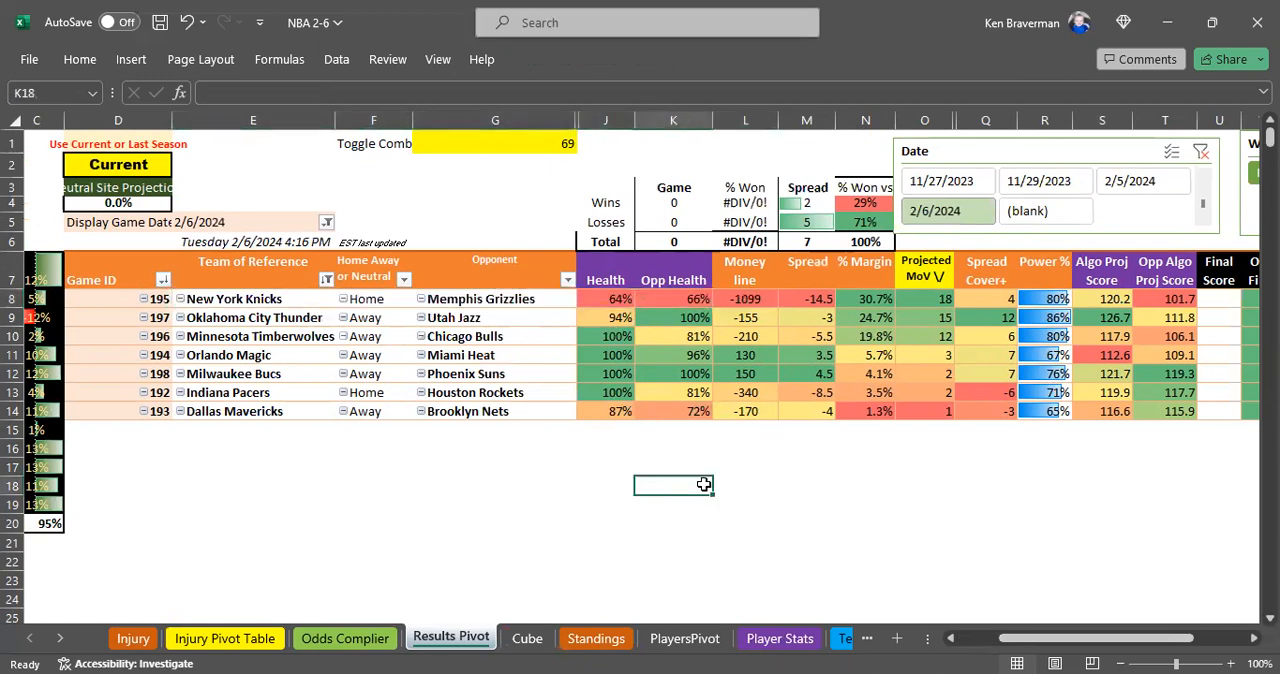
mouse_move(668, 312)
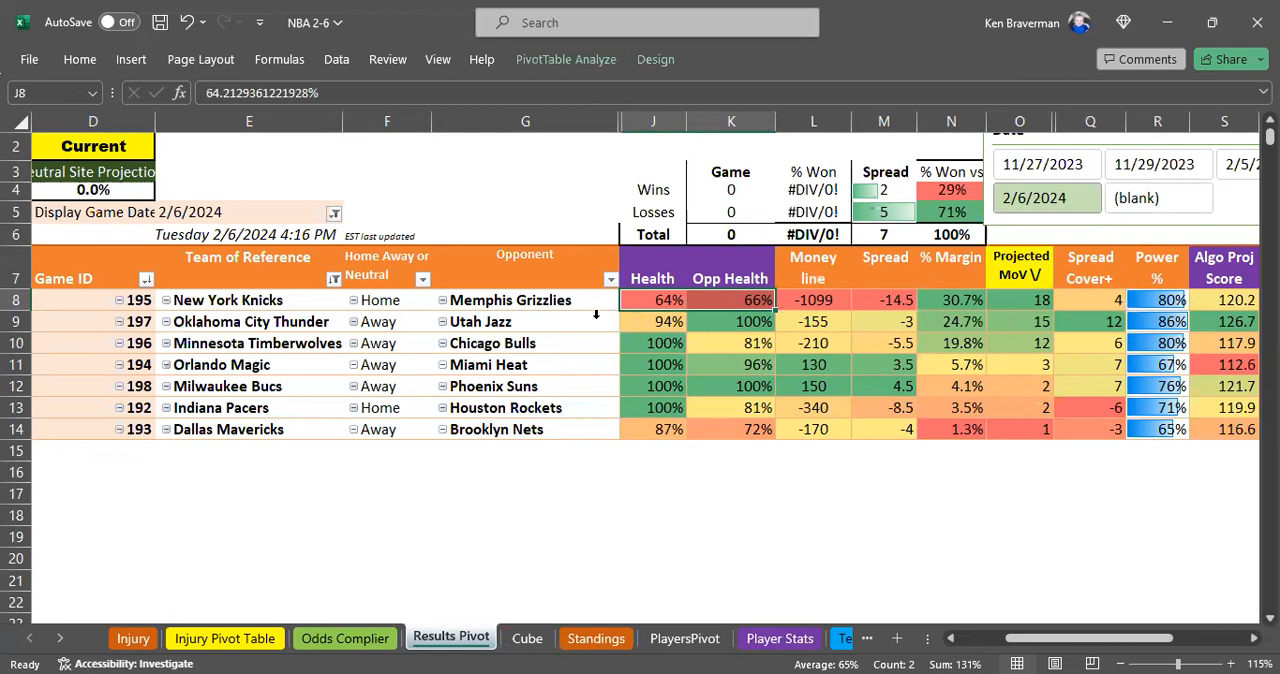
mouse_move(656, 496)
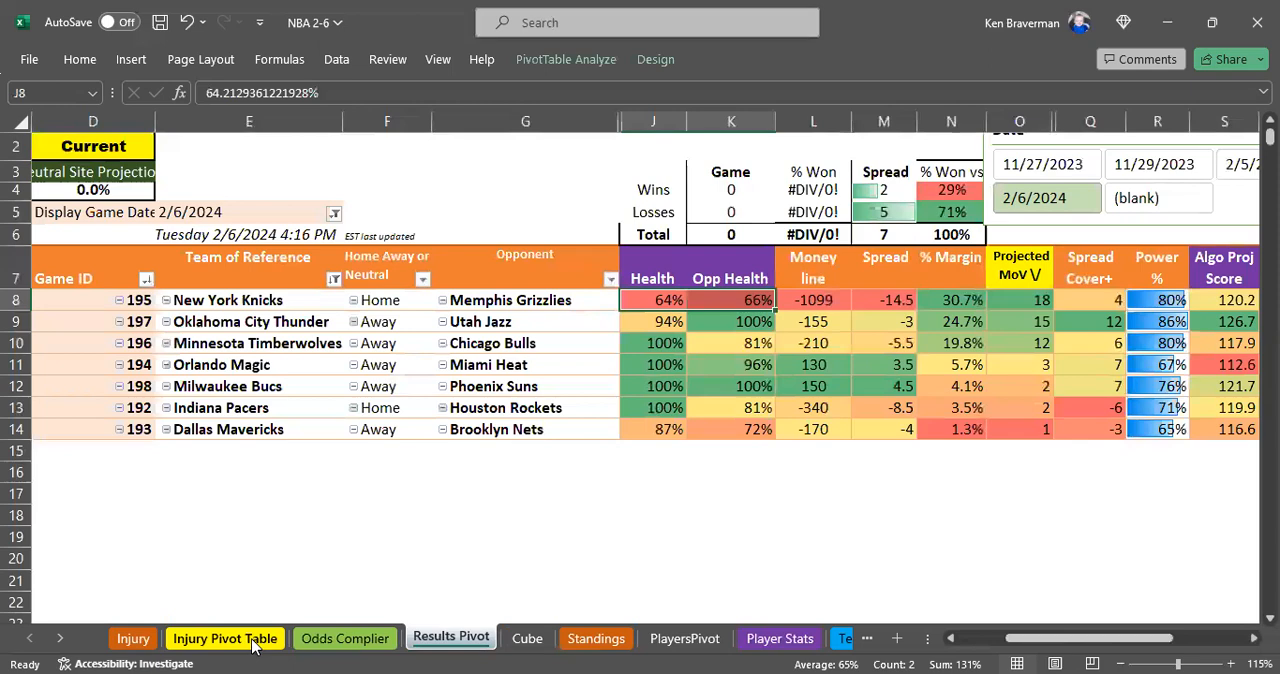
click(224, 638)
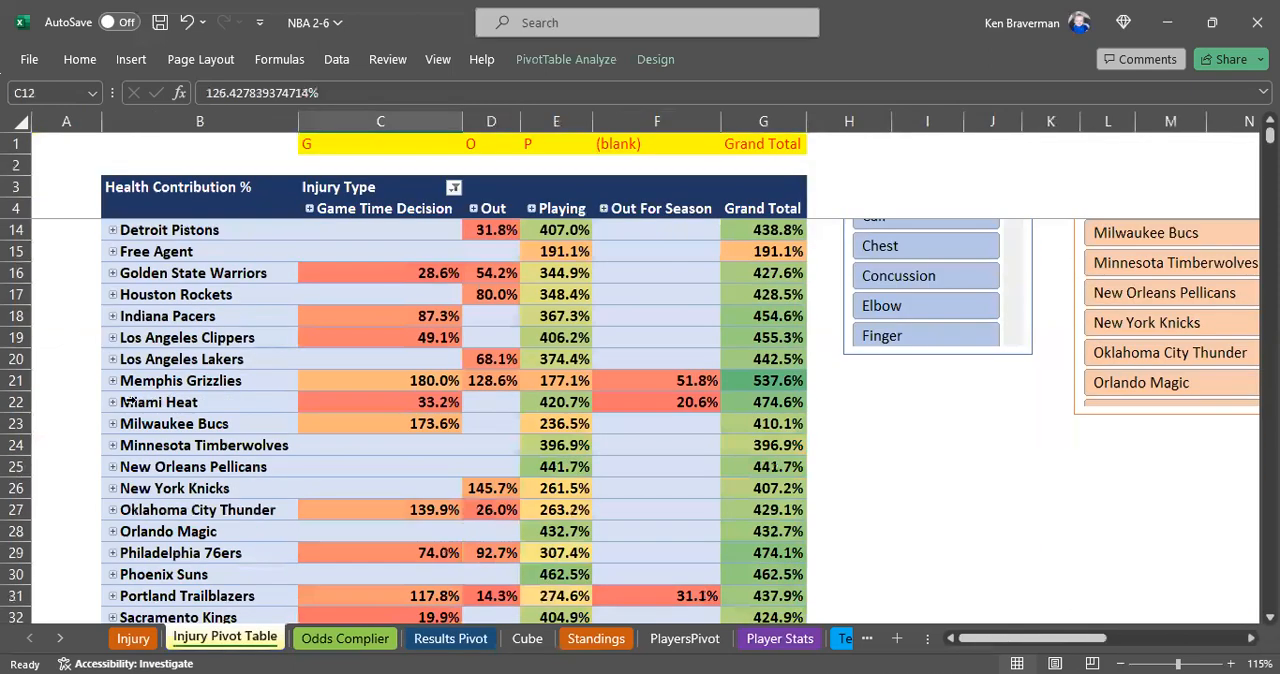
scroll(down, 3)
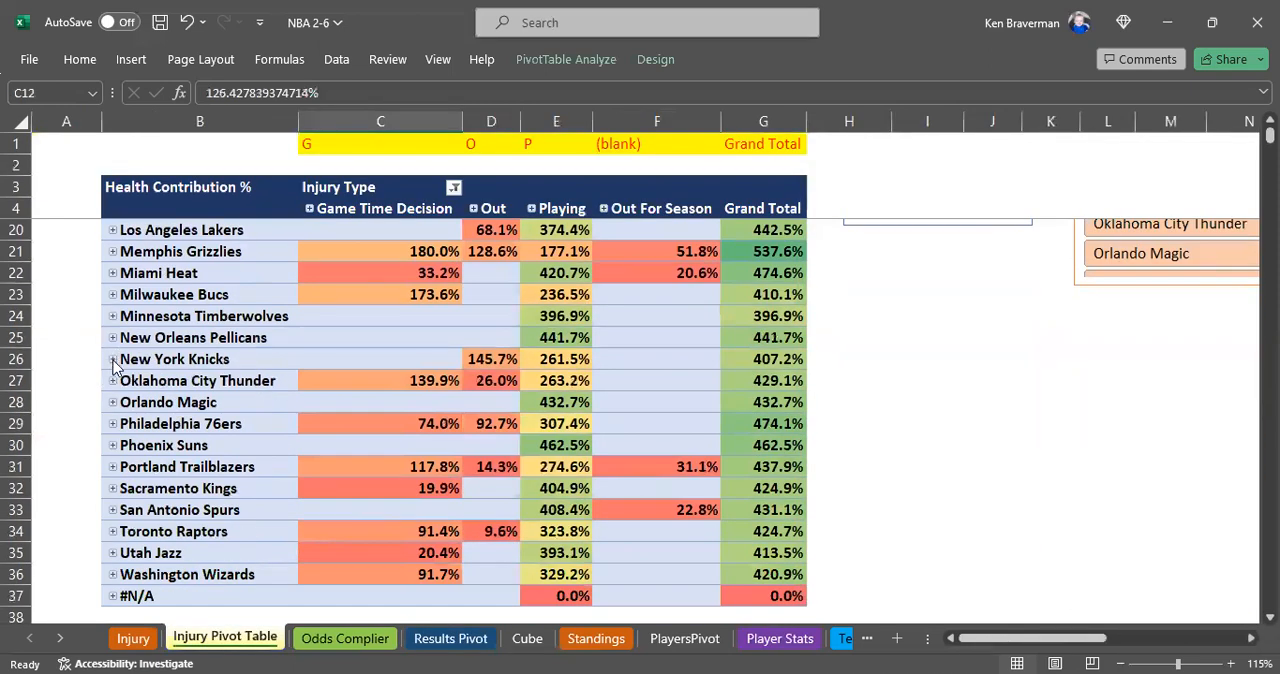
click(112, 360)
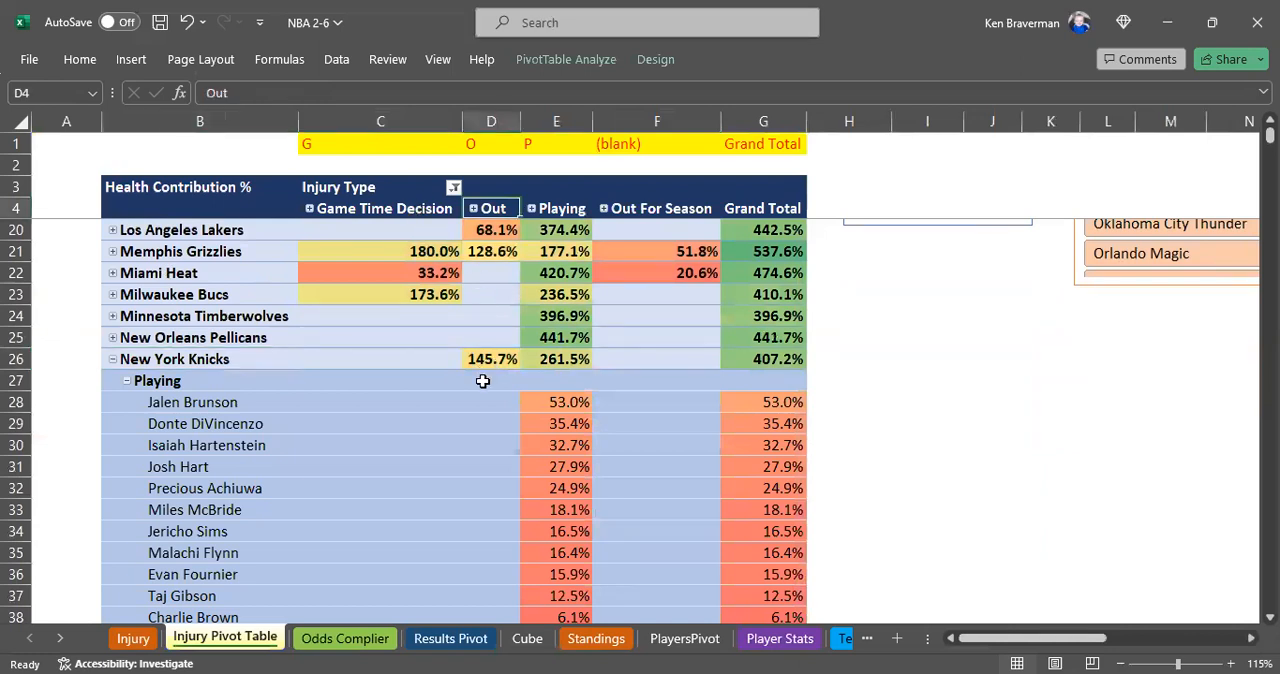
scroll(down, 3)
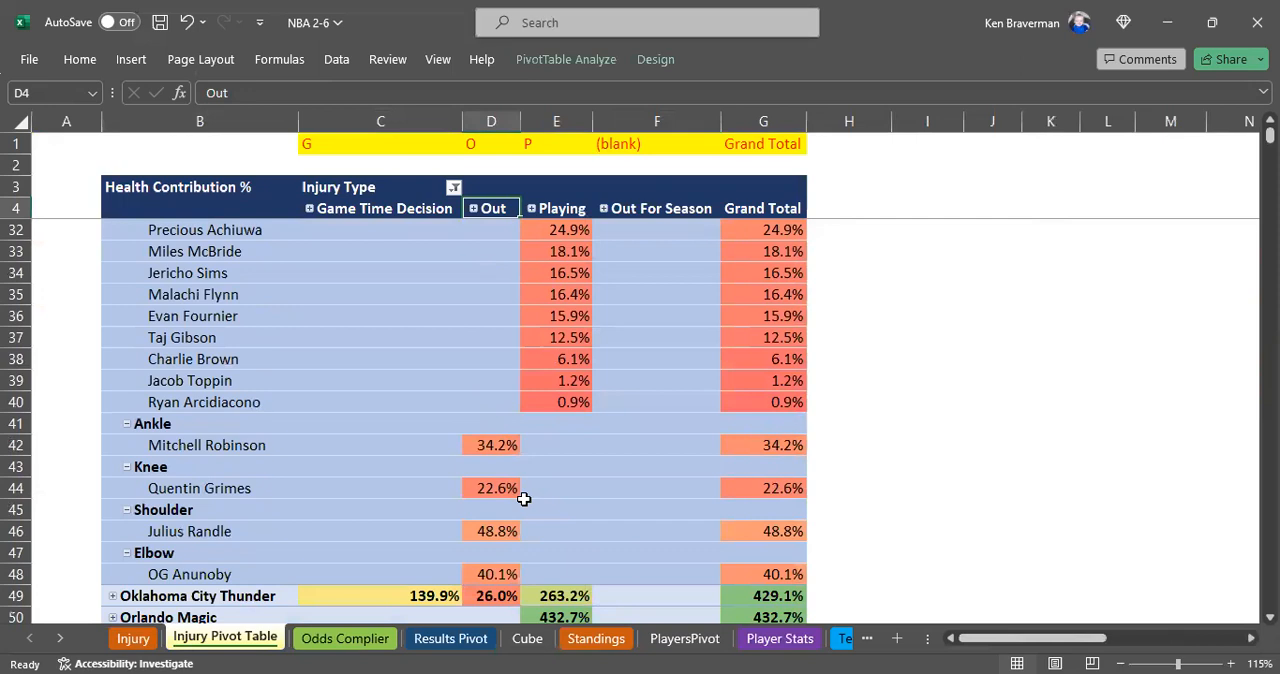
mouse_move(508, 576)
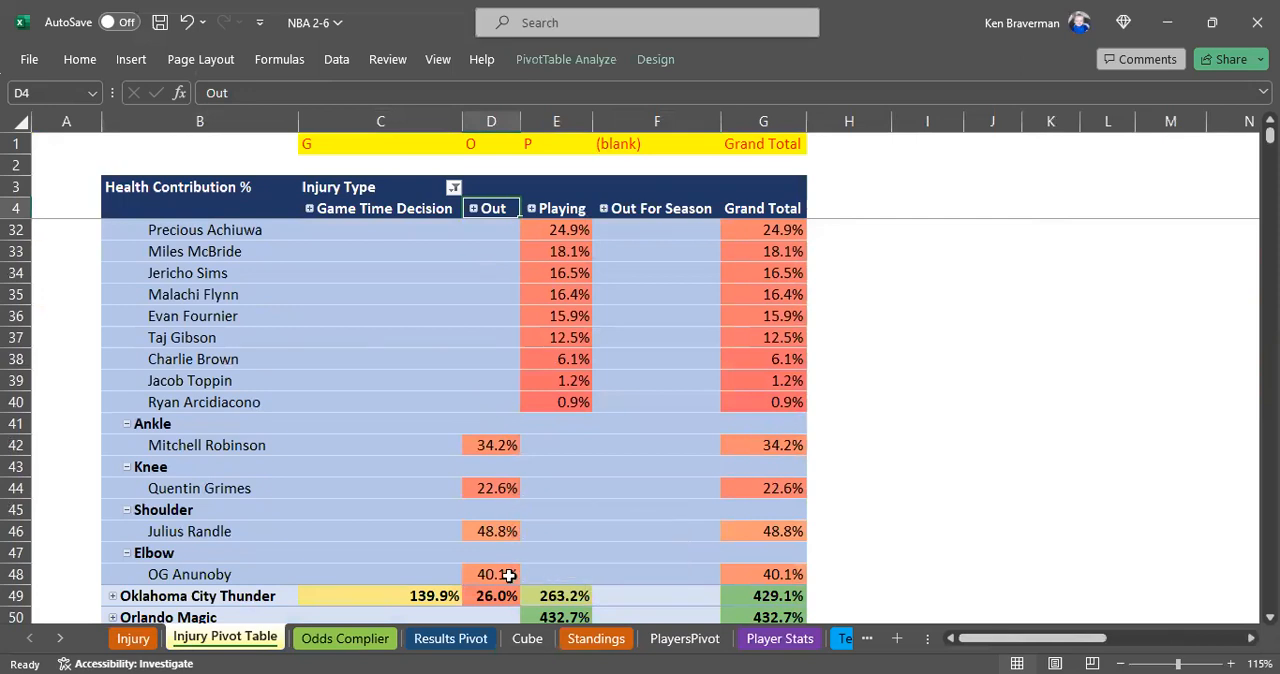
mouse_move(432, 572)
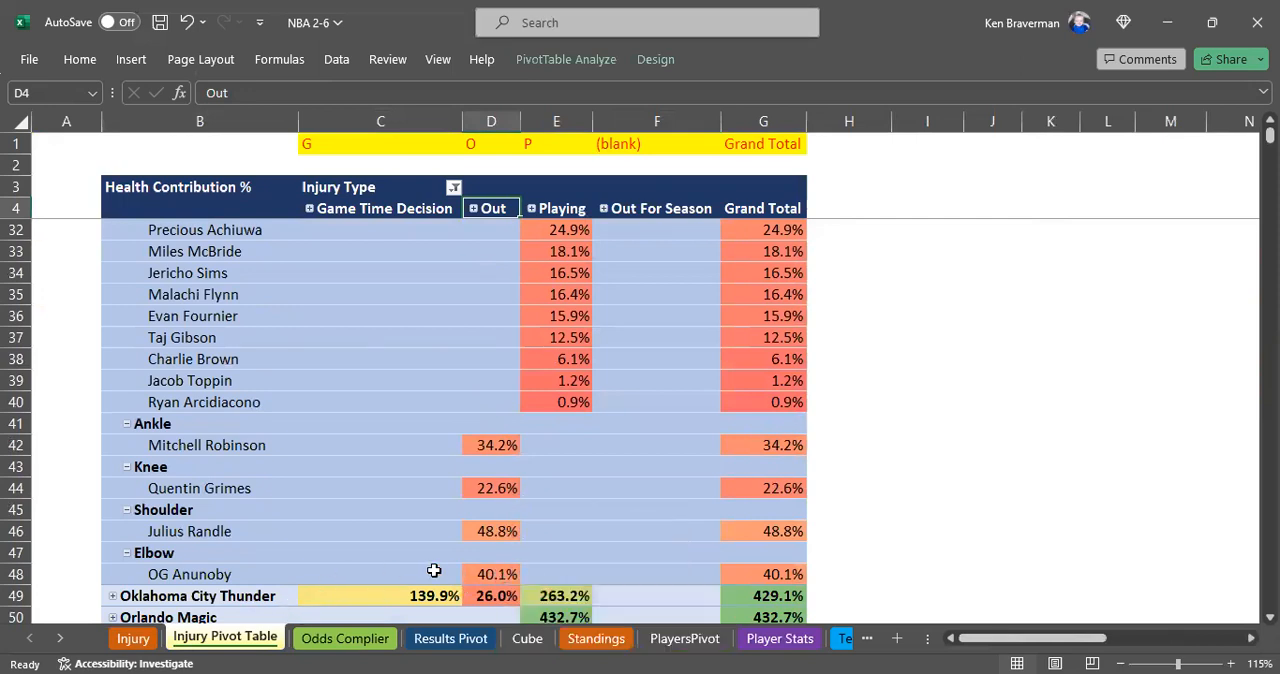
mouse_move(444, 596)
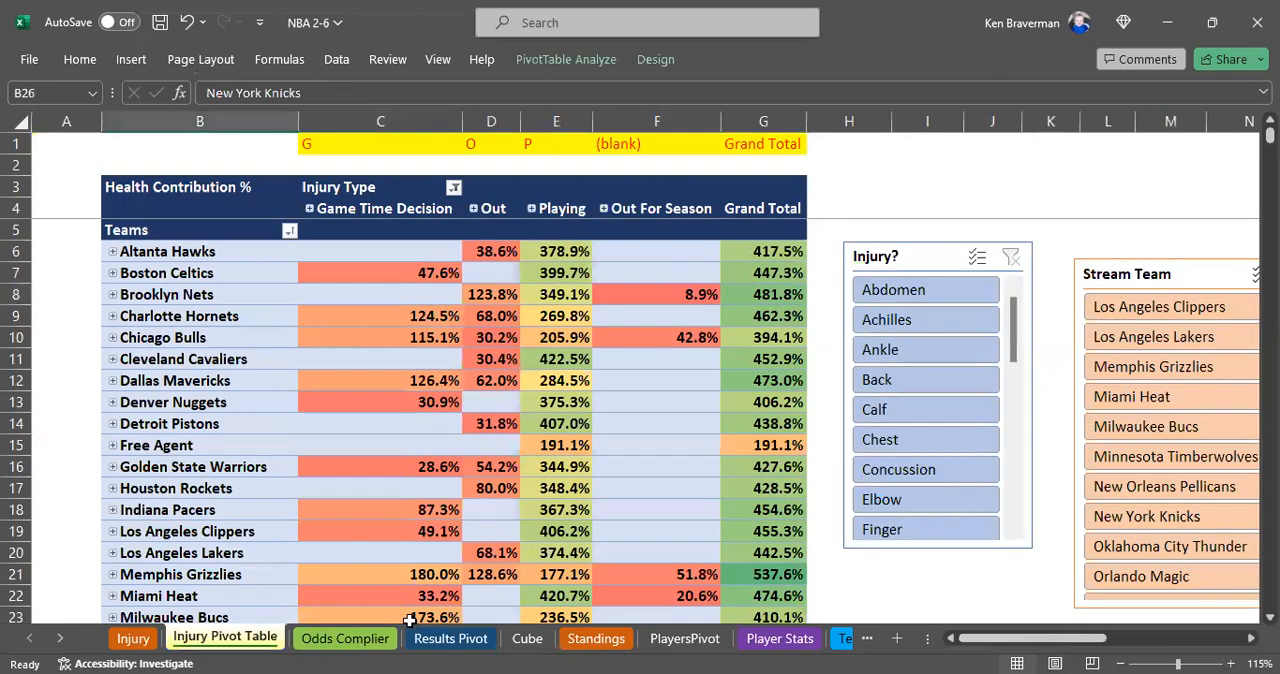
Step: Set the Results Pivot Toggle Comb number to 69 to re-sort the projections
click(450, 638)
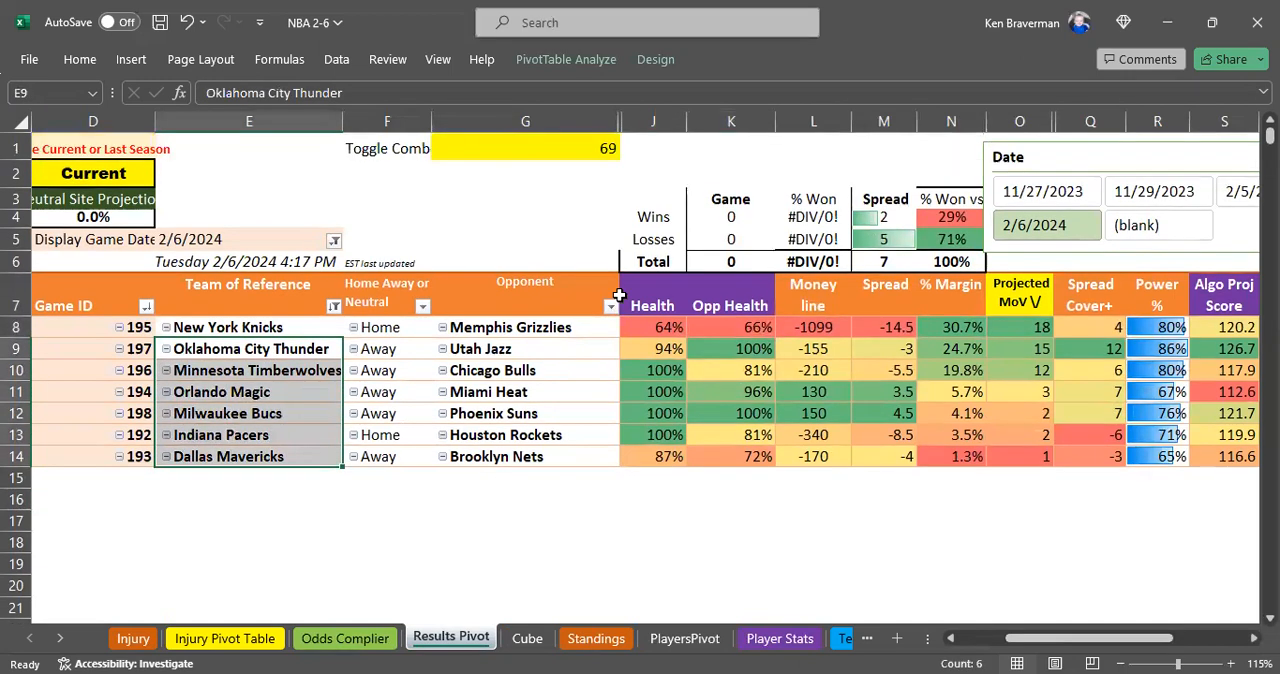
click(524, 148)
text(1)
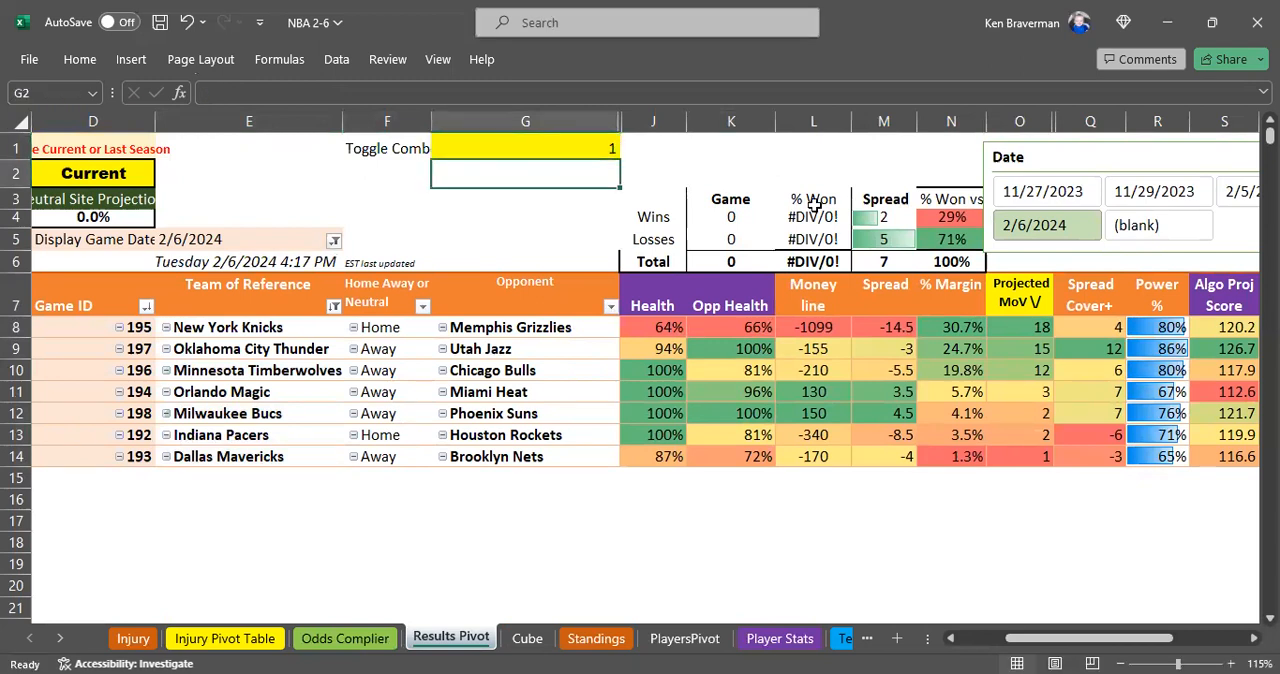
right_click(492, 370)
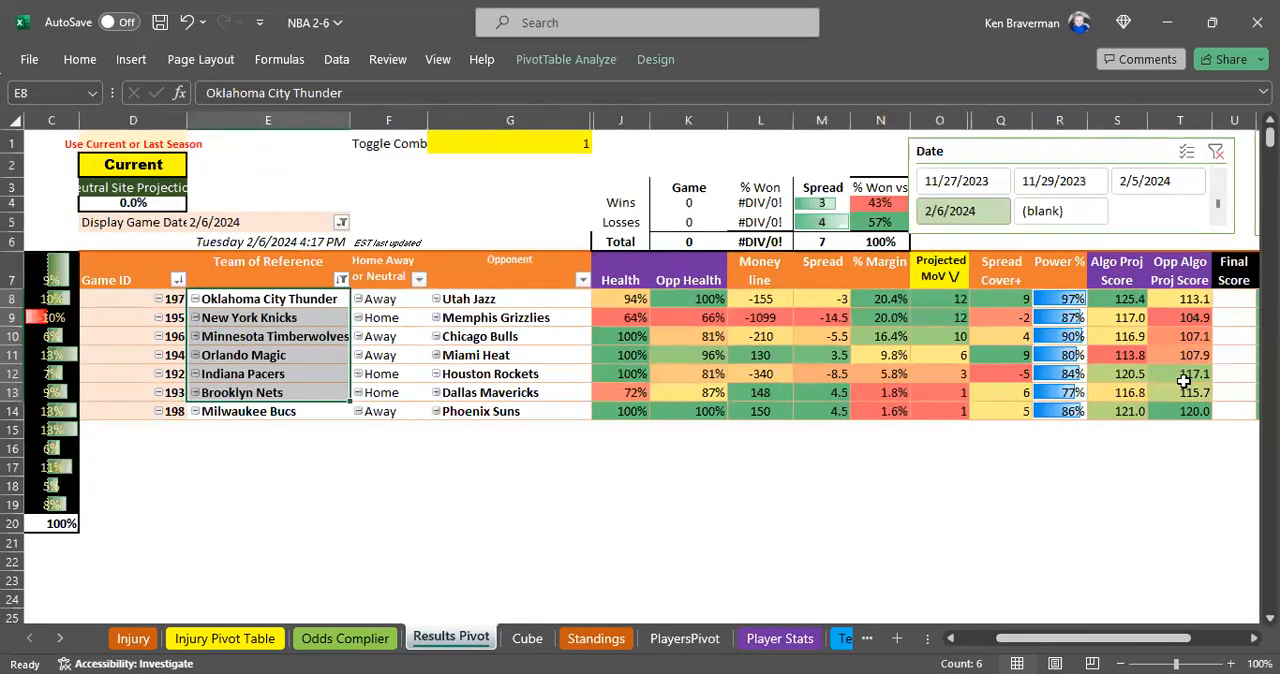
click(510, 144)
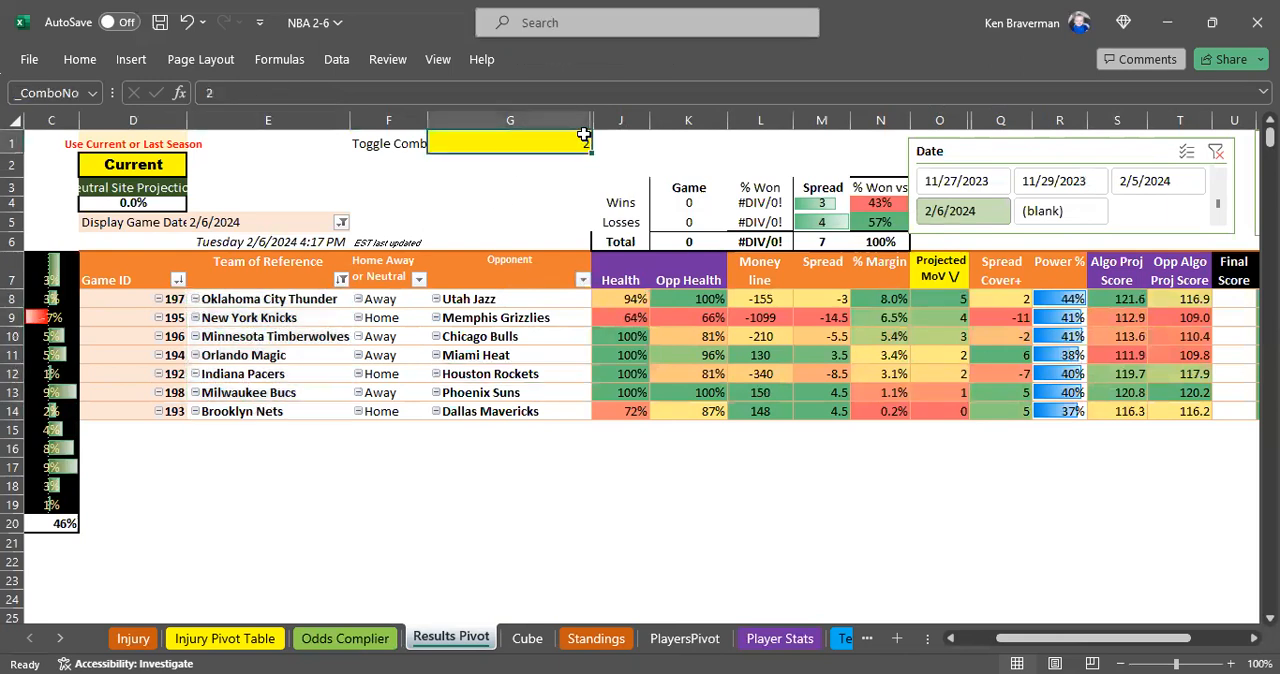
text(69.)
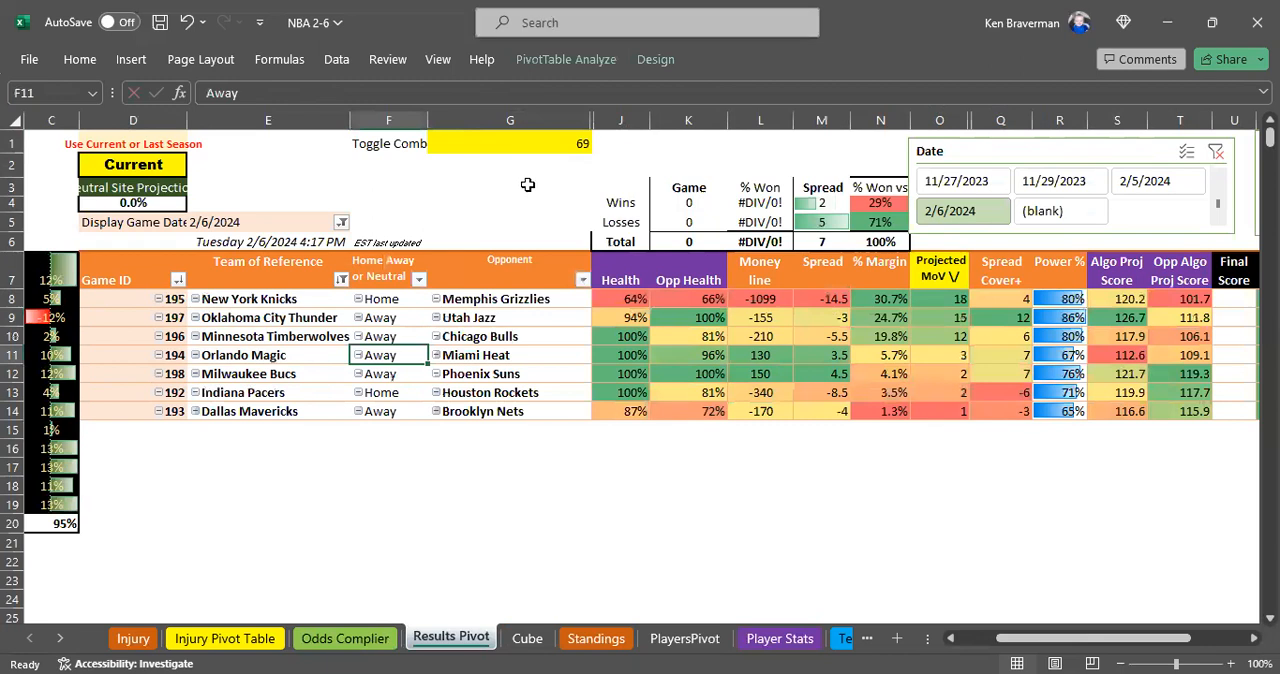
mouse_move(532, 148)
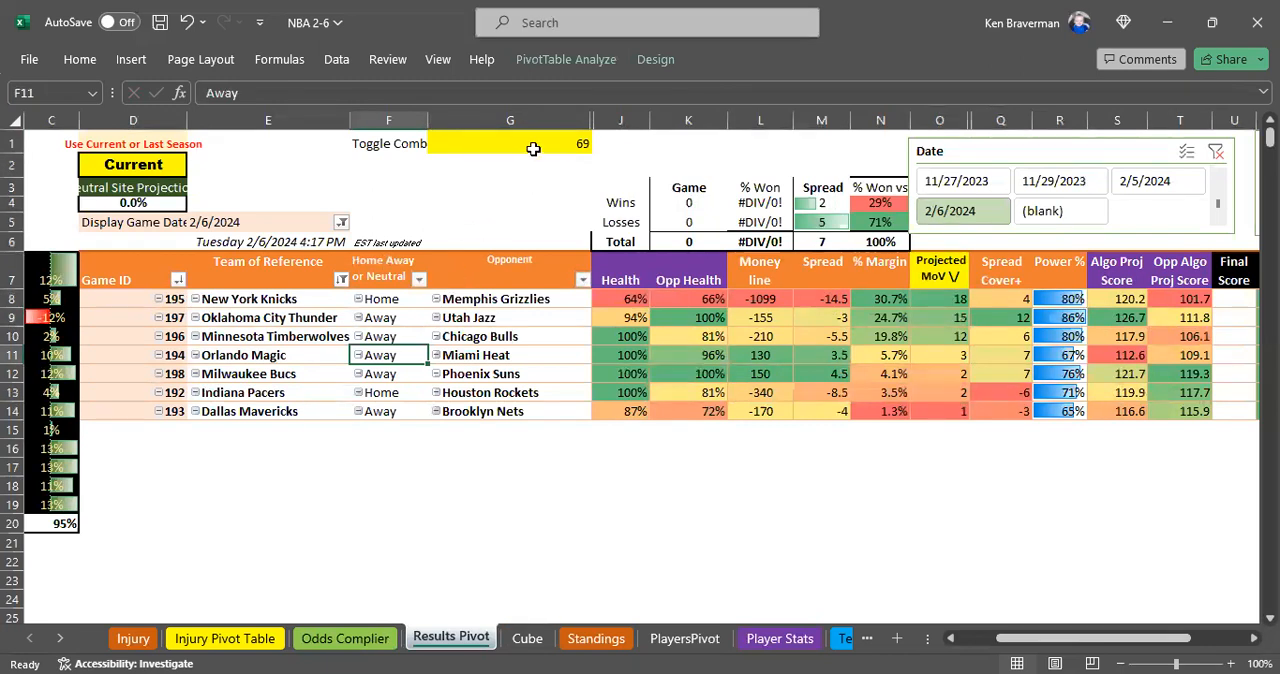
click(530, 144)
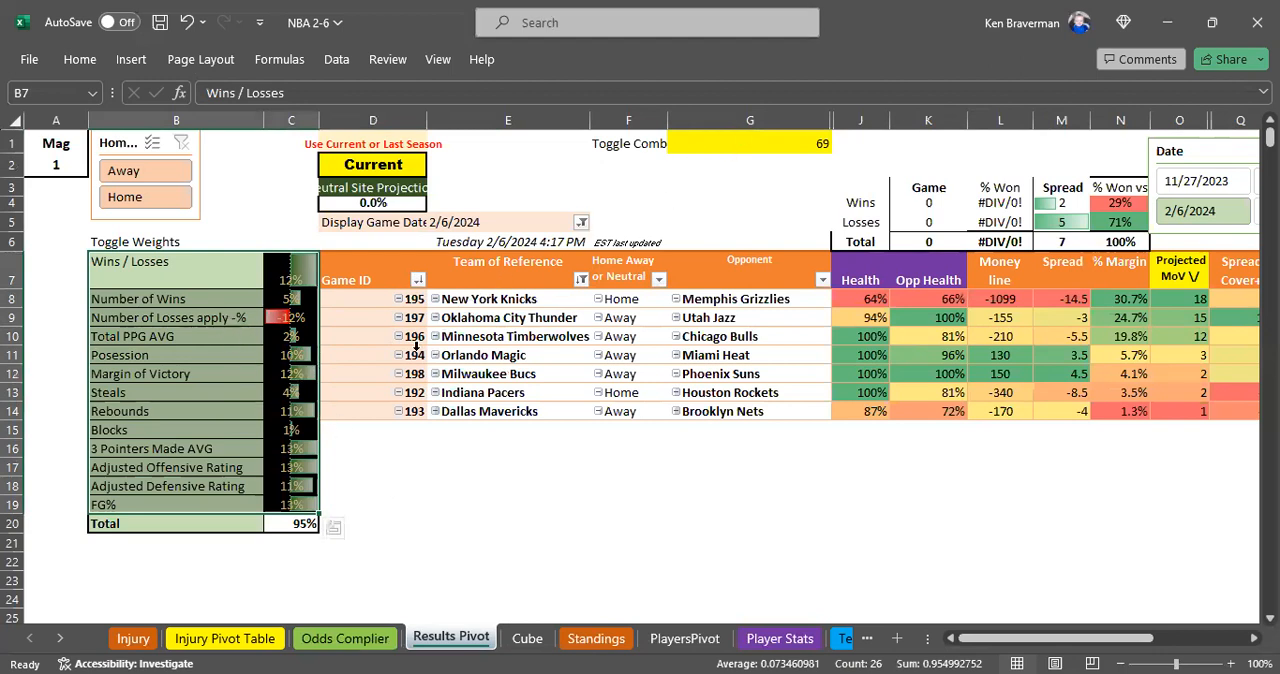
mouse_move(366, 356)
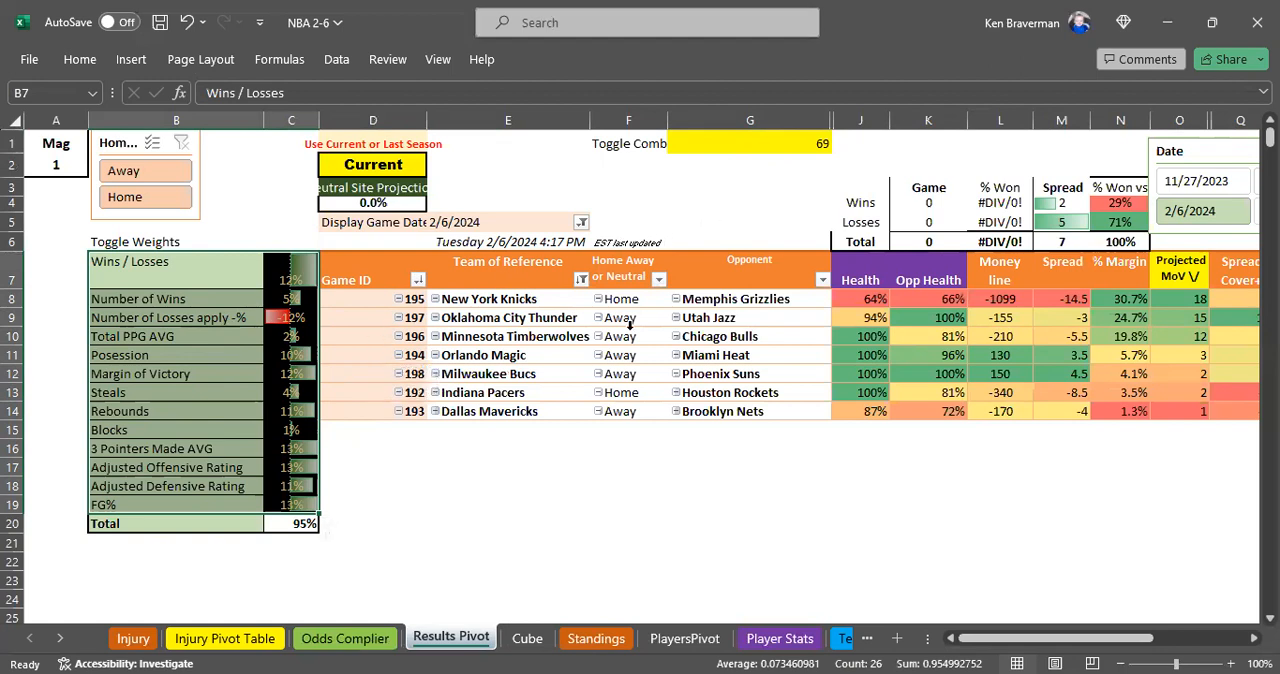
mouse_move(638, 300)
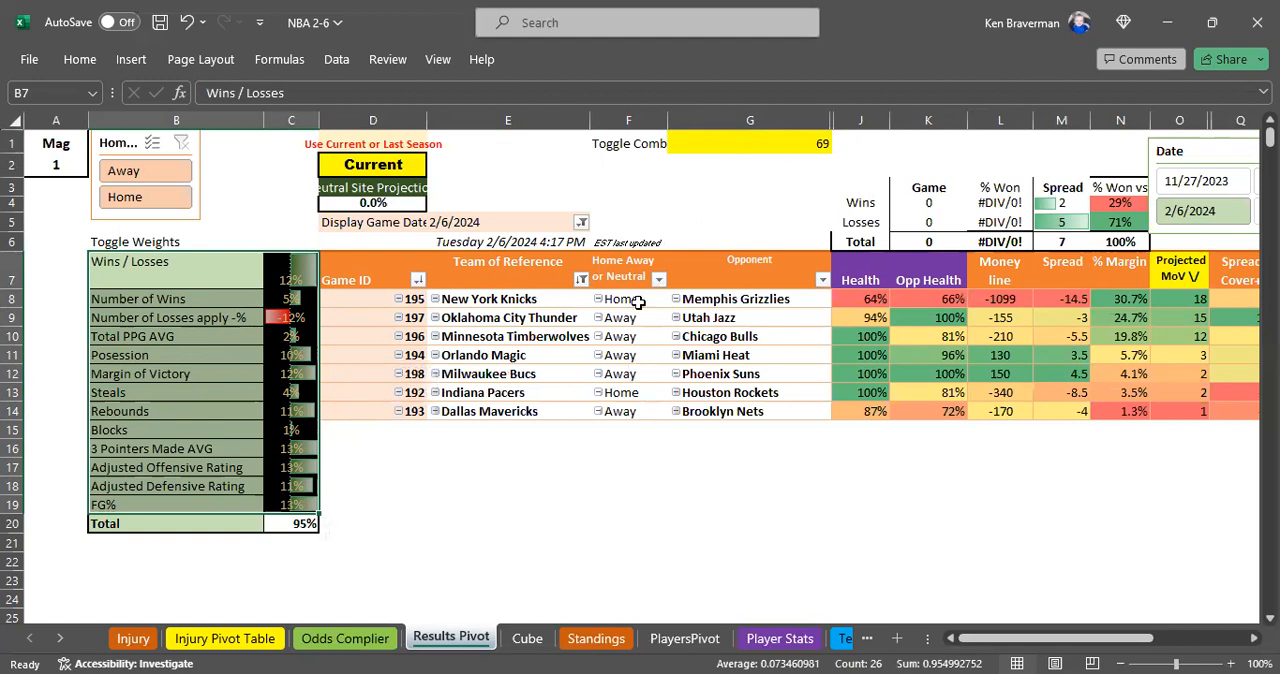
mouse_move(672, 440)
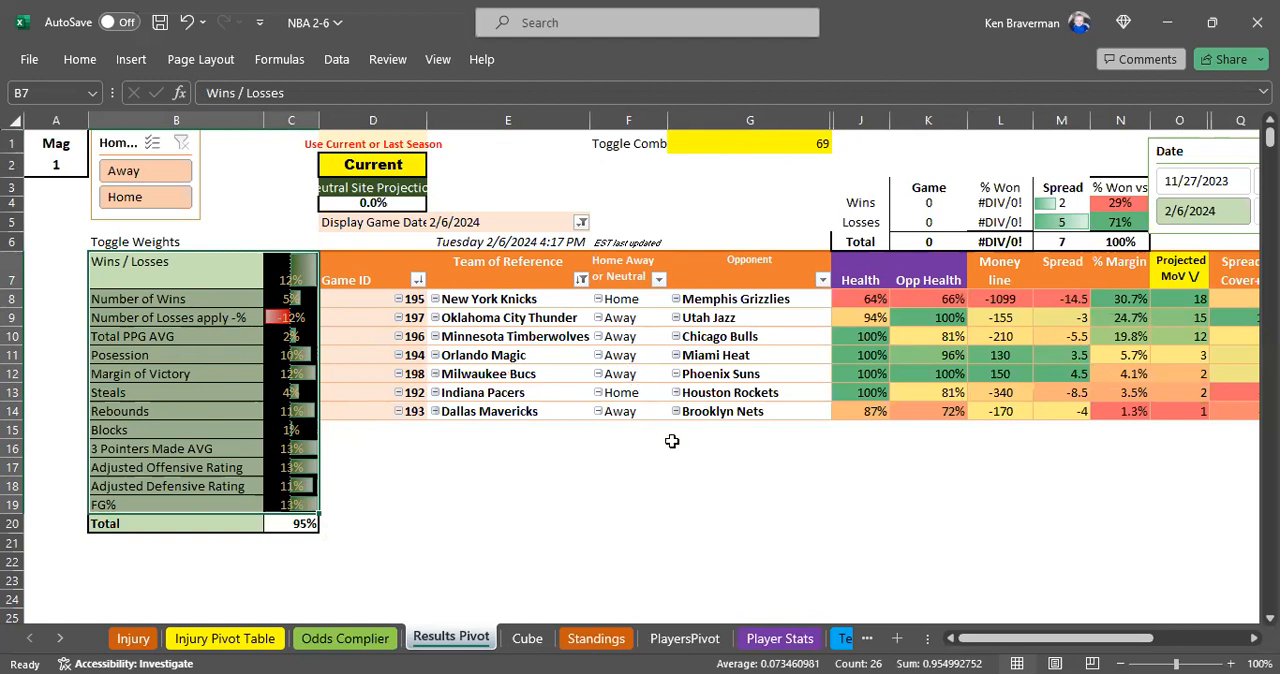
Step: Move to the empty Compare Pivot sheet
click(60, 640)
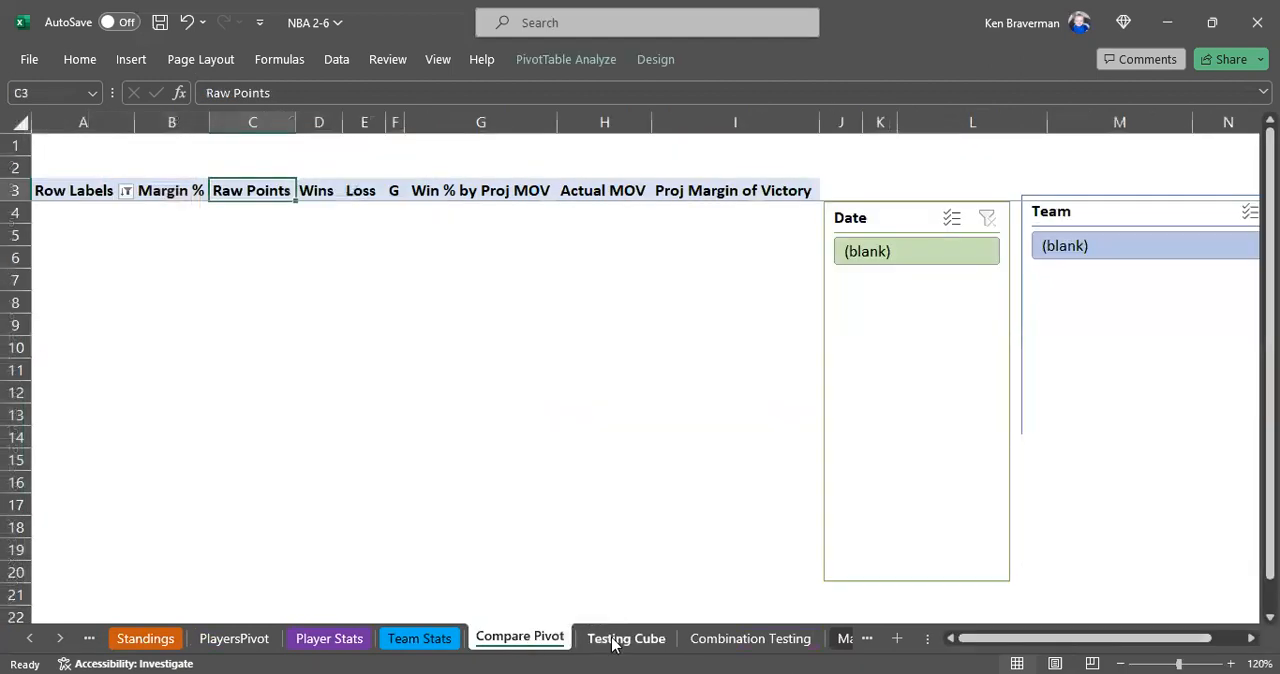
Step: Browse the Testing Cube sheet, then the Combination Testing stat-weight combinations
click(626, 638)
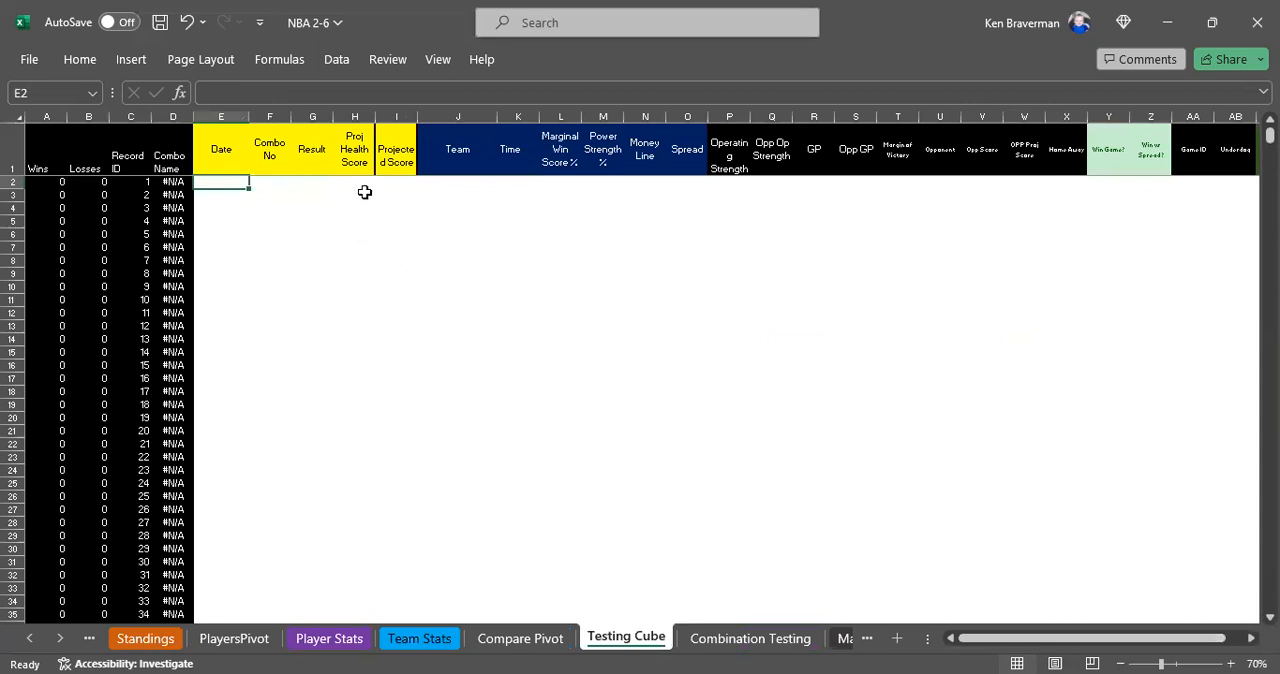
mouse_move(676, 652)
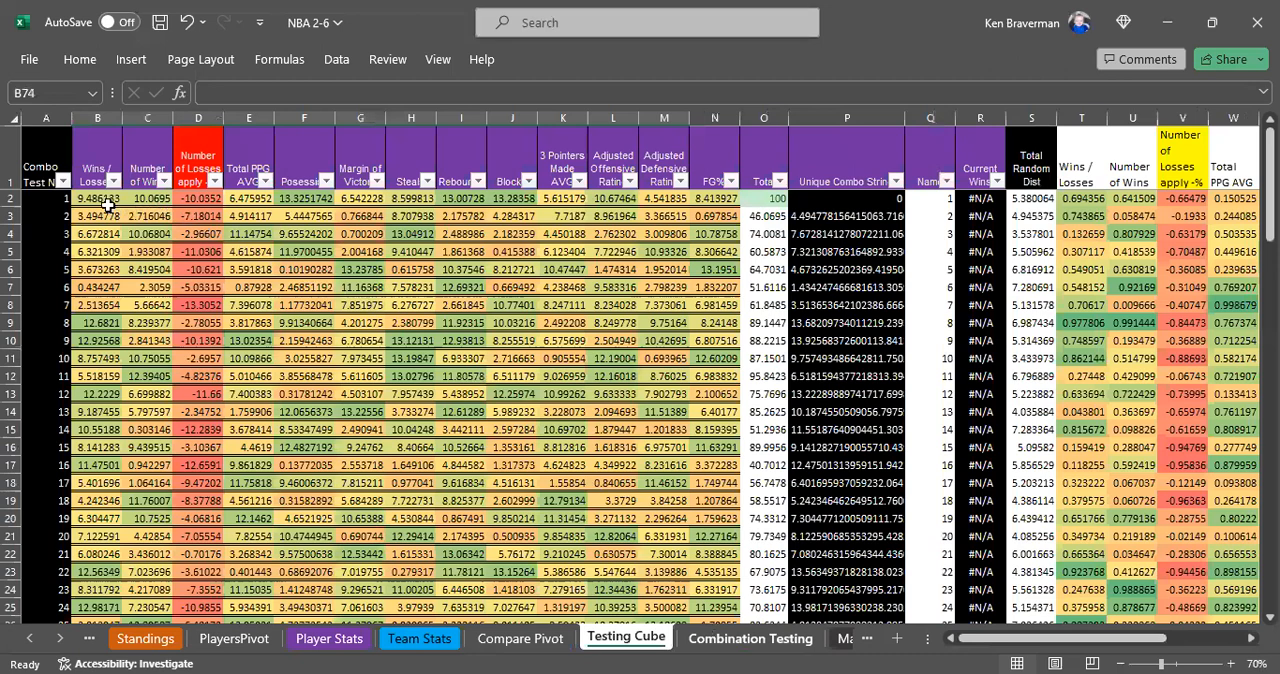
click(752, 638)
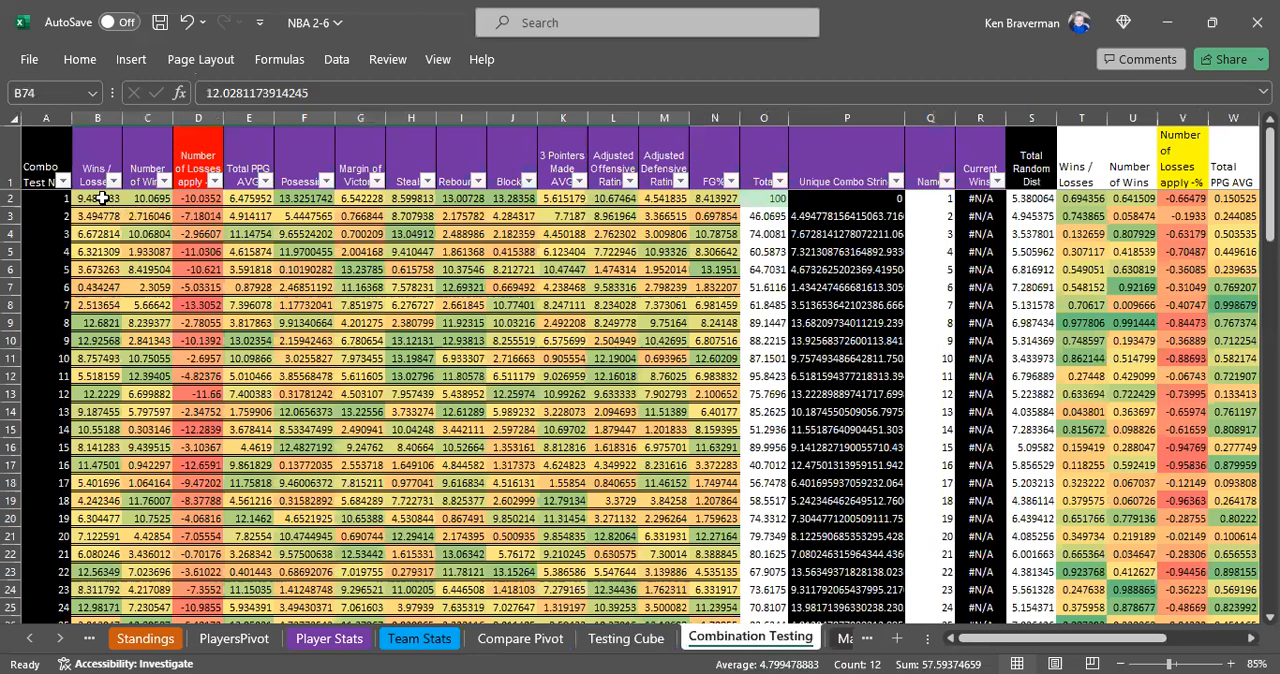
scroll(down, 3)
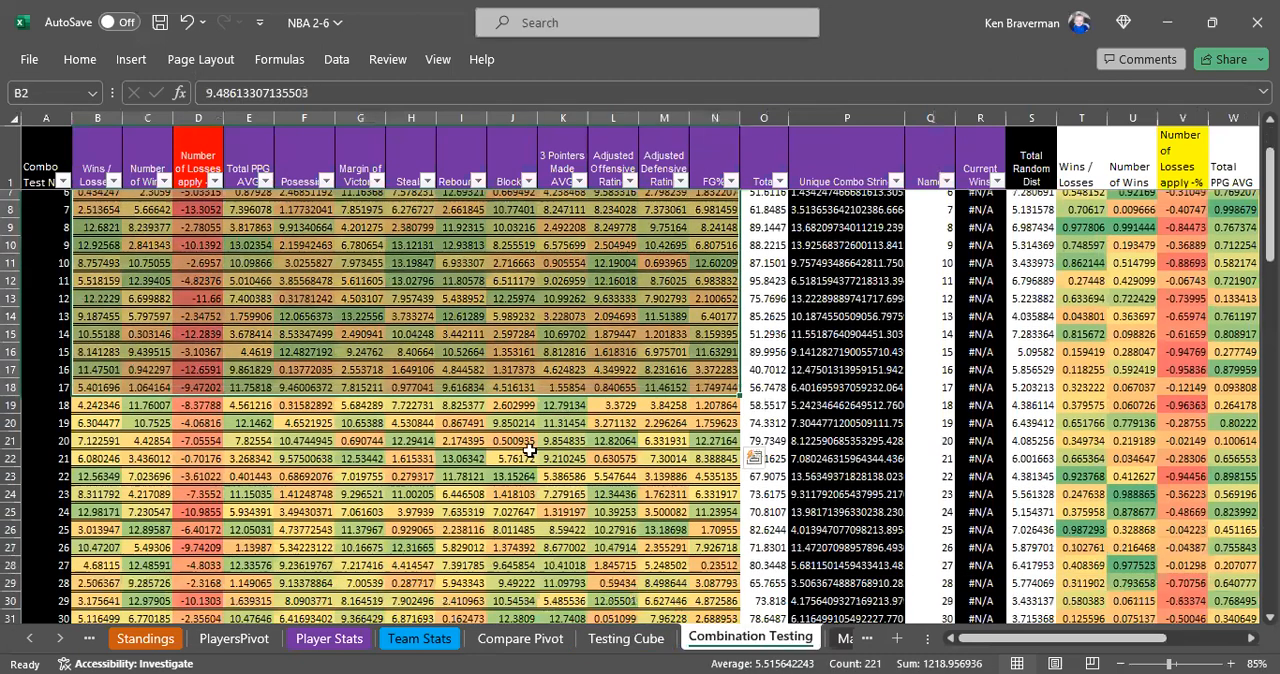
scroll(down, 3)
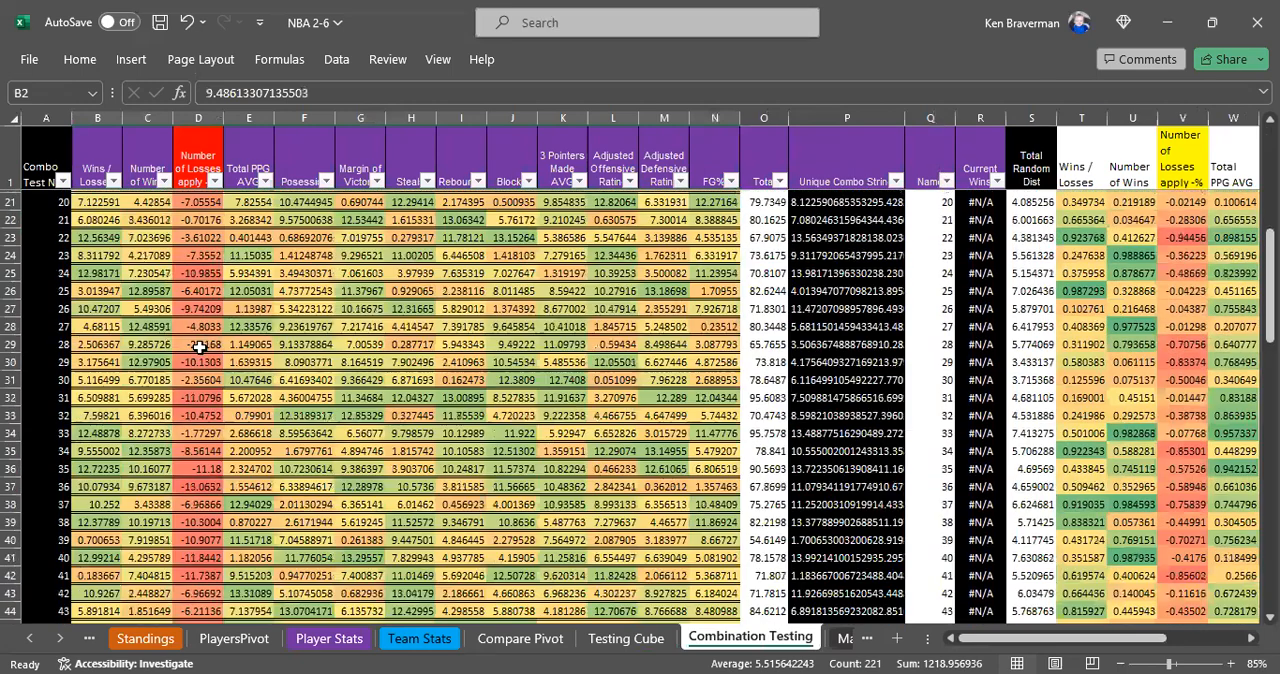
scroll(up, 3)
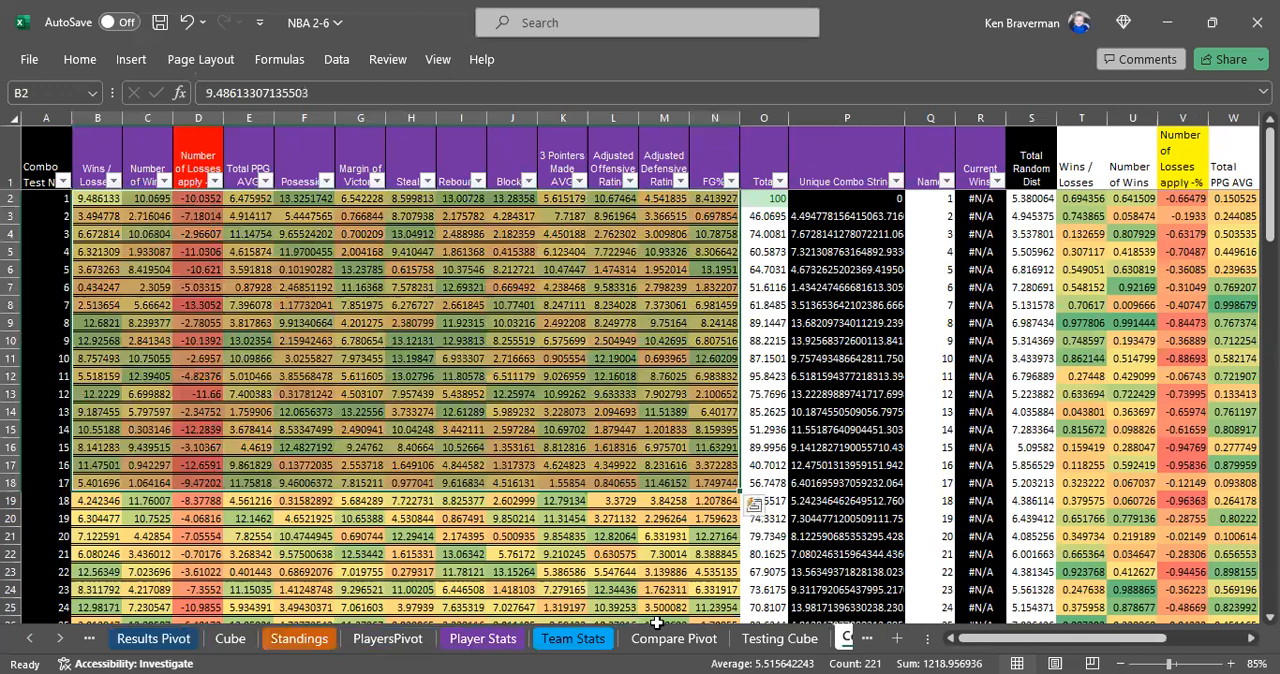
mouse_move(512, 410)
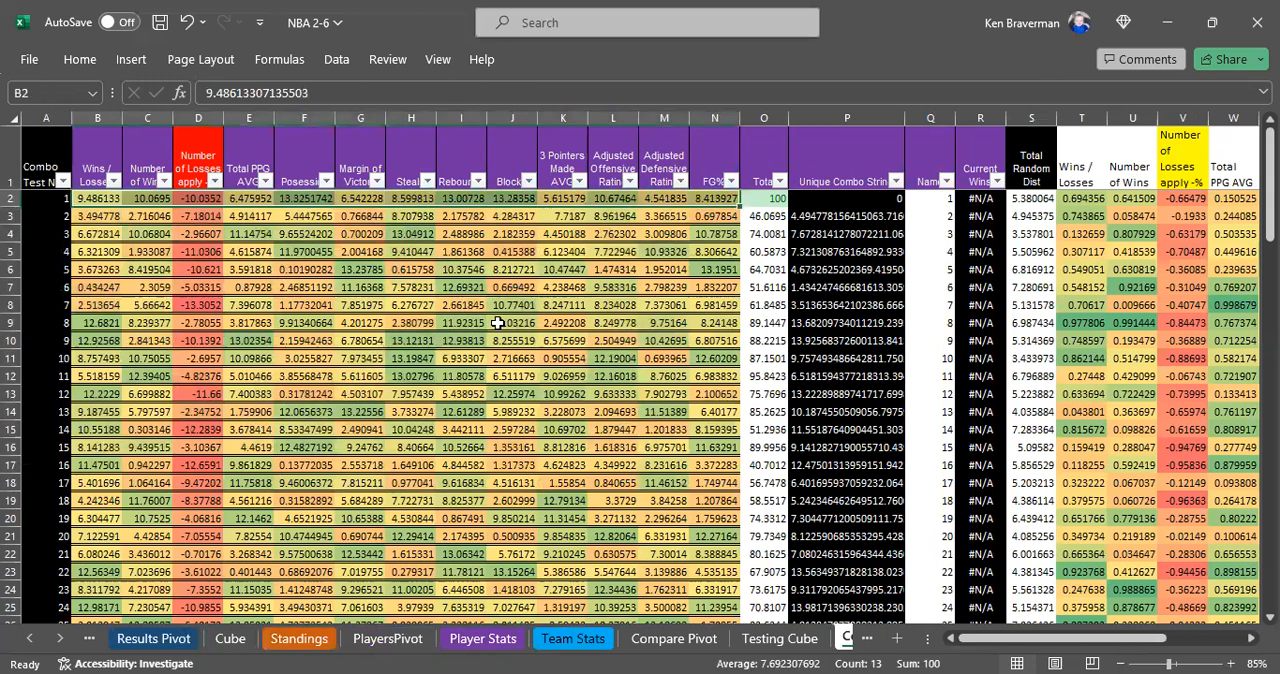
mouse_move(554, 524)
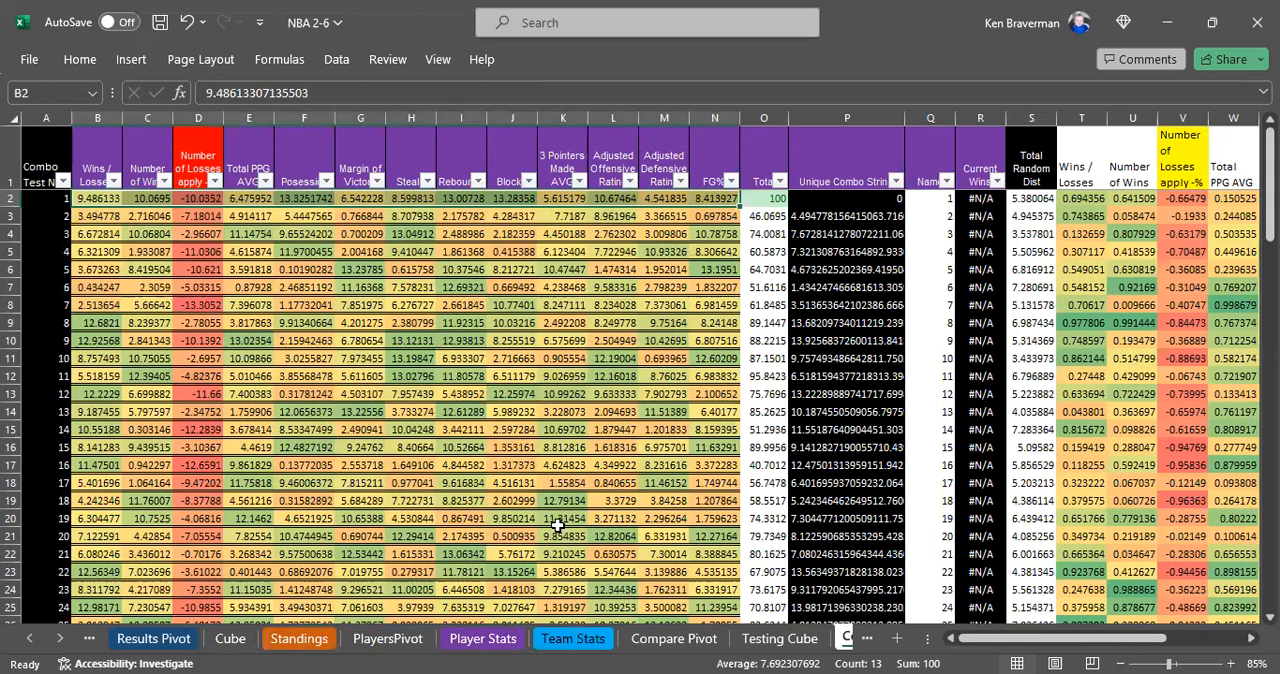
mouse_move(430, 528)
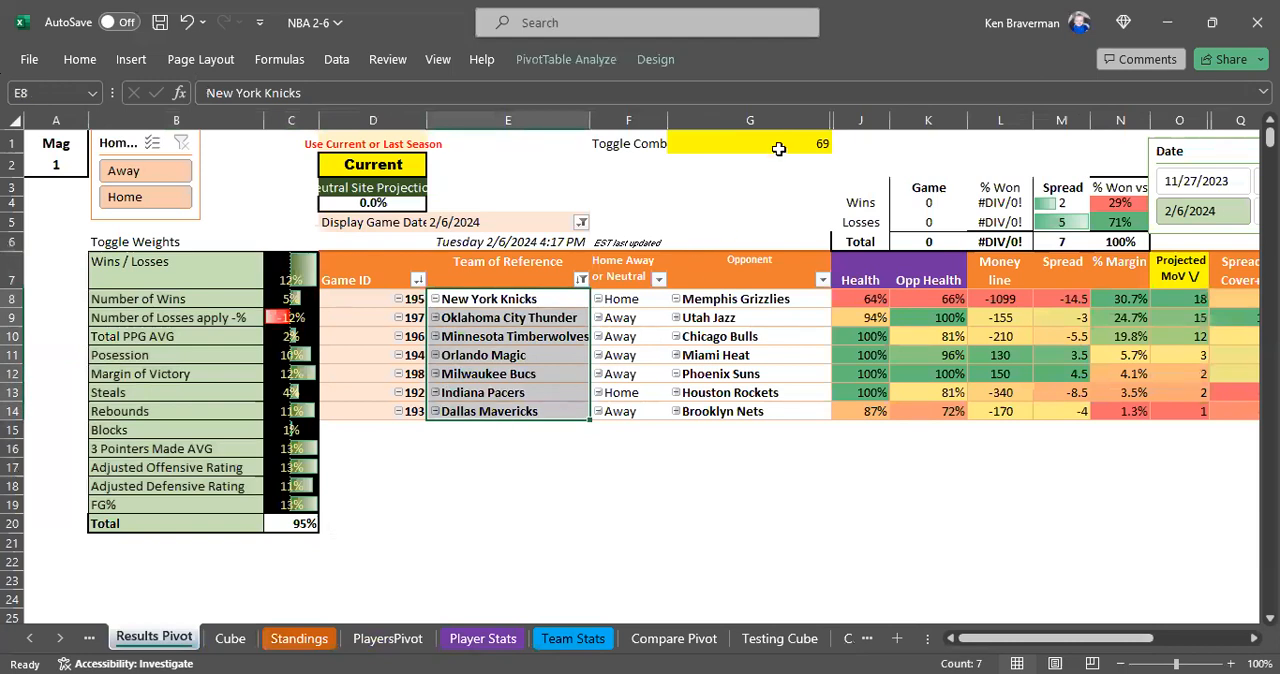
Step: Select the combo number value 69 on the Results Pivot sheet
click(748, 144)
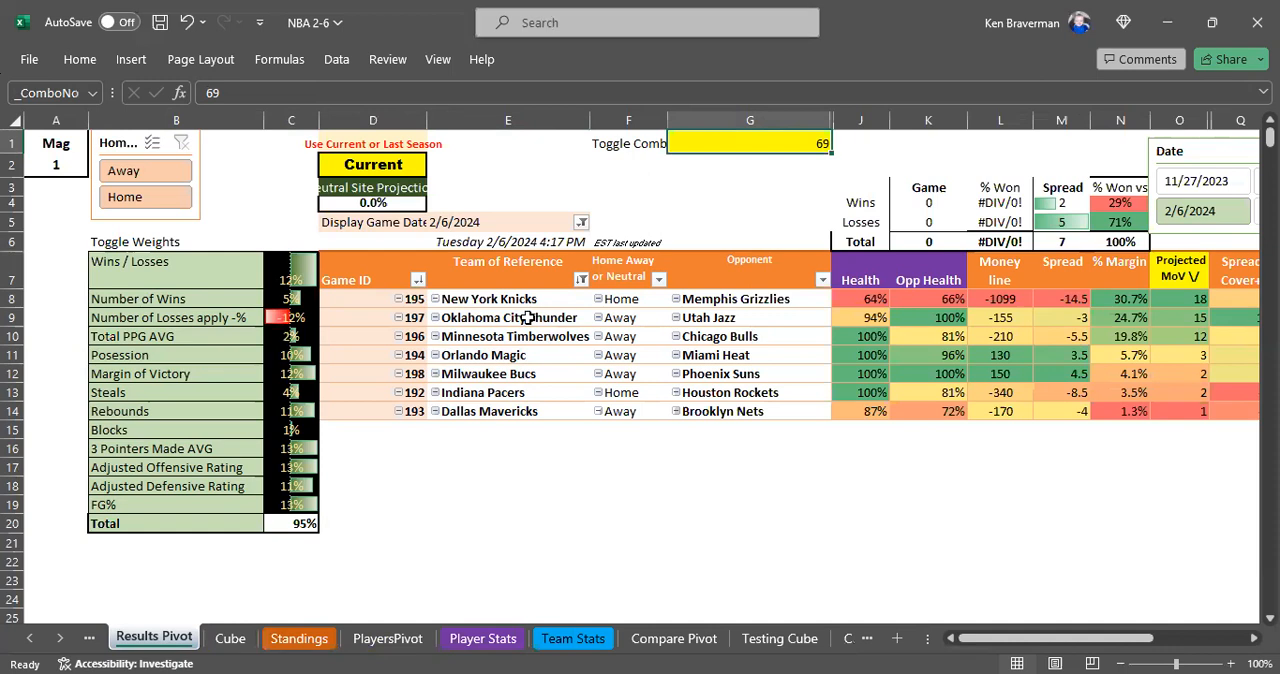
mouse_move(556, 372)
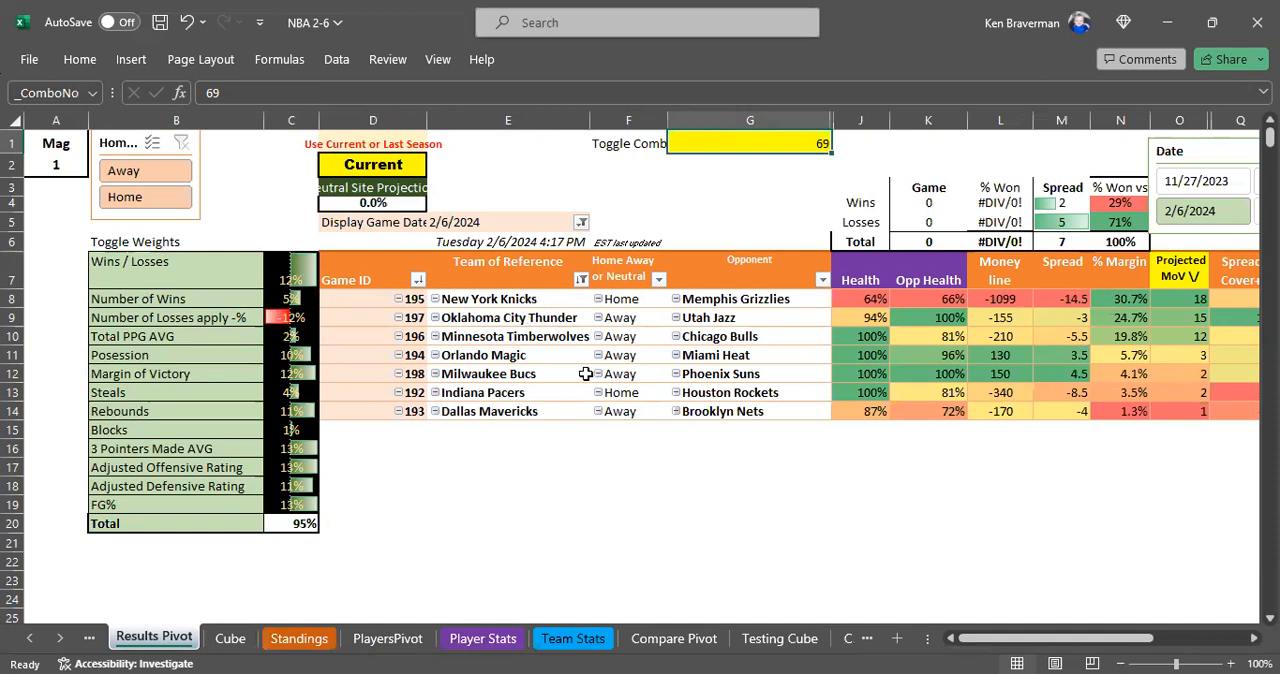
mouse_move(508, 432)
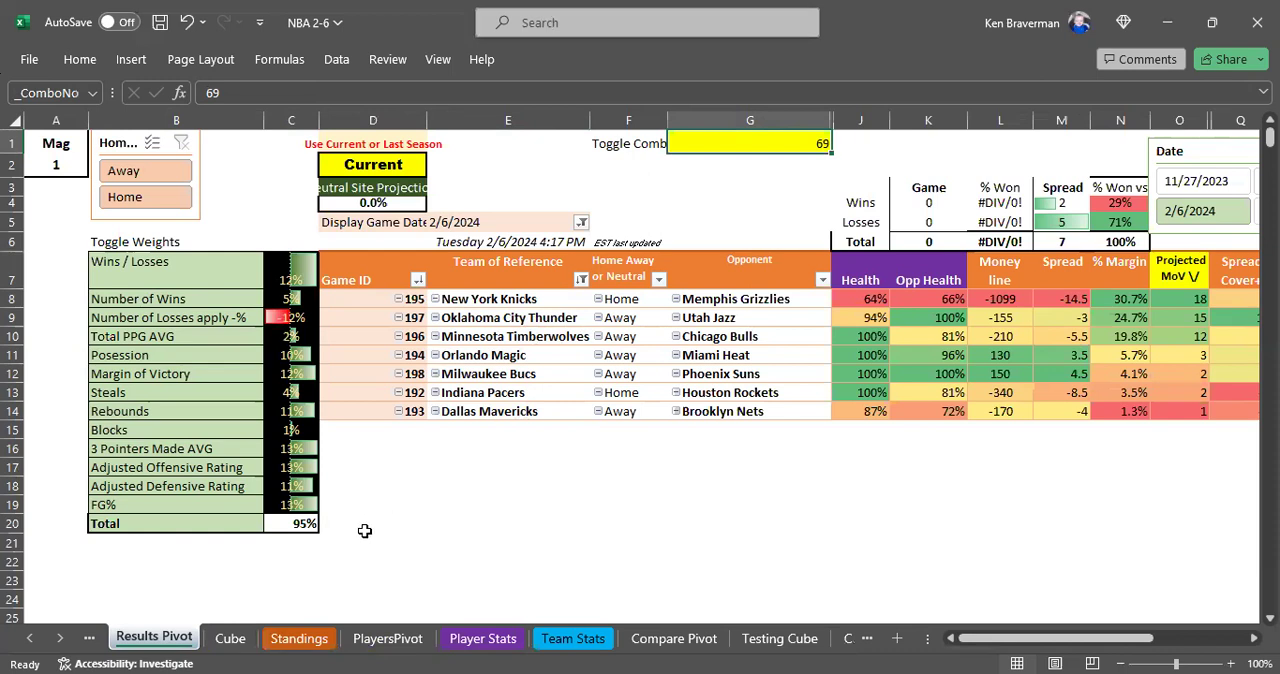
mouse_move(452, 532)
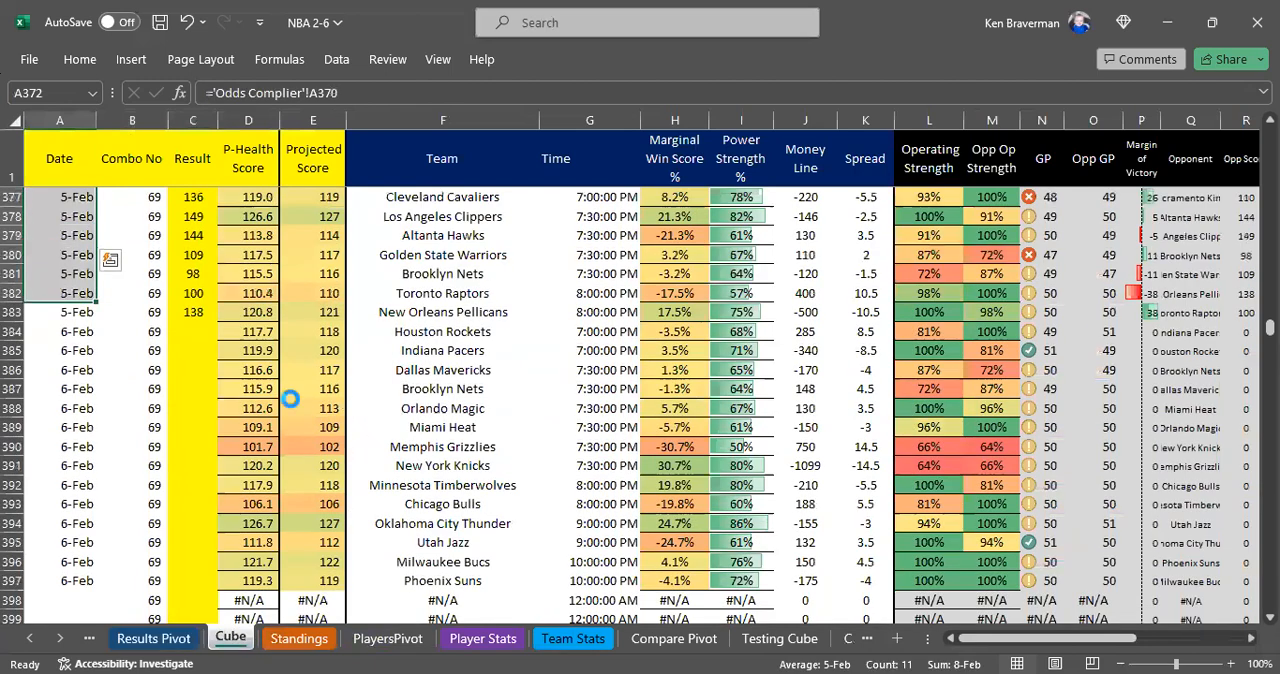
mouse_move(204, 404)
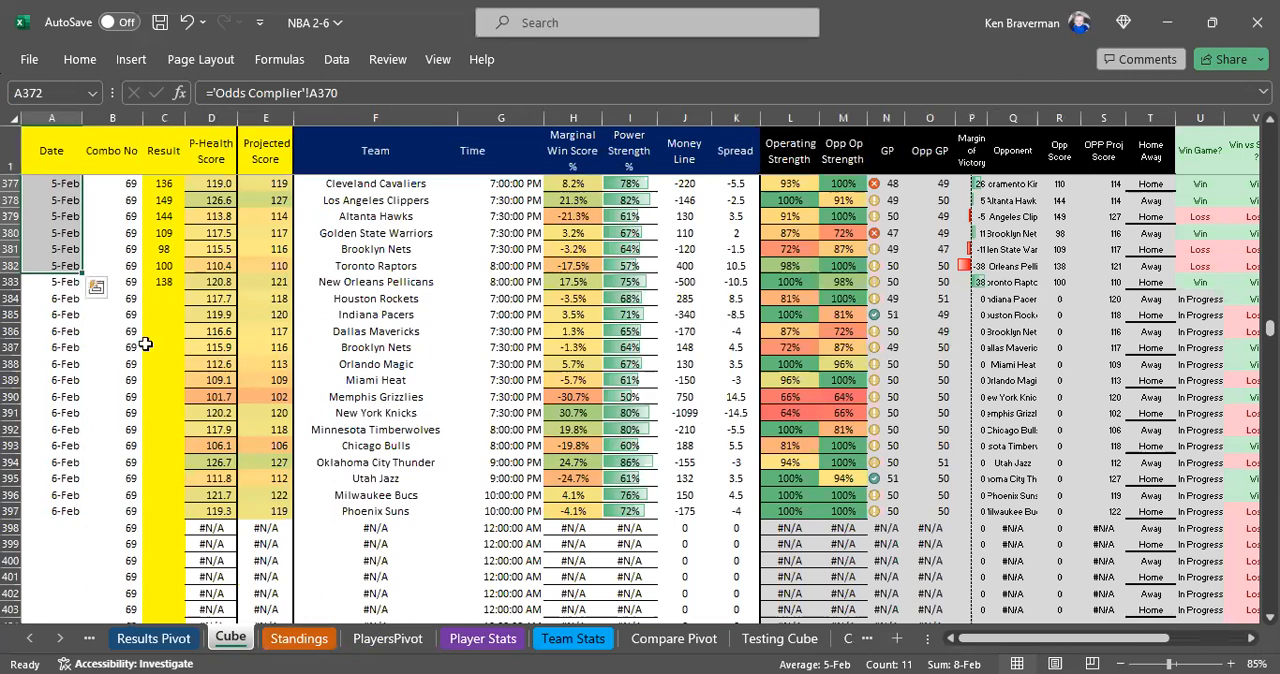
Step: Select the _CubeHistory named range from the Name Box on the Cube sheet
click(52, 298)
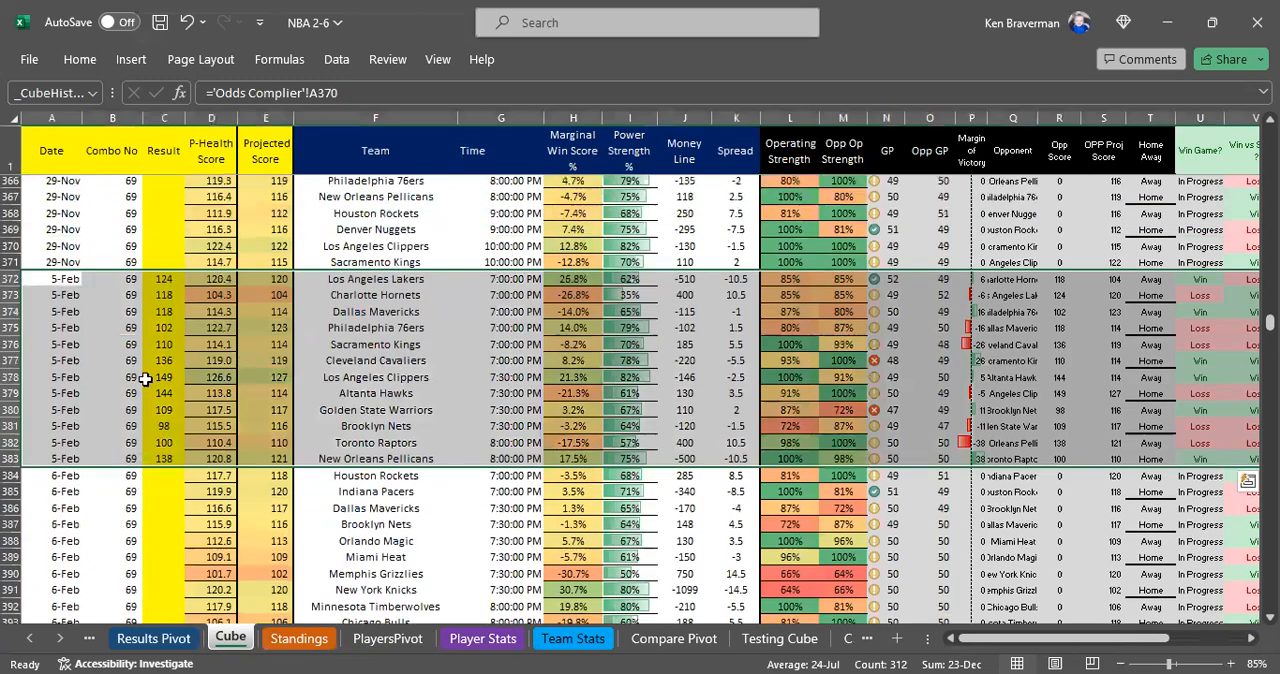
mouse_move(230, 382)
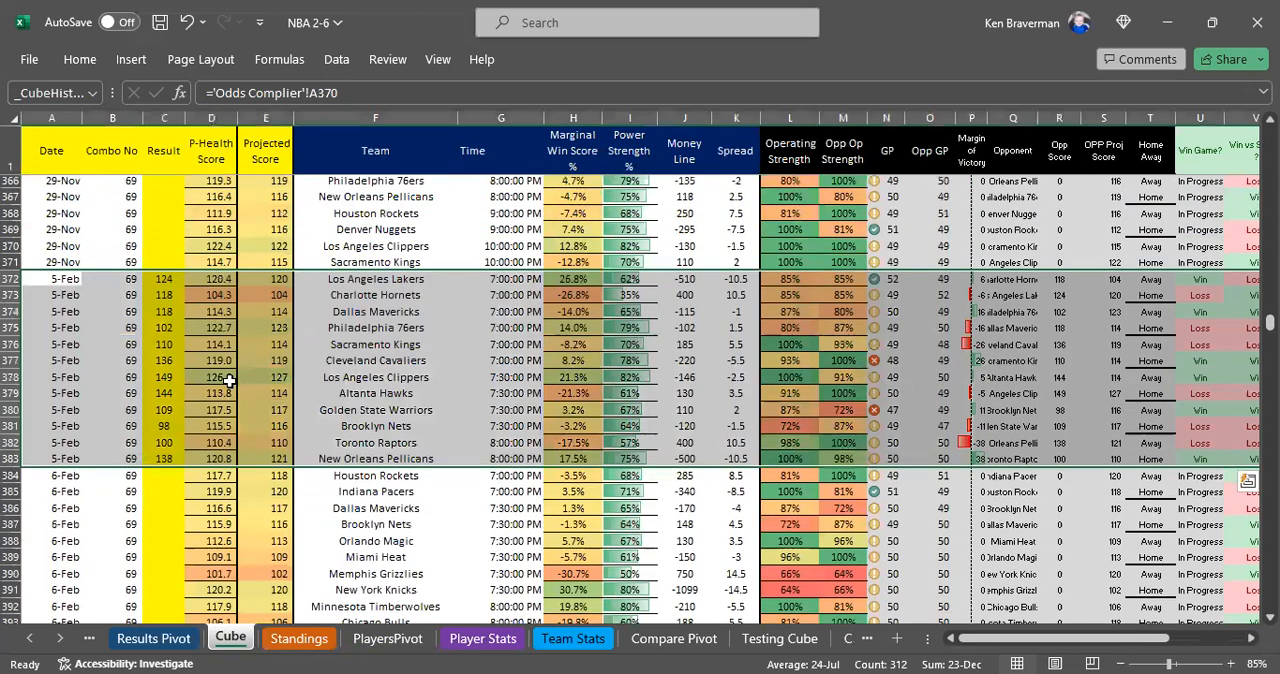
scroll(down, 3)
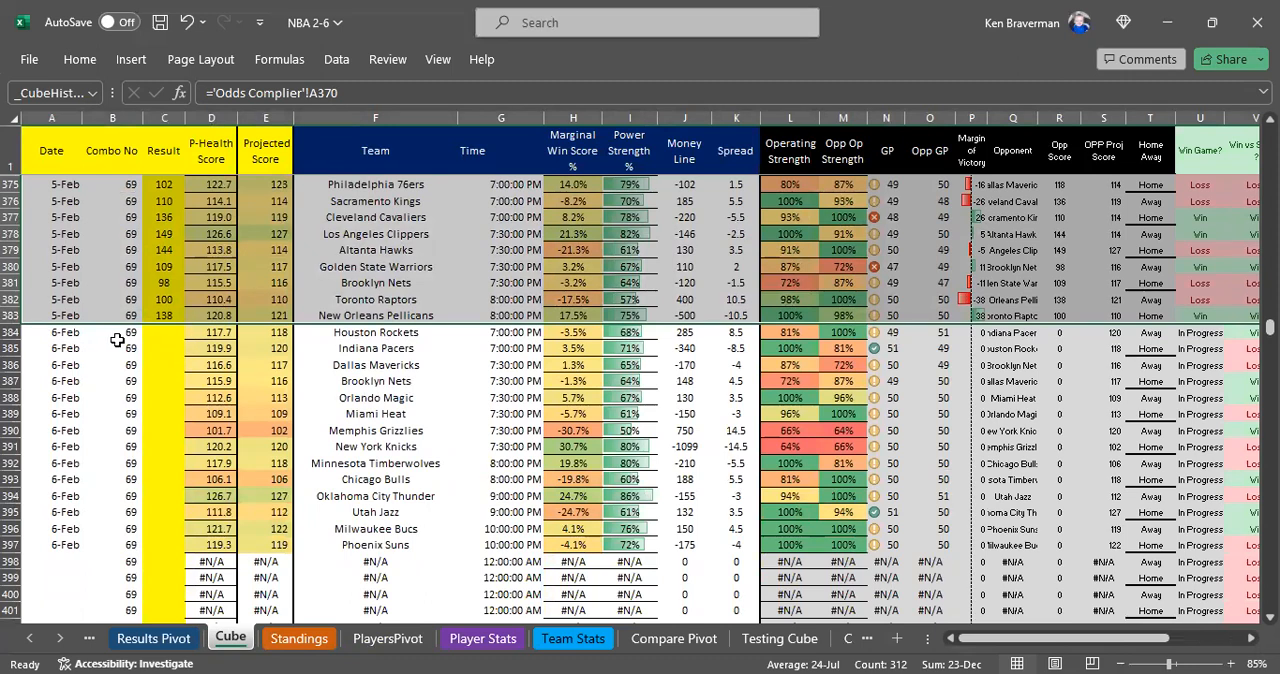
mouse_move(280, 60)
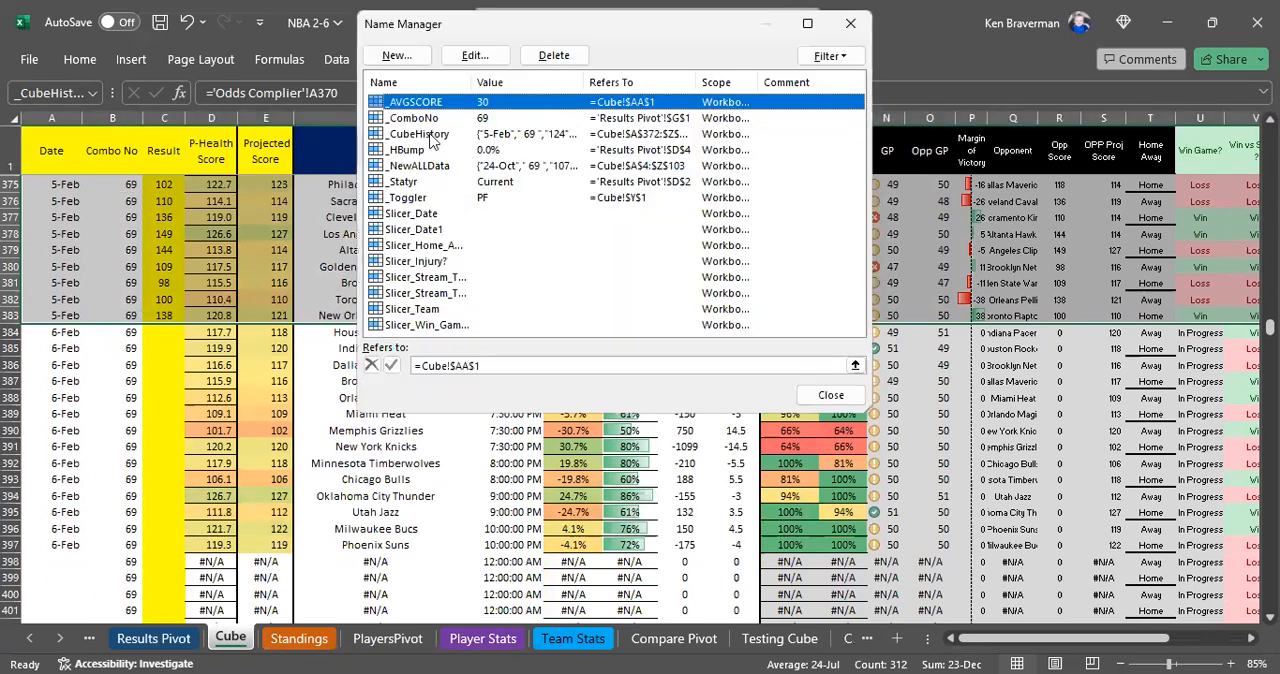
Step: Redefine _CubeHistory as =Cube!$A$384:$Z$397 in Name Manager and close it
click(416, 132)
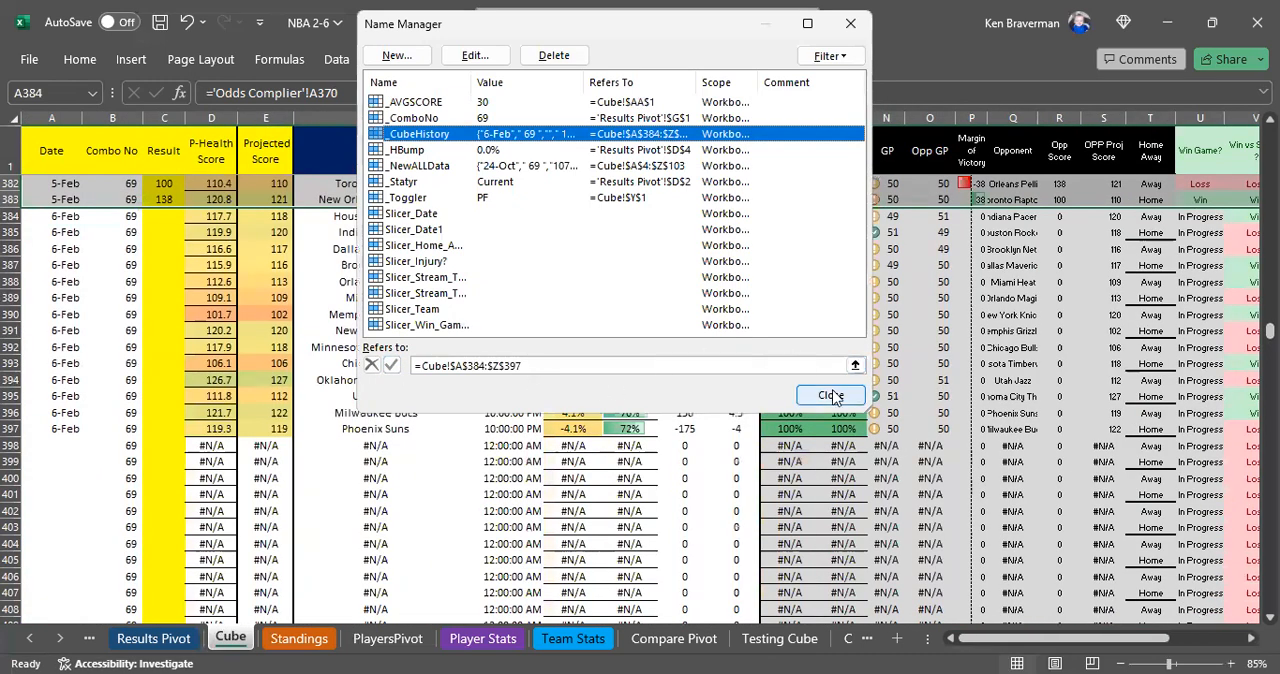
click(828, 396)
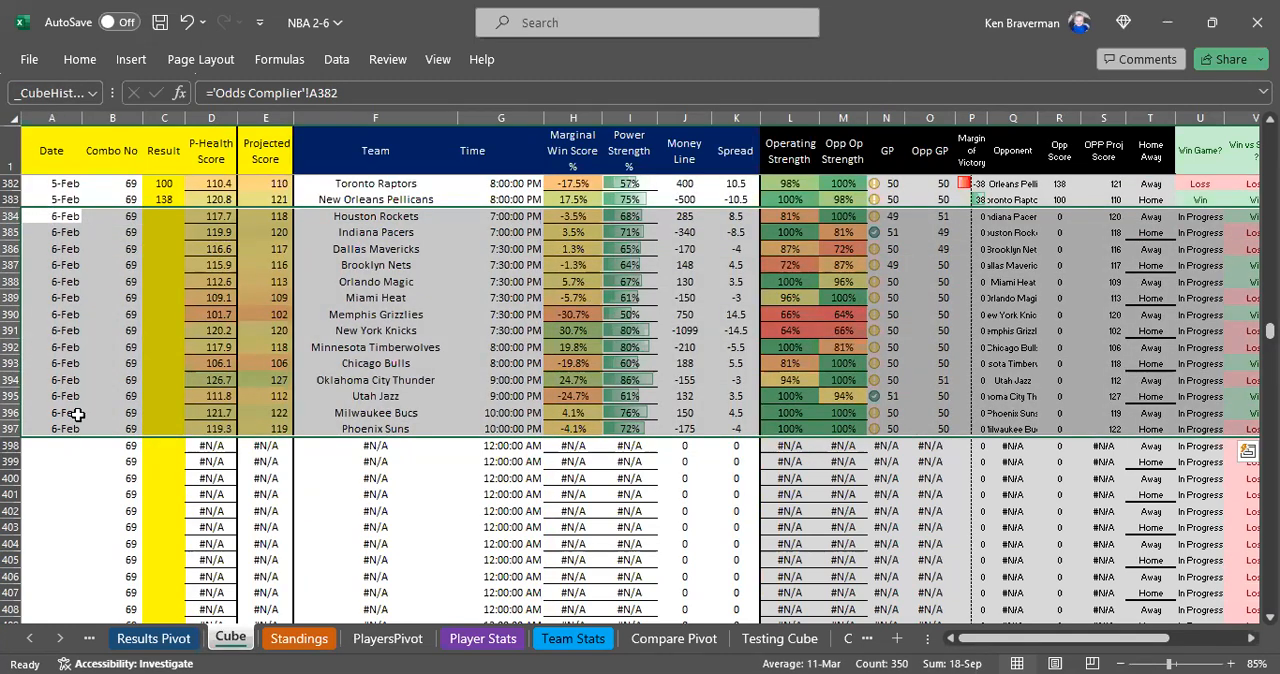
mouse_move(314, 468)
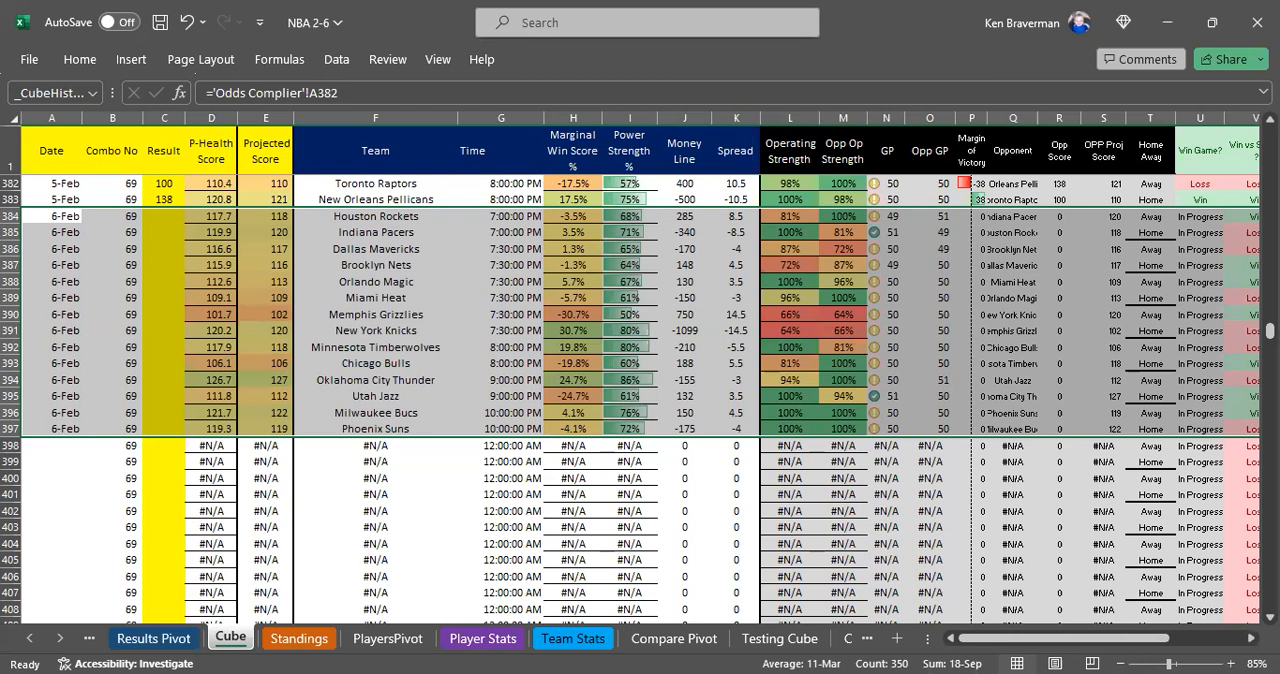
mouse_move(612, 638)
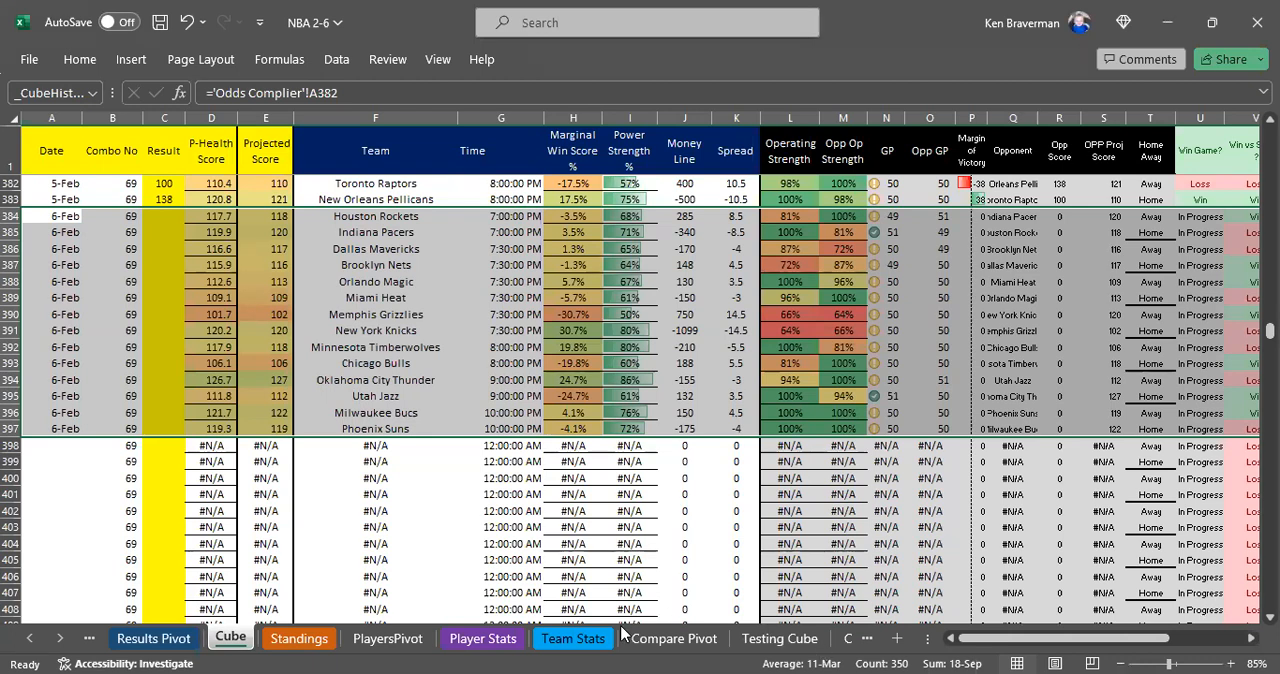
Step: Move to the Testing Cube sheet and select its empty game table rows
click(780, 638)
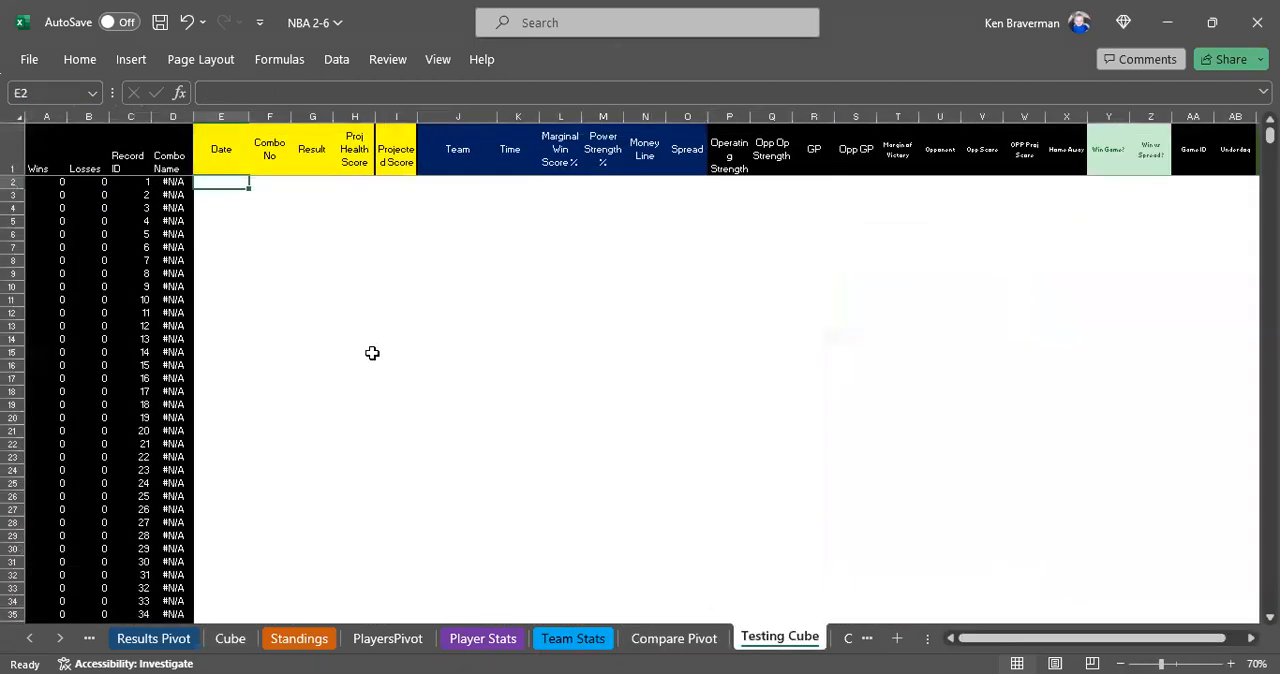
drag(220, 184, 620, 440)
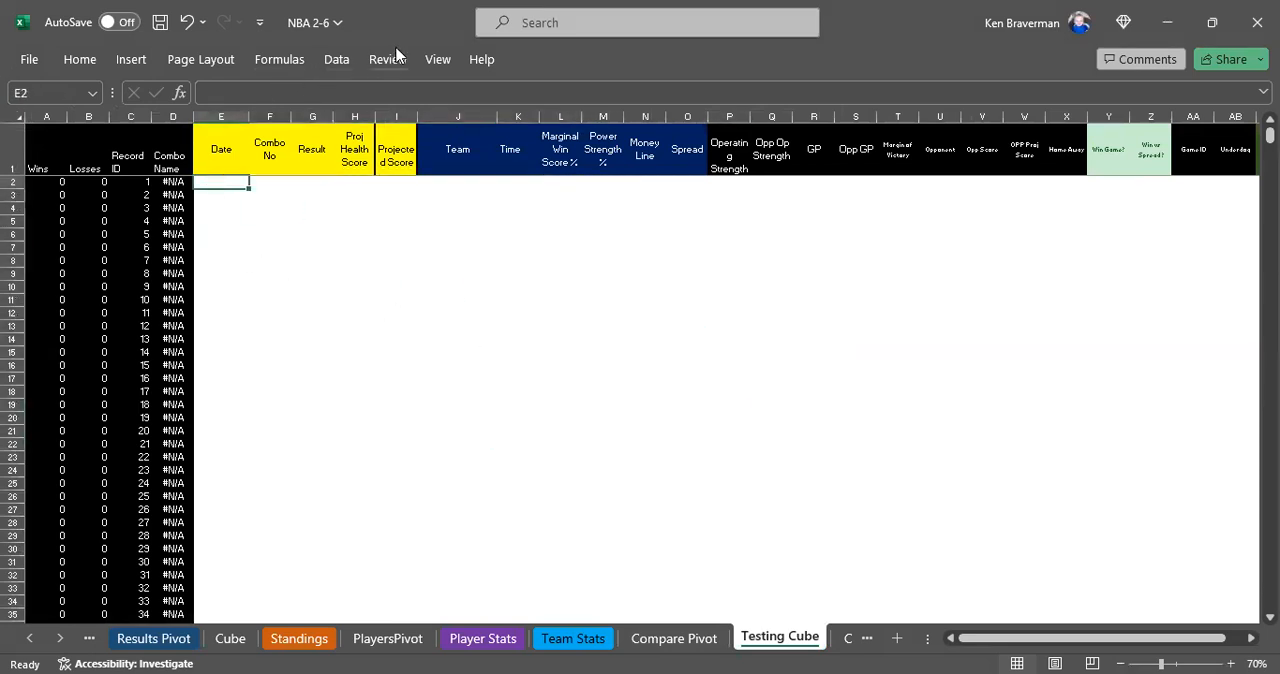
Step: Run the combination-testing macro from View > Macros to fill Testing Cube through combo 98
click(436, 60)
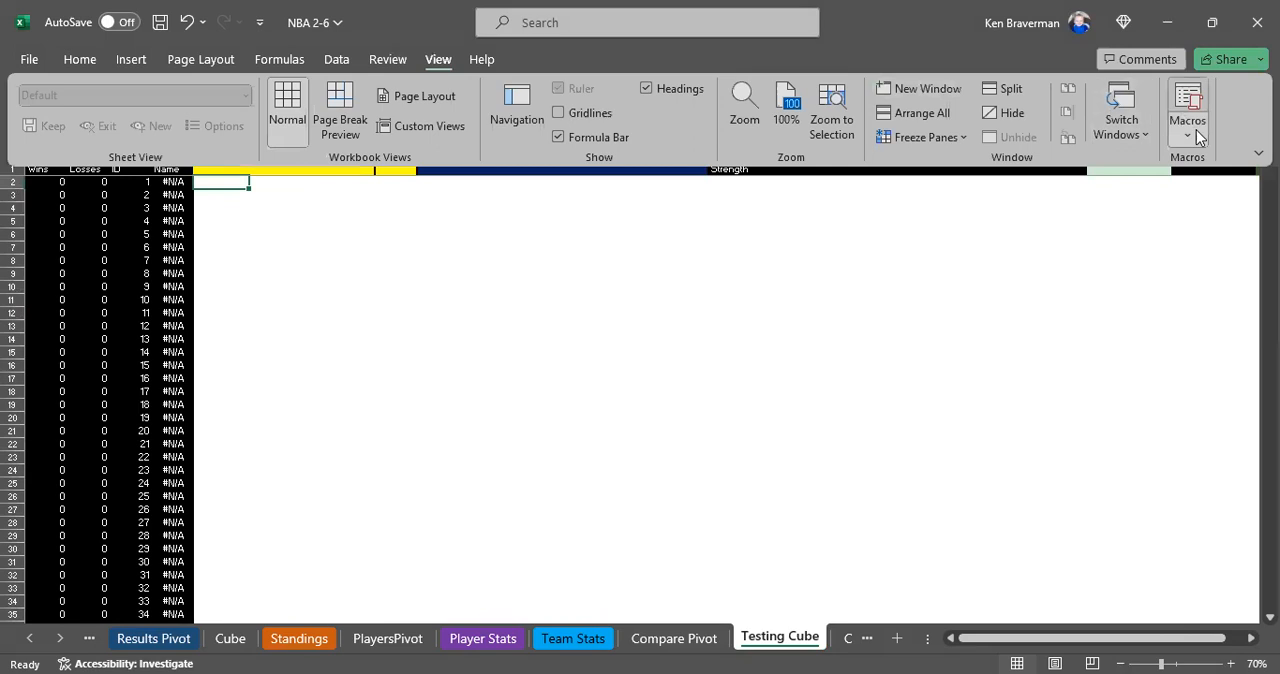
click(1188, 124)
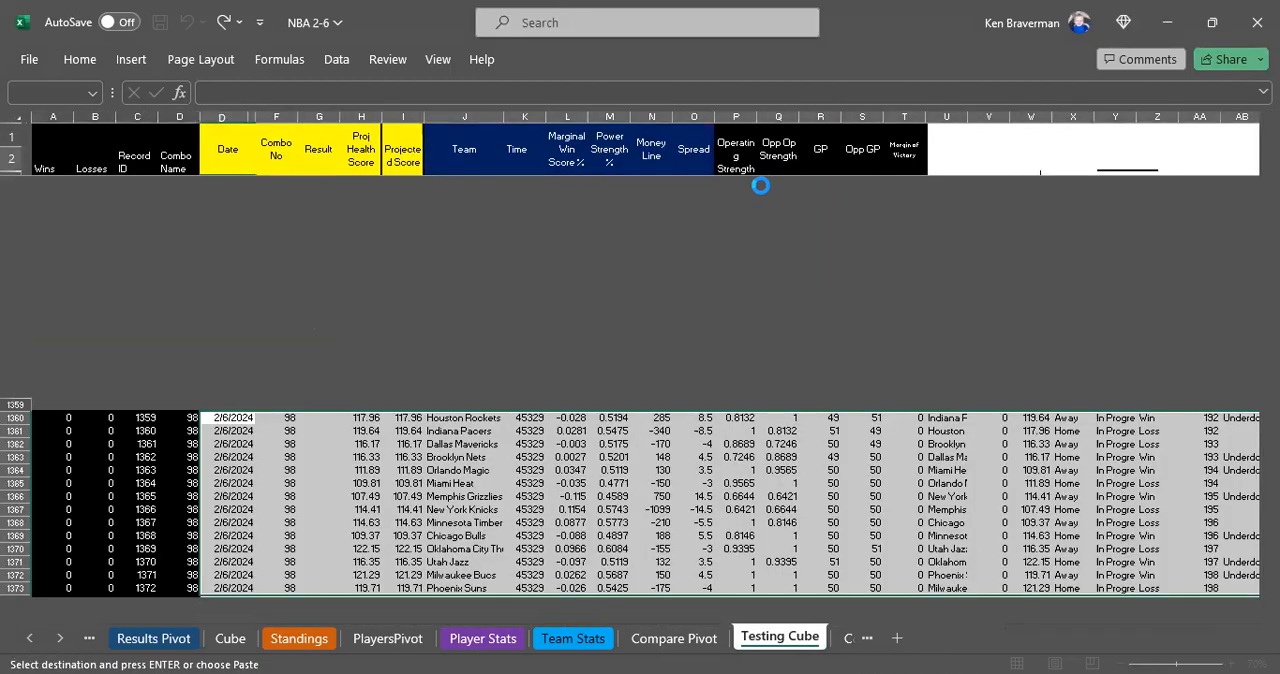
Step: Enter 69 in the Results Pivot Toggle Combo cell G2 to restore its 2/6/2024 predictions
click(160, 638)
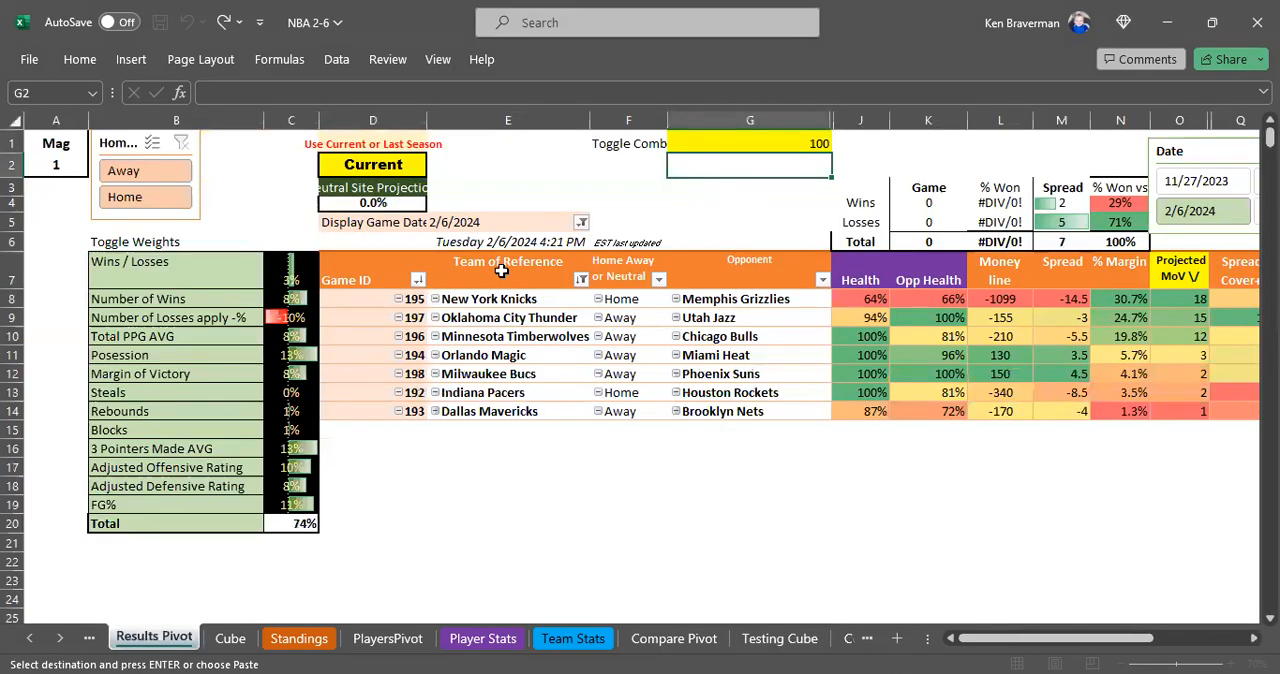
mouse_move(488, 276)
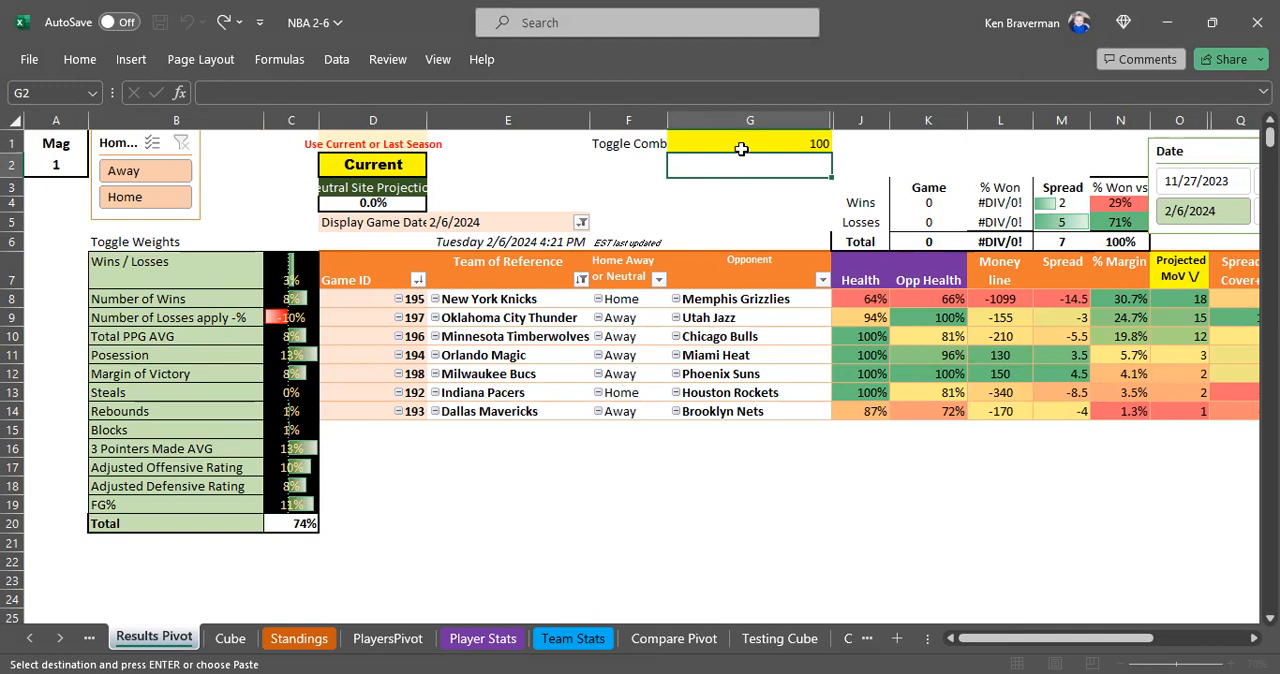
mouse_move(700, 186)
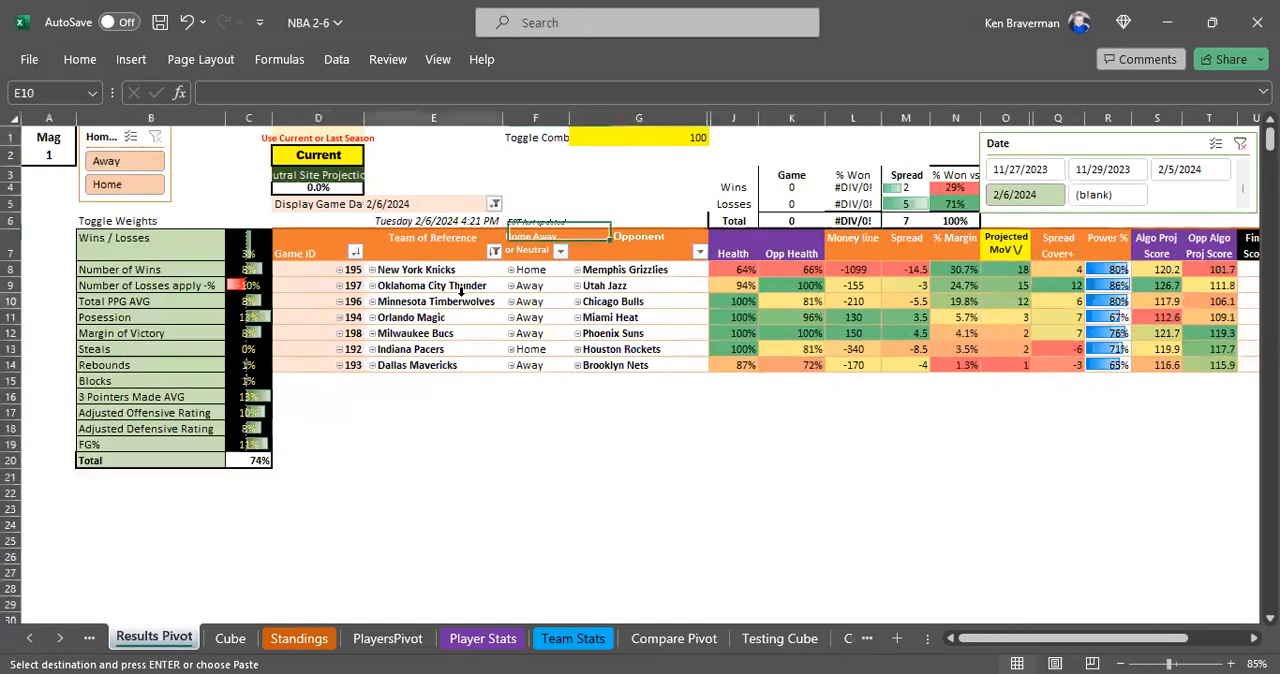
click(432, 300)
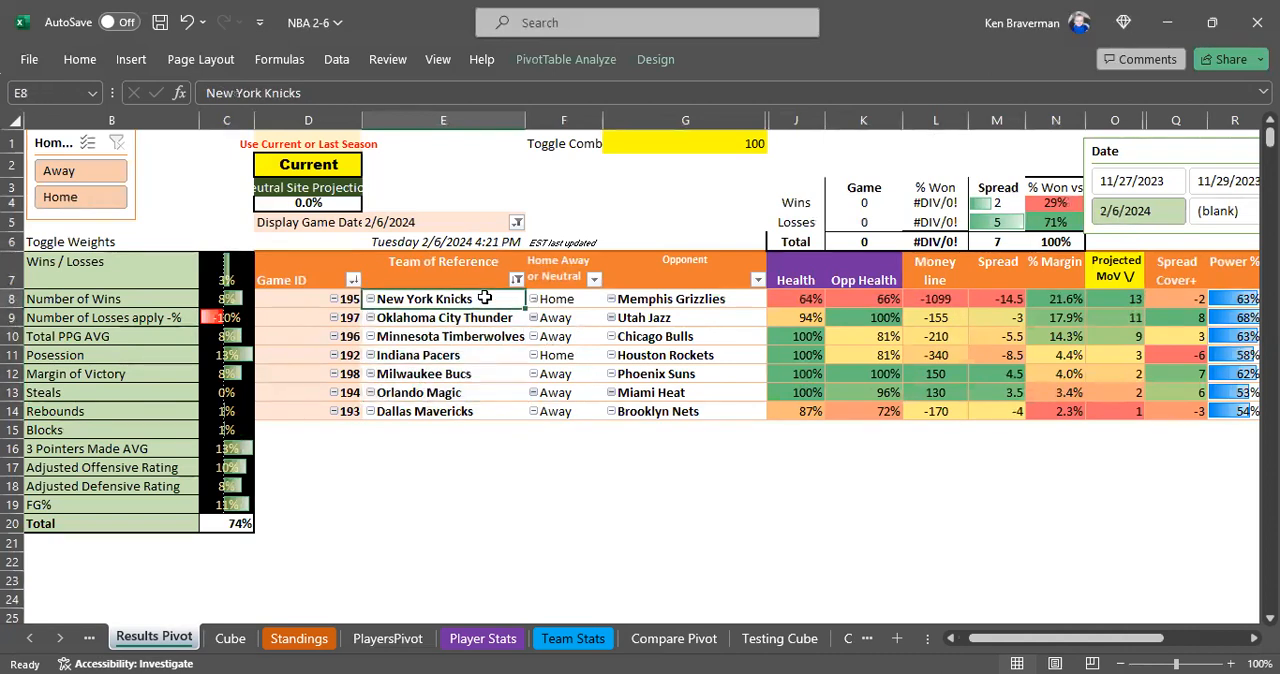
click(444, 316)
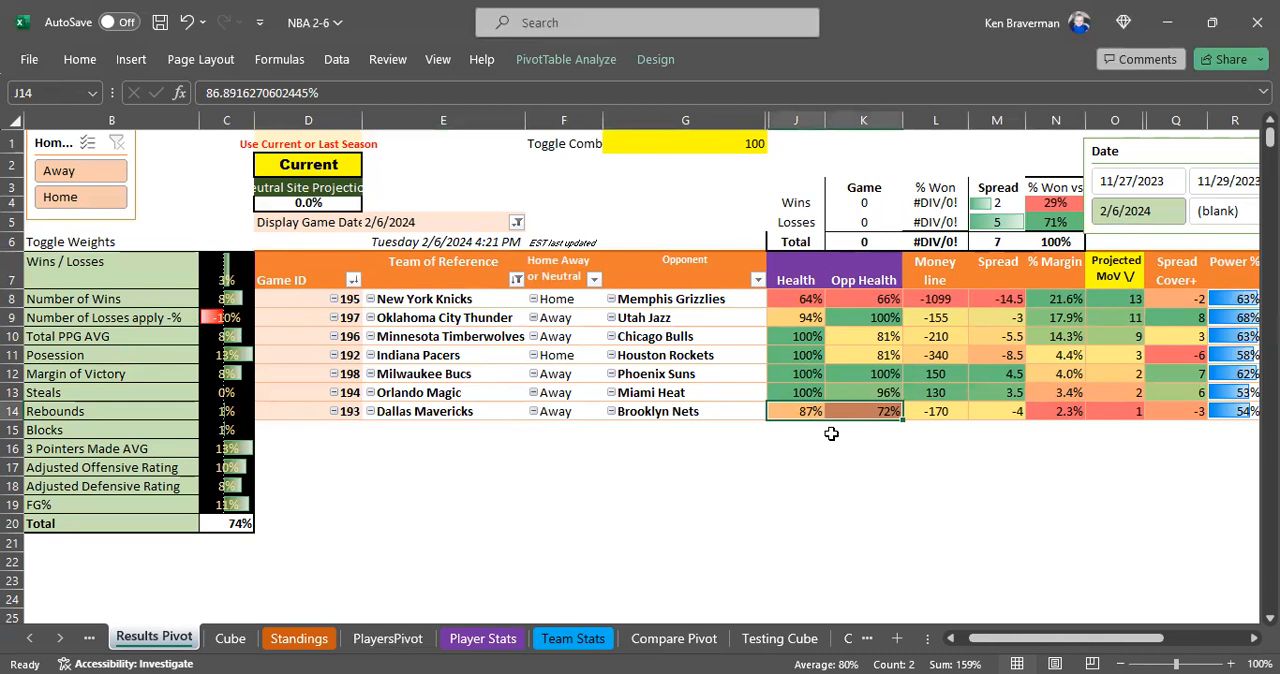
mouse_move(468, 416)
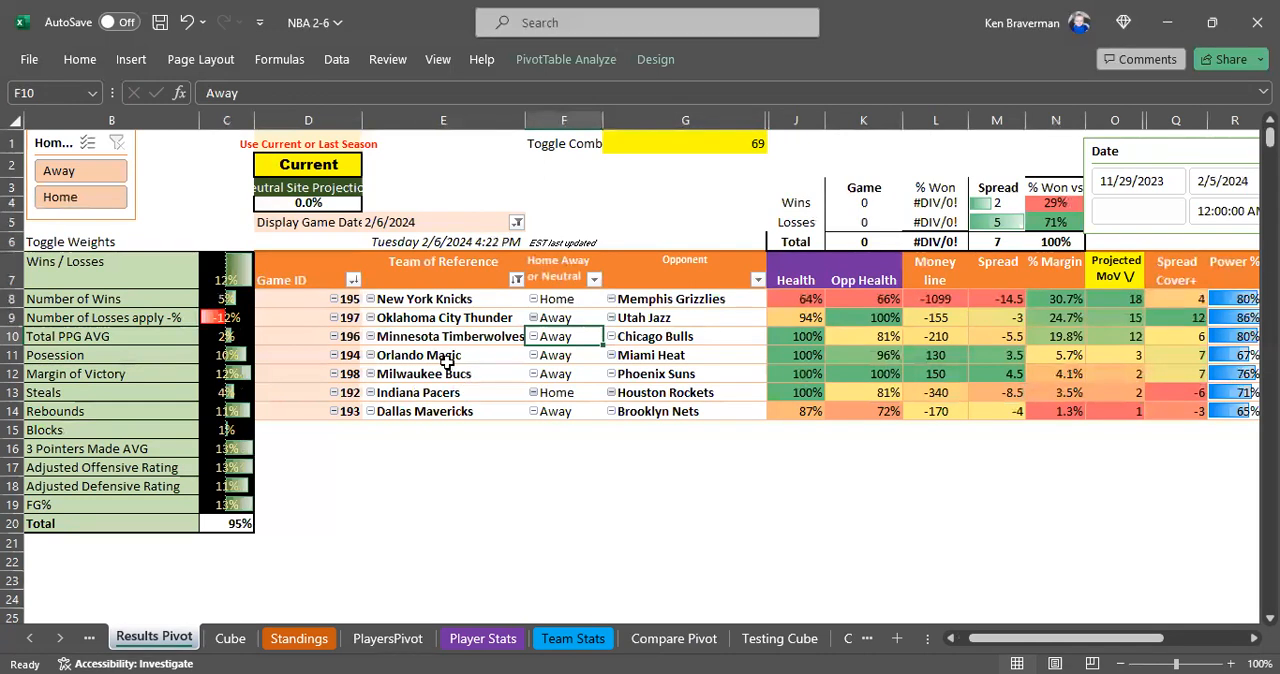
mouse_move(446, 356)
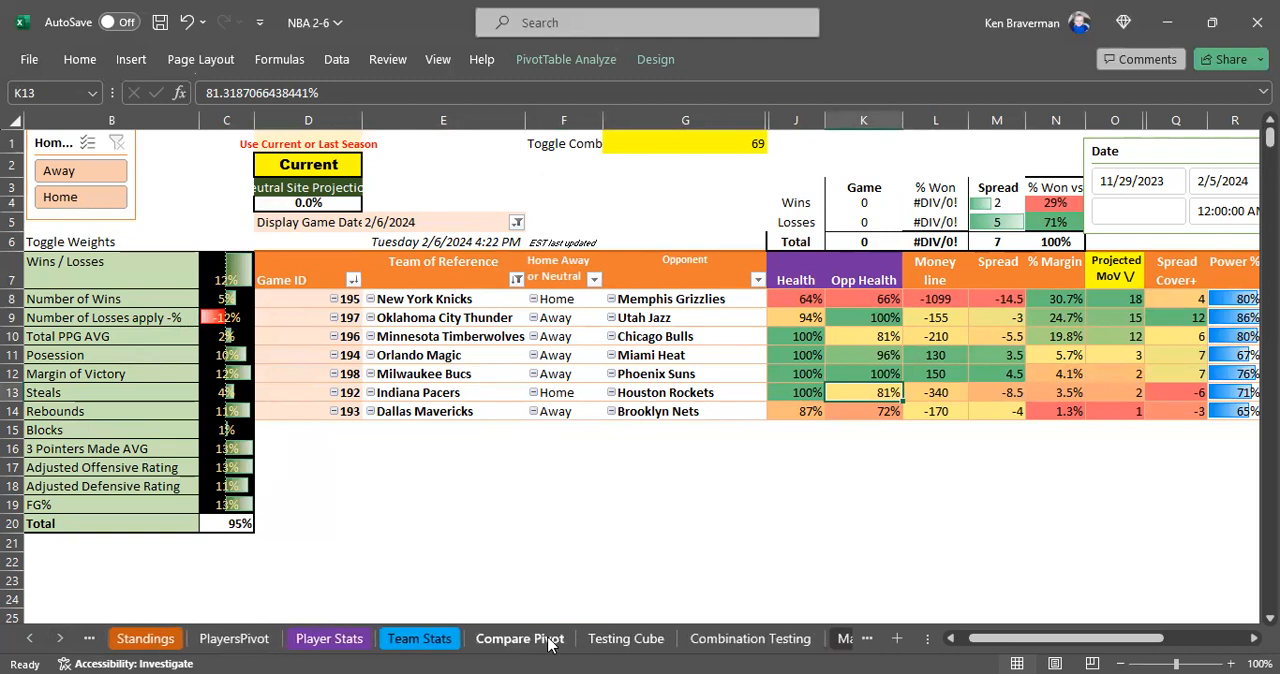
Step: Refresh the Compare Pivot data from the Raw Points field menu
click(518, 638)
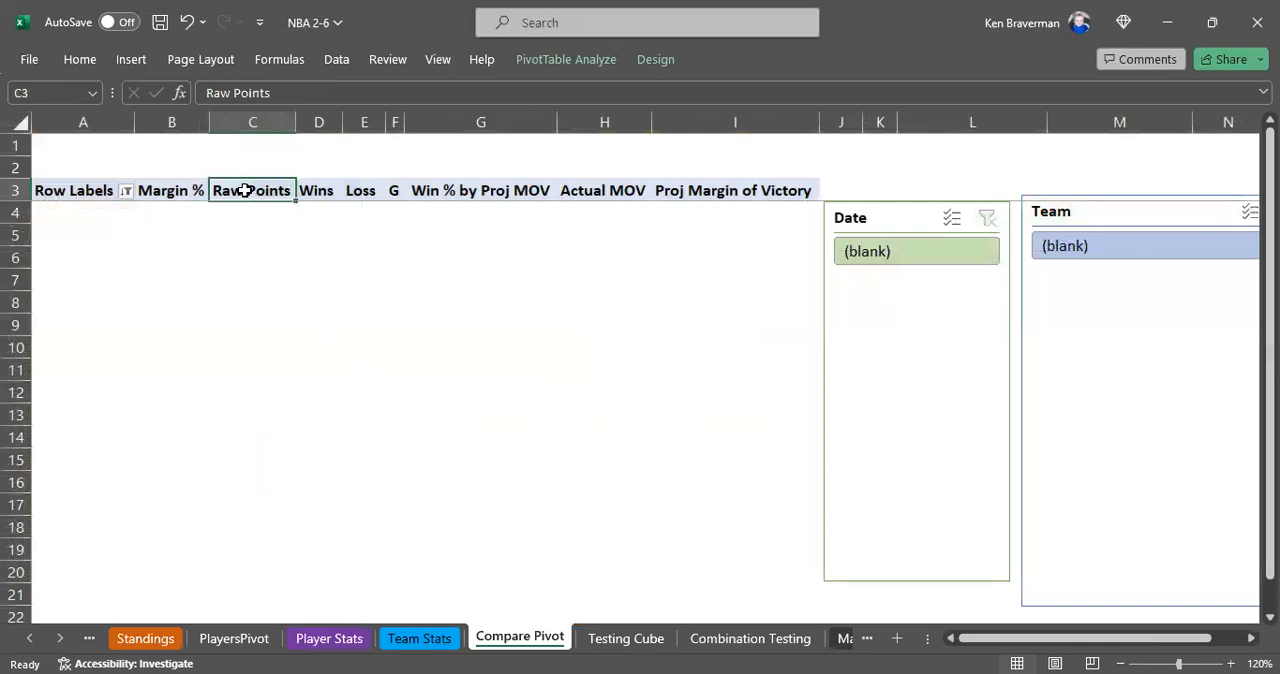
right_click(250, 190)
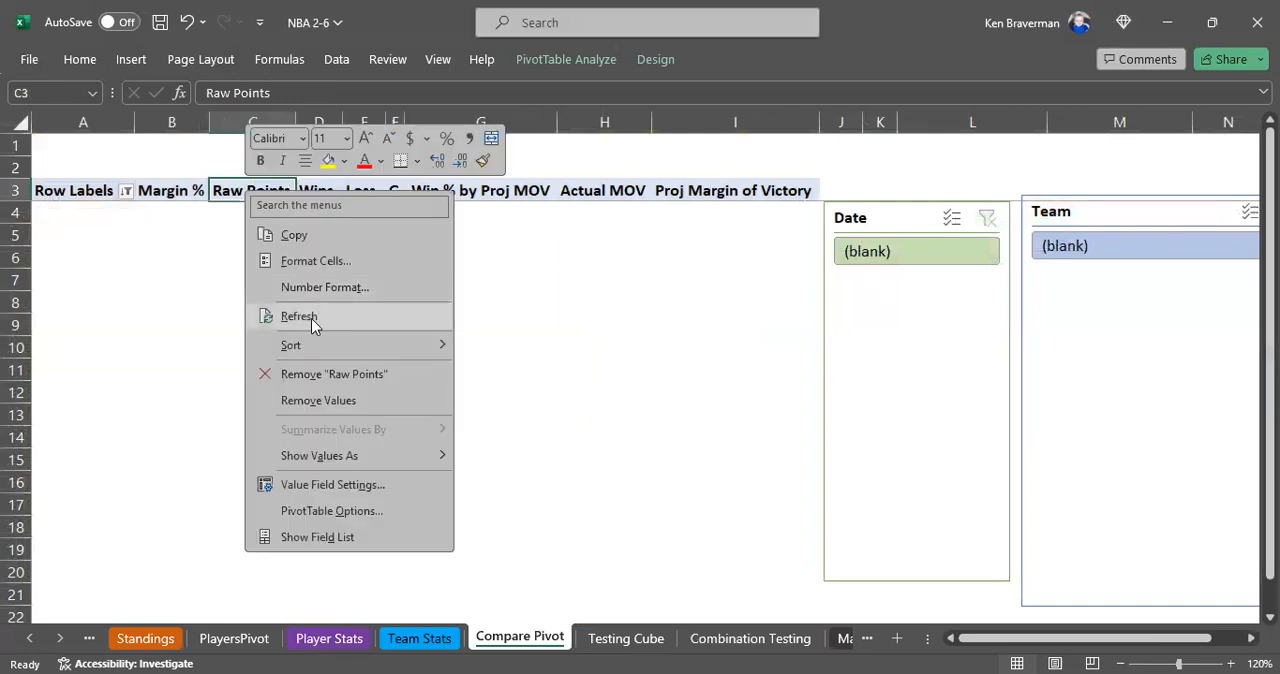
click(300, 316)
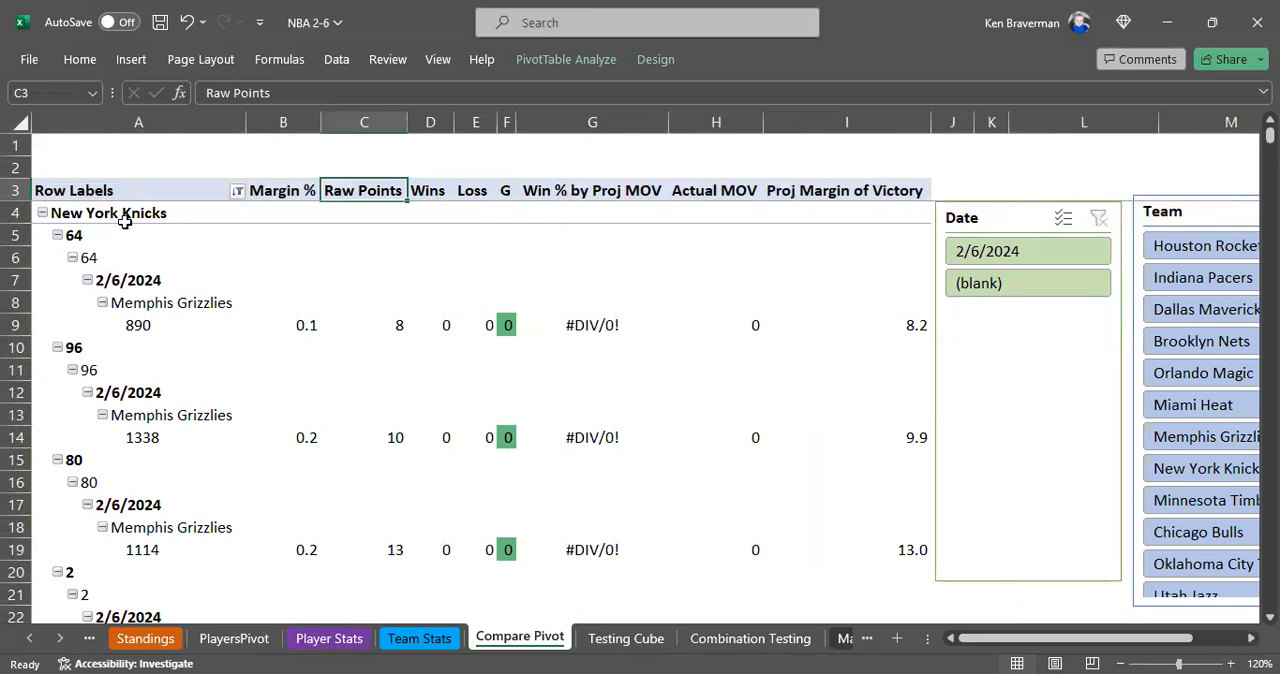
Step: Collapse the New York Knicks details so Compare Pivot shows one row per team
click(110, 212)
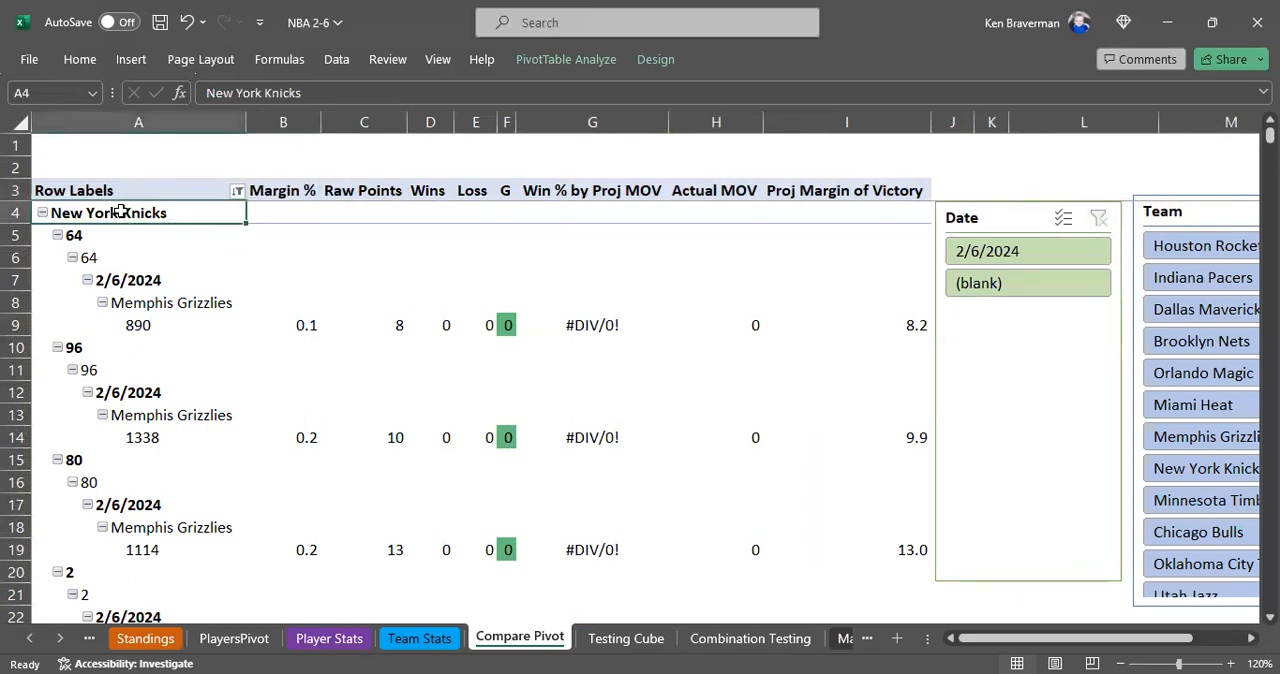
right_click(108, 212)
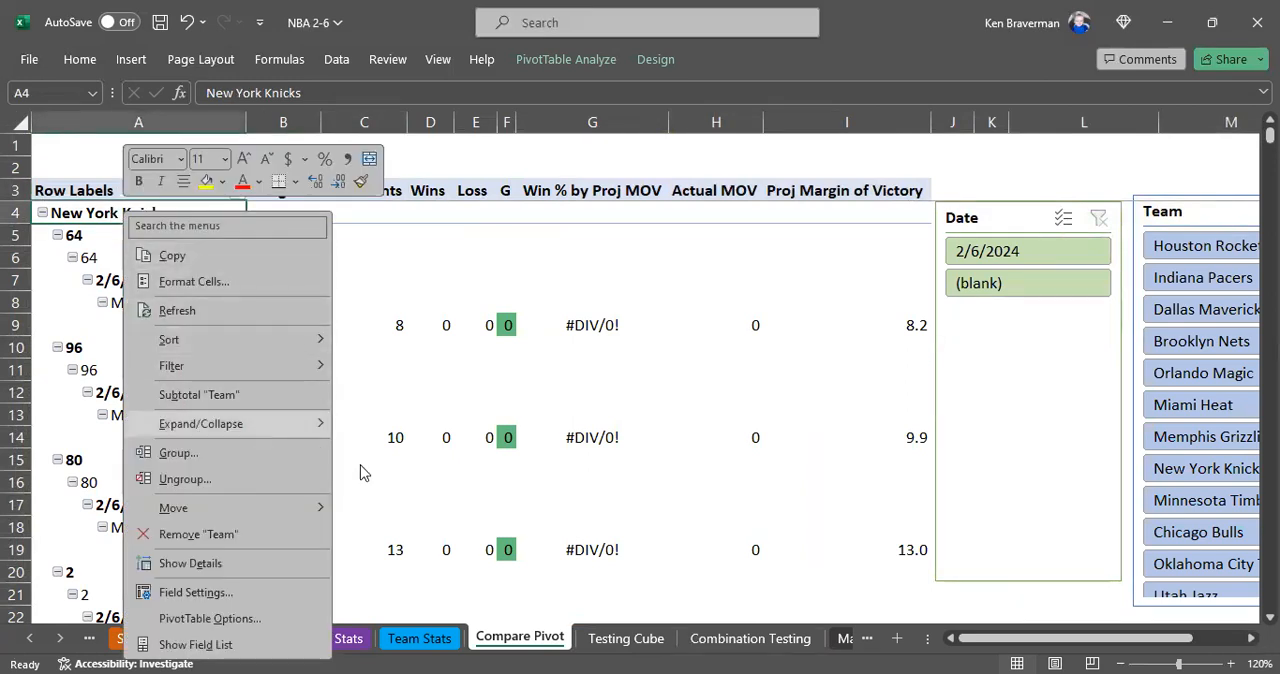
click(200, 424)
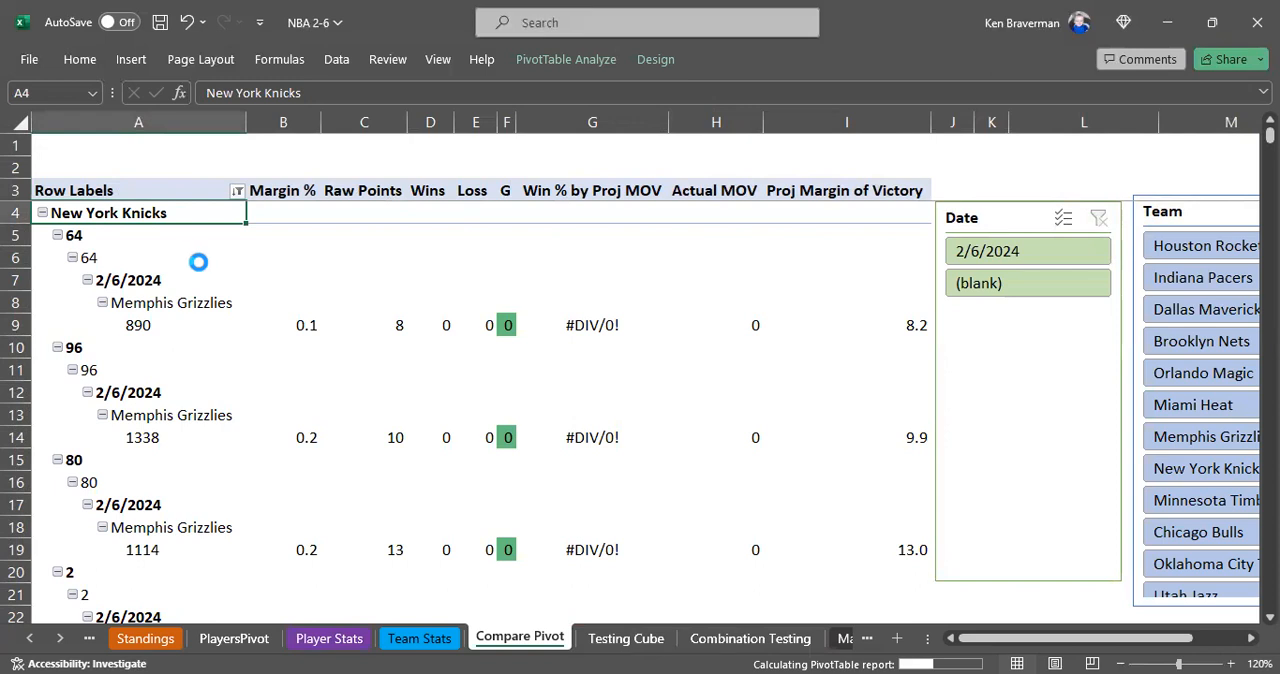
mouse_move(240, 260)
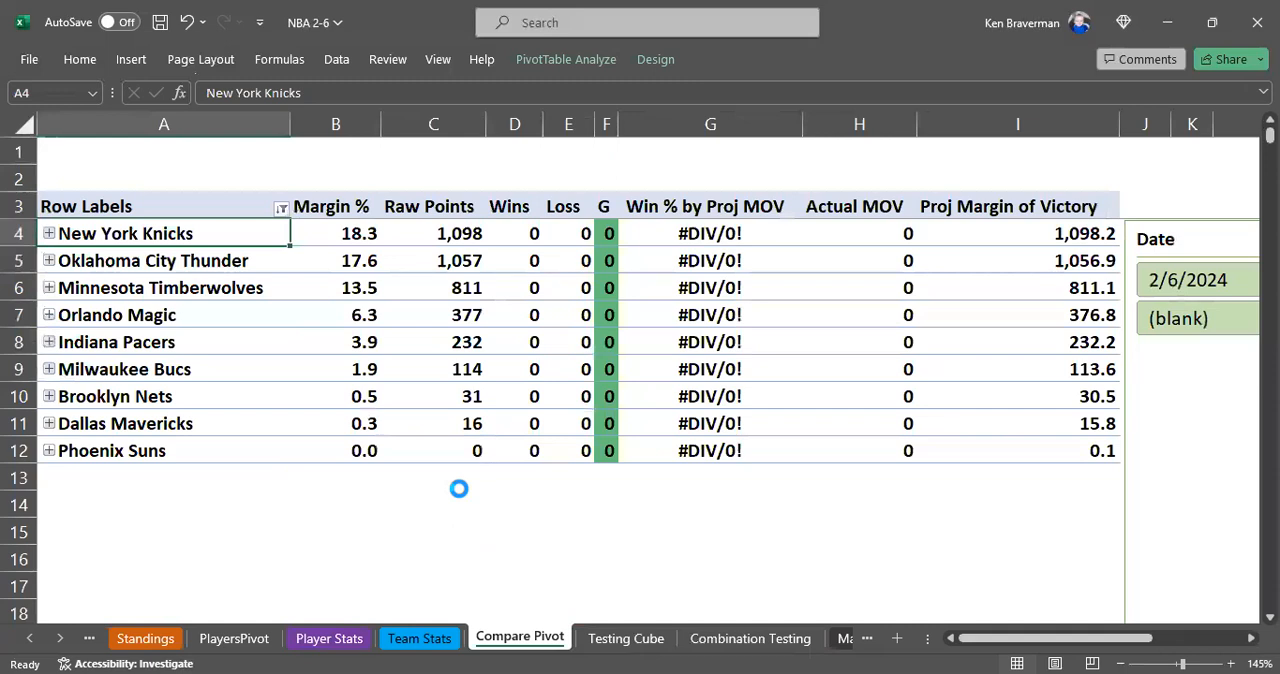
mouse_move(448, 482)
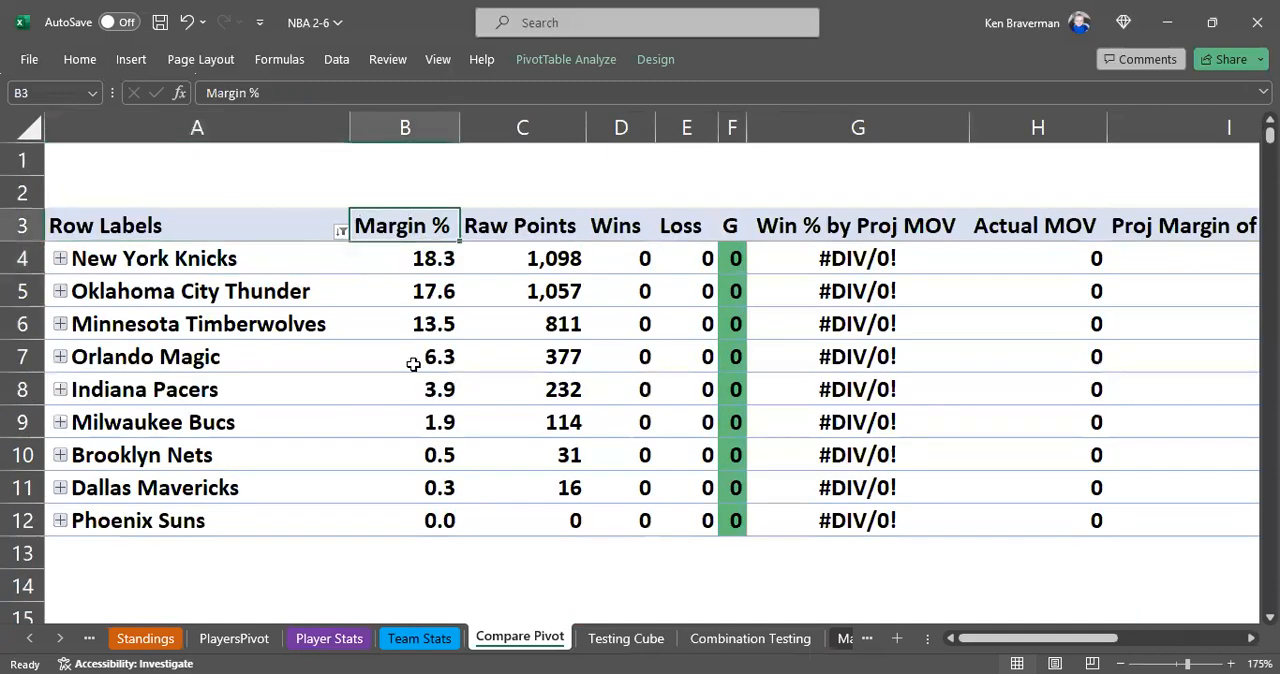
drag(404, 258, 404, 520)
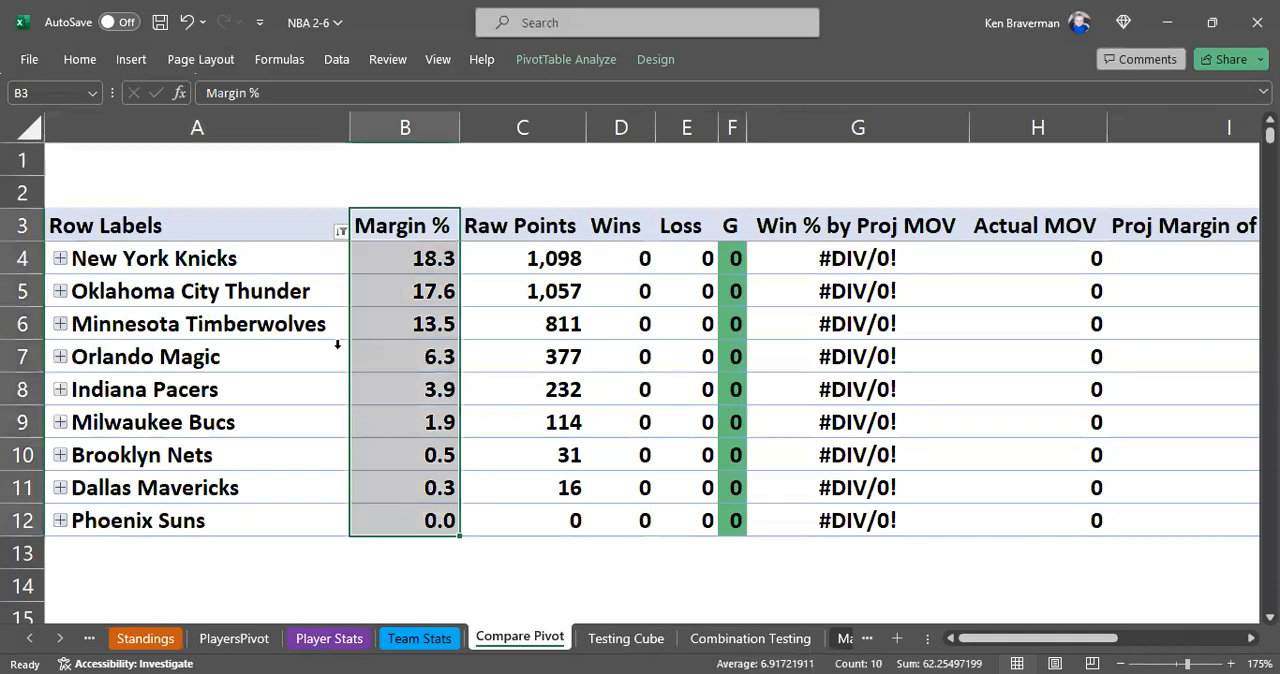
click(520, 224)
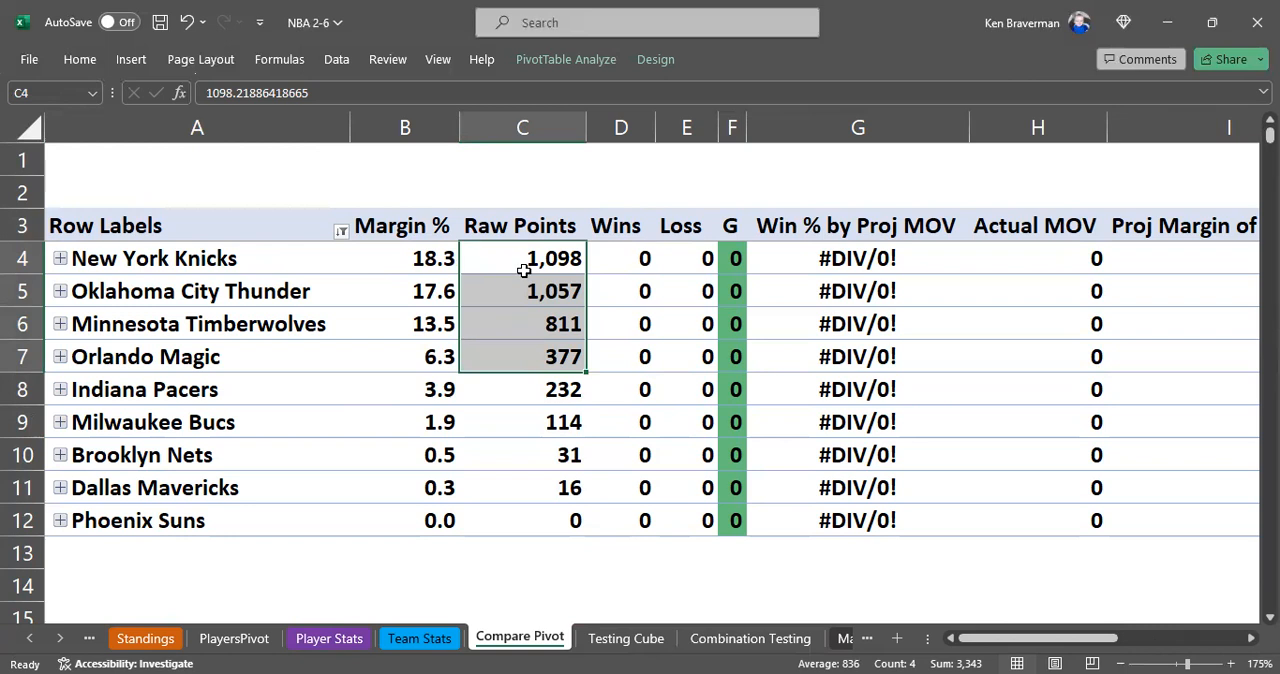
mouse_move(540, 324)
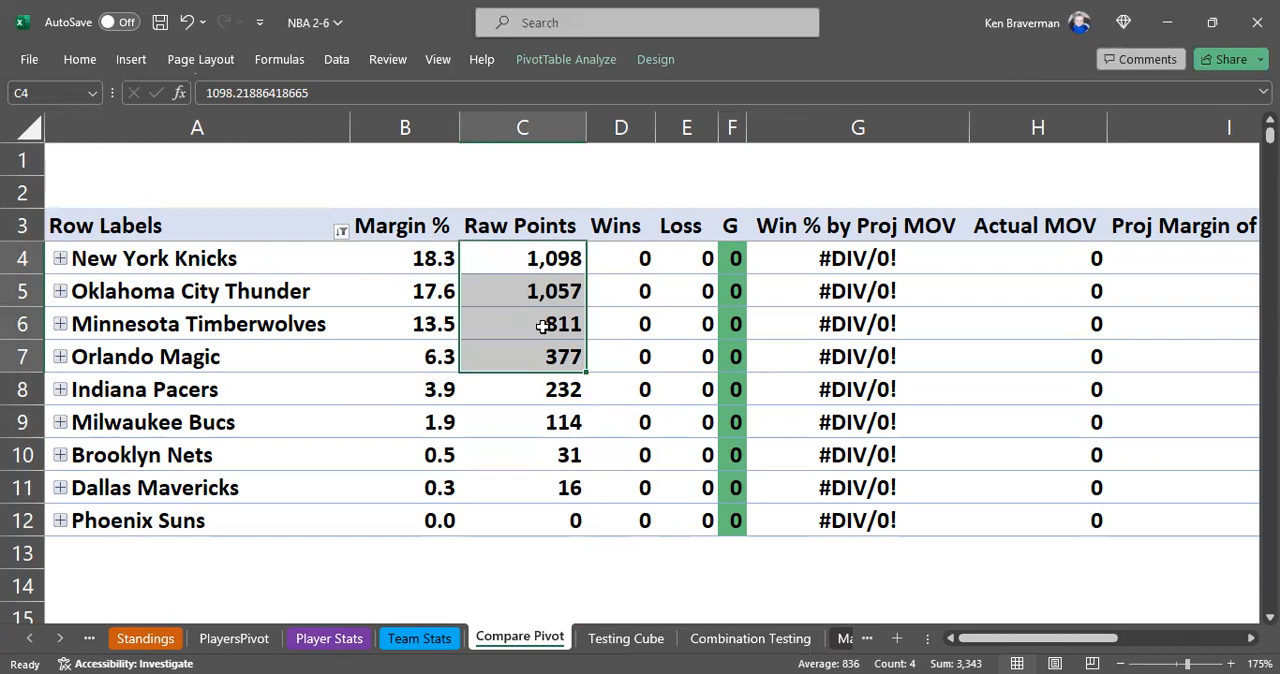
mouse_move(508, 262)
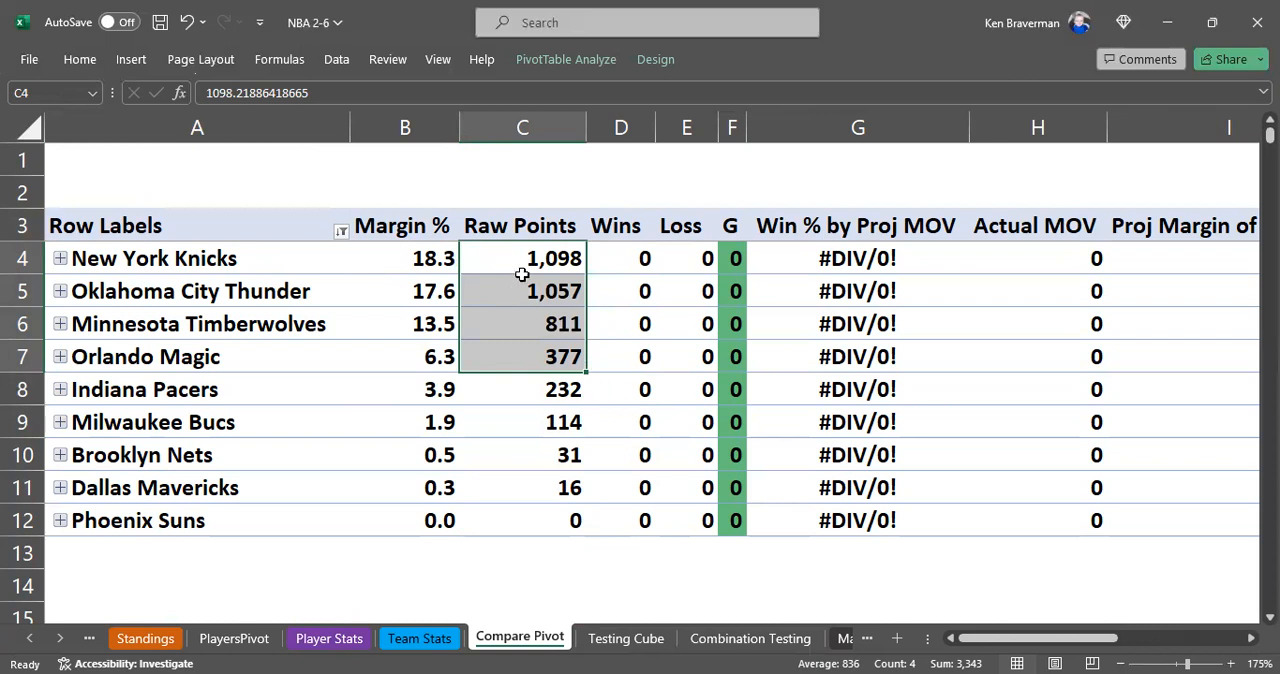
drag(522, 258, 522, 420)
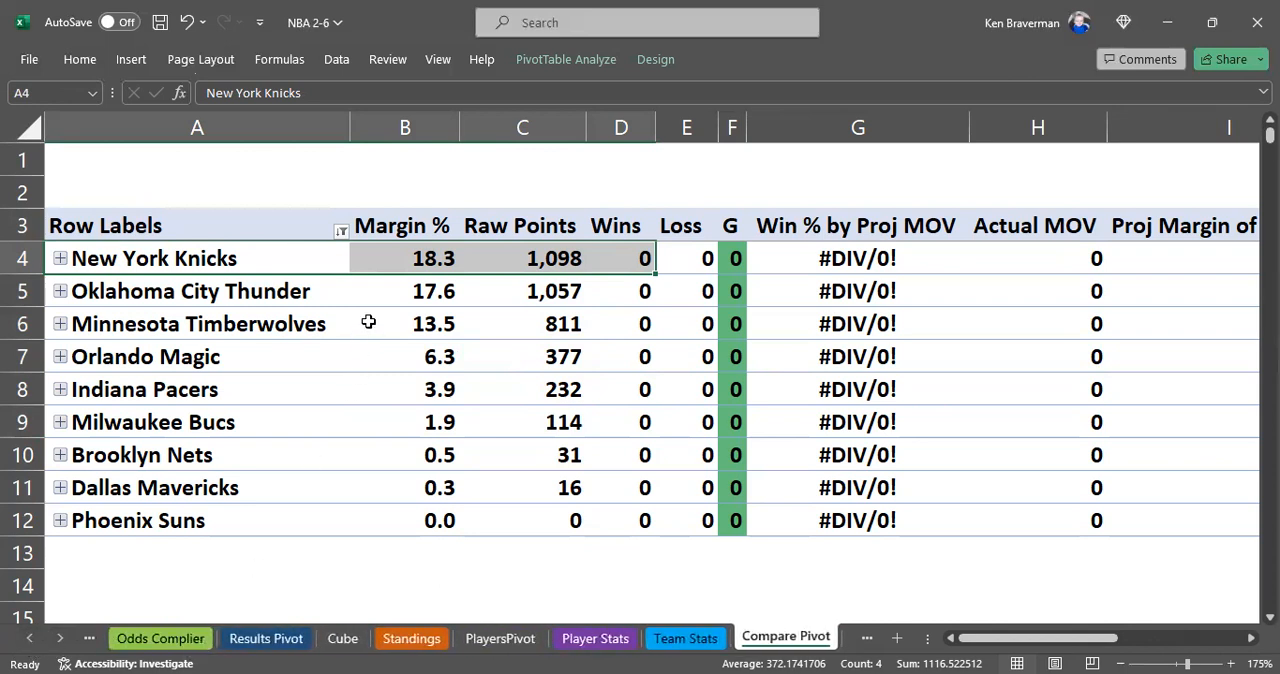
mouse_move(438, 392)
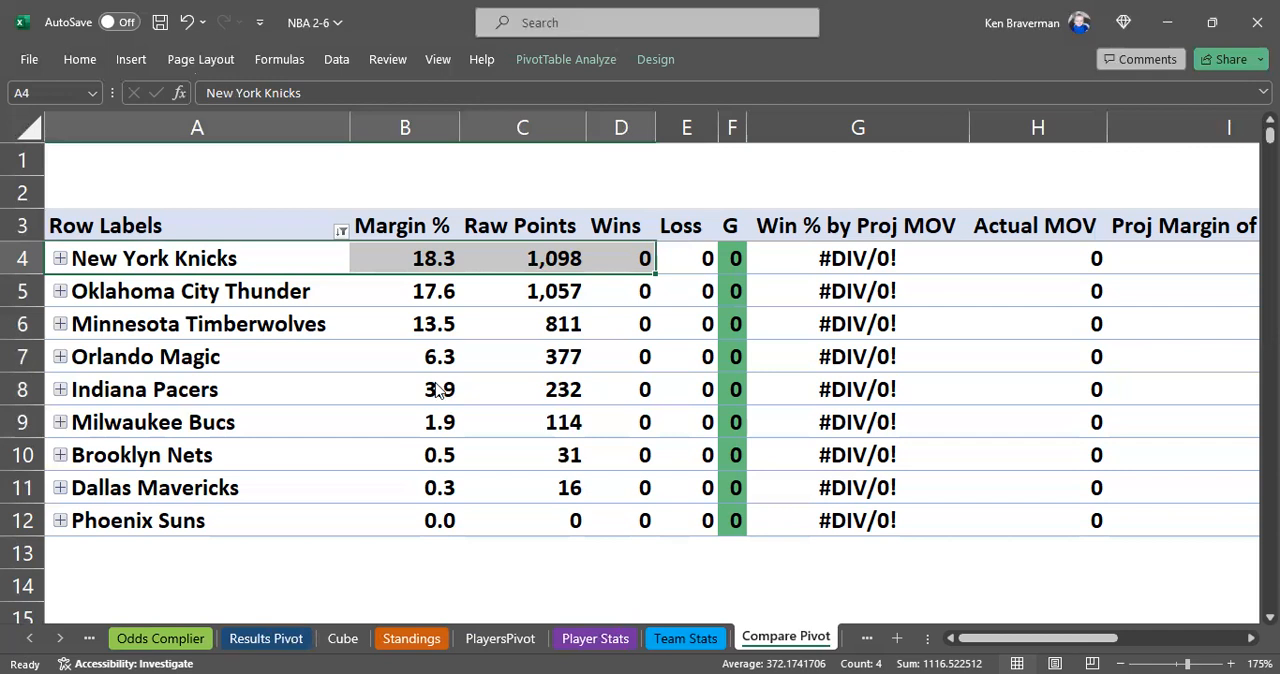
Step: Review the Knicks money line of -1099 and health value on Results Pivot
click(266, 638)
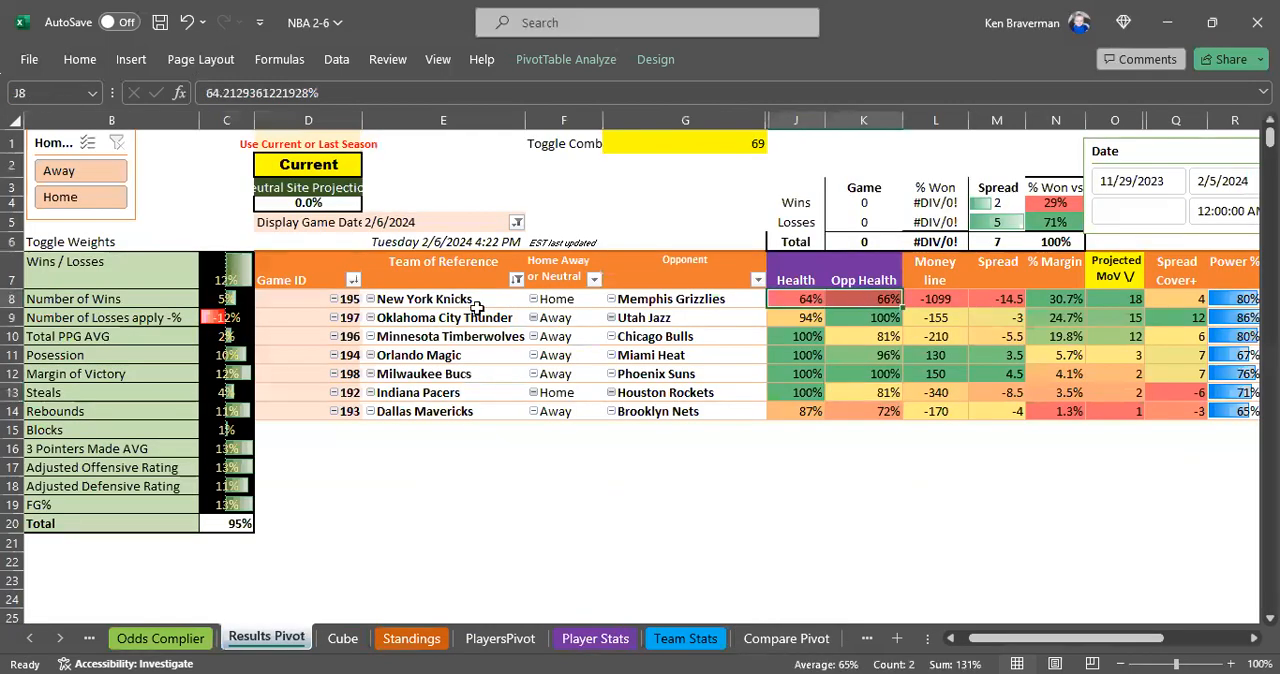
mouse_move(502, 398)
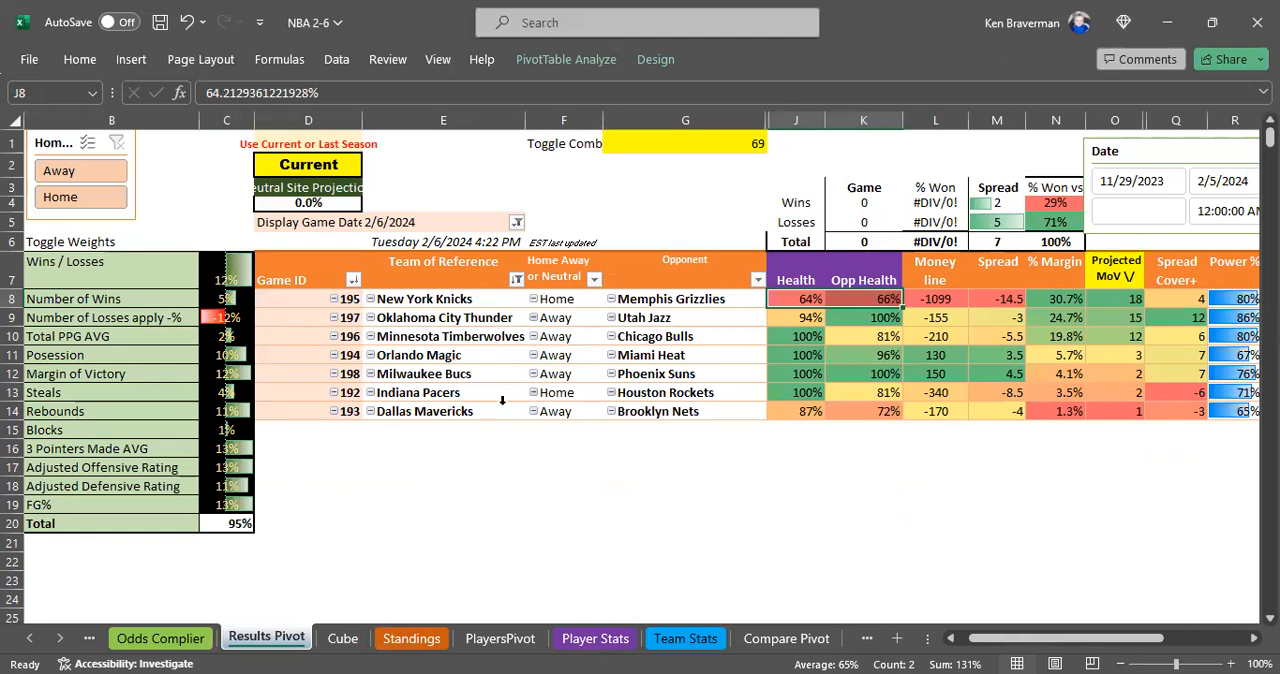
click(934, 298)
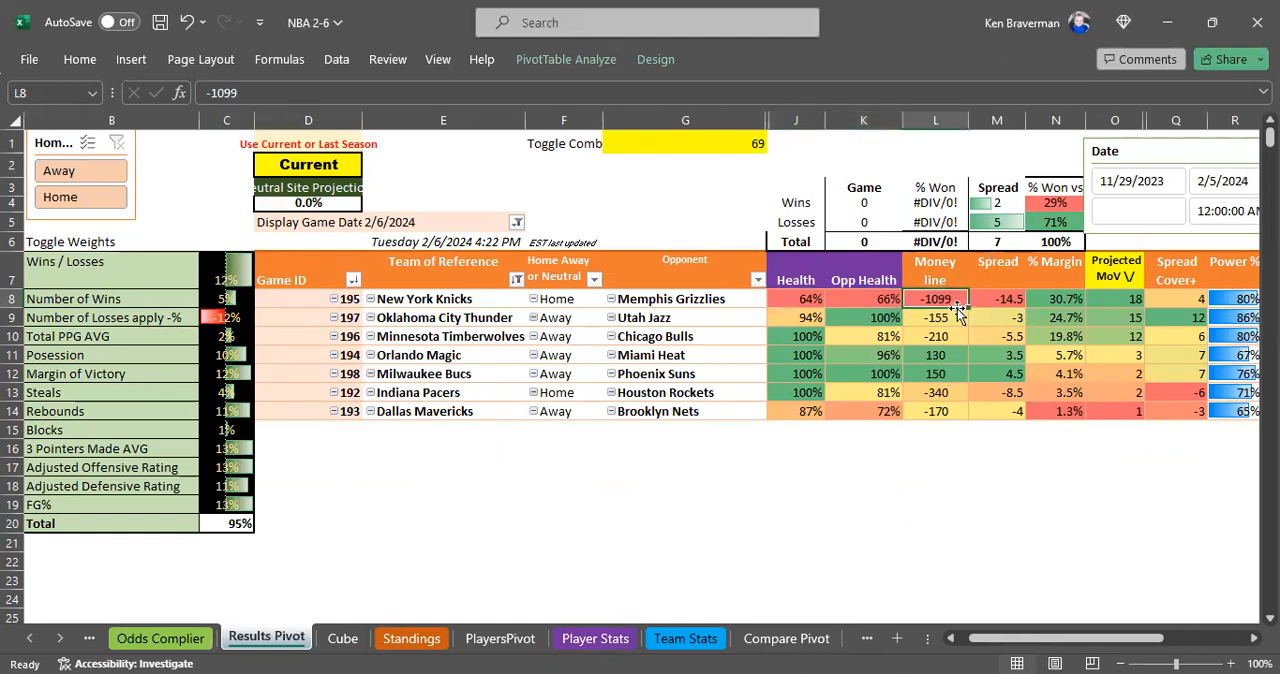
mouse_move(950, 322)
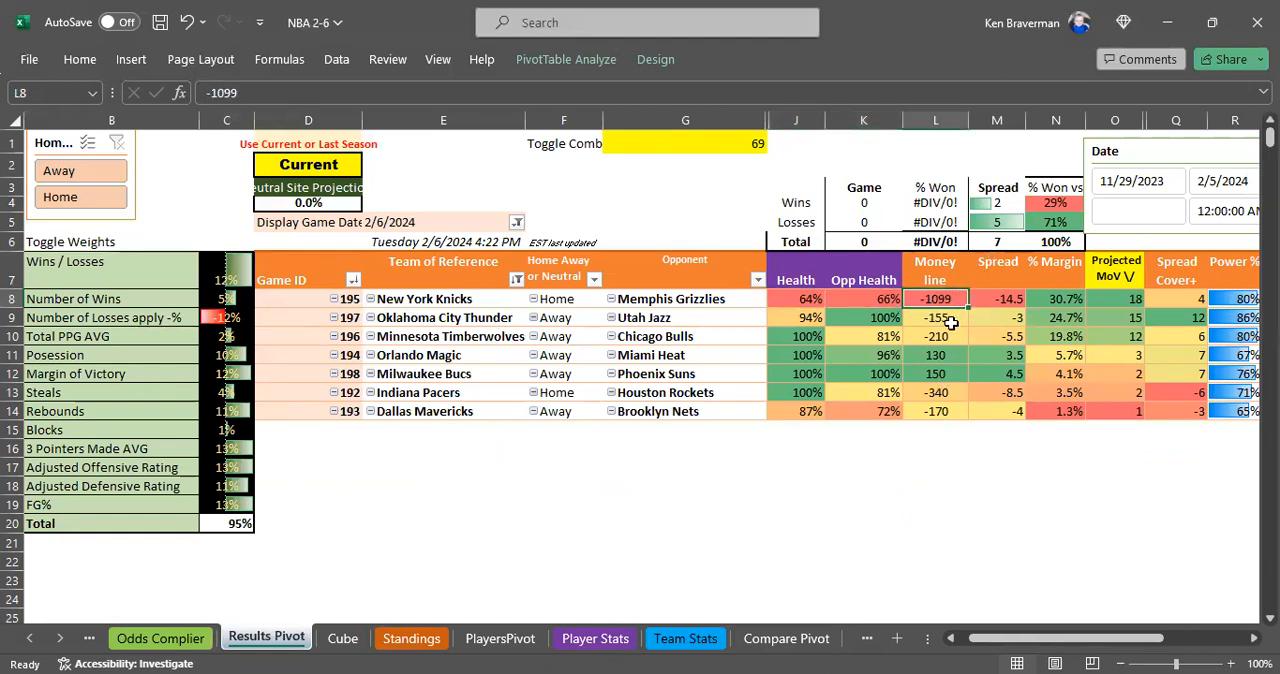
click(796, 298)
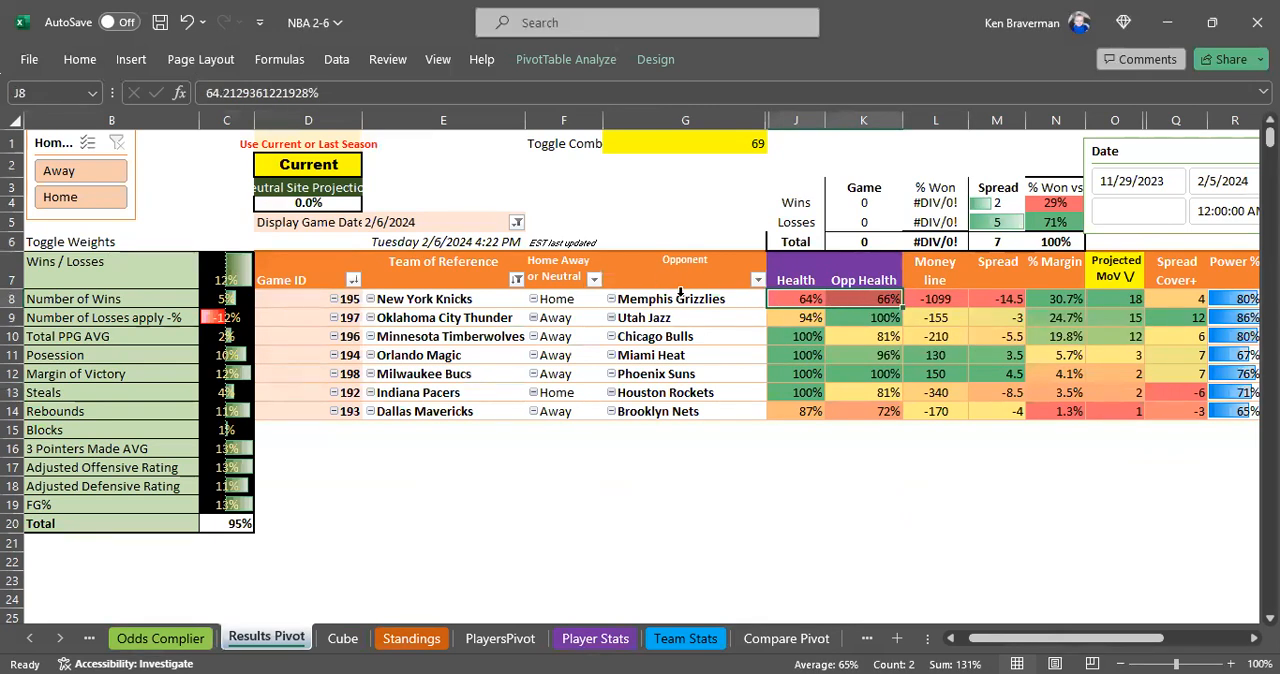
mouse_move(920, 308)
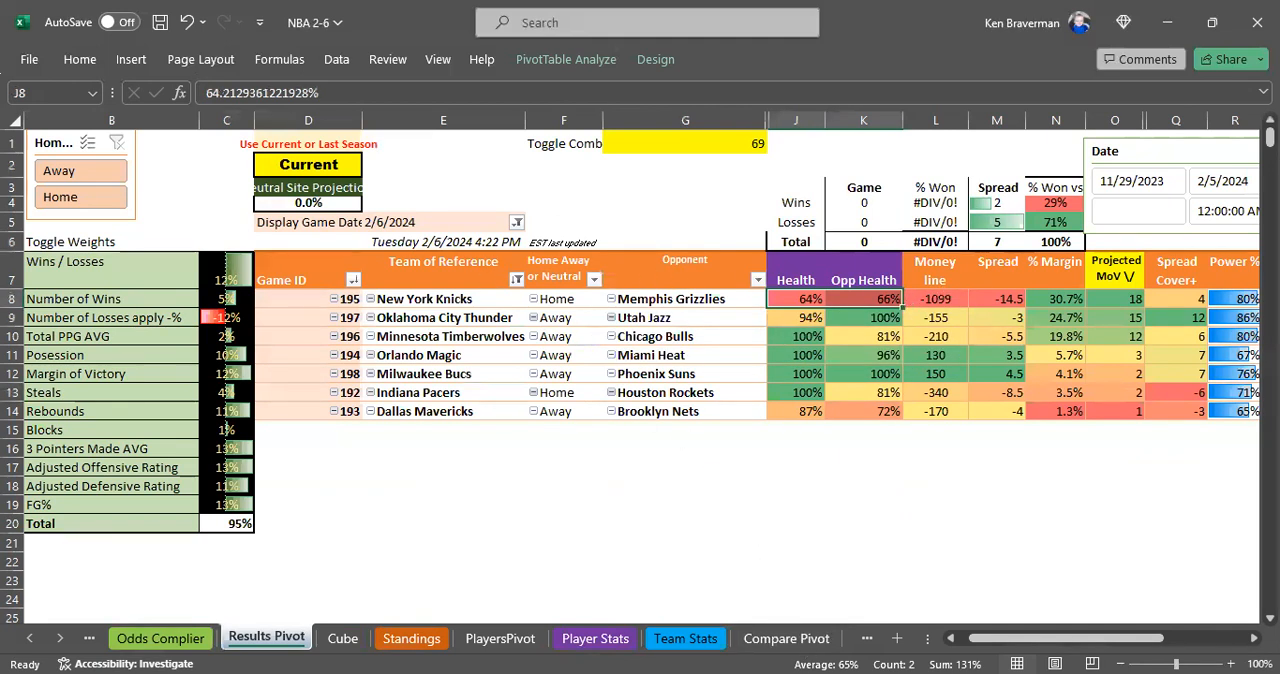
Step: Check Oklahoma City Thunder's 17.6 margin on the Compare Pivot summary
click(784, 638)
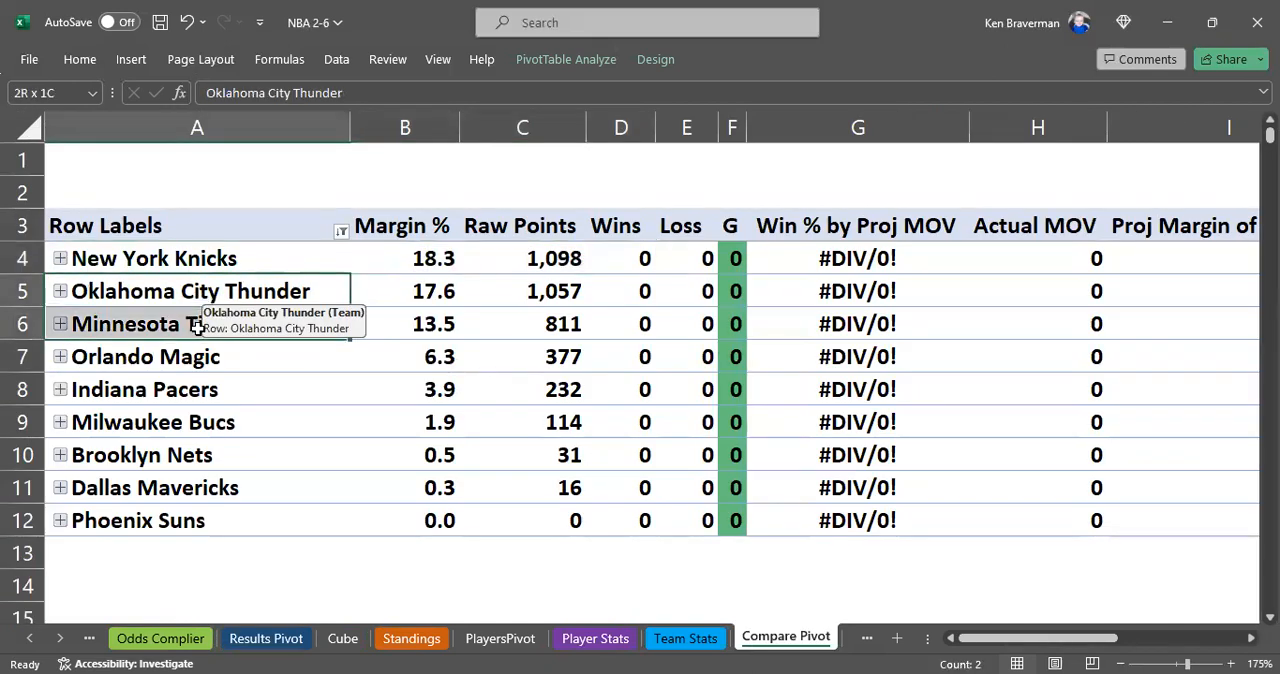
click(404, 292)
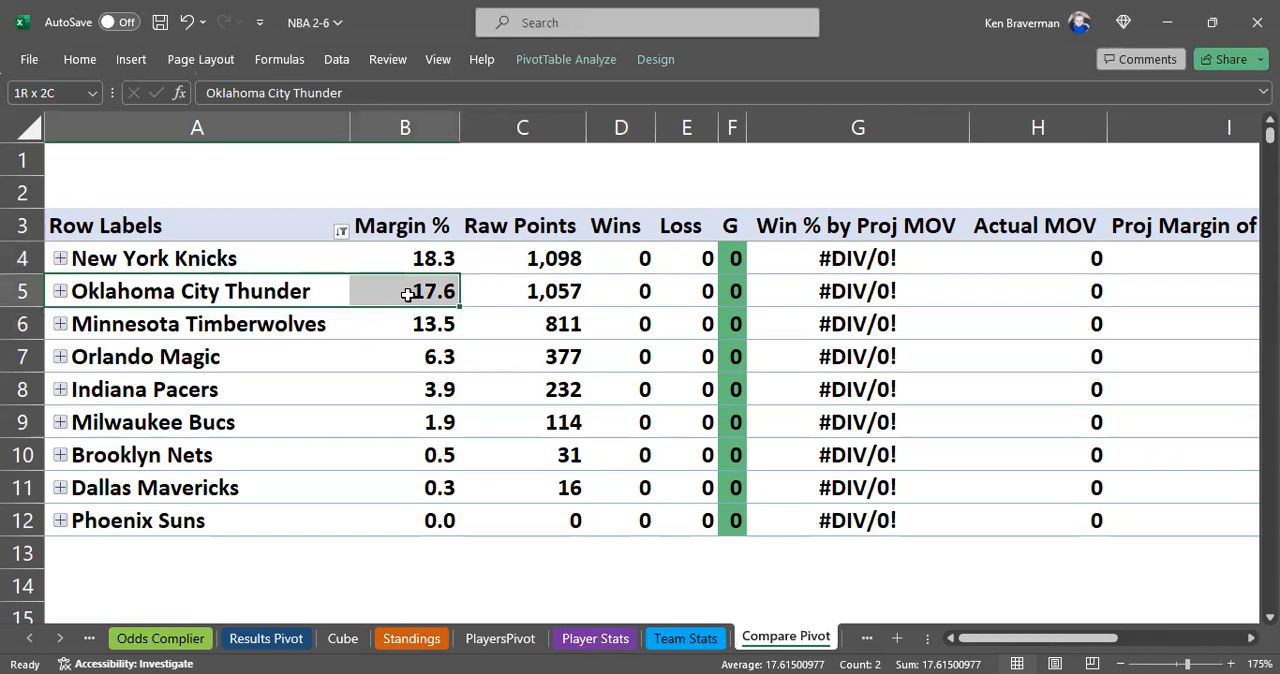
click(404, 292)
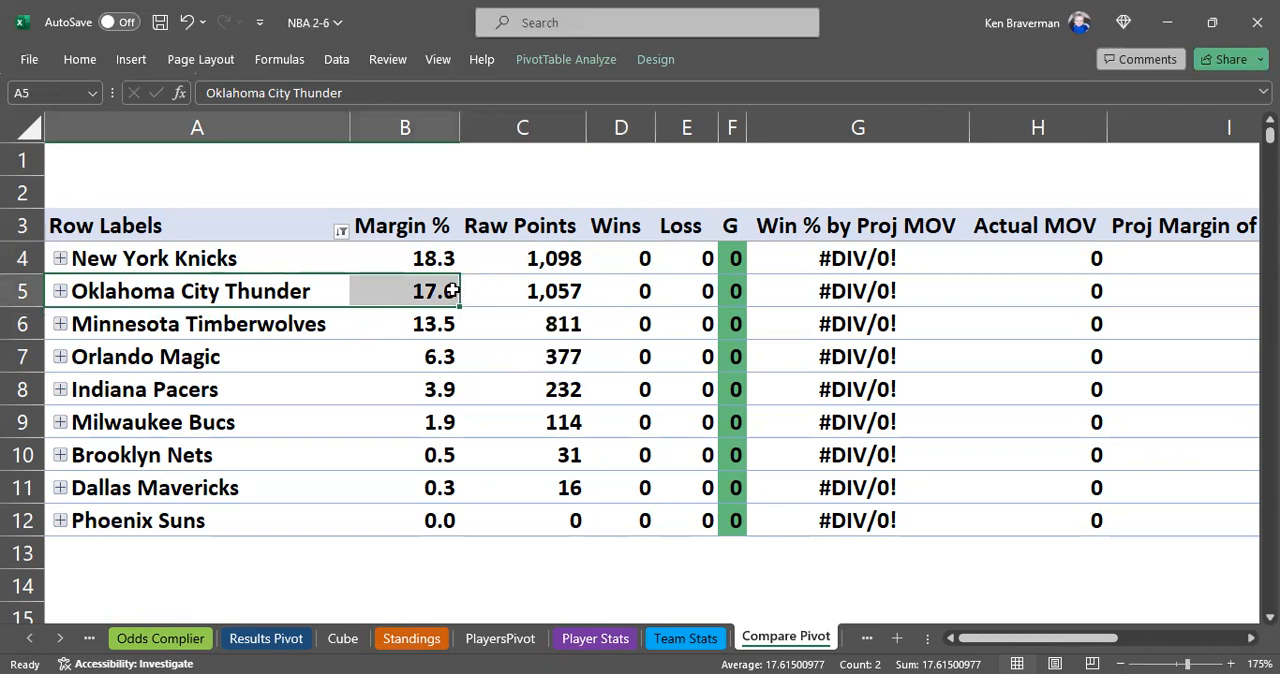
mouse_move(472, 258)
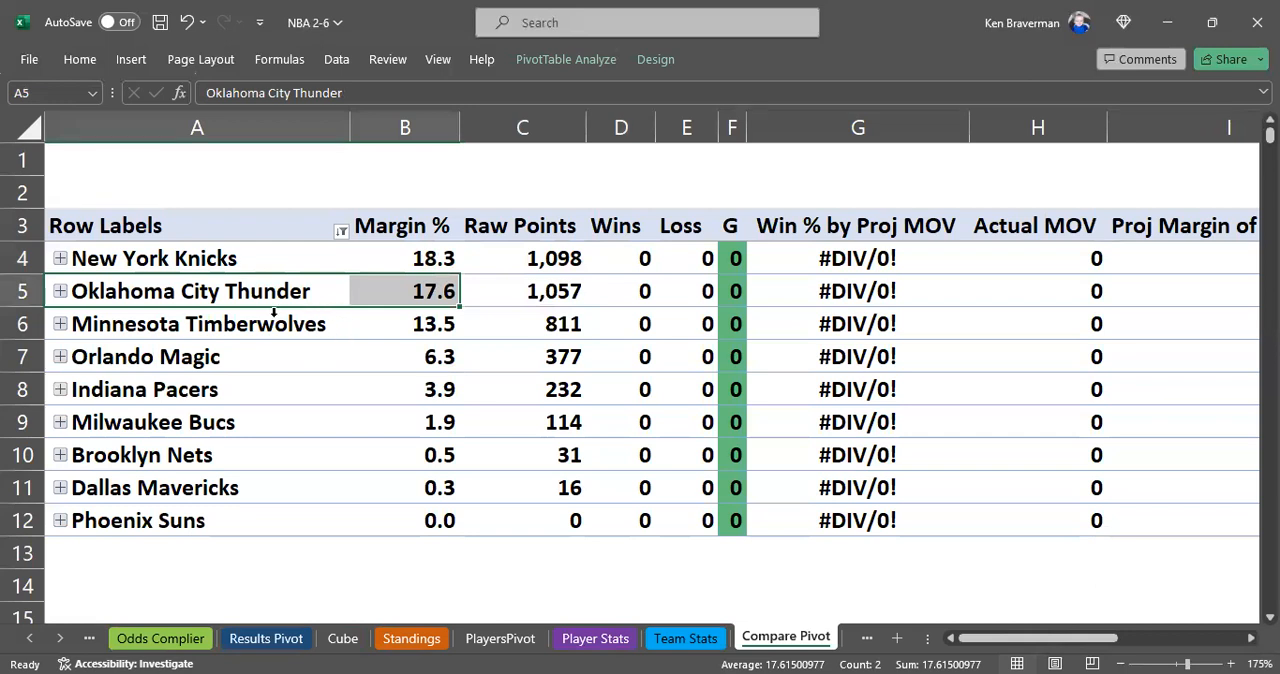
mouse_move(268, 316)
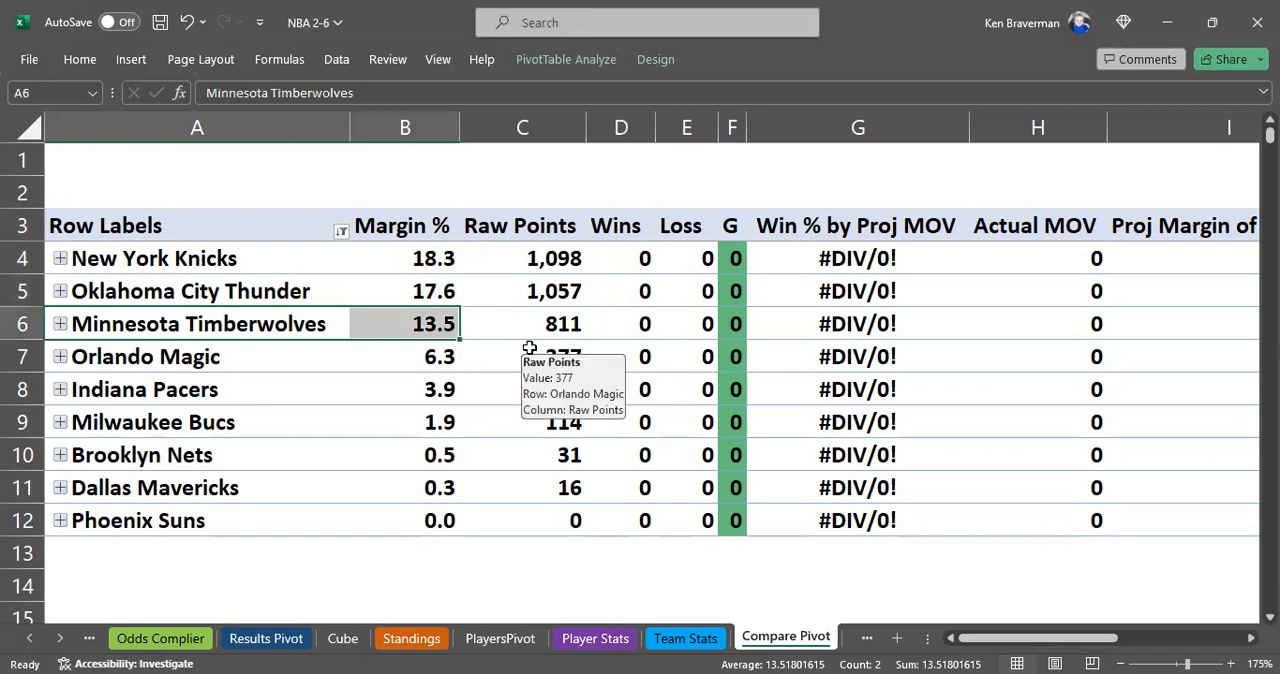
mouse_move(376, 616)
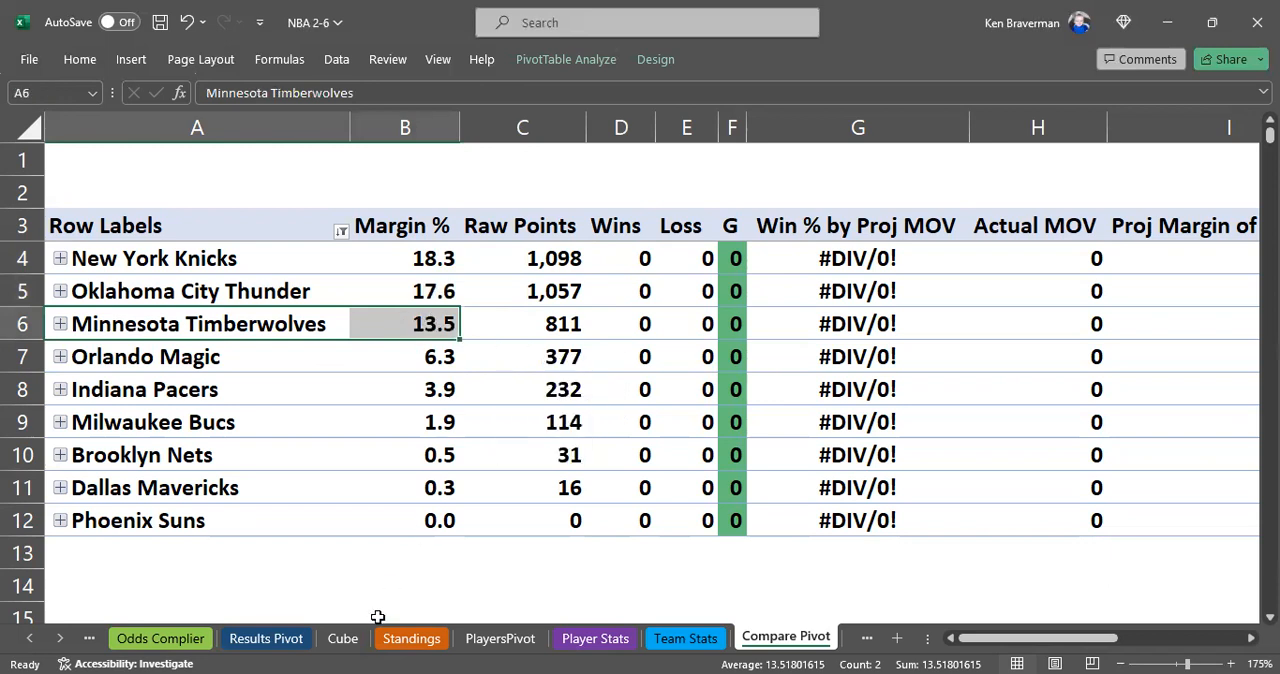
Step: Select the teams from Orlando Magic to Dallas Mavericks on Results Pivot
click(264, 638)
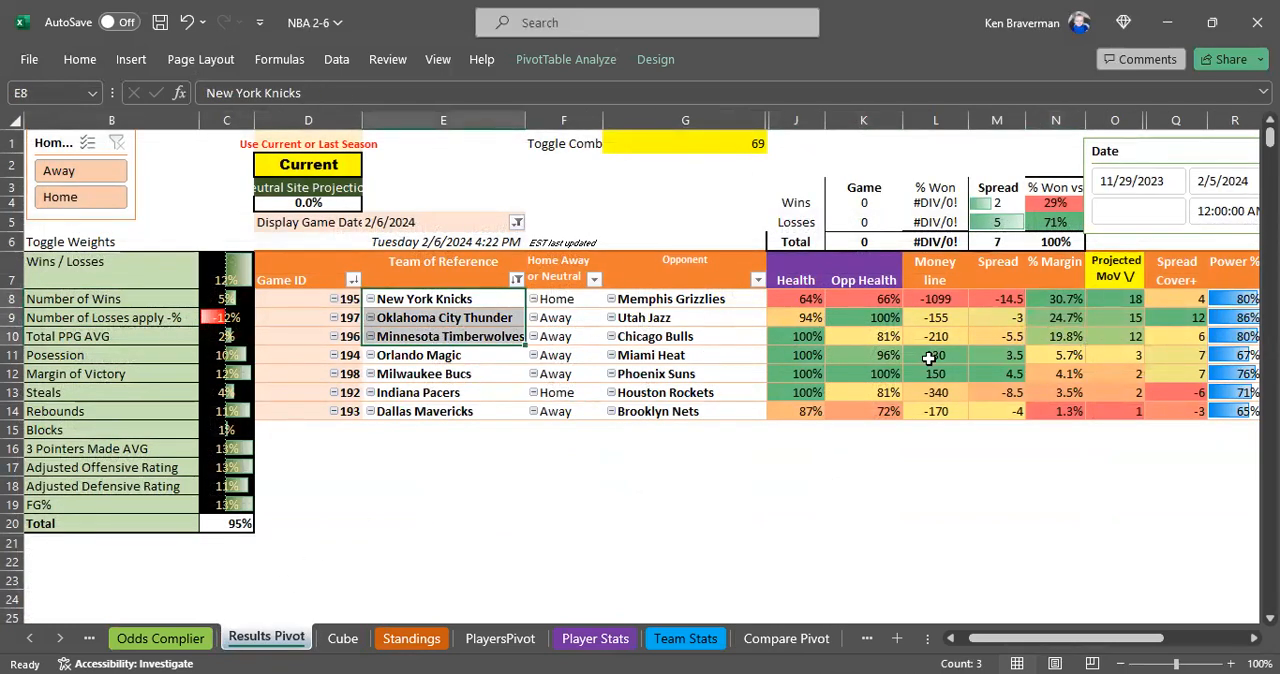
click(420, 356)
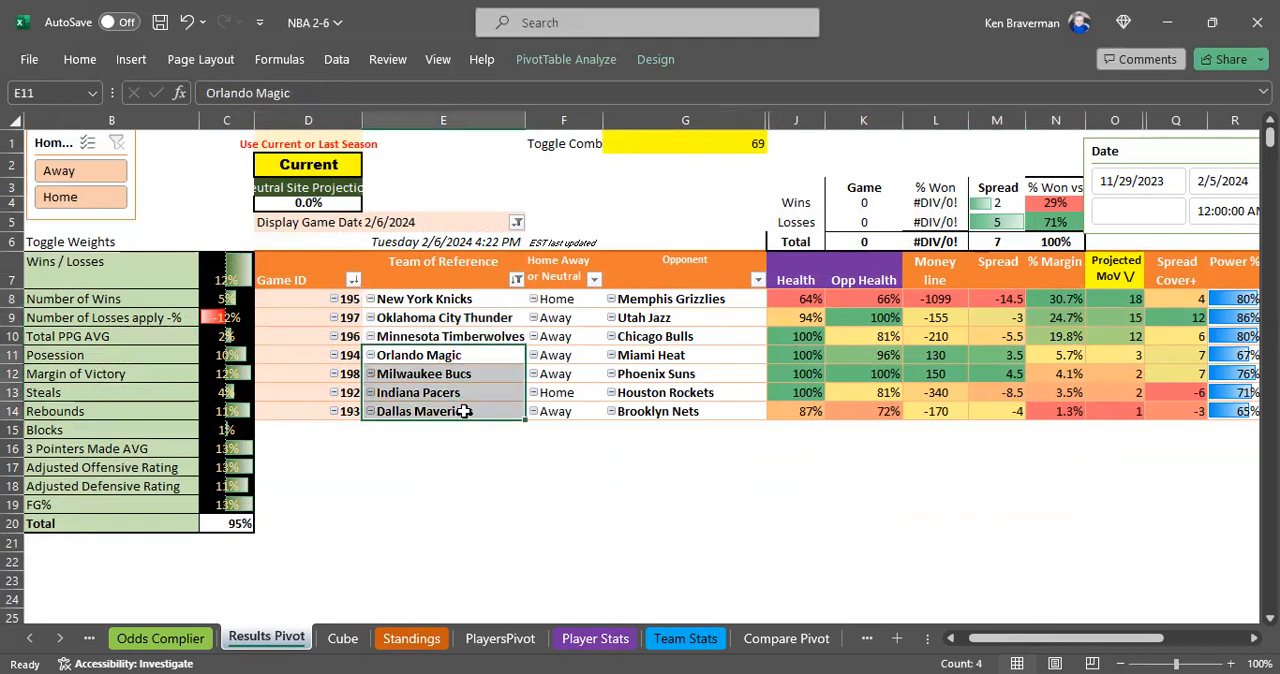
mouse_move(460, 316)
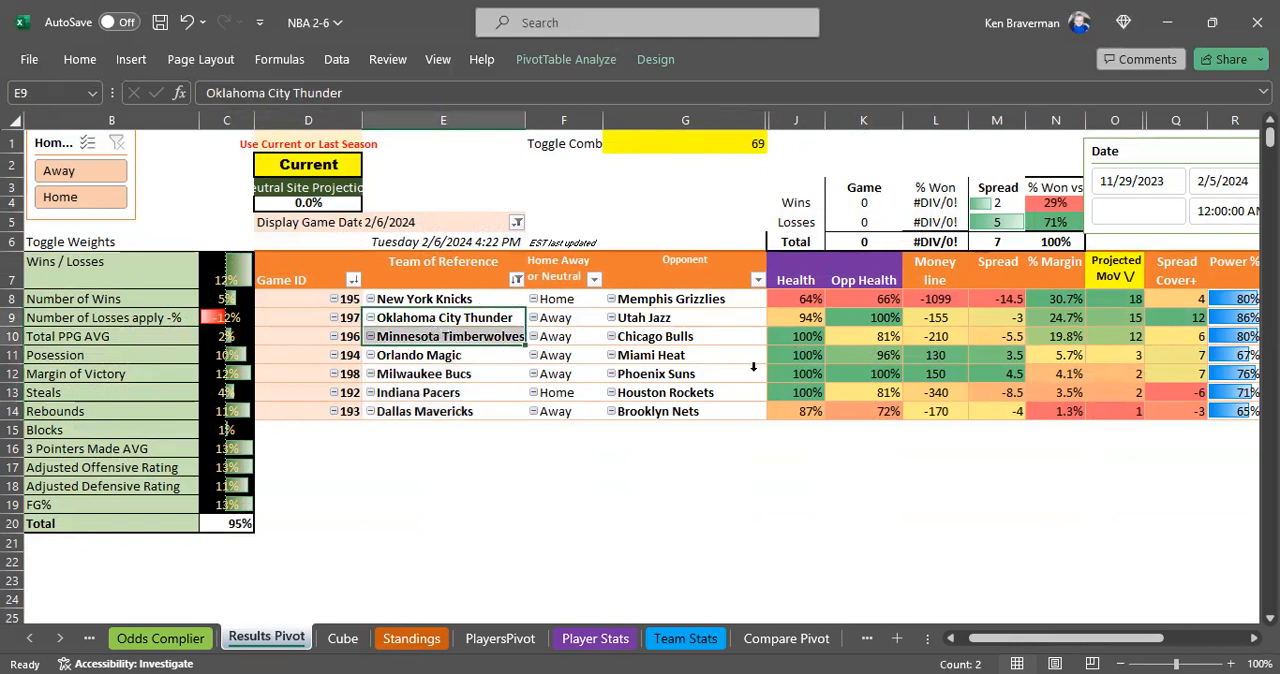
mouse_move(760, 416)
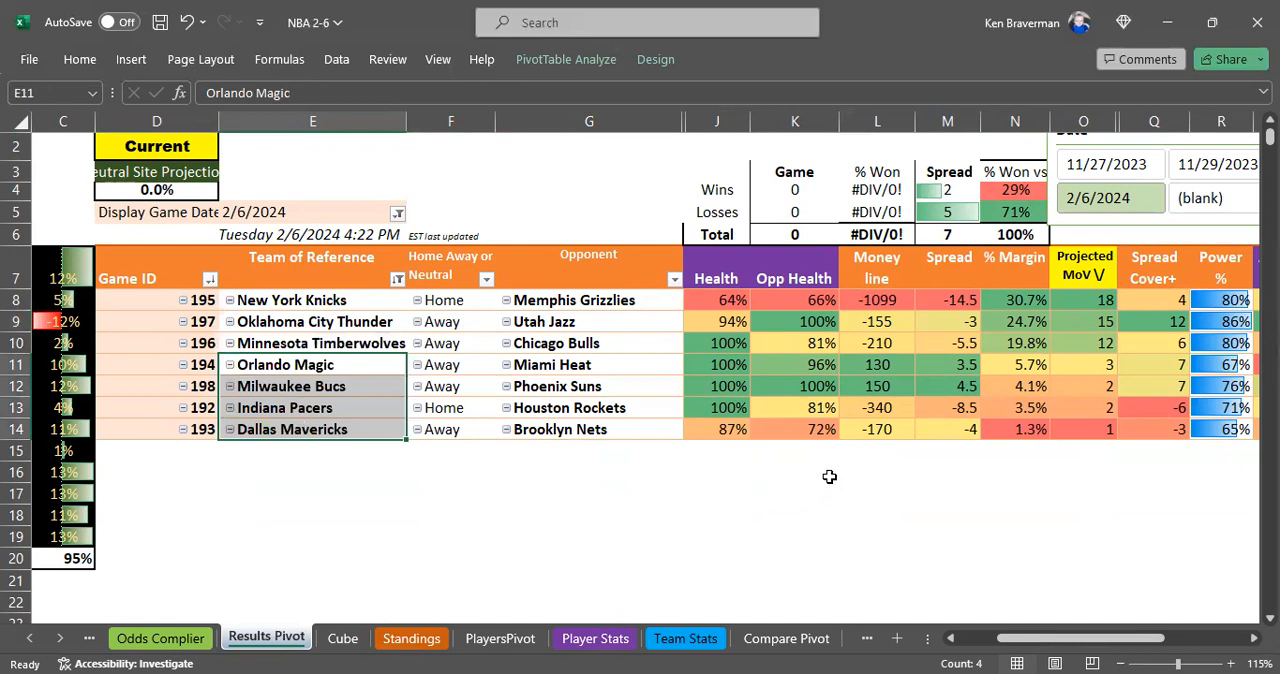
mouse_move(356, 368)
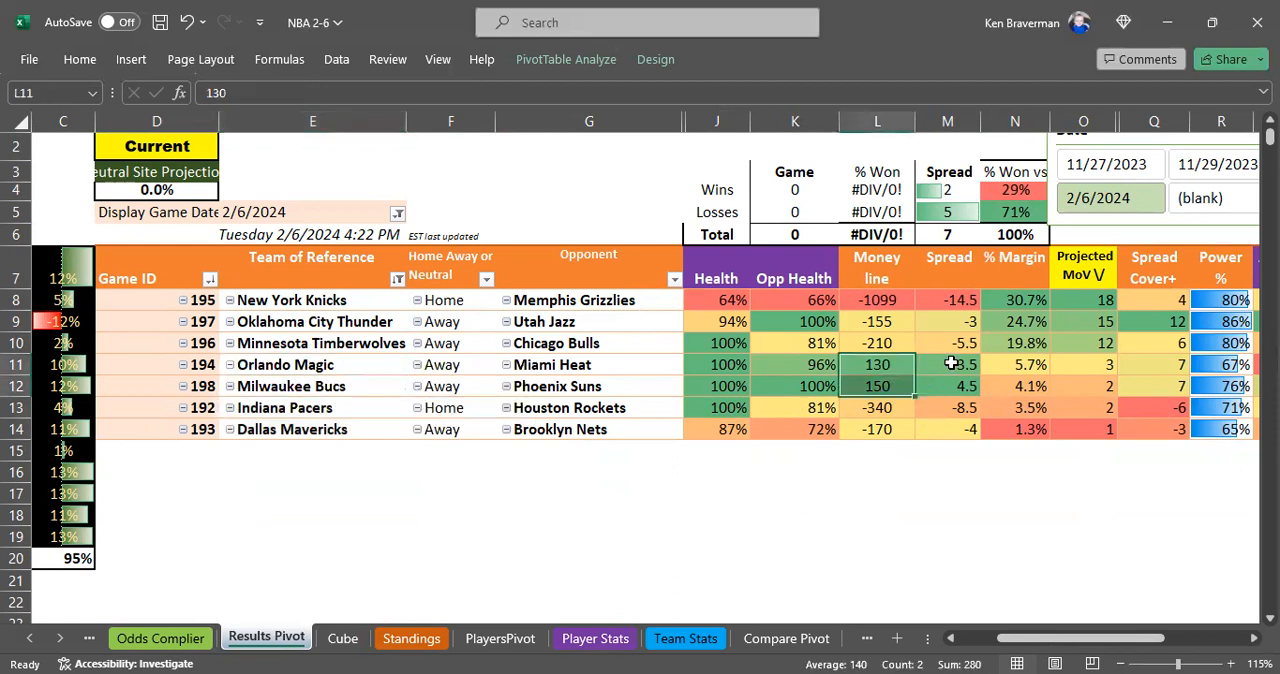
Step: Review the Magic, Bucks and Pacers spreads (-340) on Results Pivot, then bring up Compare Pivot
click(948, 364)
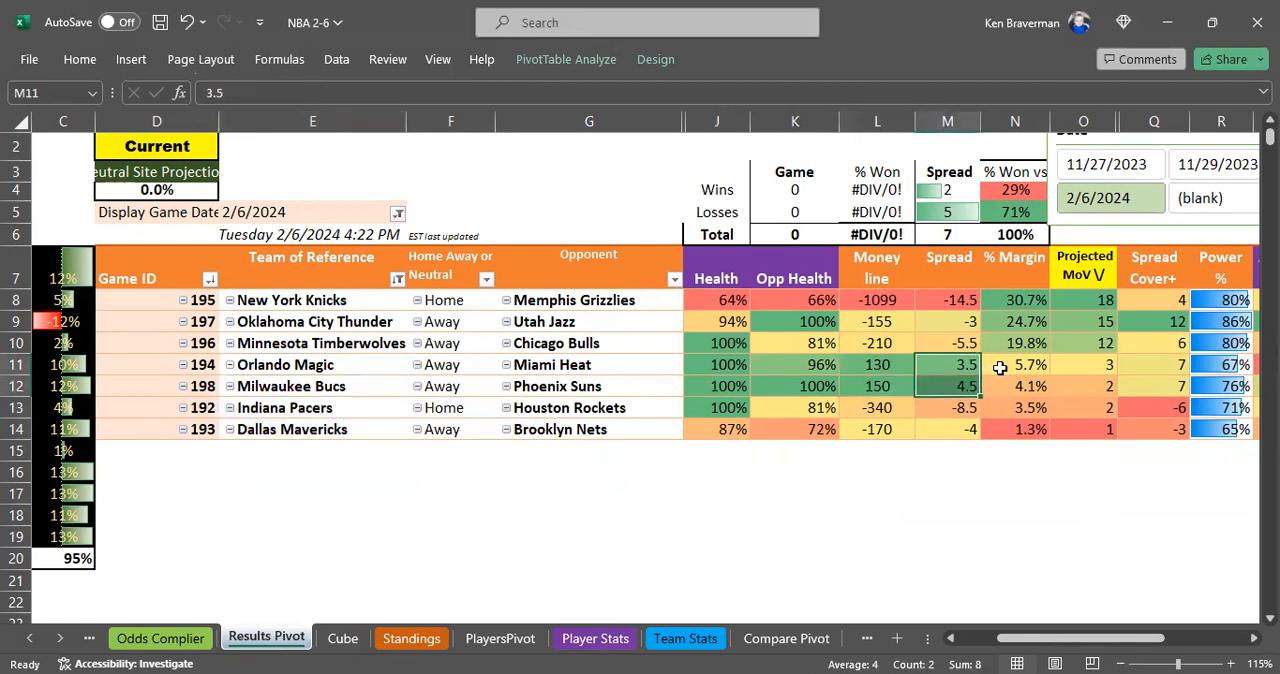
click(1016, 364)
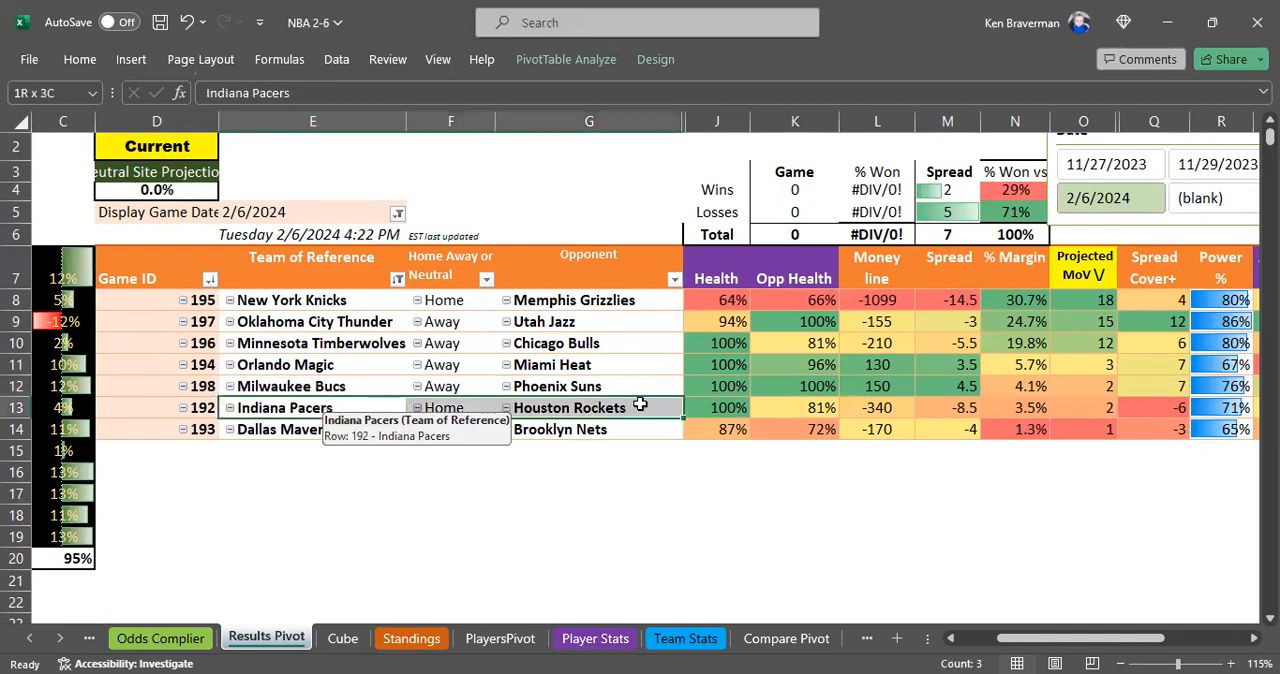
click(876, 408)
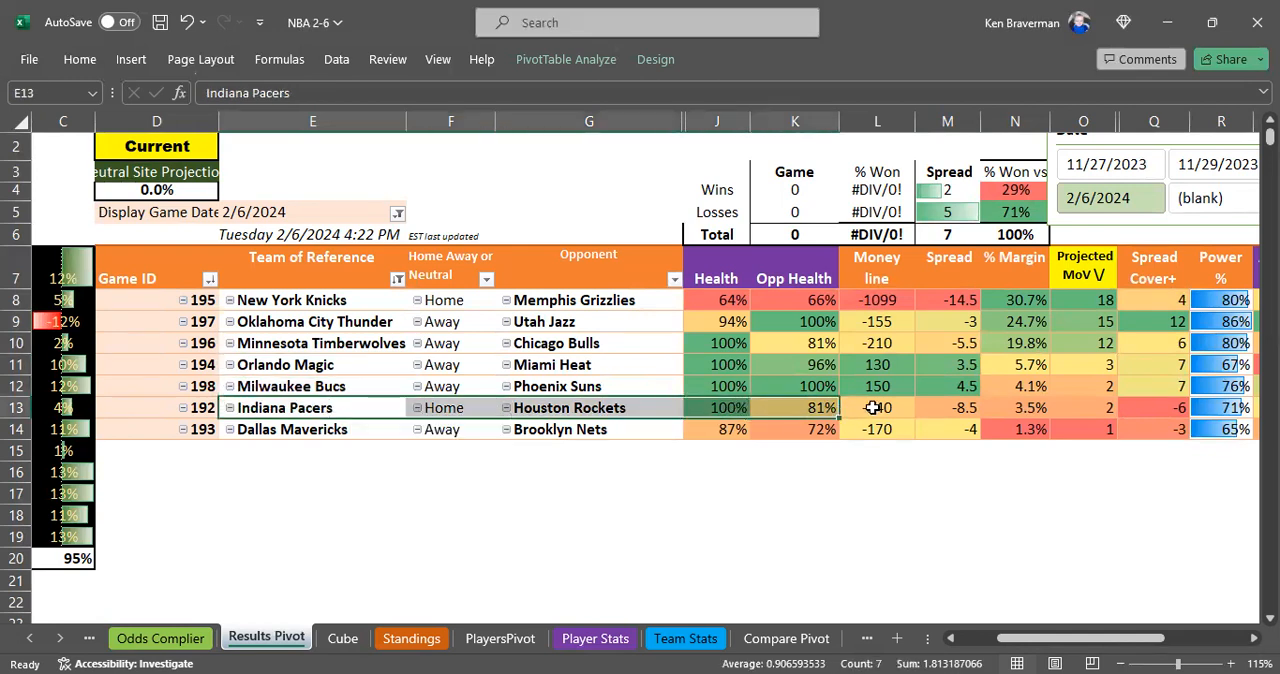
text(-340)
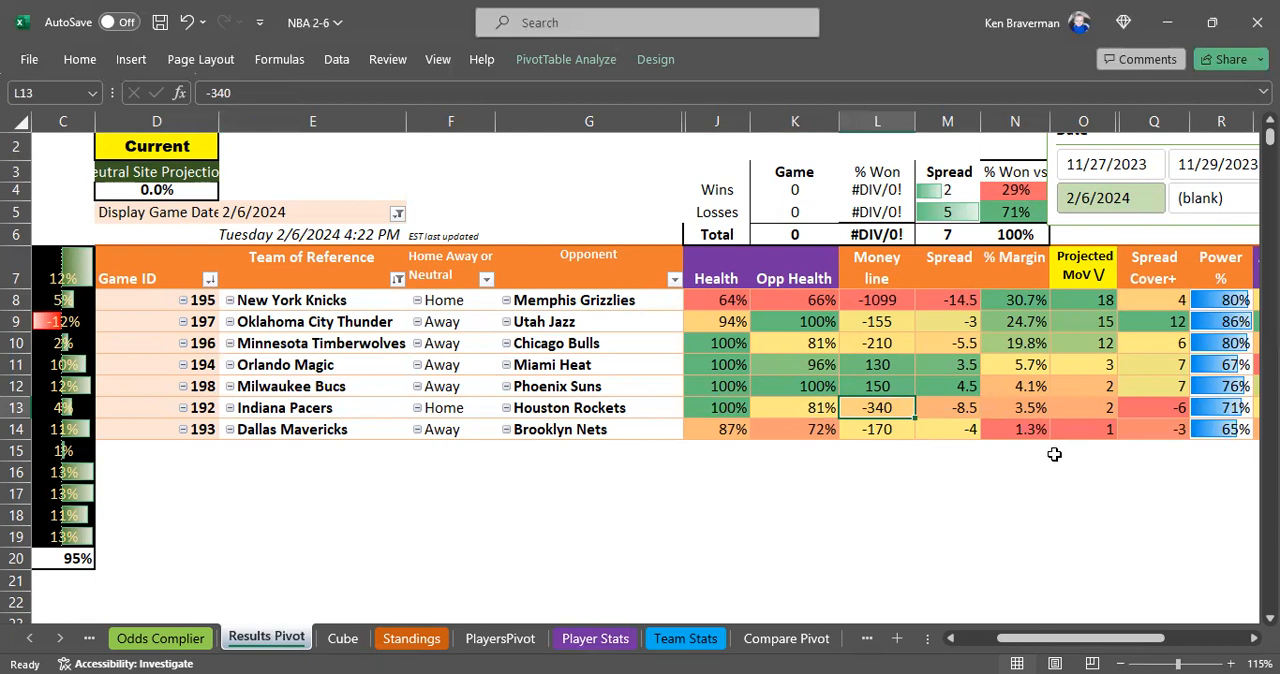
mouse_move(638, 414)
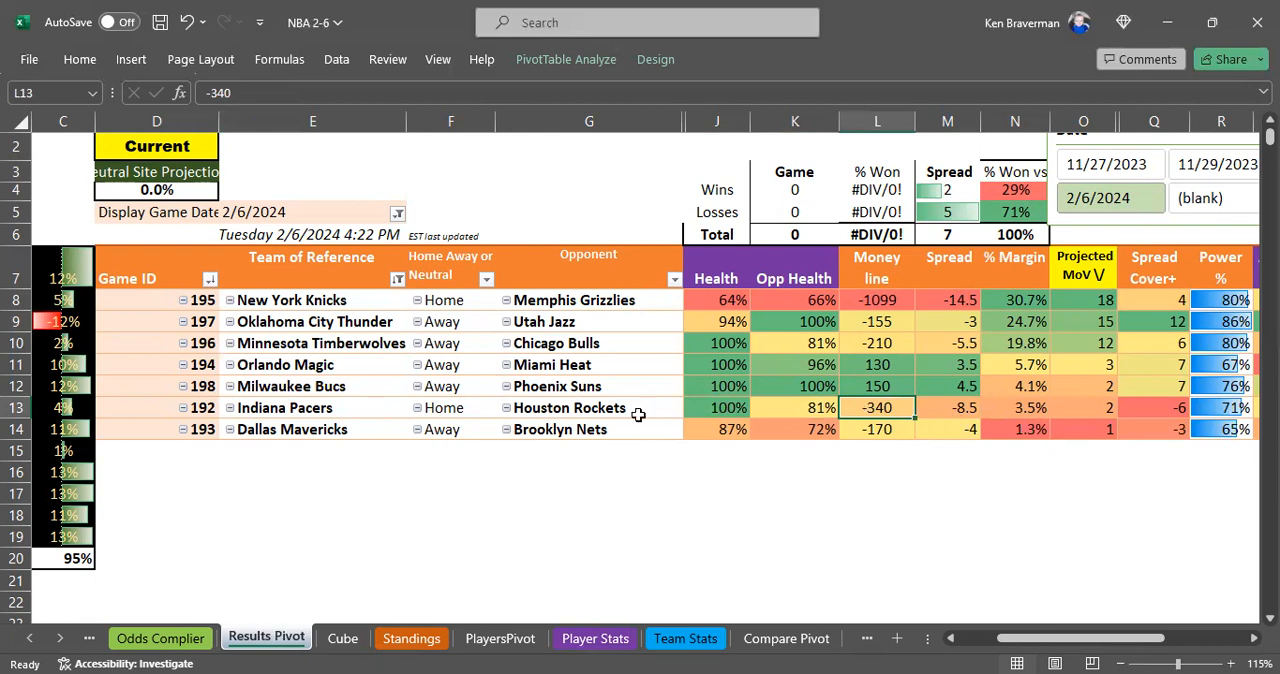
mouse_move(808, 426)
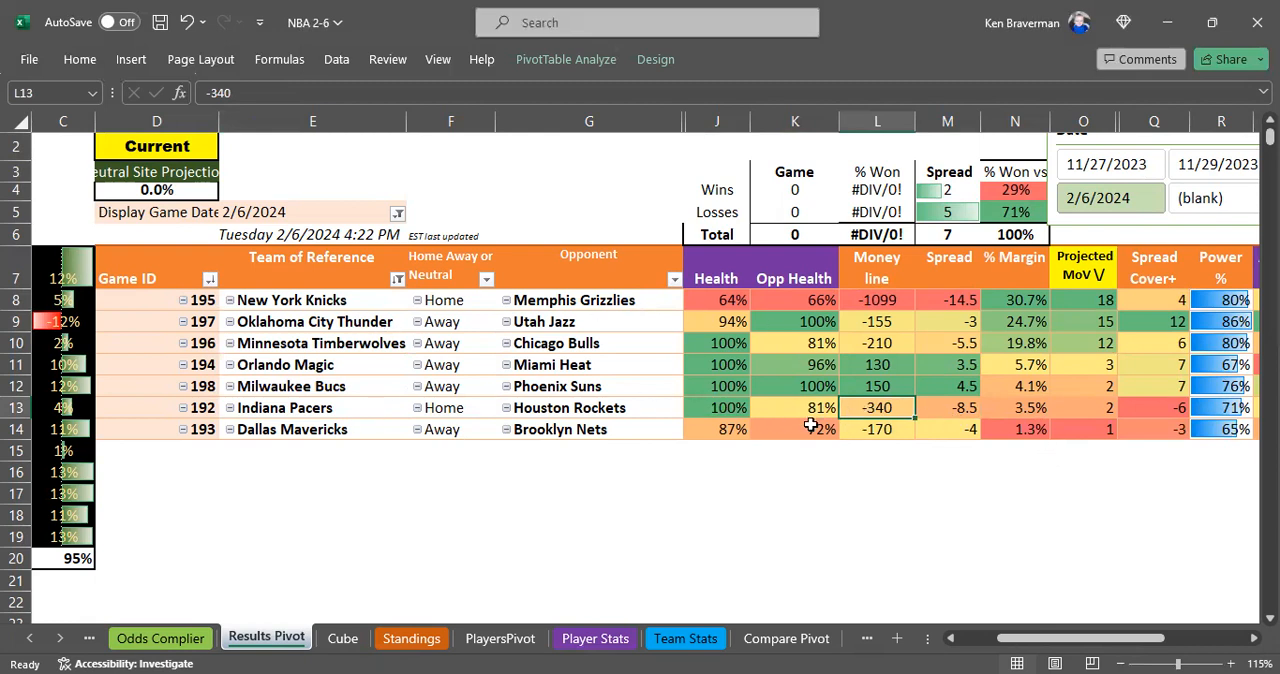
mouse_move(804, 416)
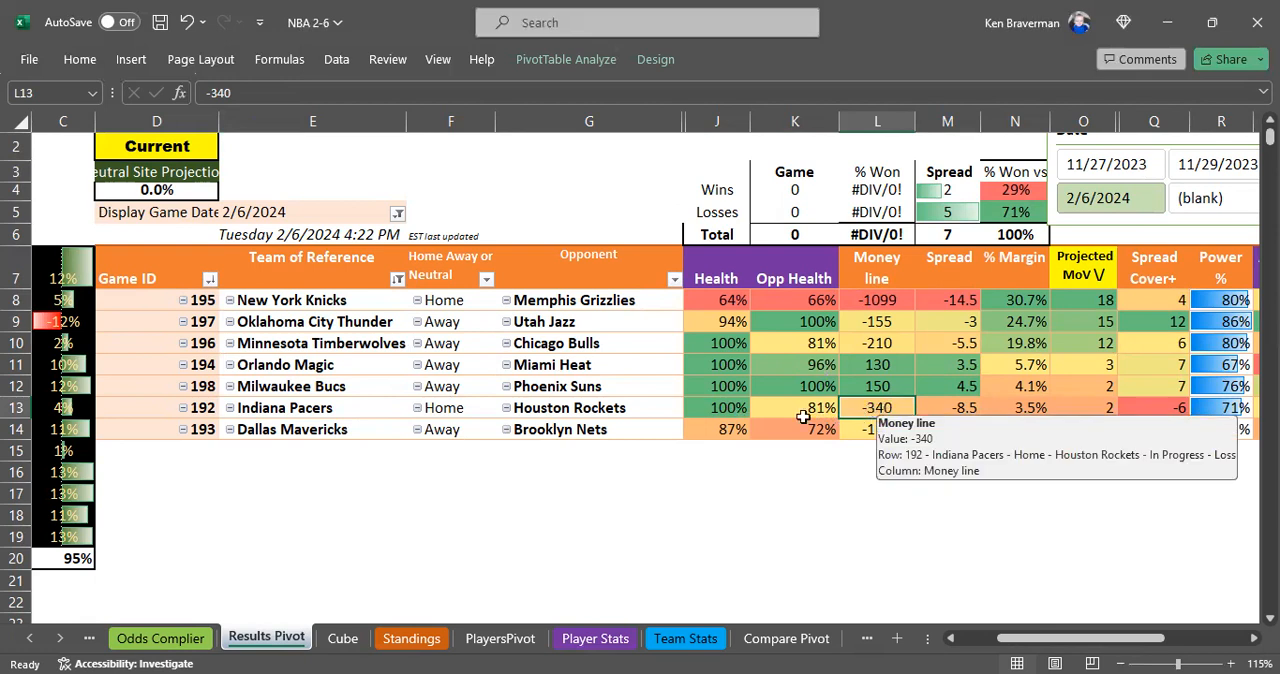
mouse_move(660, 596)
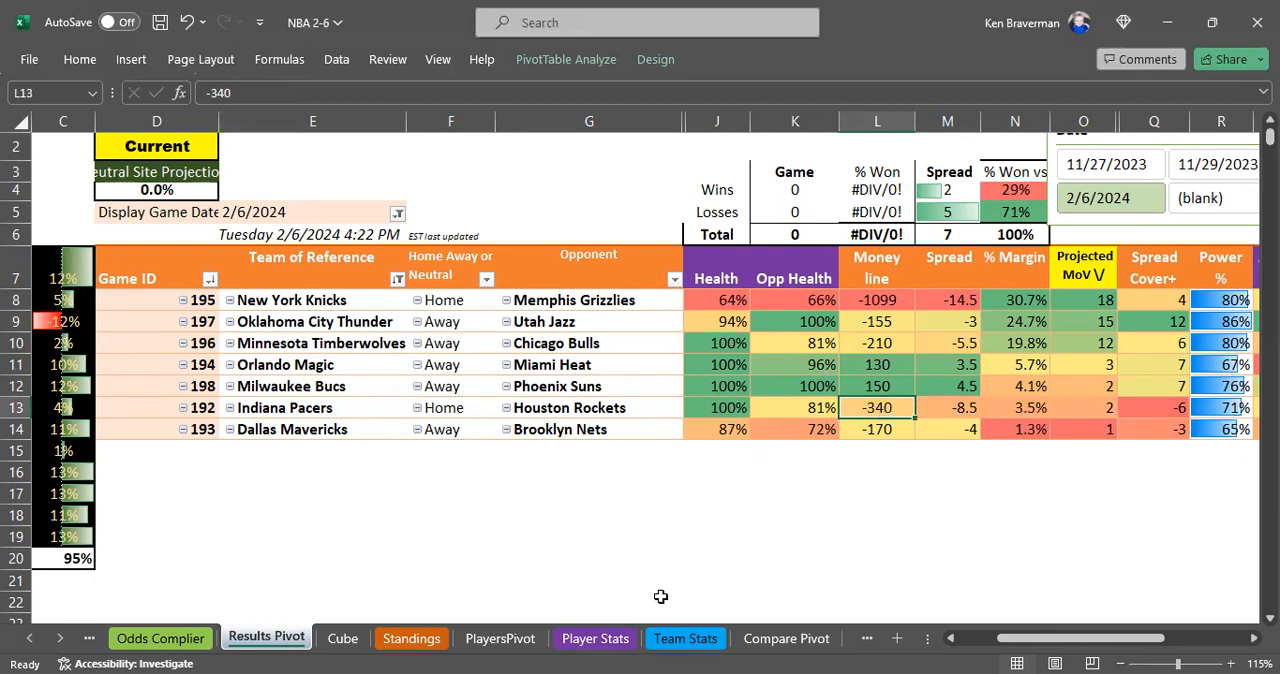
click(784, 638)
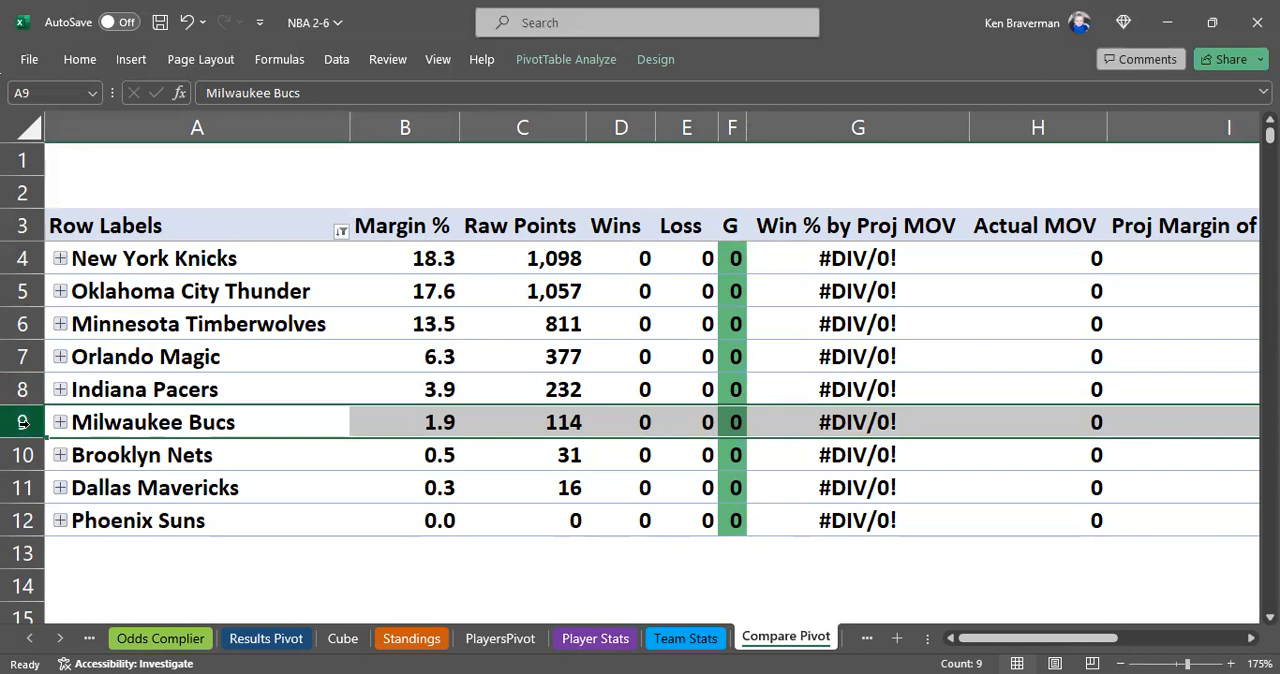
Step: Compare the Indiana Pacers and Milwaukee Bucs margins against the Results Pivot predictions
click(404, 388)
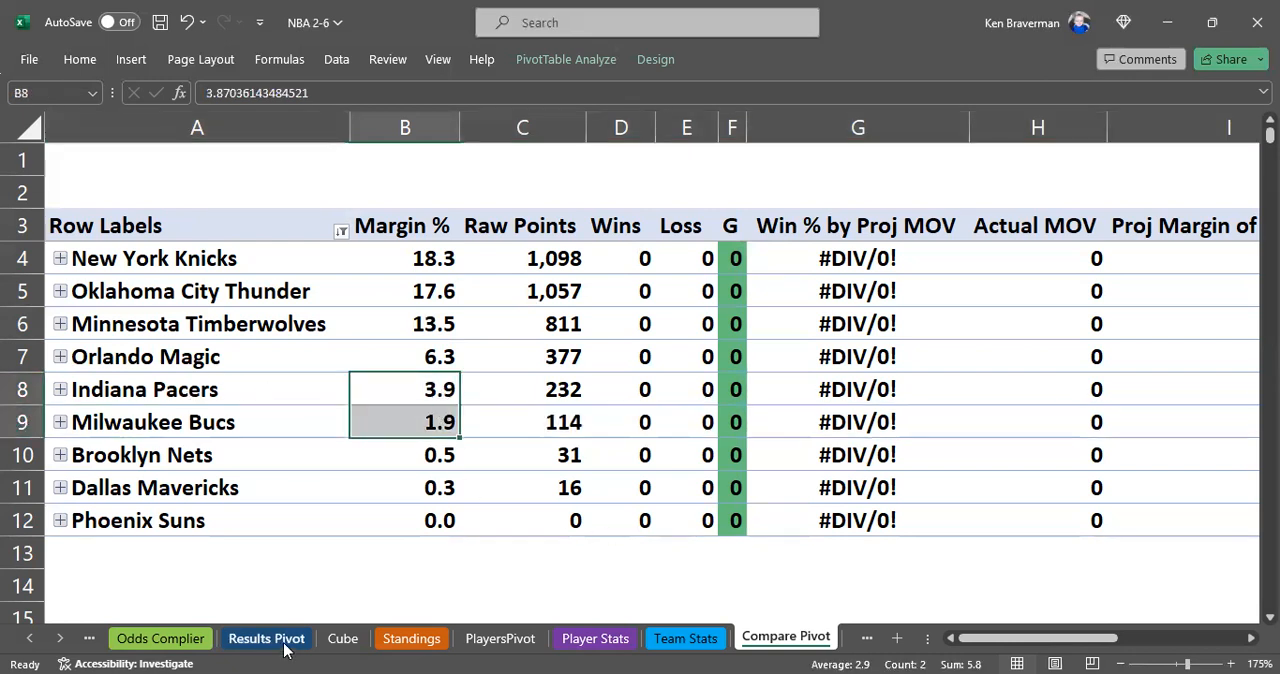
click(266, 640)
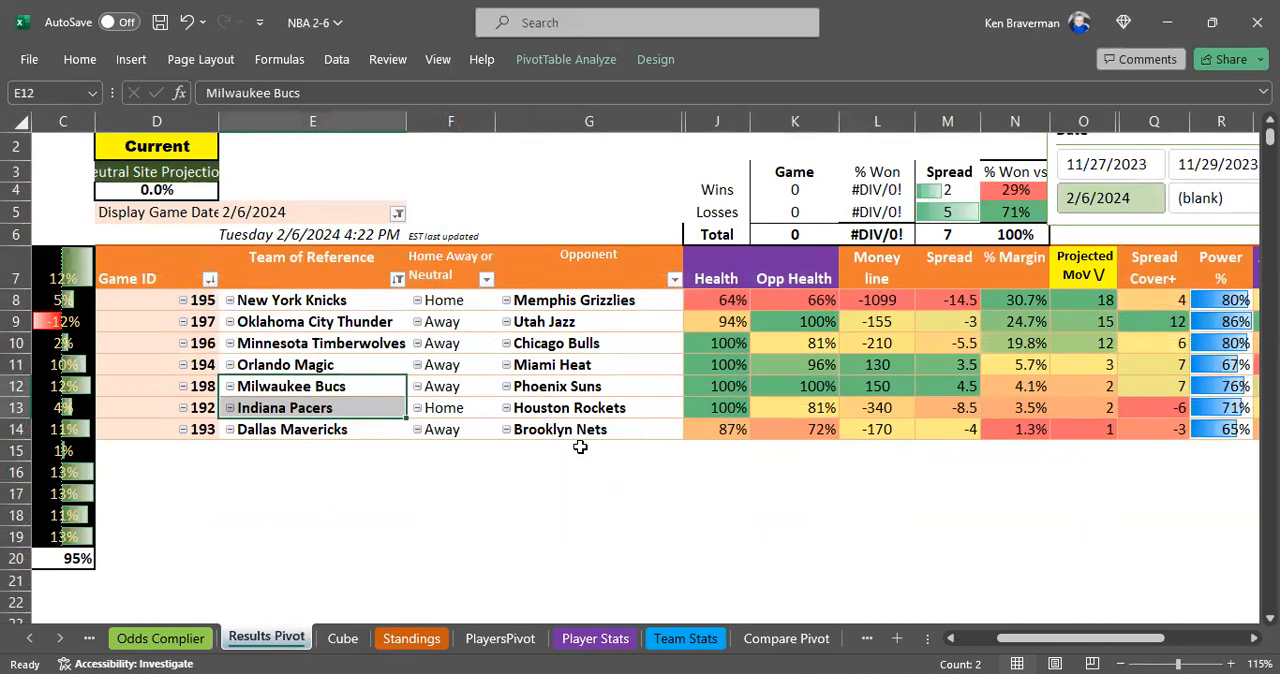
click(786, 638)
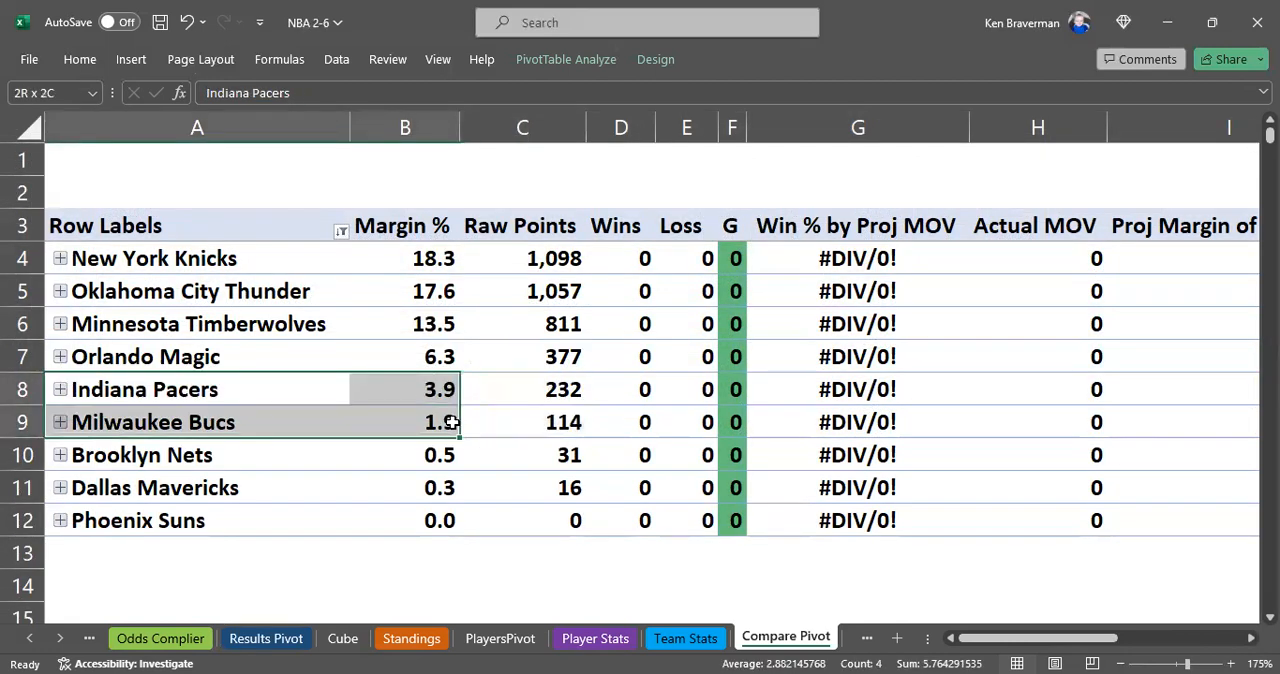
Step: Compare the Orlando Magic margin with its % Margin value on Results Pivot
click(438, 356)
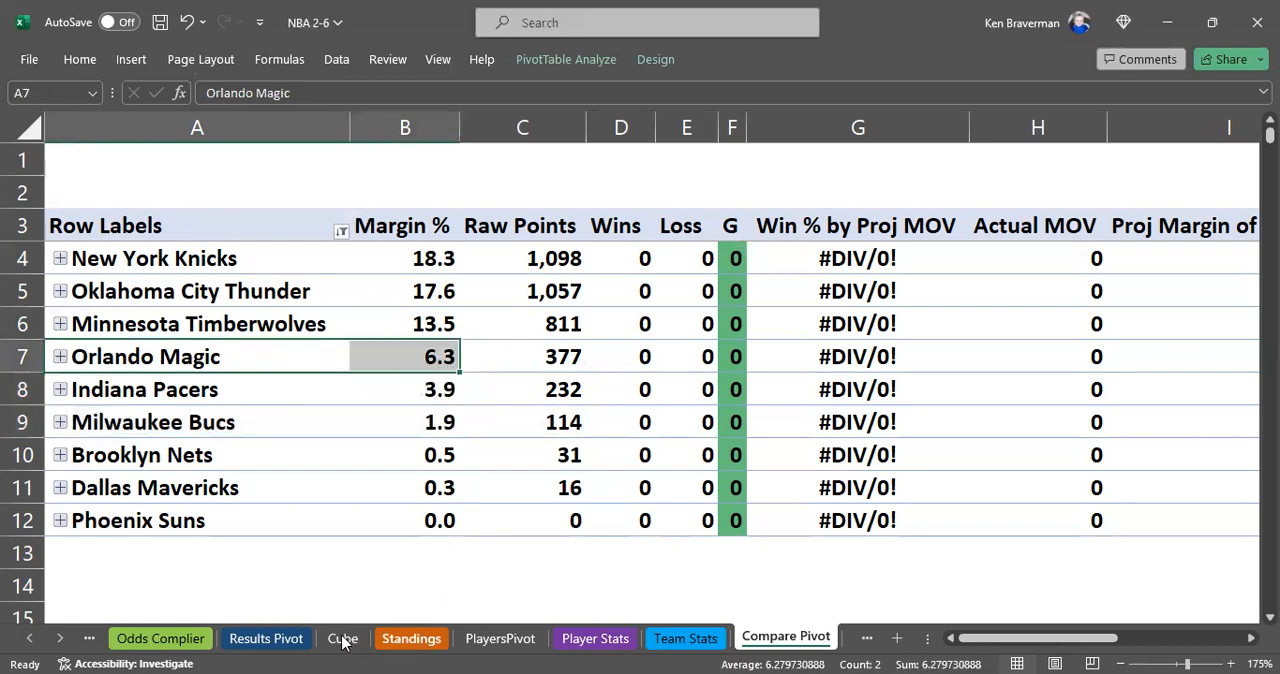
click(266, 638)
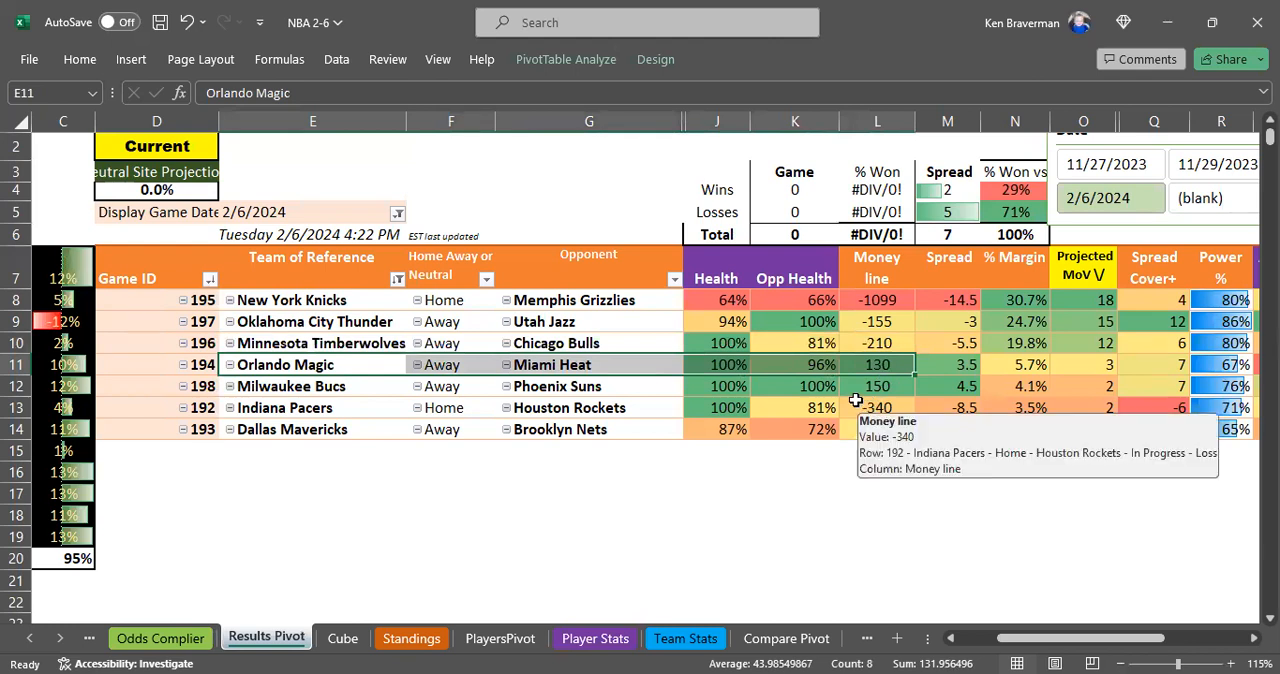
click(1014, 364)
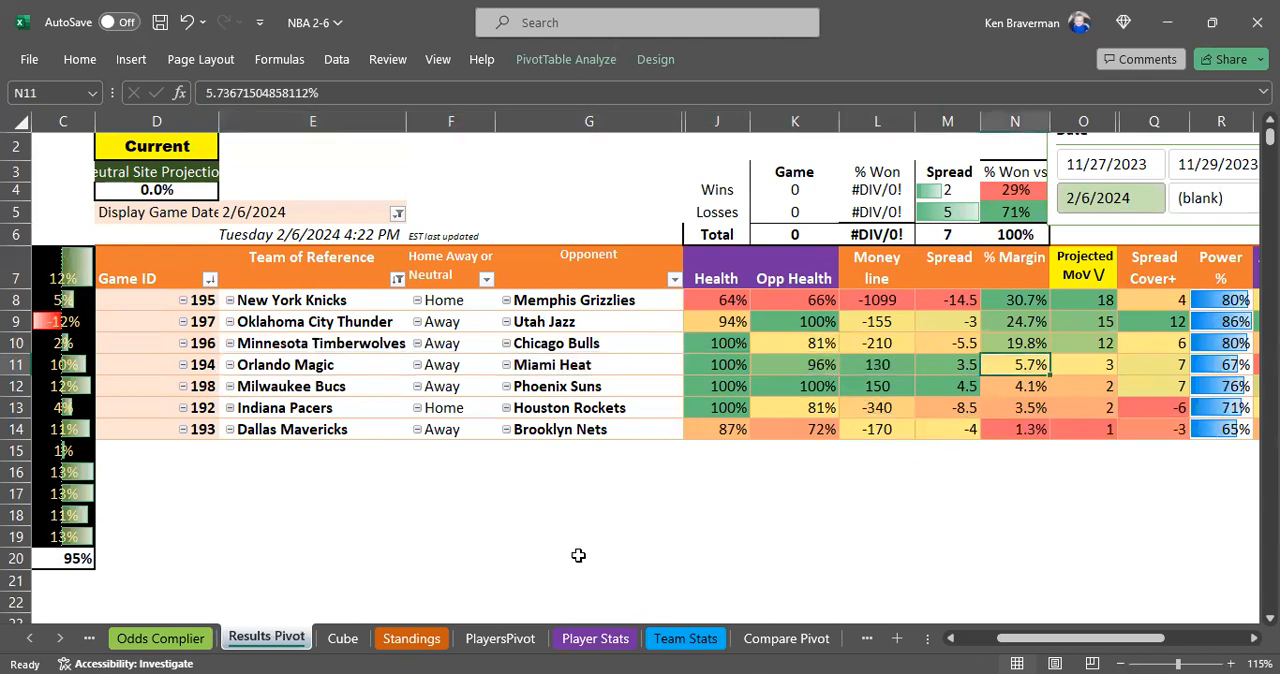
mouse_move(424, 560)
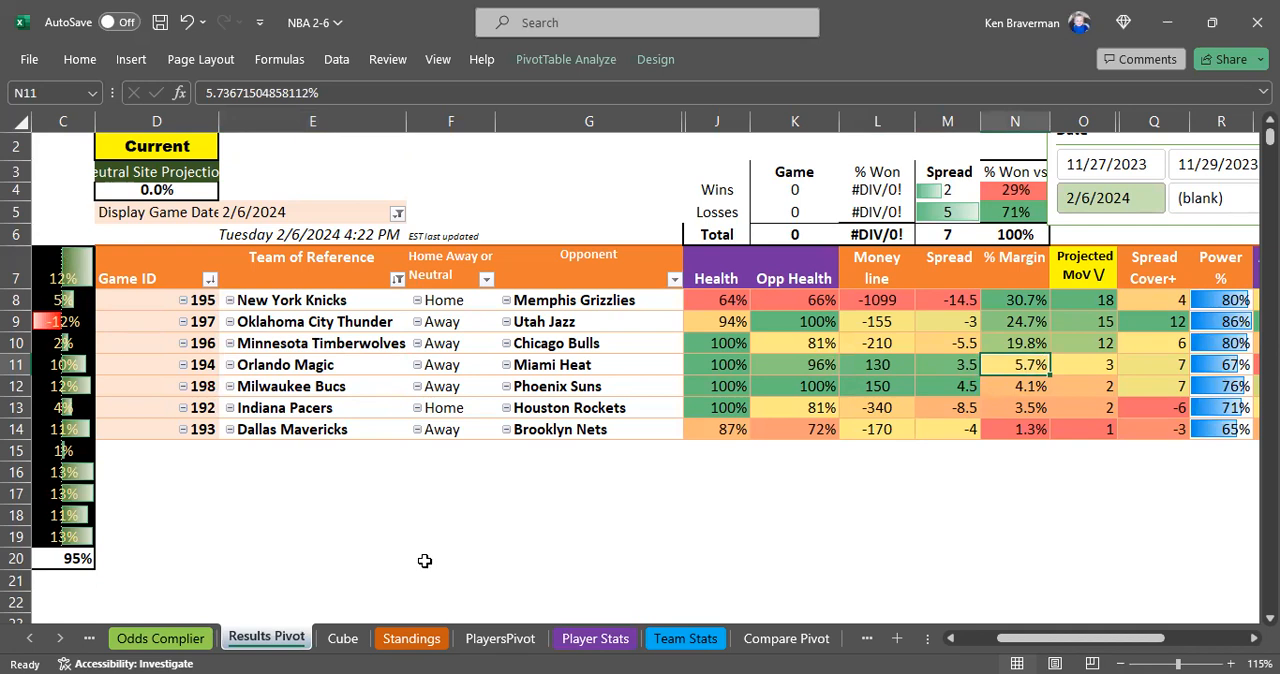
Step: Review the Milwaukee Bucs margin and points on Compare Pivot
click(786, 638)
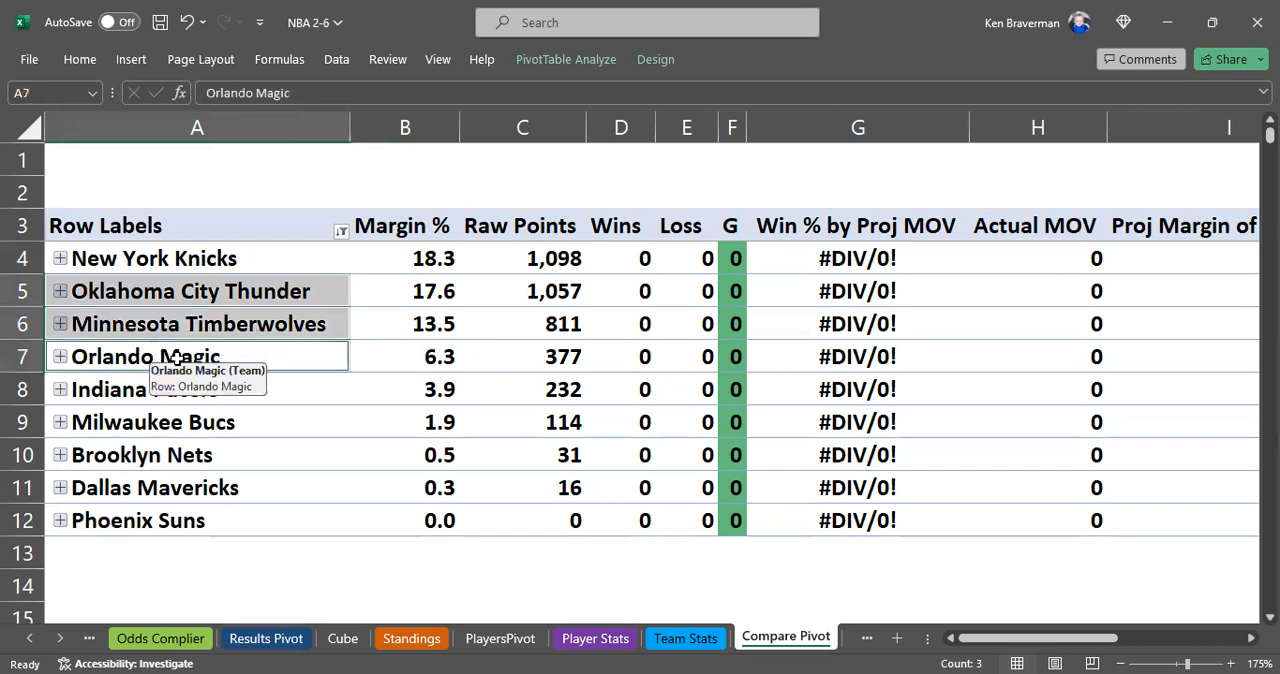
mouse_move(196, 388)
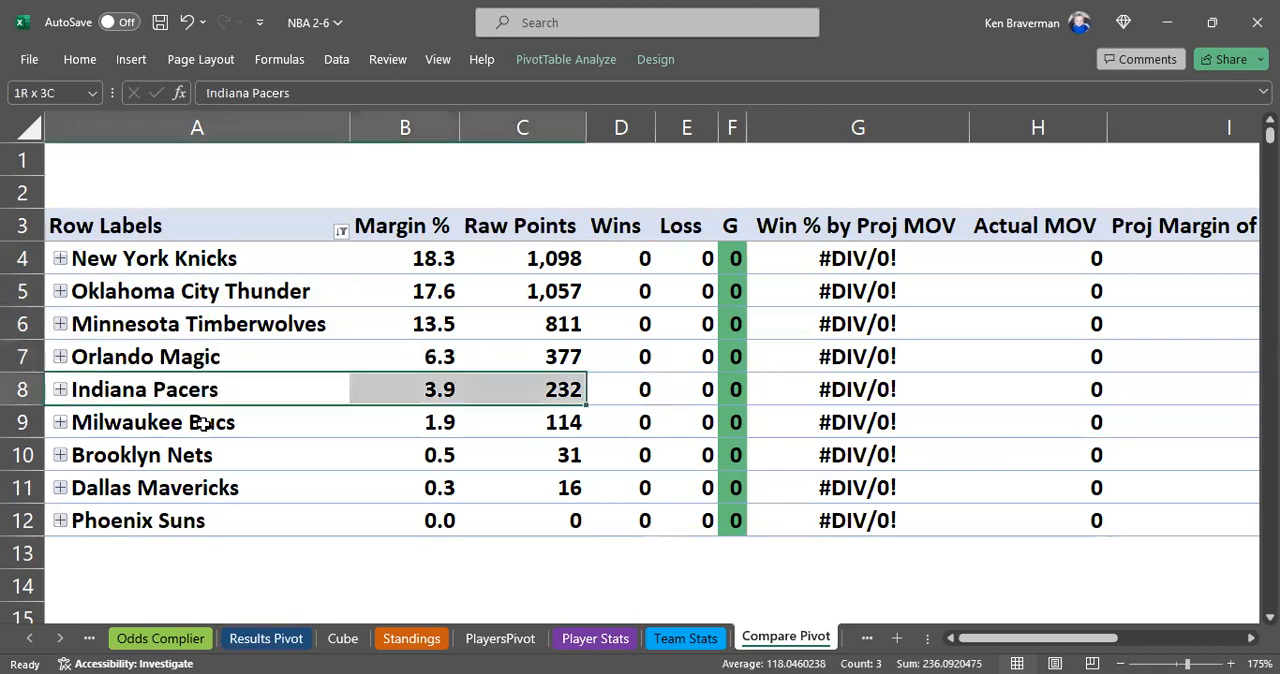
click(508, 430)
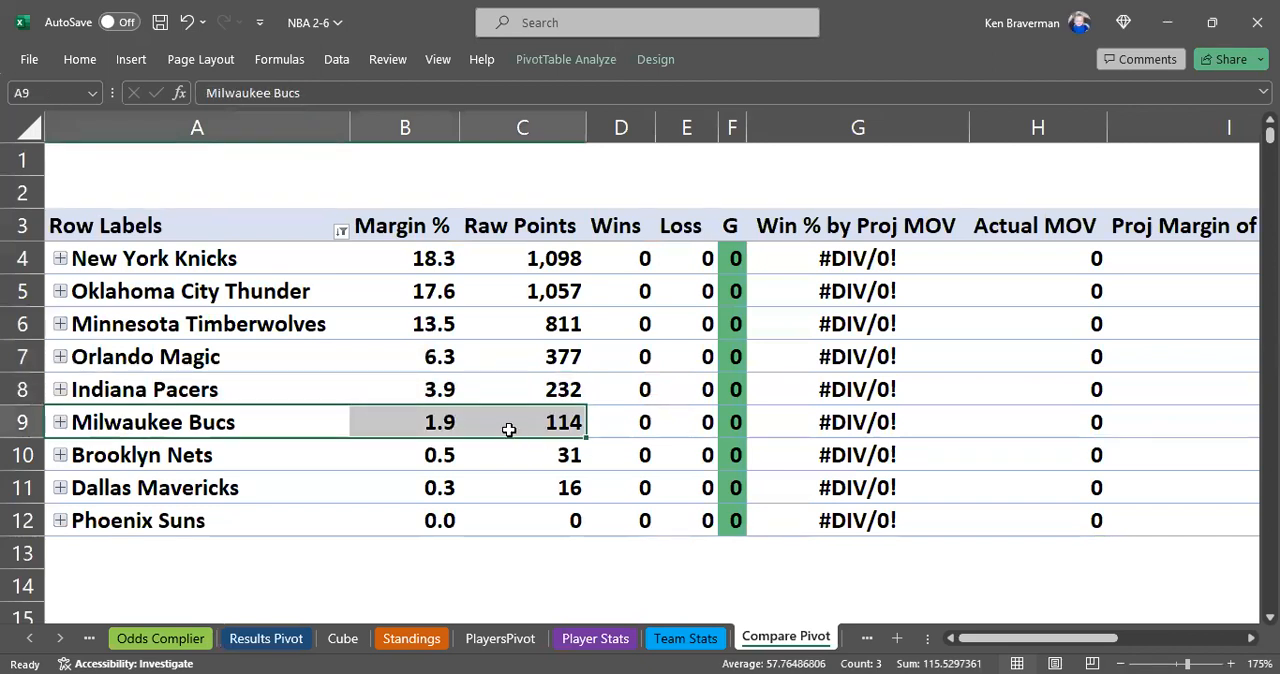
mouse_move(188, 496)
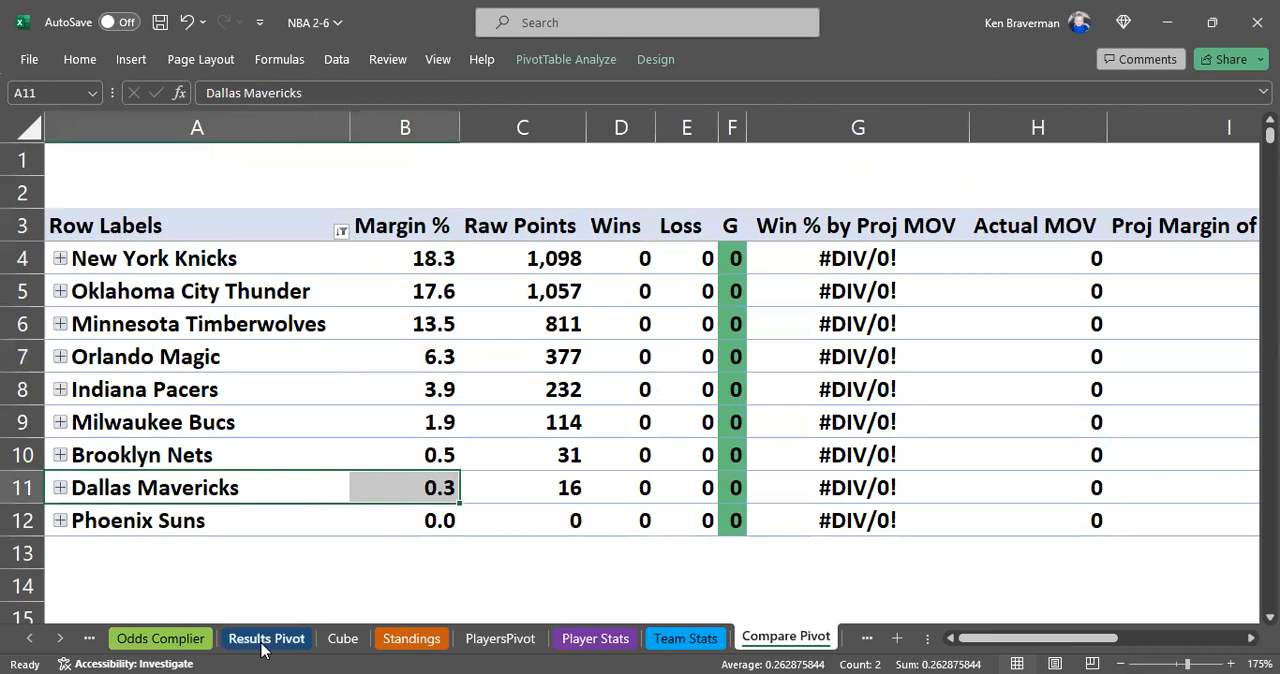
Step: Check the Milwaukee Bucs spread on Results Pivot under toggle combination 69
click(266, 638)
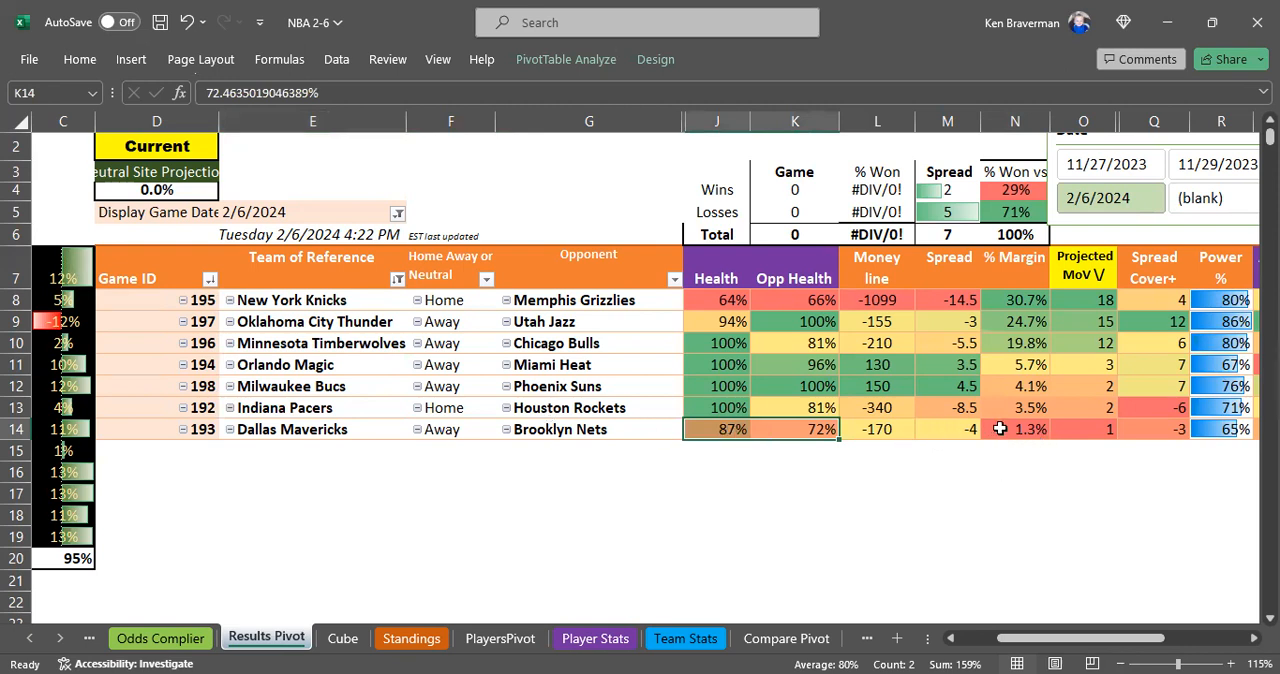
mouse_move(900, 516)
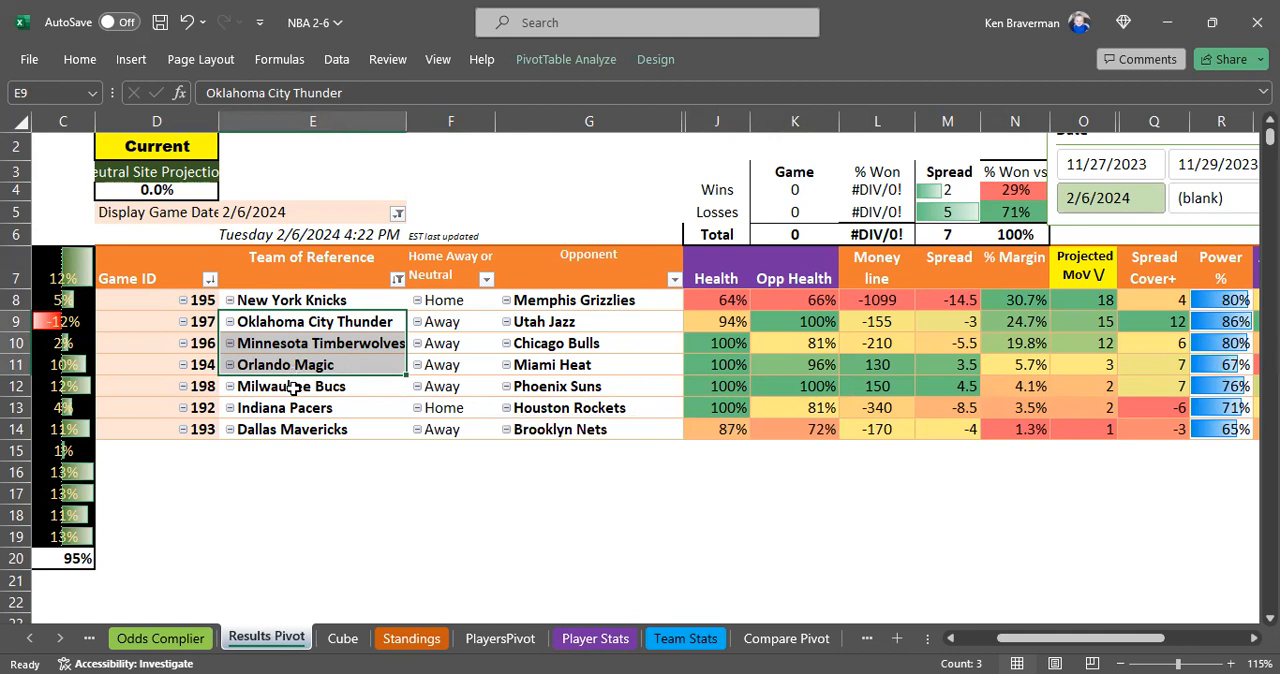
mouse_move(292, 386)
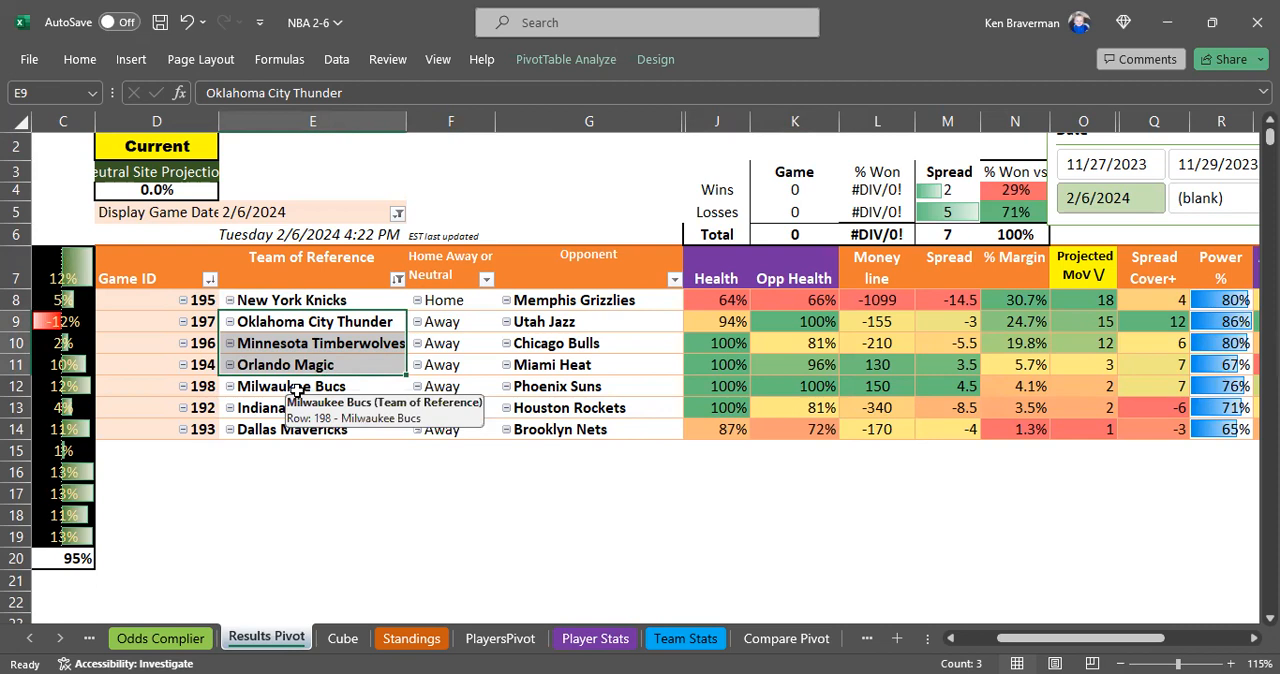
click(948, 386)
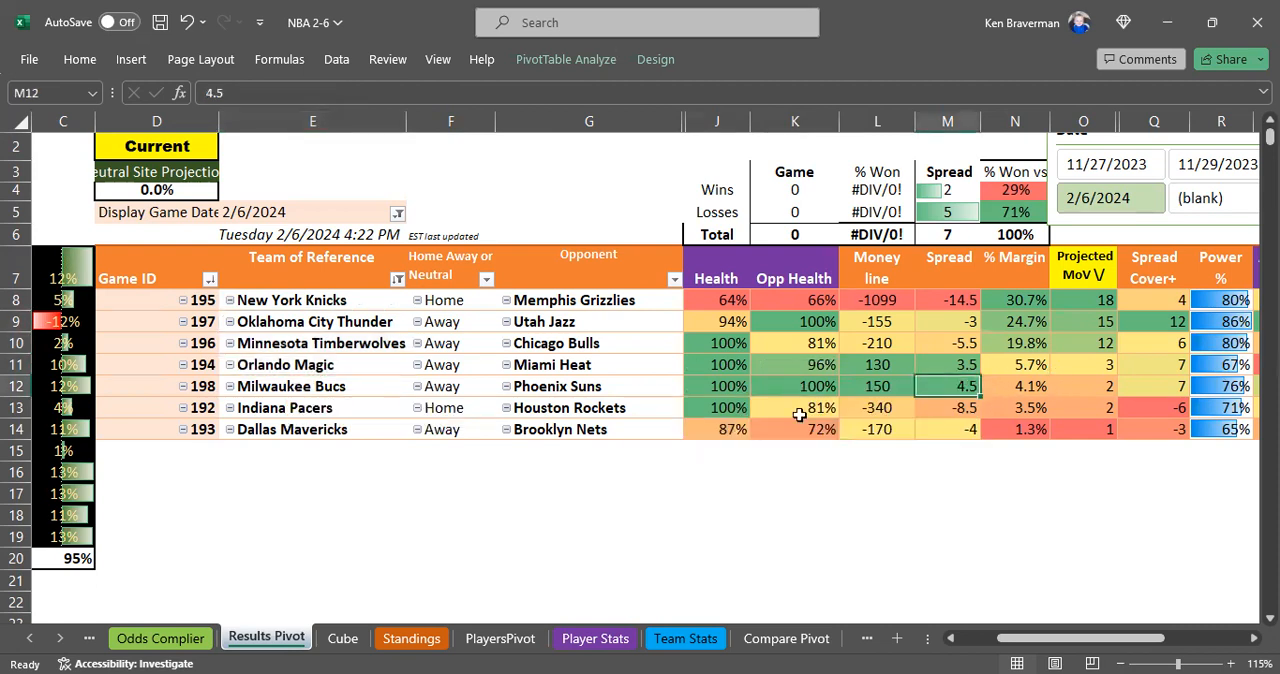
mouse_move(352, 320)
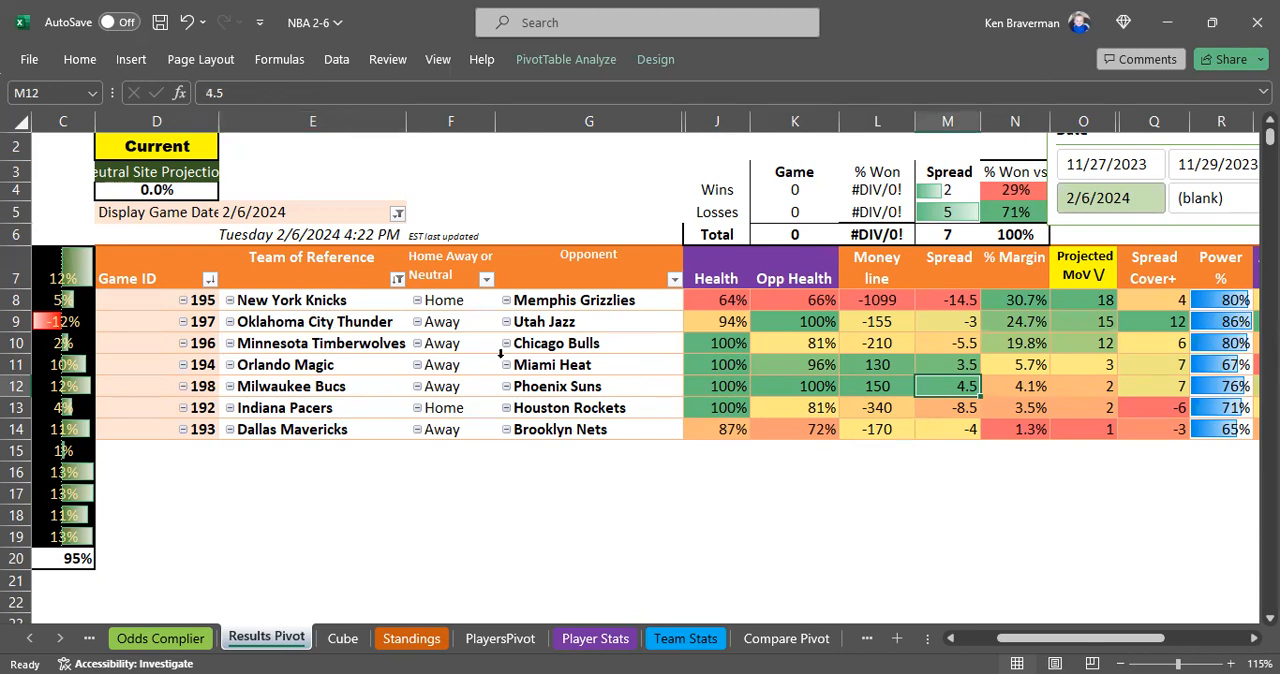
mouse_move(764, 638)
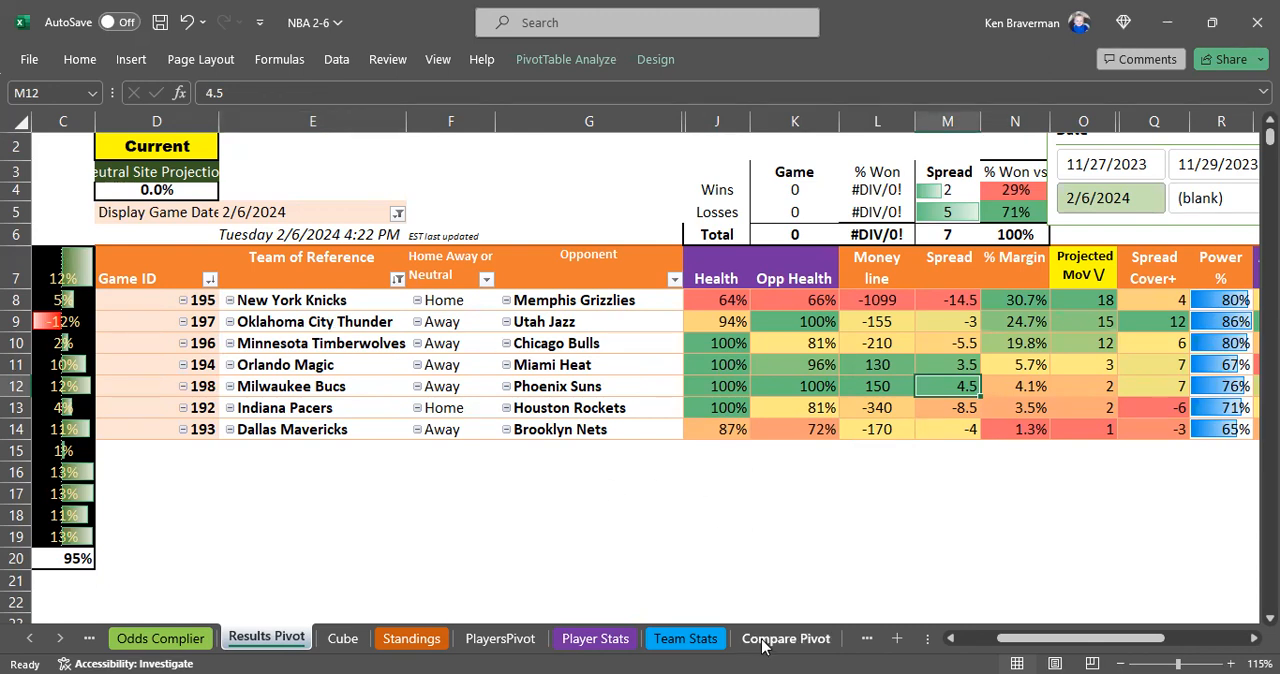
click(784, 638)
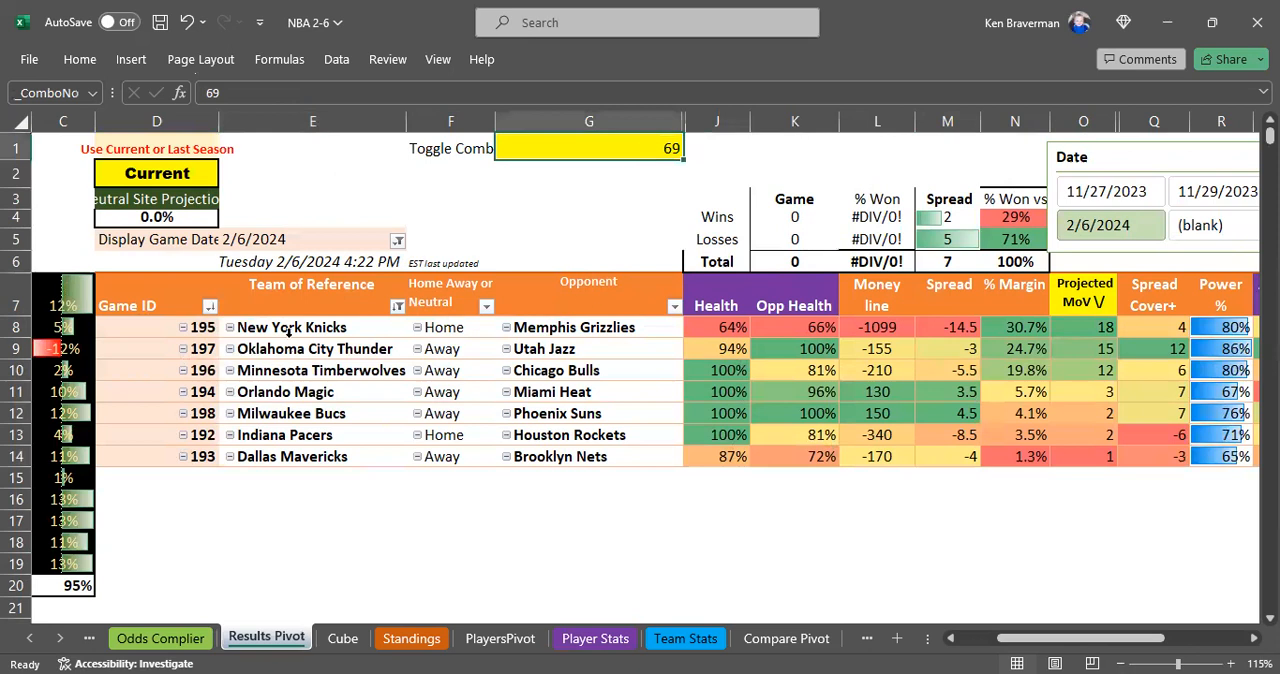
Step: Select the New York Knicks versus Memphis Grizzlies row at combo 69
click(312, 328)
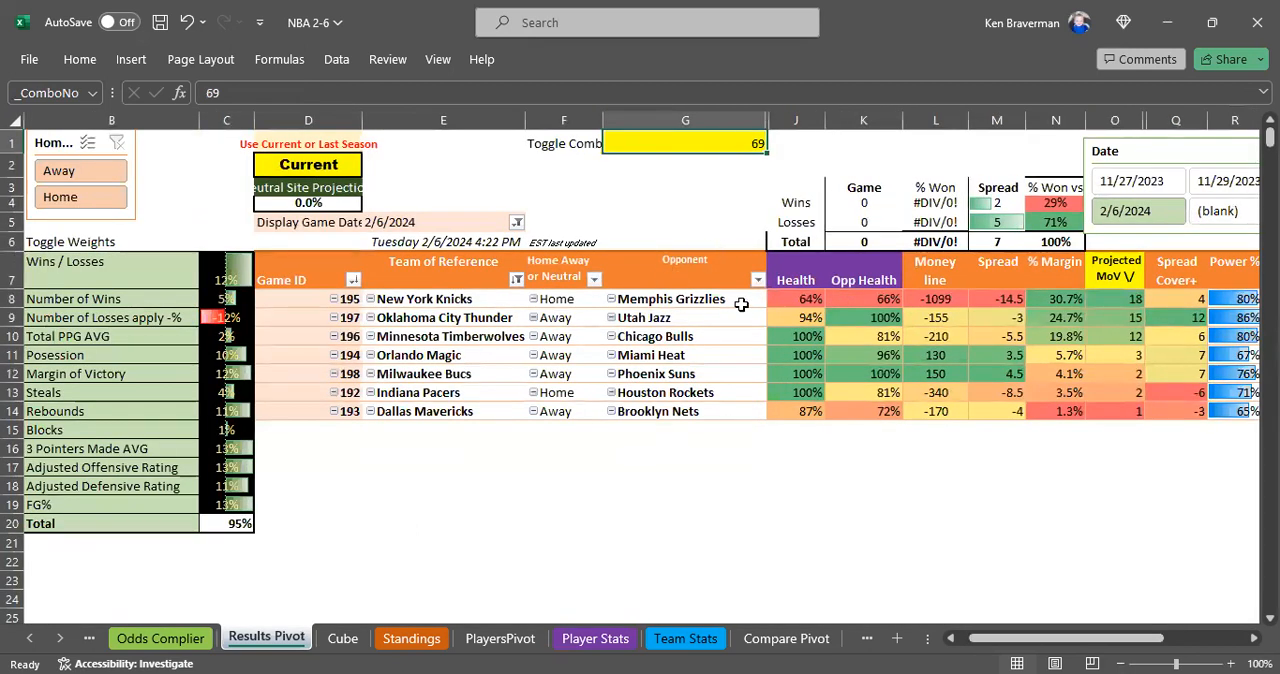
mouse_move(620, 520)
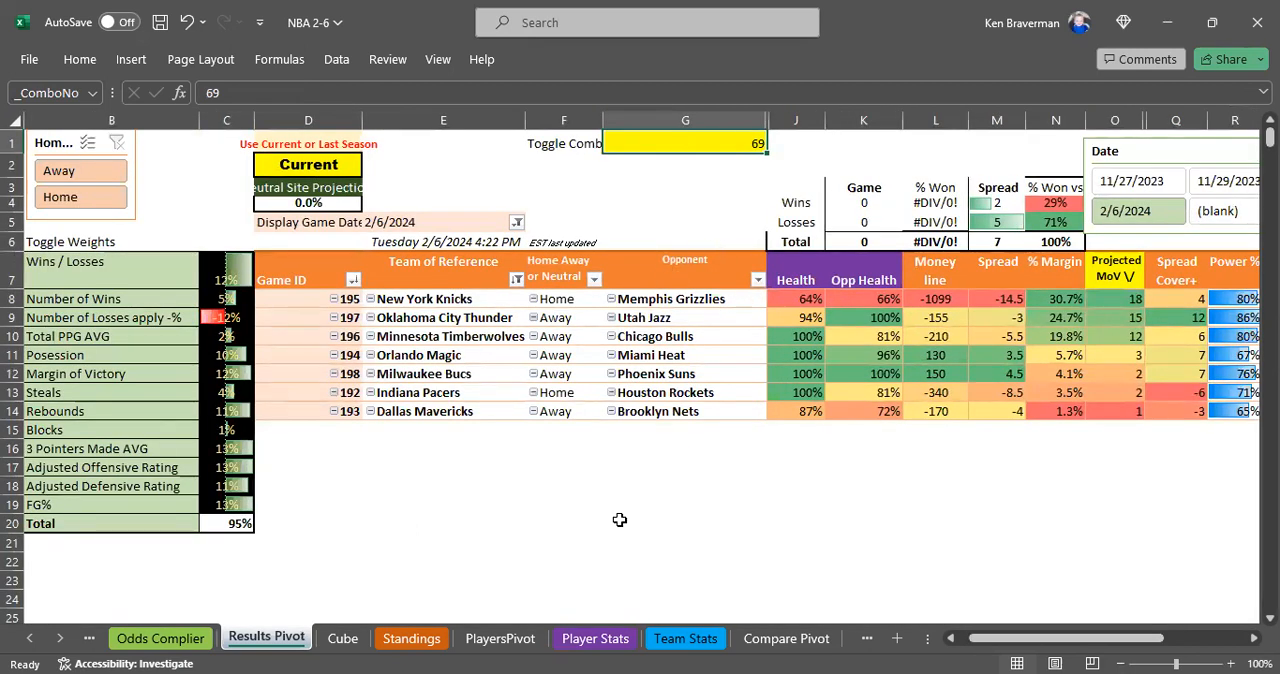
mouse_move(738, 572)
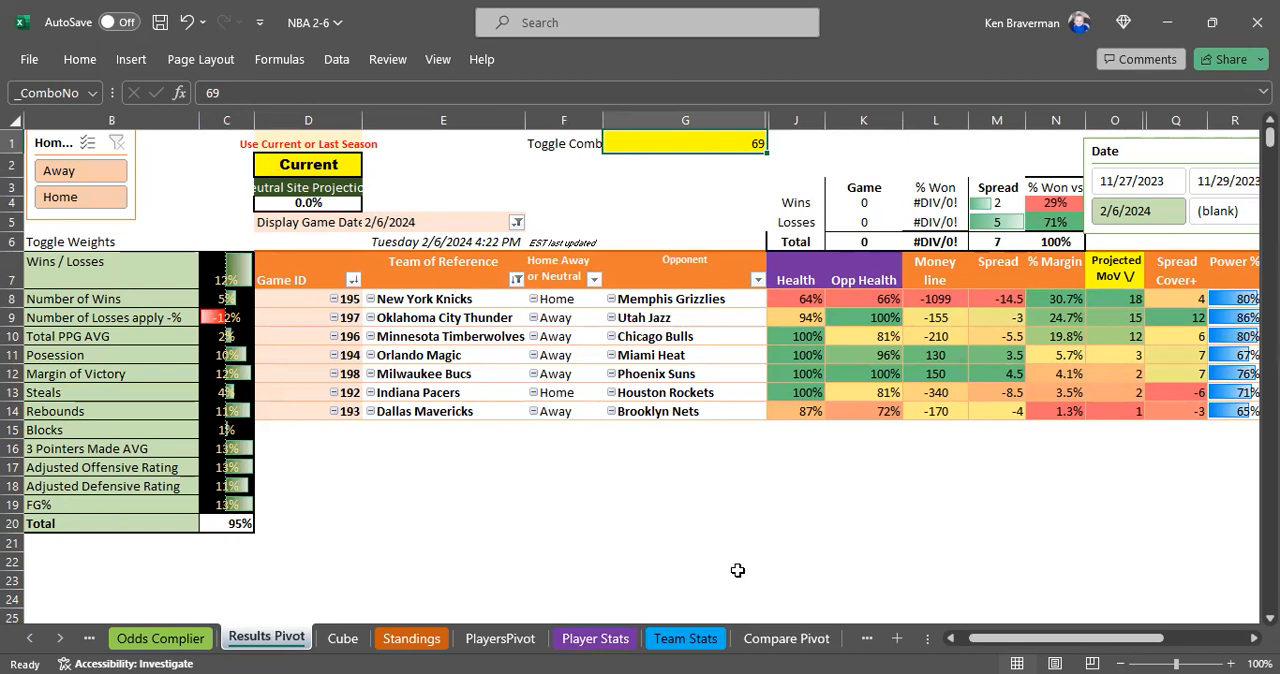
mouse_move(774, 638)
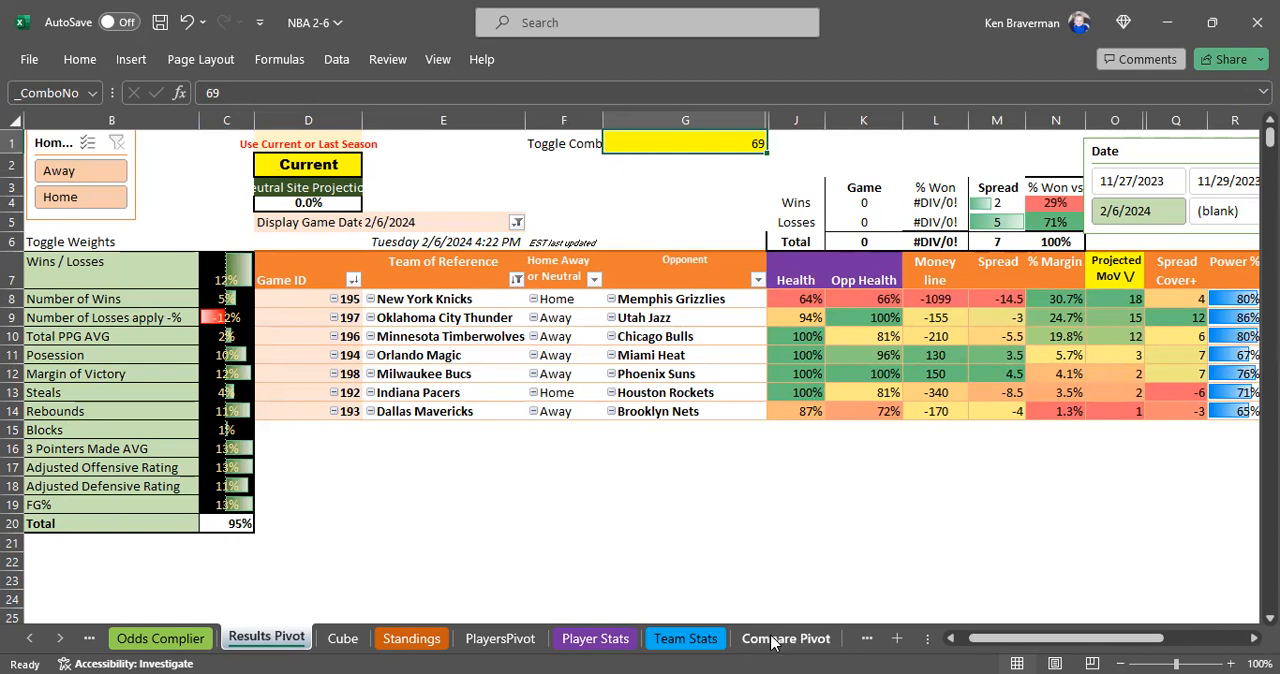
Step: Show the Compare Pivot sheet and highlight the Wins and Loss cells for the top teams
click(786, 638)
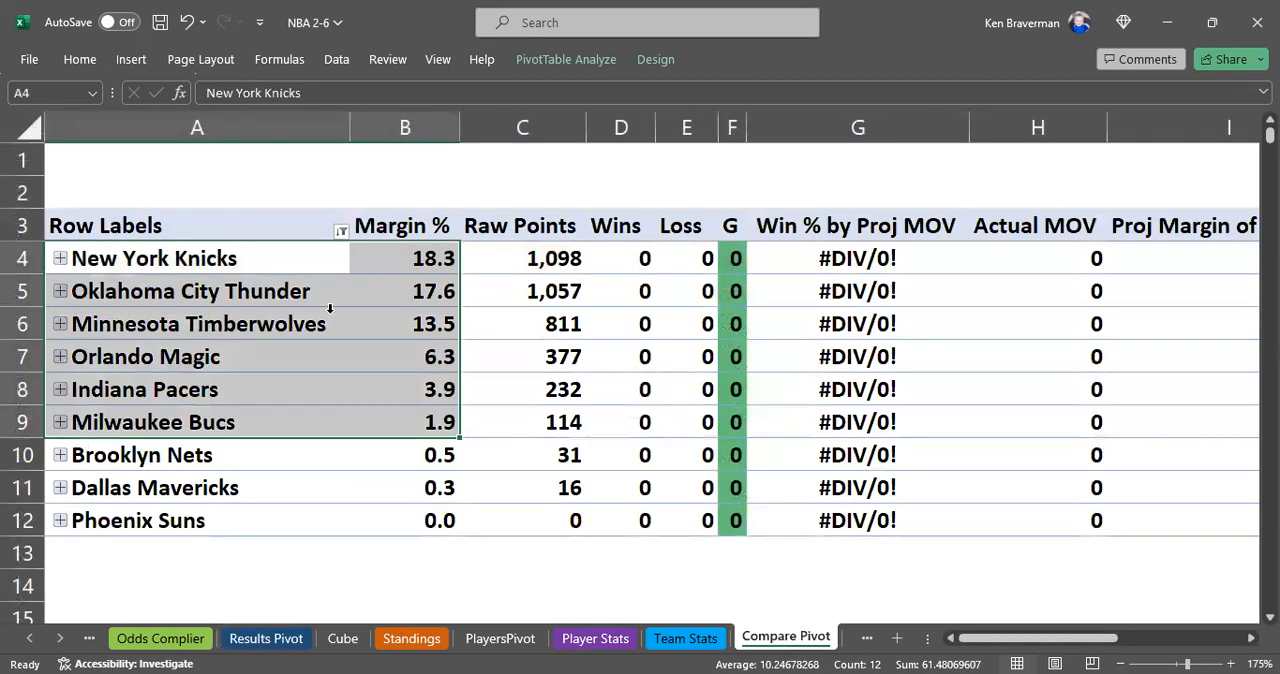
mouse_move(710, 332)
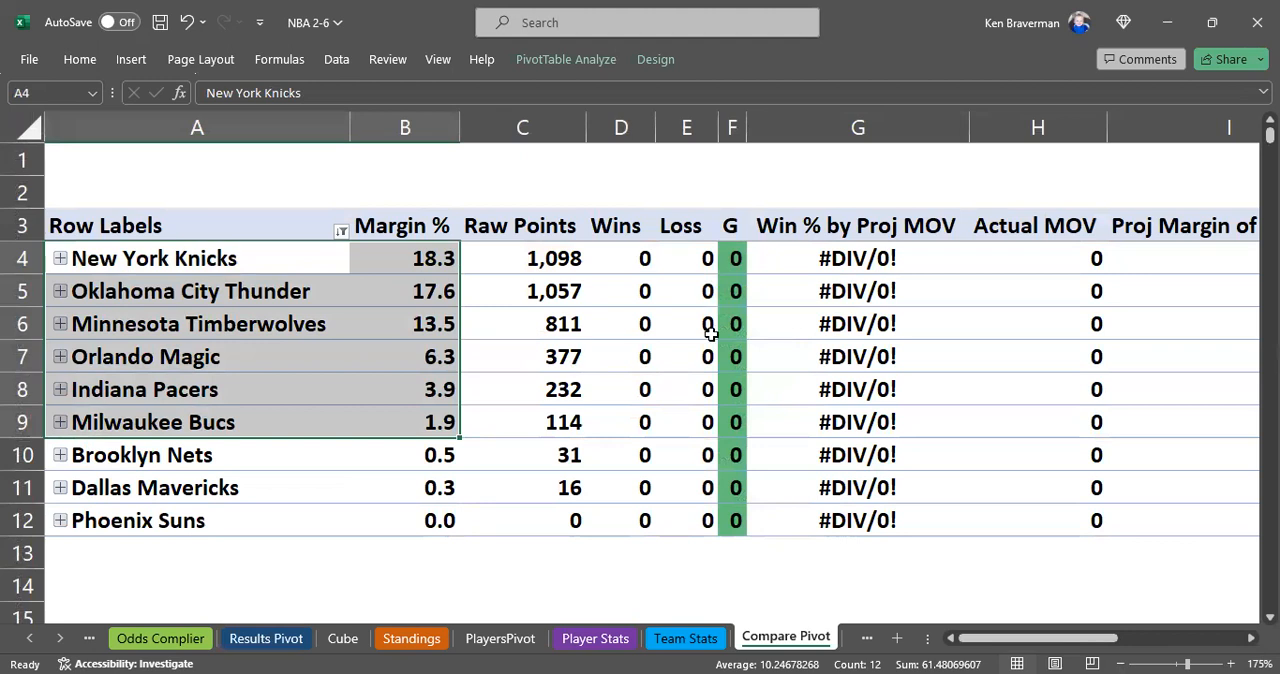
drag(644, 258, 704, 324)
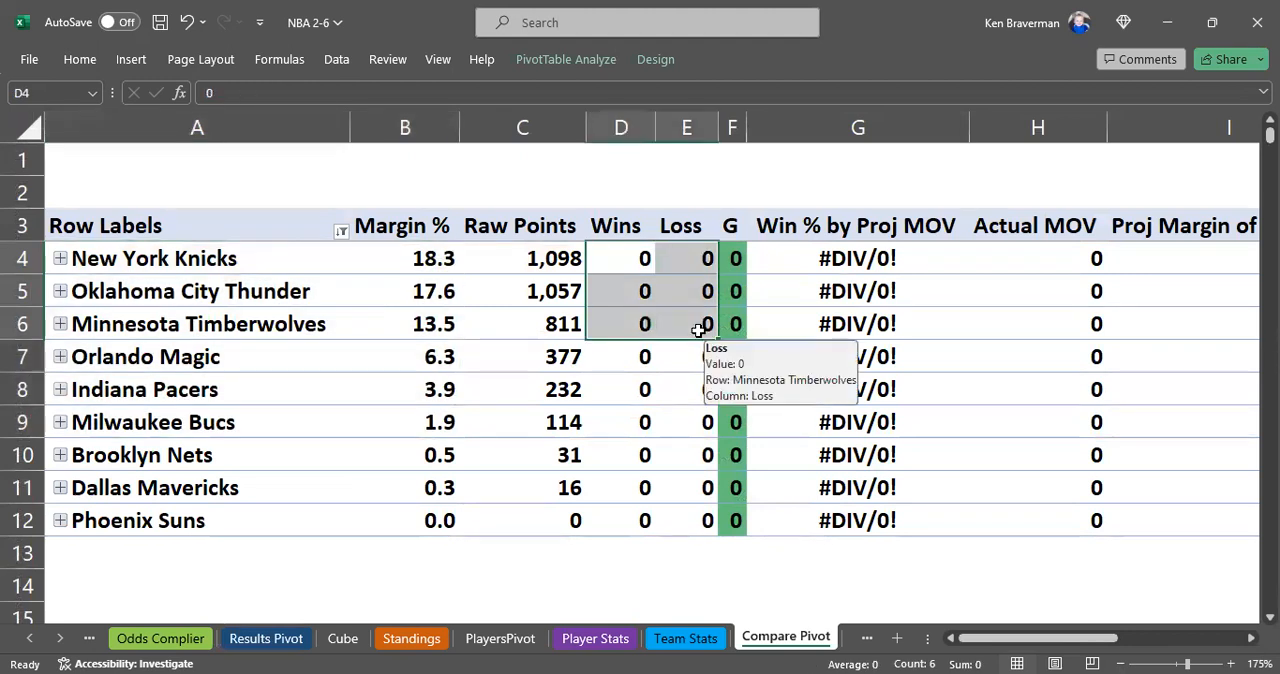
mouse_move(758, 312)
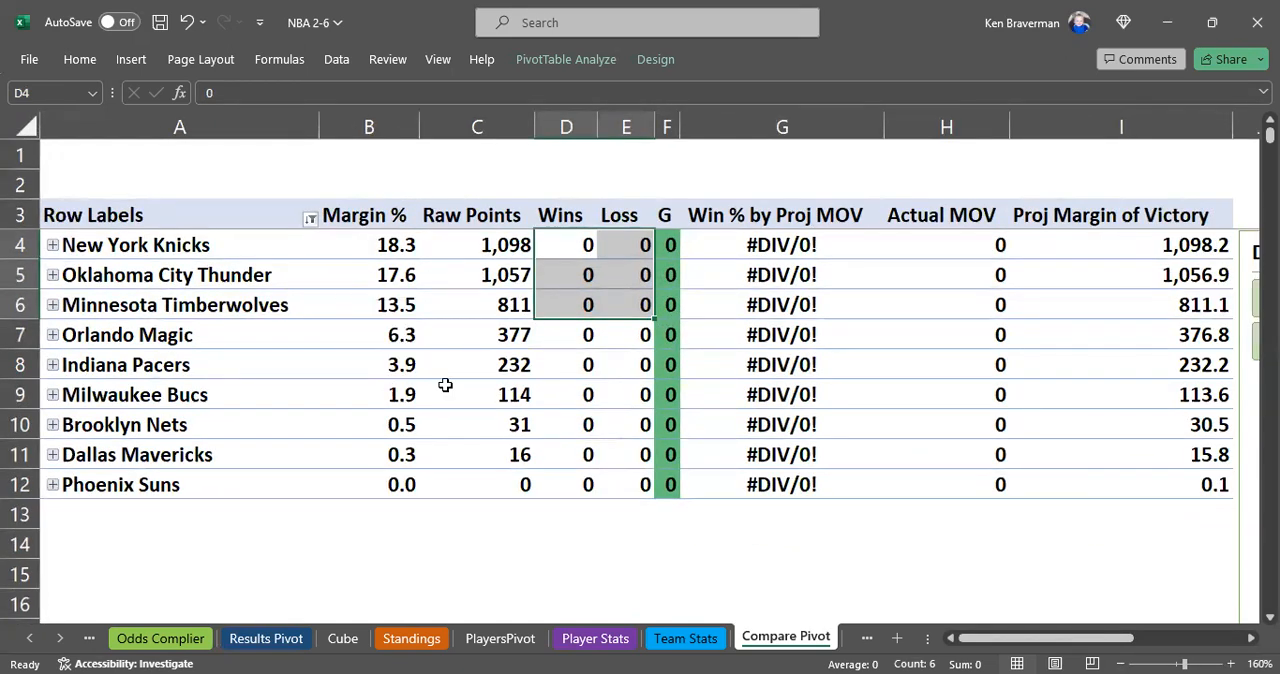
mouse_move(514, 552)
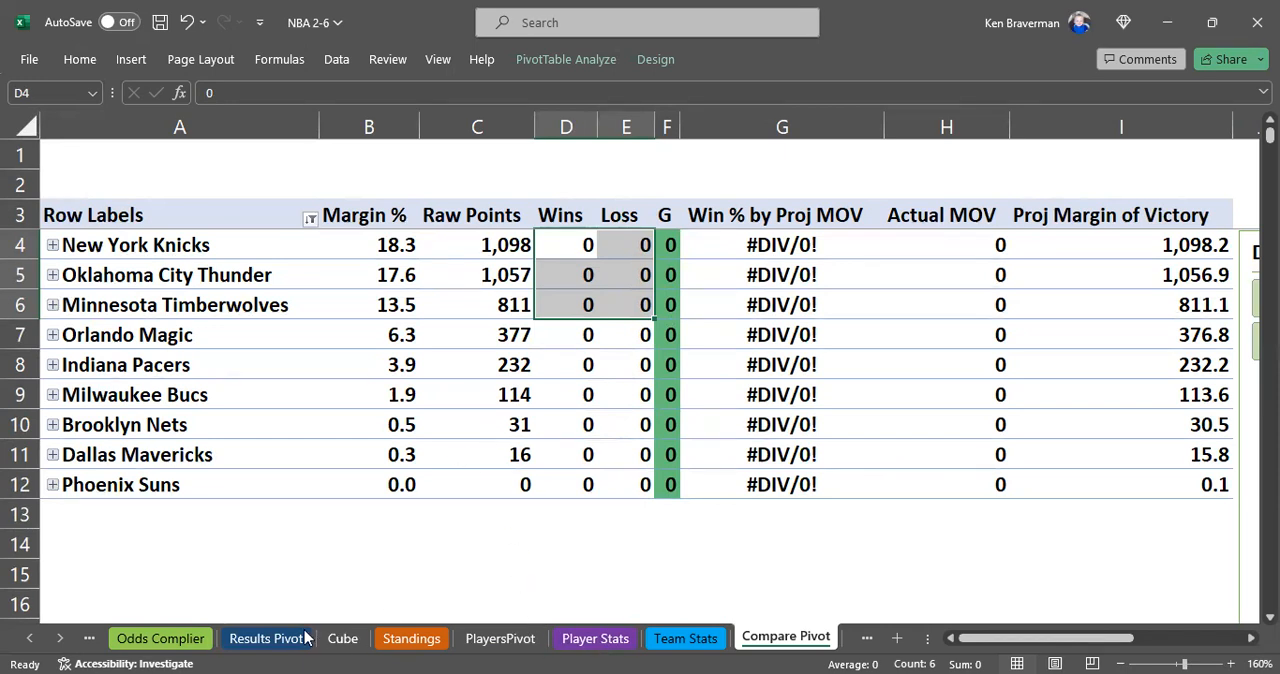
Step: Return to the Results Pivot and refresh its pivot table data
click(266, 638)
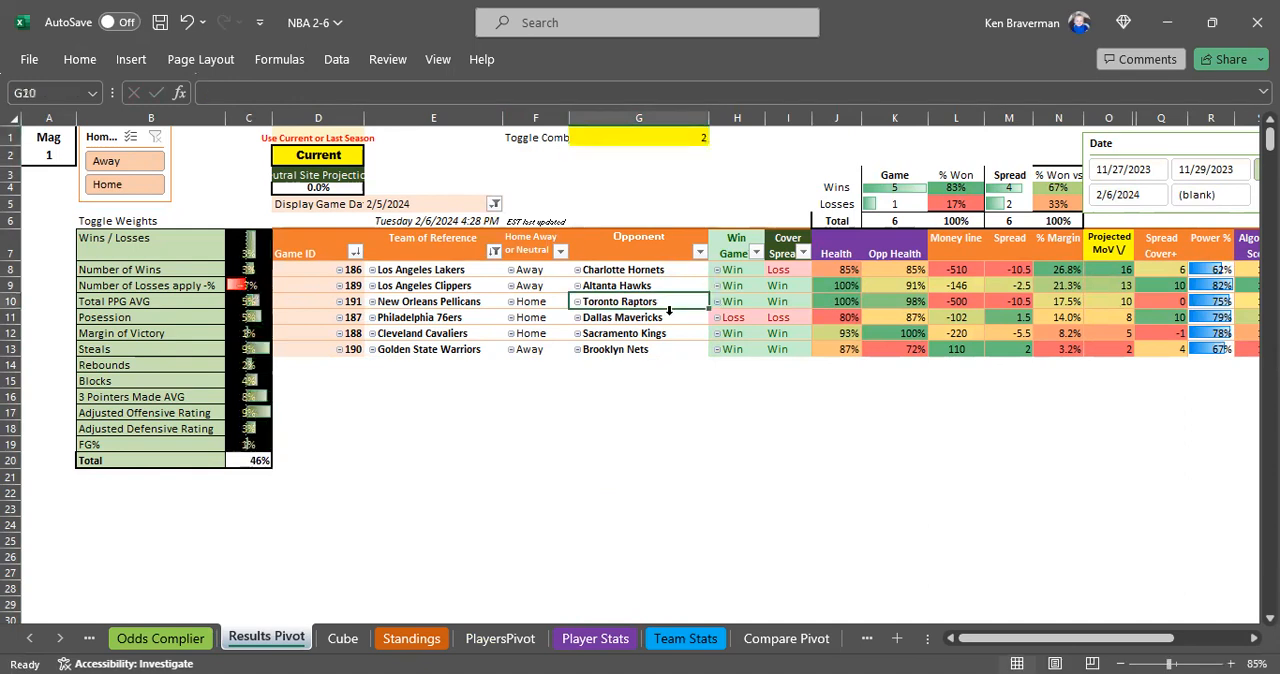
right_click(624, 300)
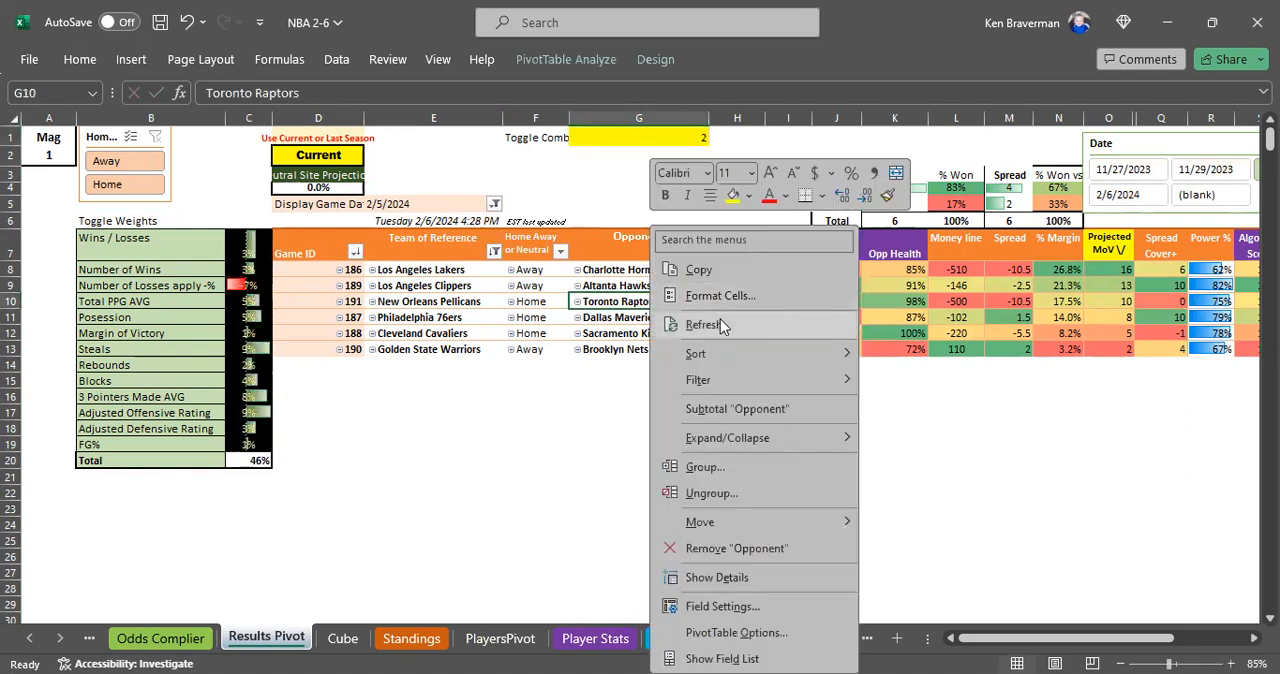
click(704, 324)
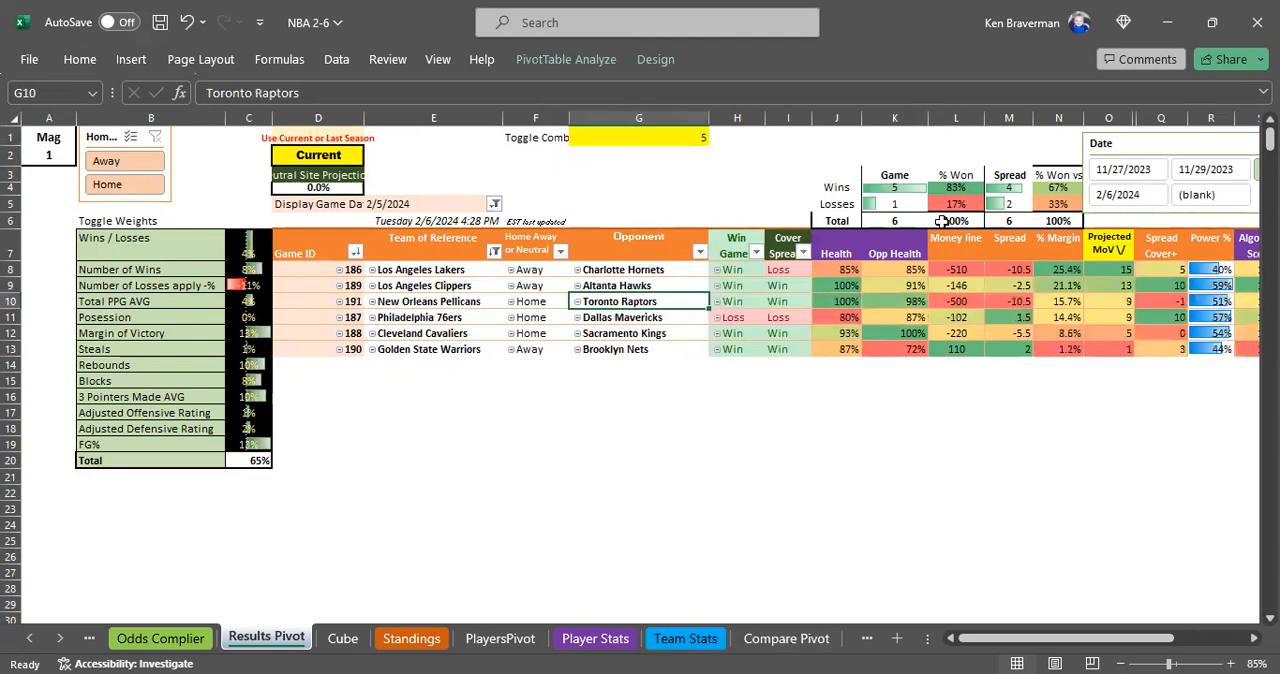
Step: Enter 69 as the Toggle Combo number in cell G2
click(638, 136)
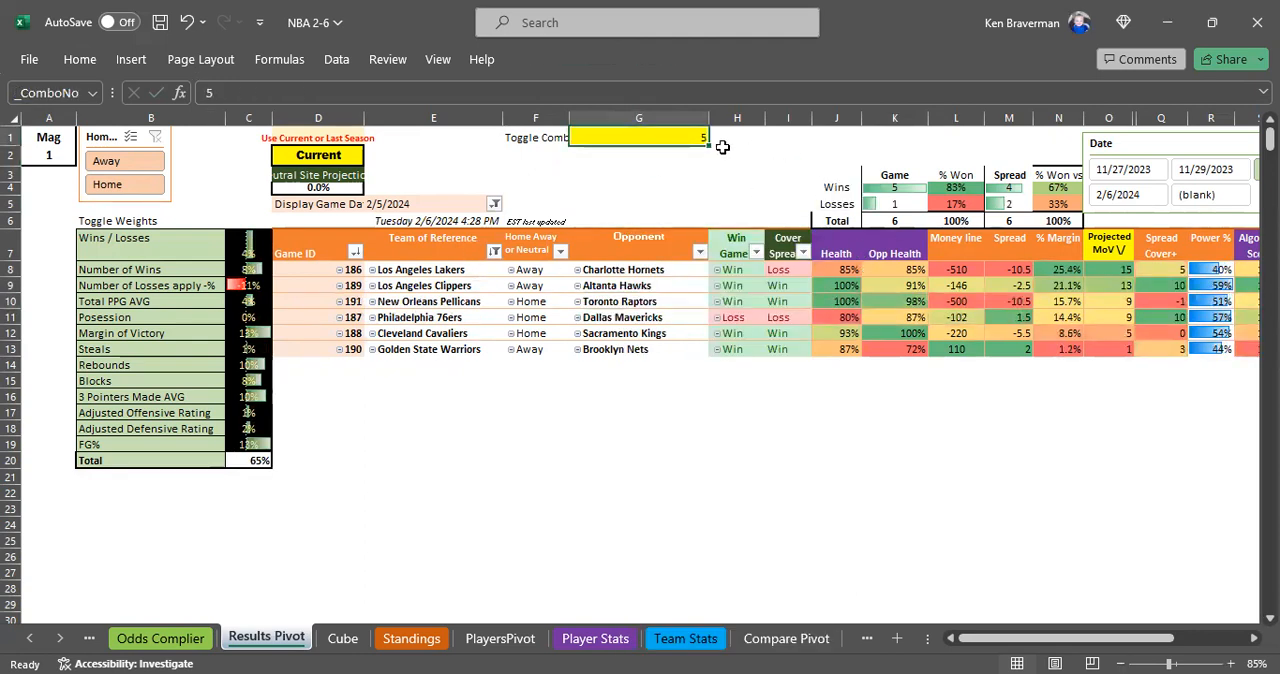
mouse_move(668, 136)
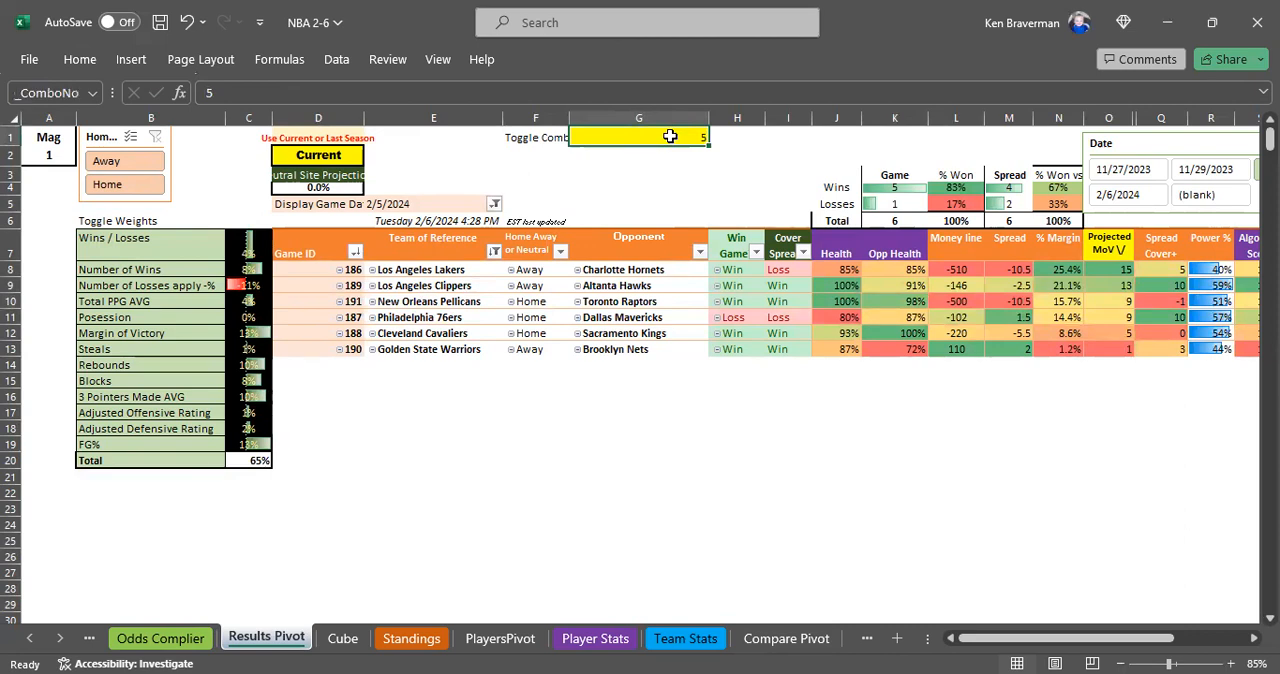
text(69)
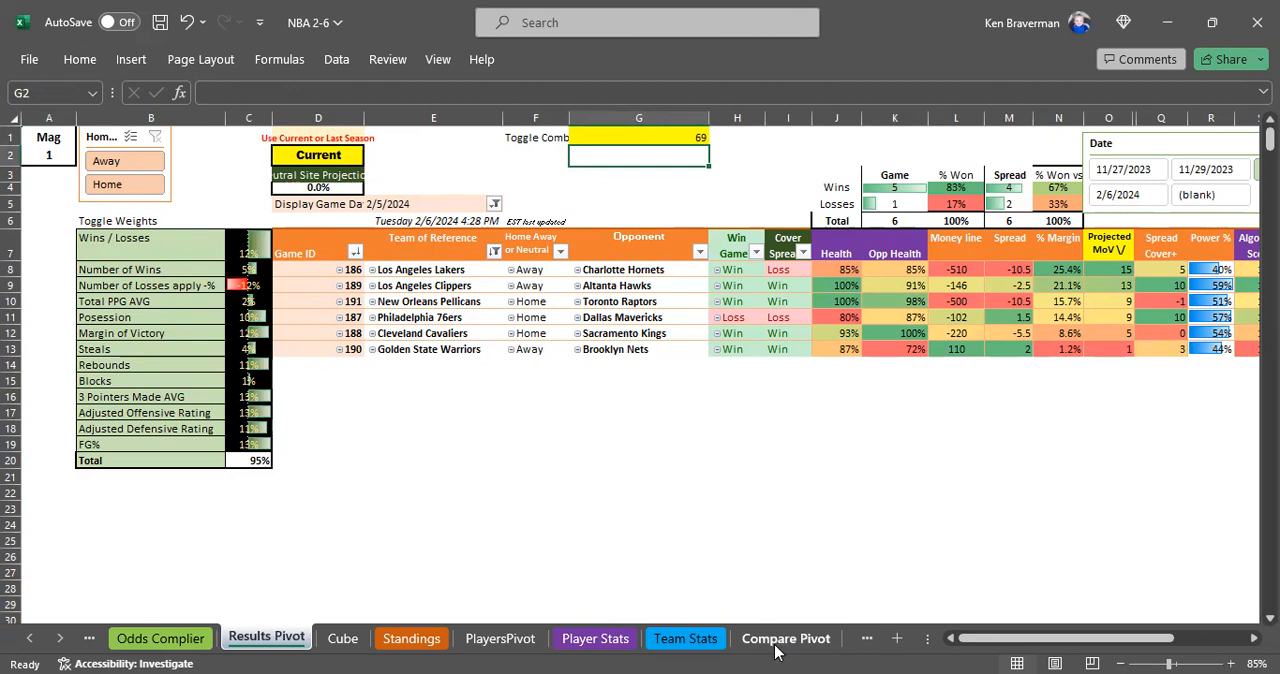
click(784, 638)
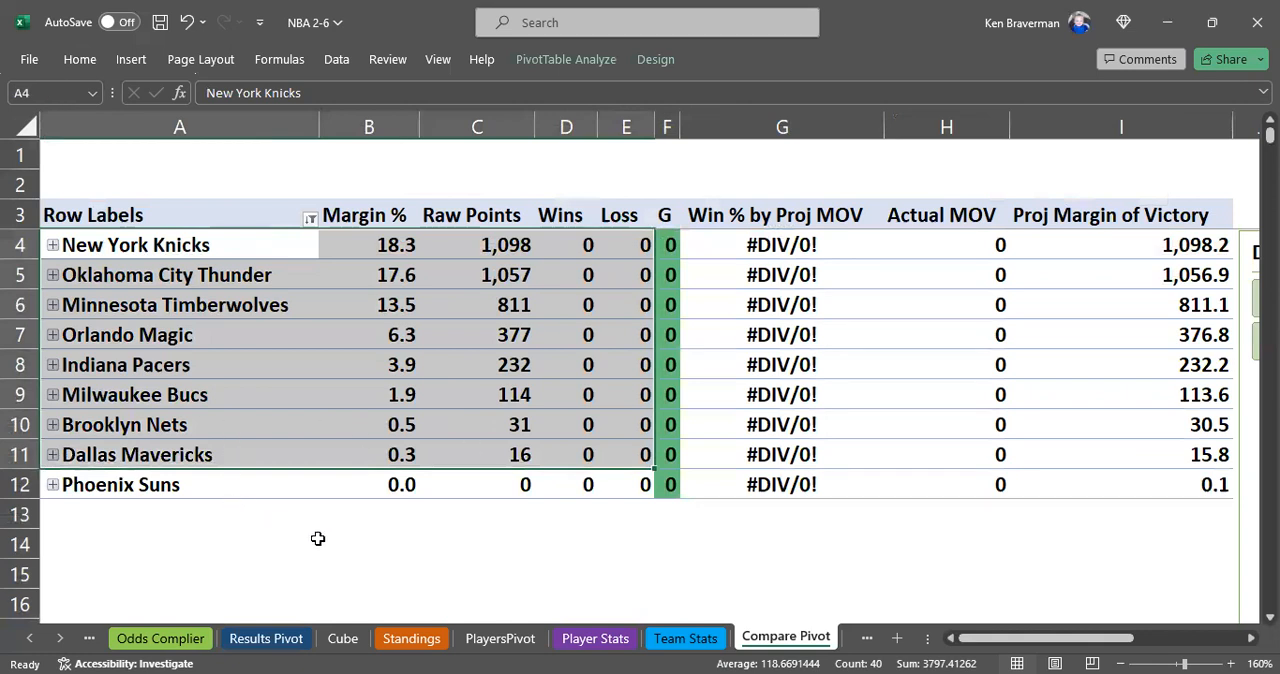
click(264, 638)
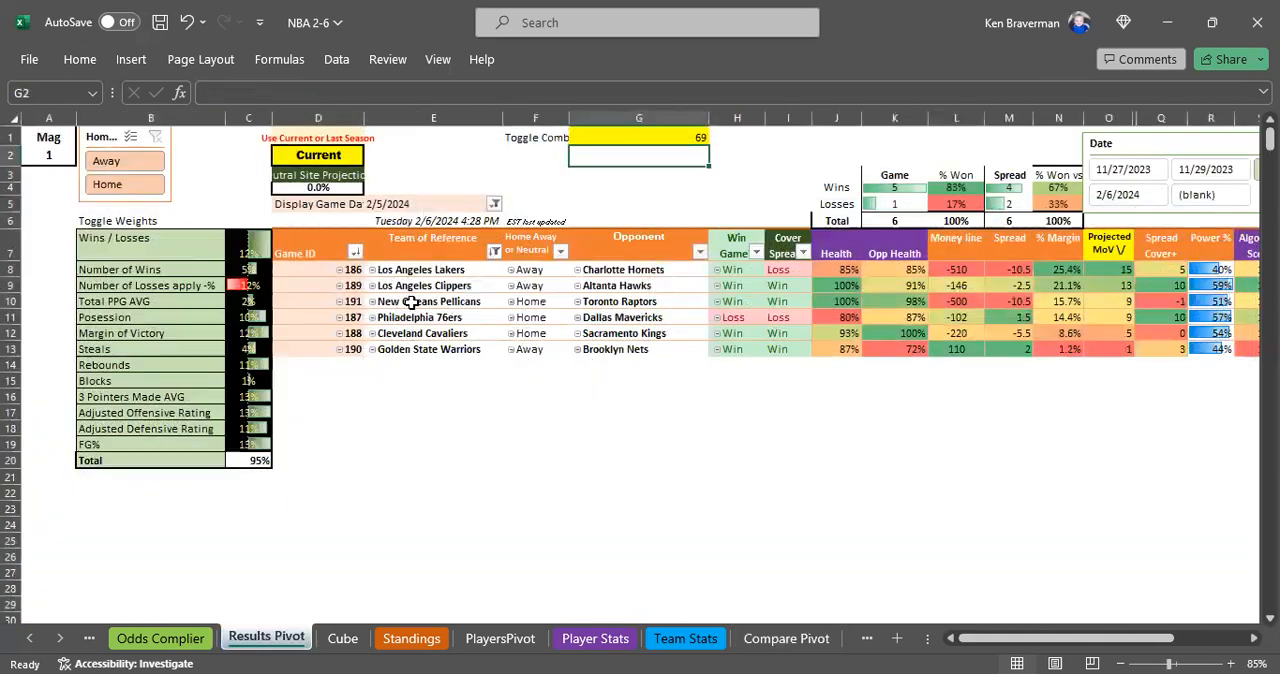
mouse_move(412, 300)
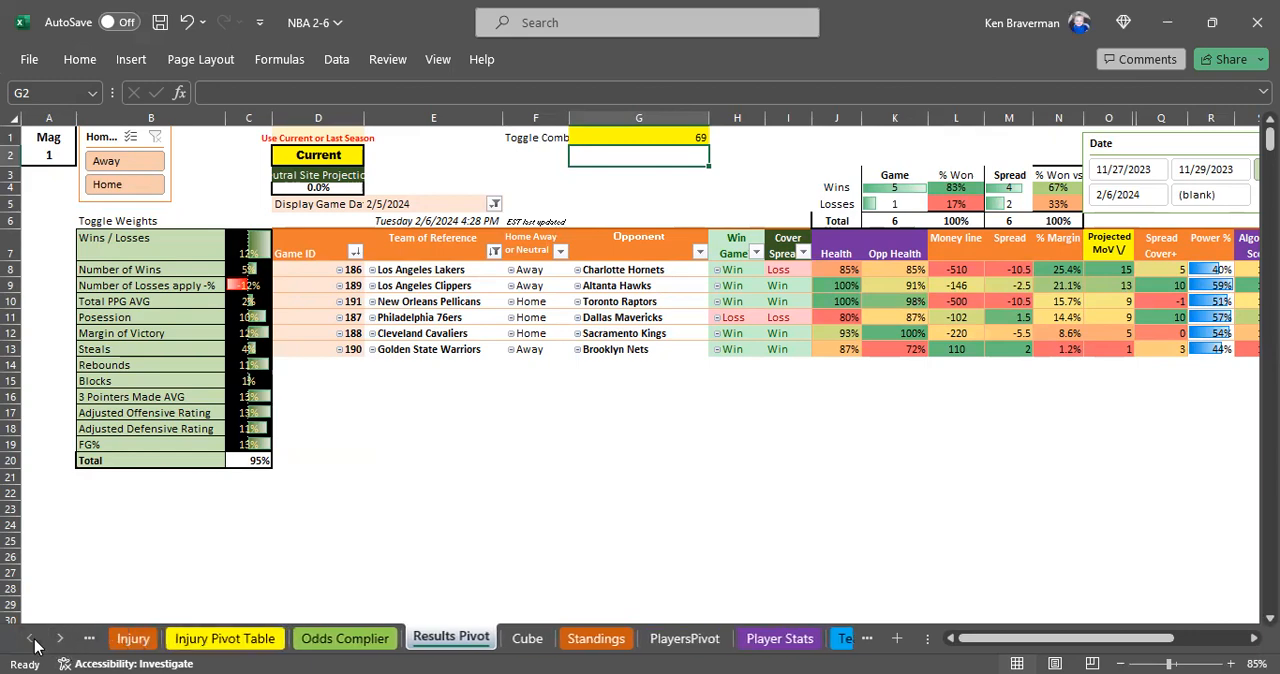
Step: View the Injury Pivot Table health contributions, then show the Results Pivot again
click(224, 638)
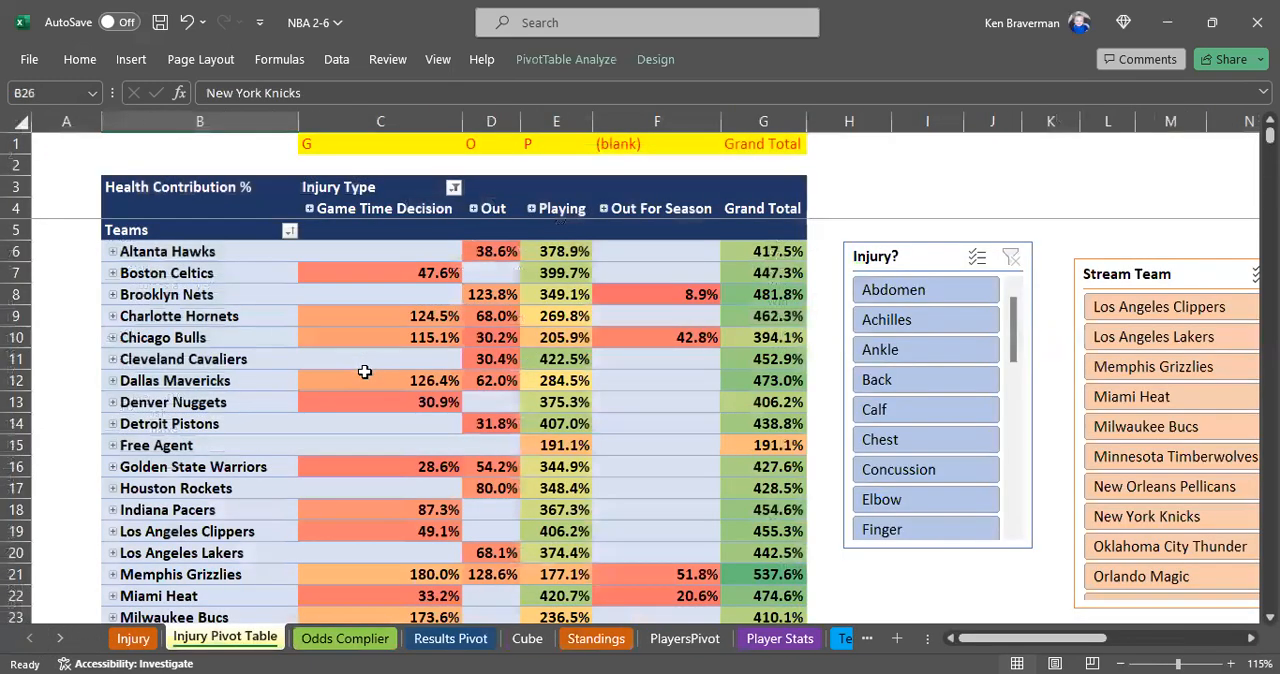
mouse_move(336, 596)
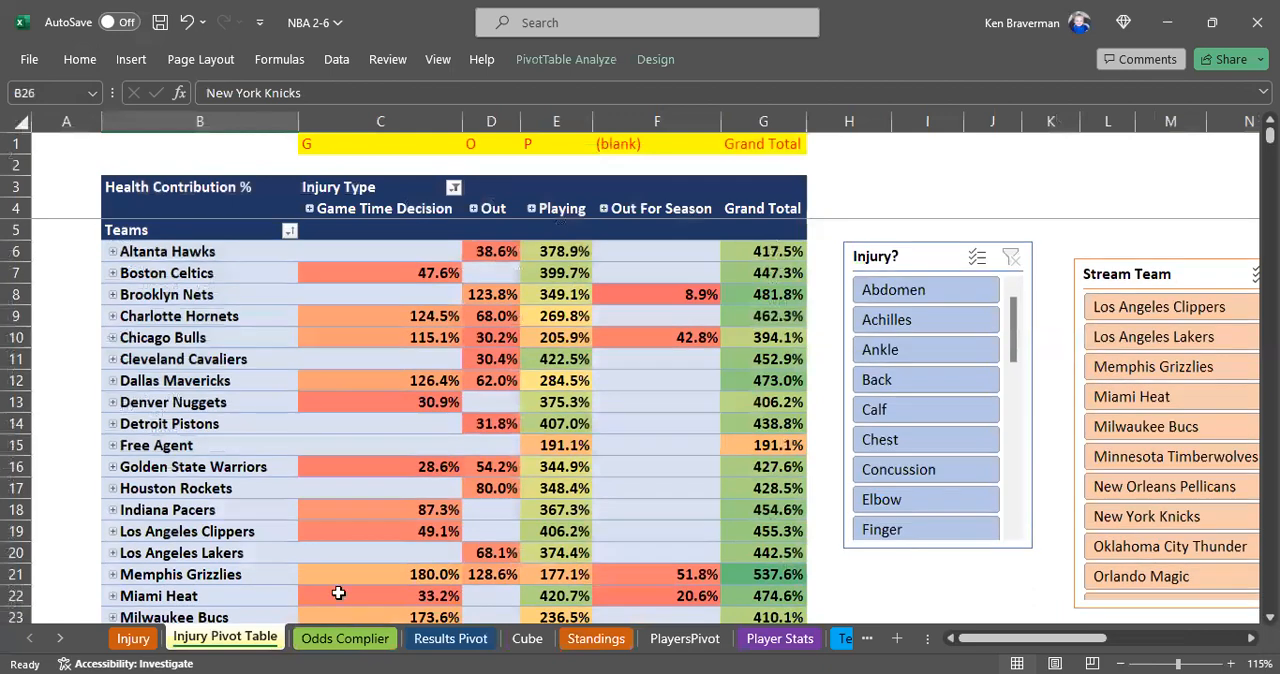
click(450, 638)
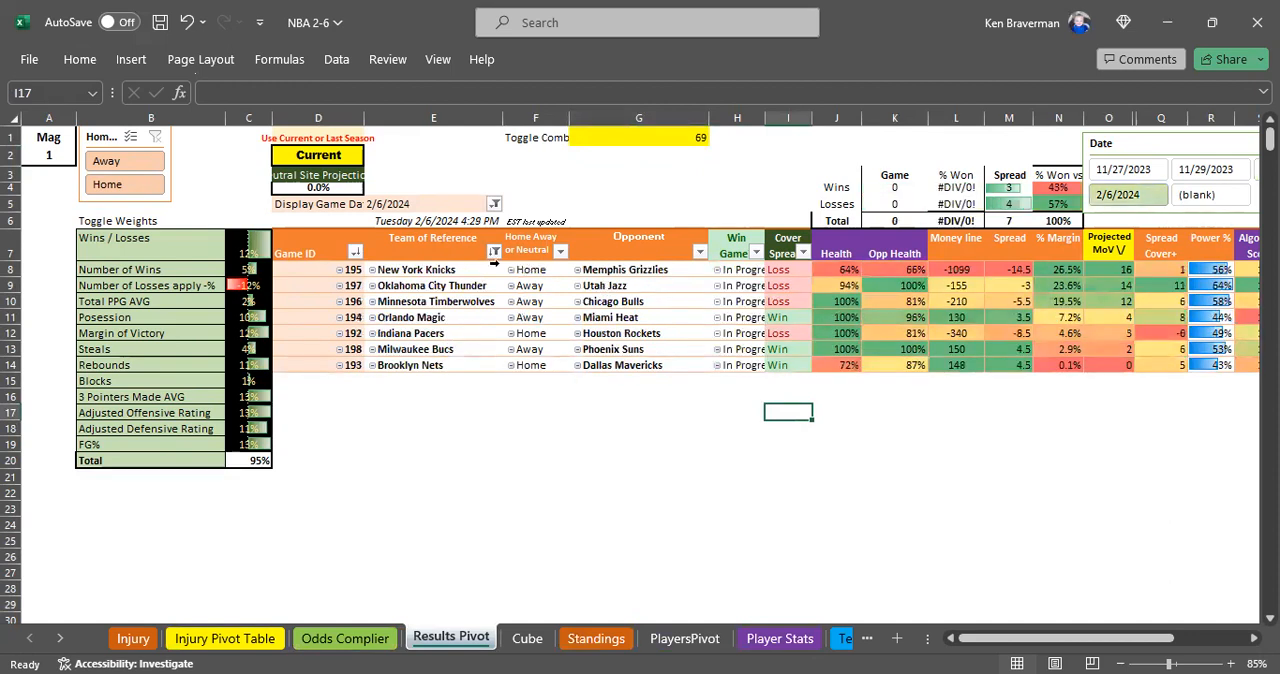
click(418, 268)
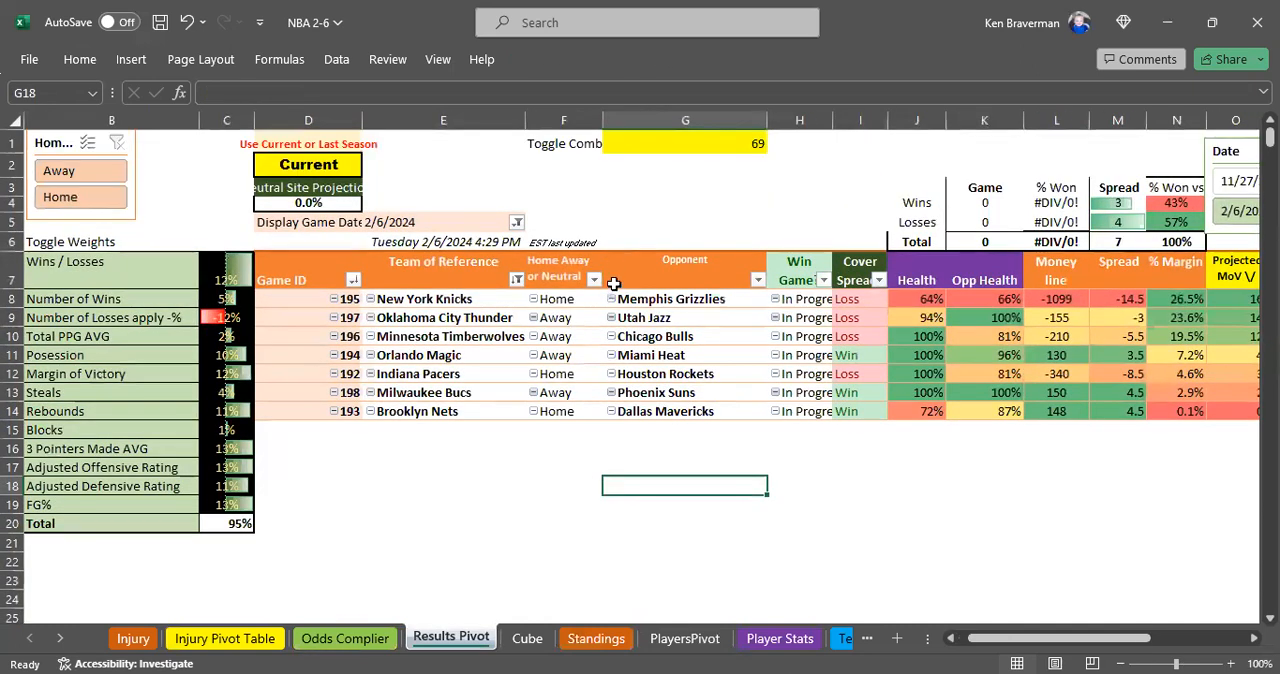
mouse_move(1056, 298)
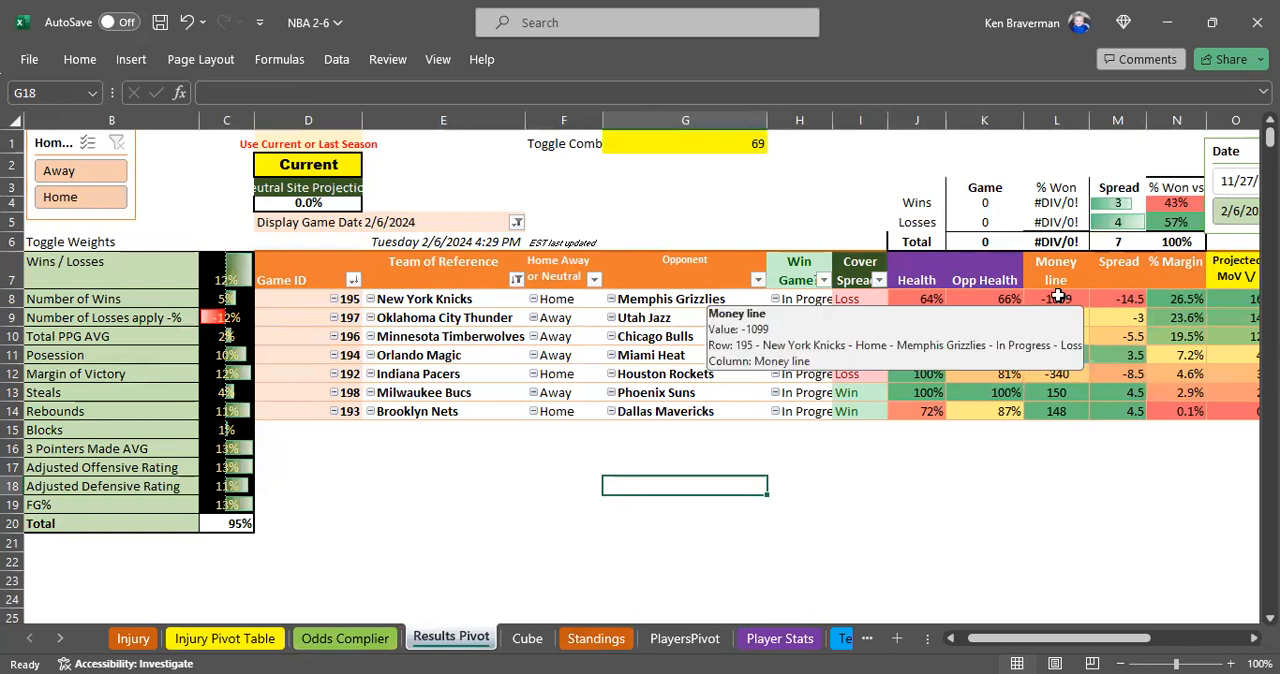
click(1056, 298)
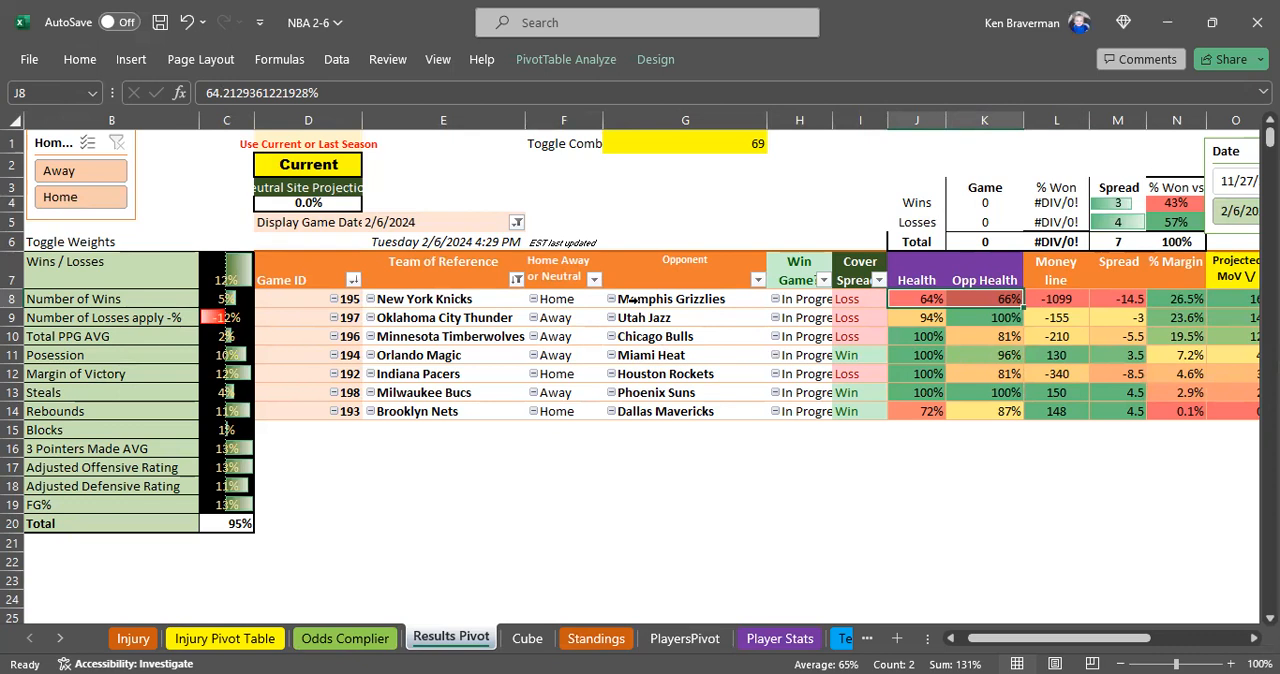
mouse_move(946, 300)
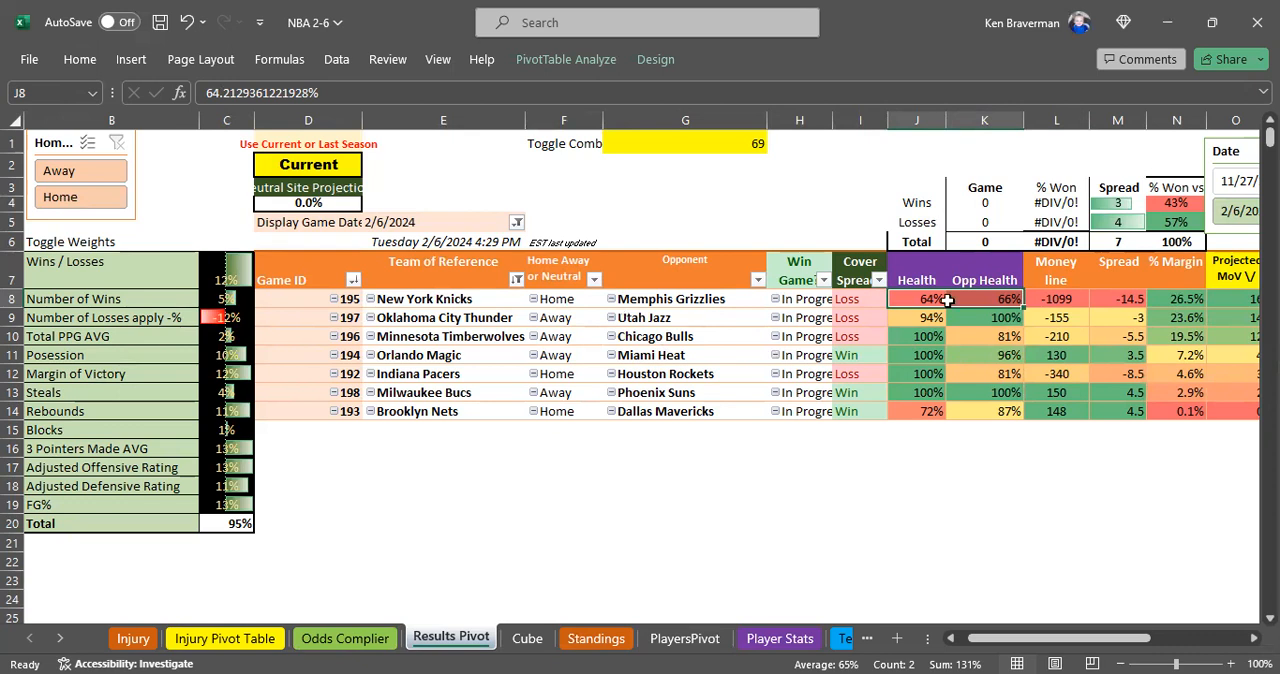
mouse_move(856, 374)
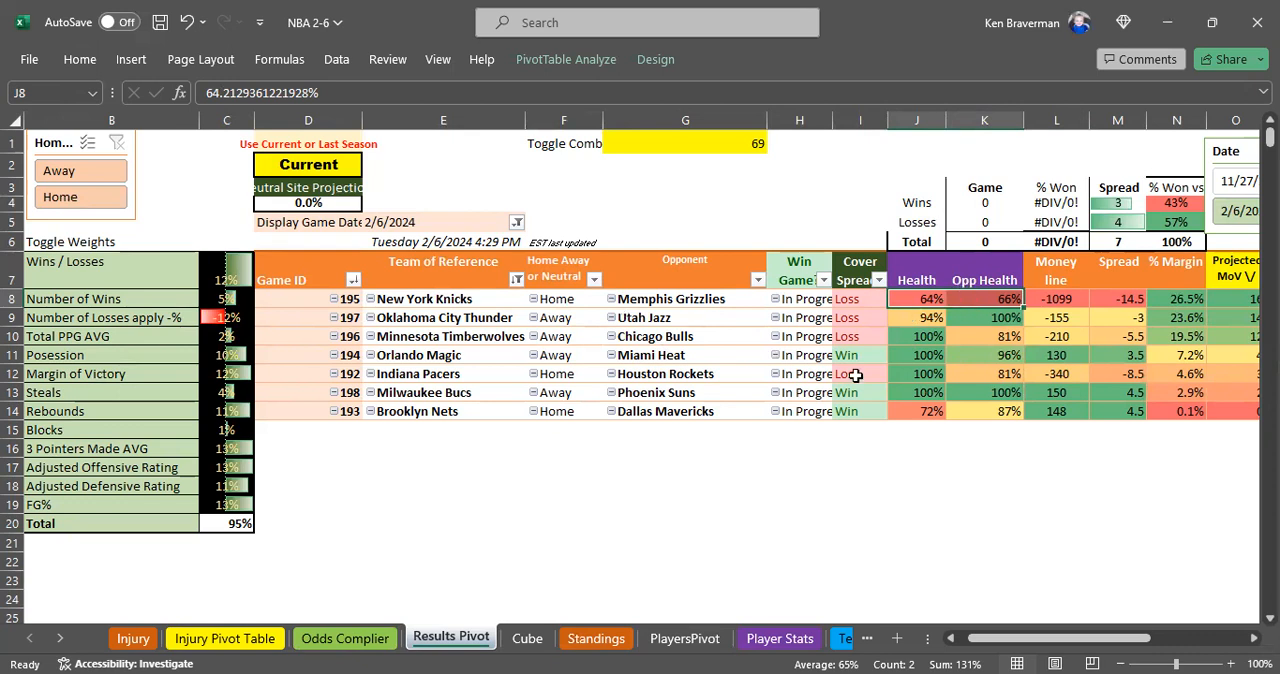
mouse_move(770, 468)
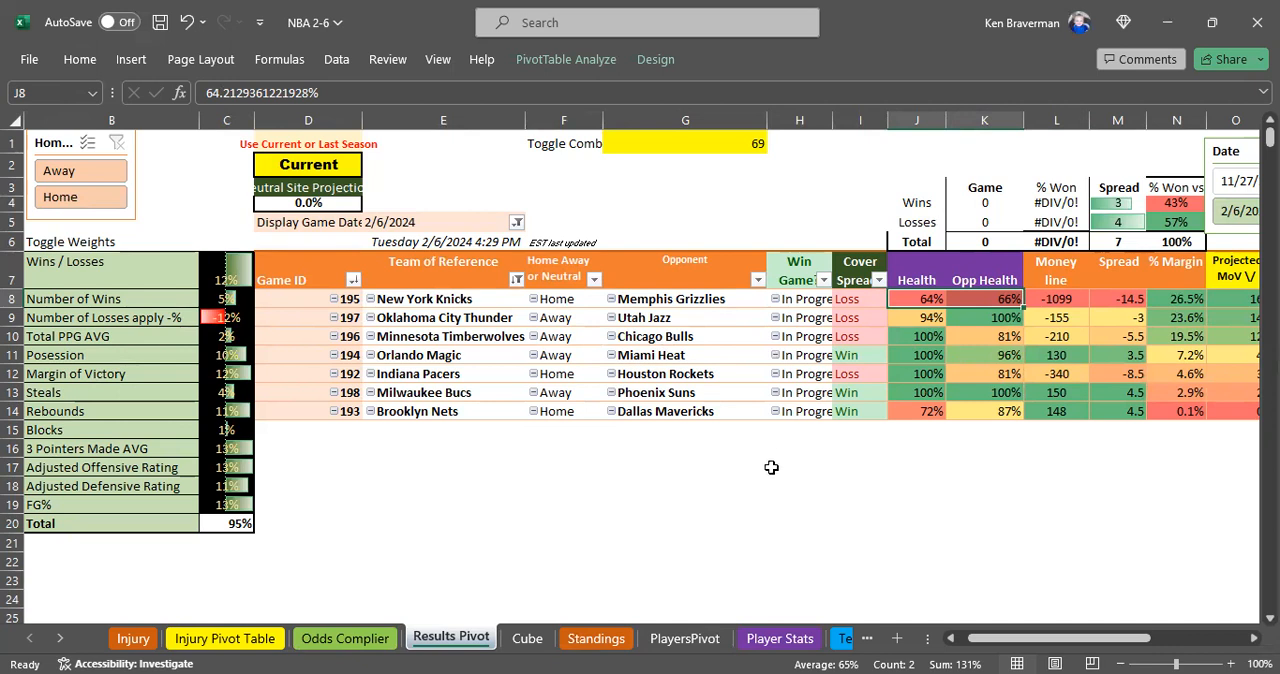